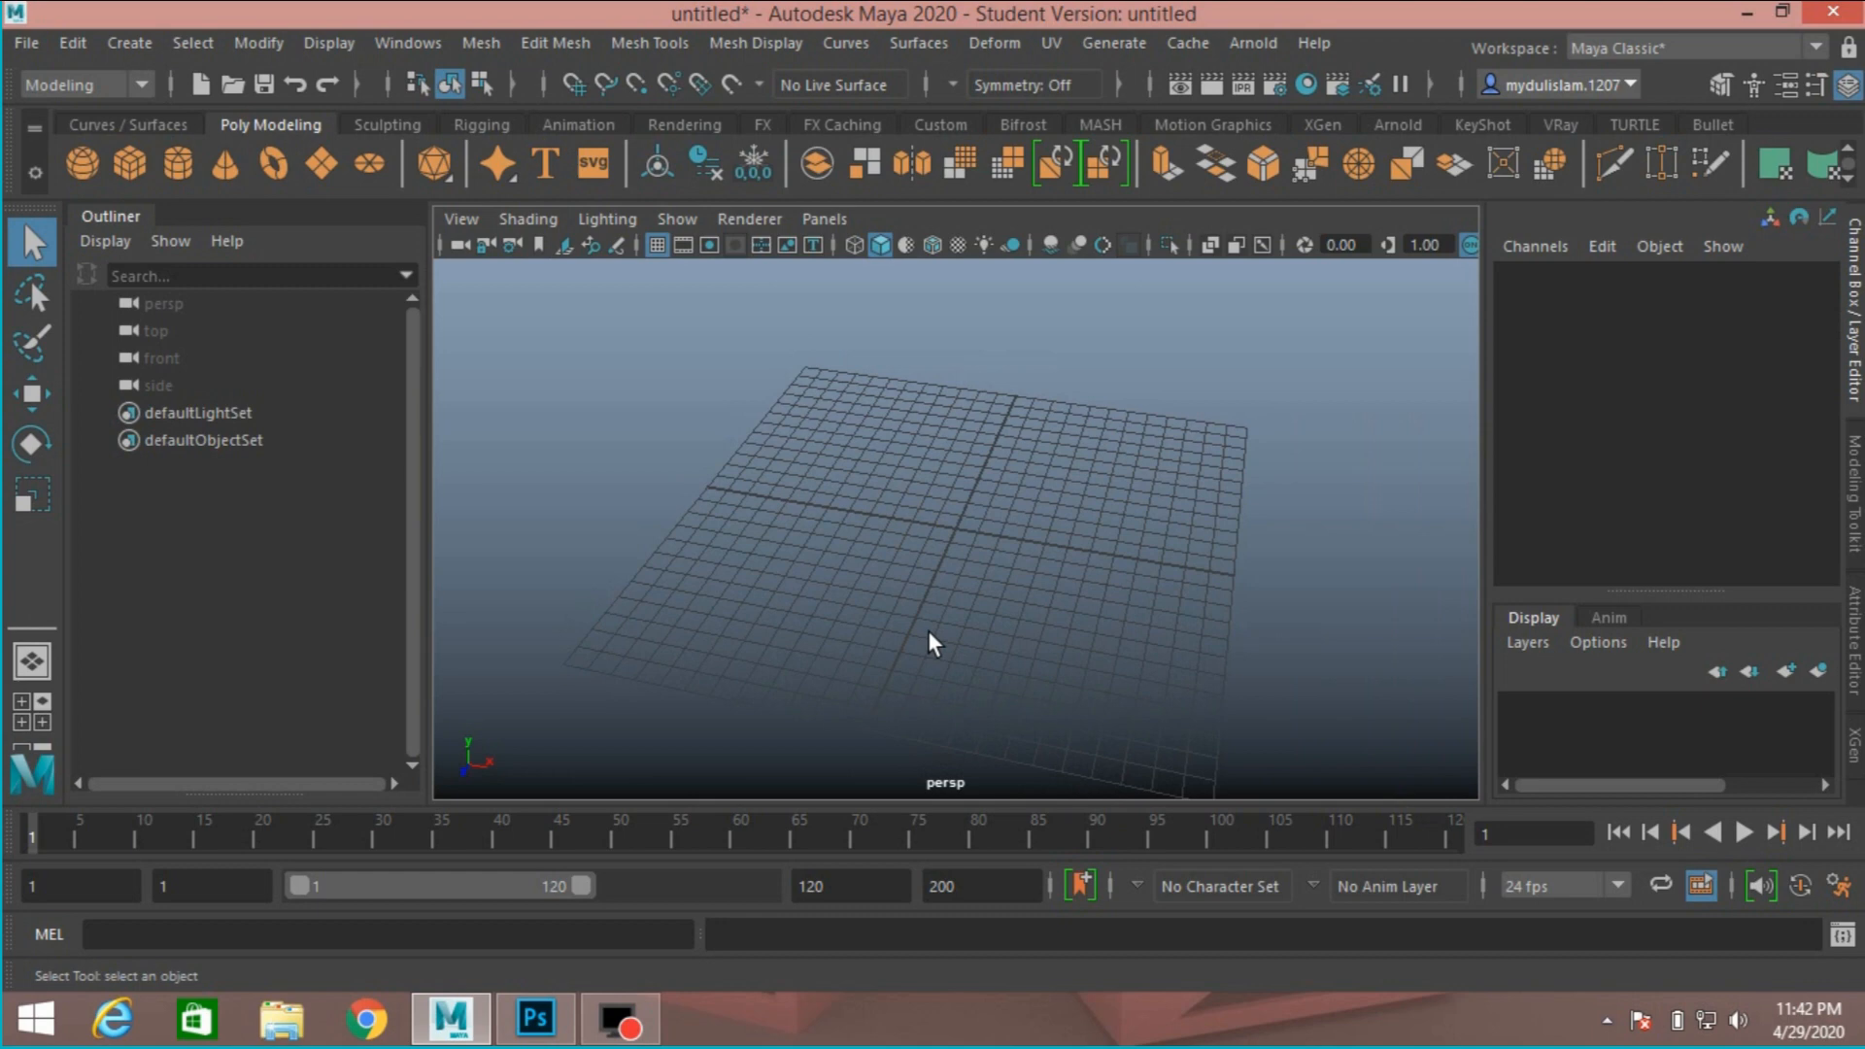
{"action": "mouse_move", "coordinate": [930, 638]}
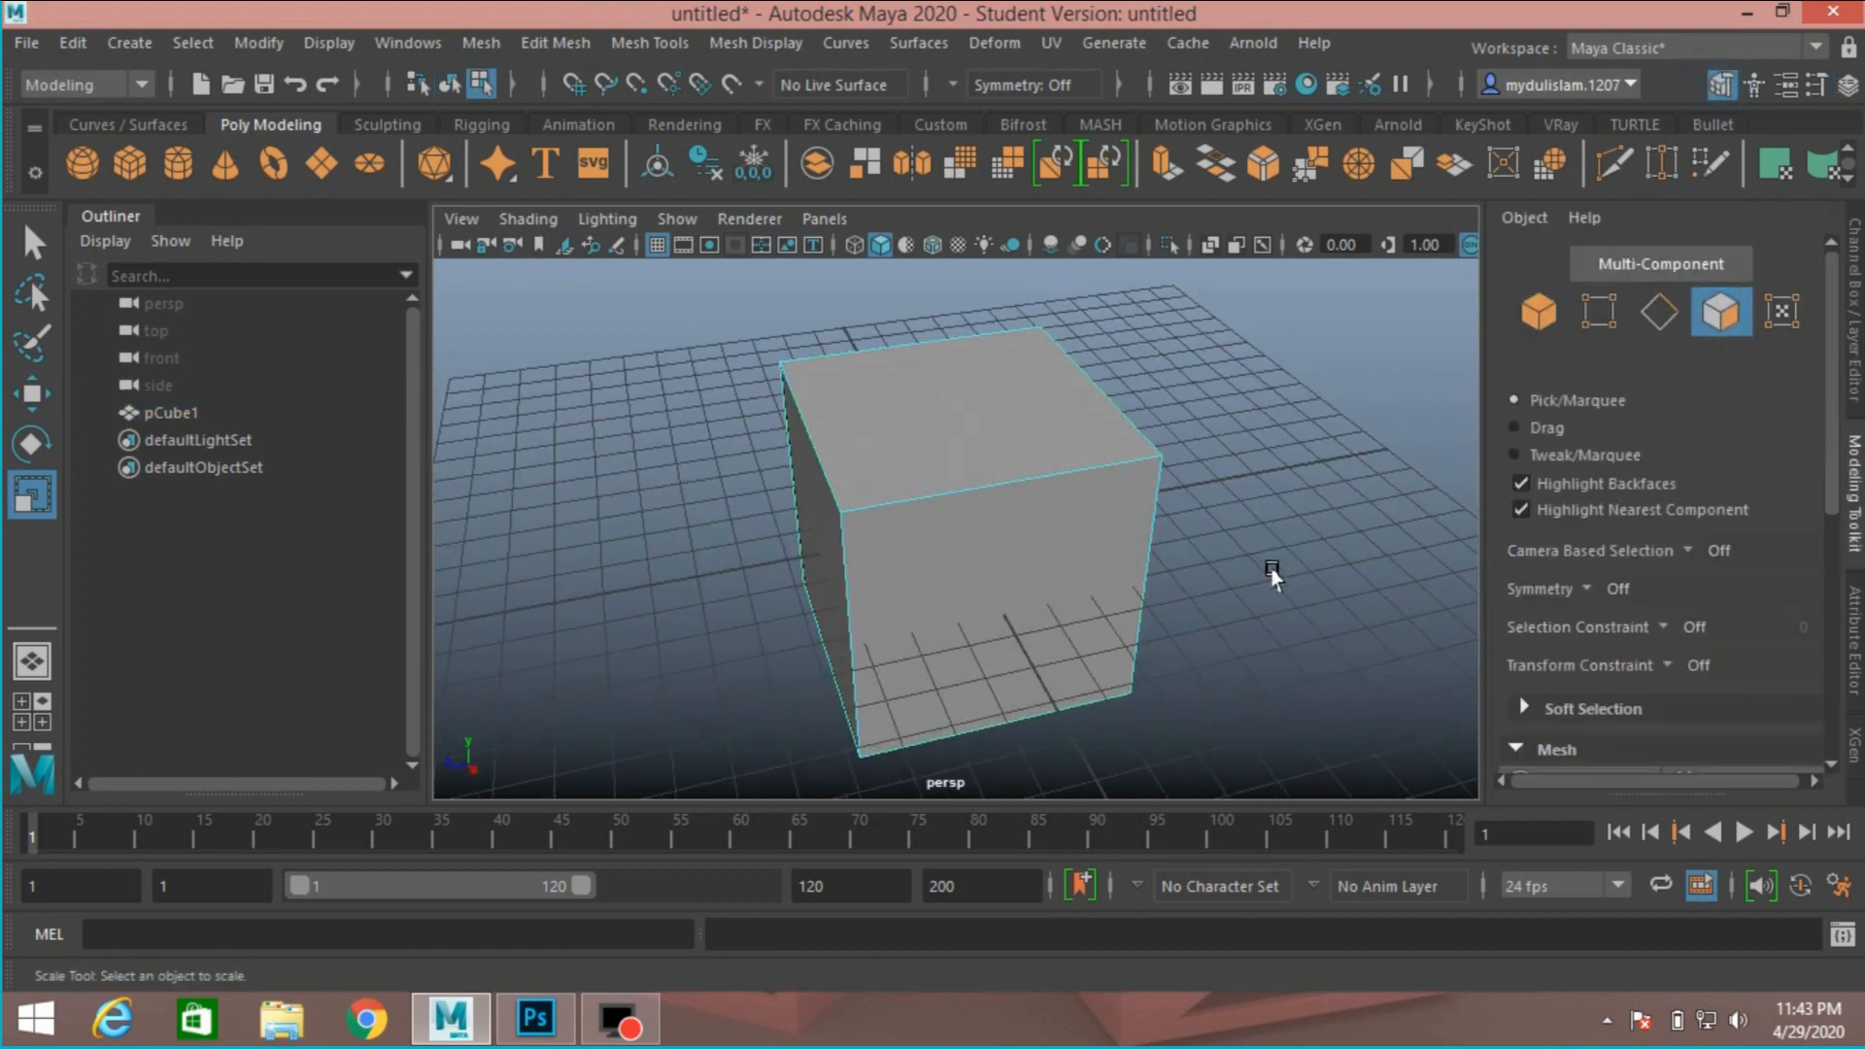
Strip the poly cube down to its front face and freeze the remaining plane's transformations
{"action": "left_click_drag", "start_coordinate": [1272, 579], "coordinate": [928, 362]}
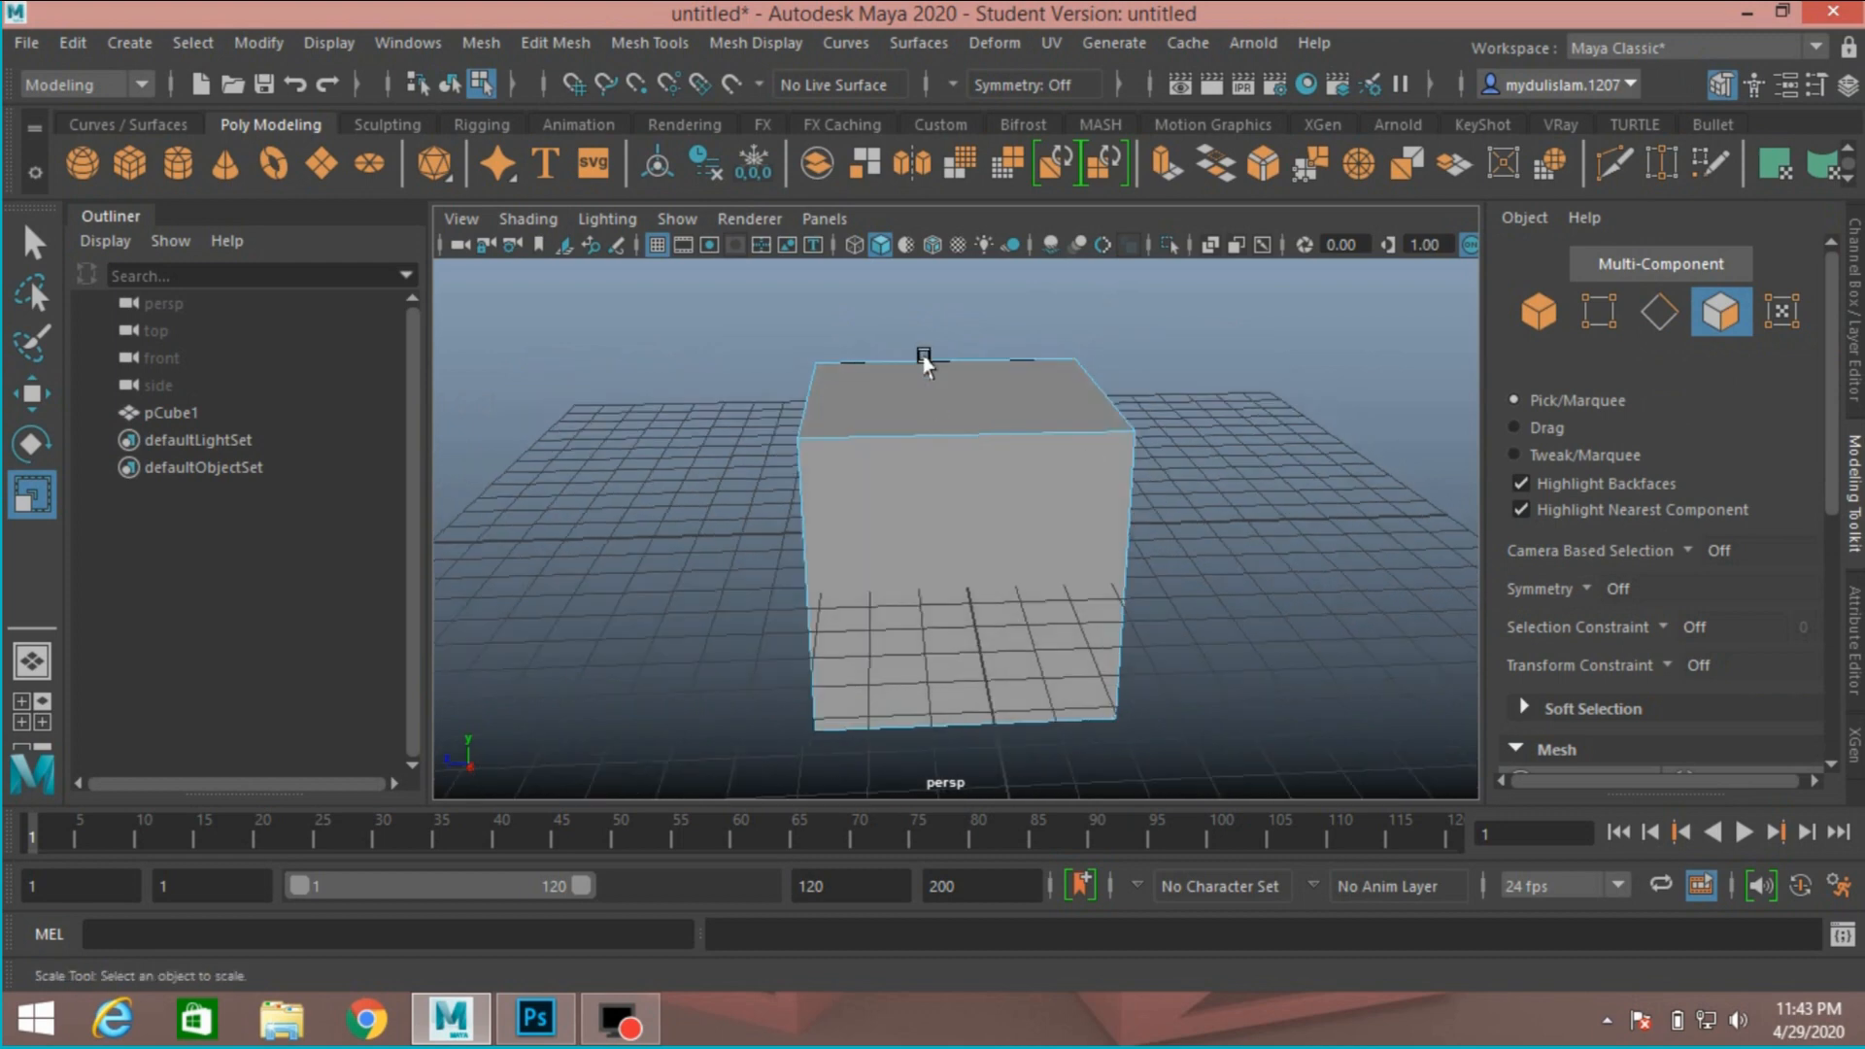
{"action": "left_click", "coordinate": [1048, 522]}
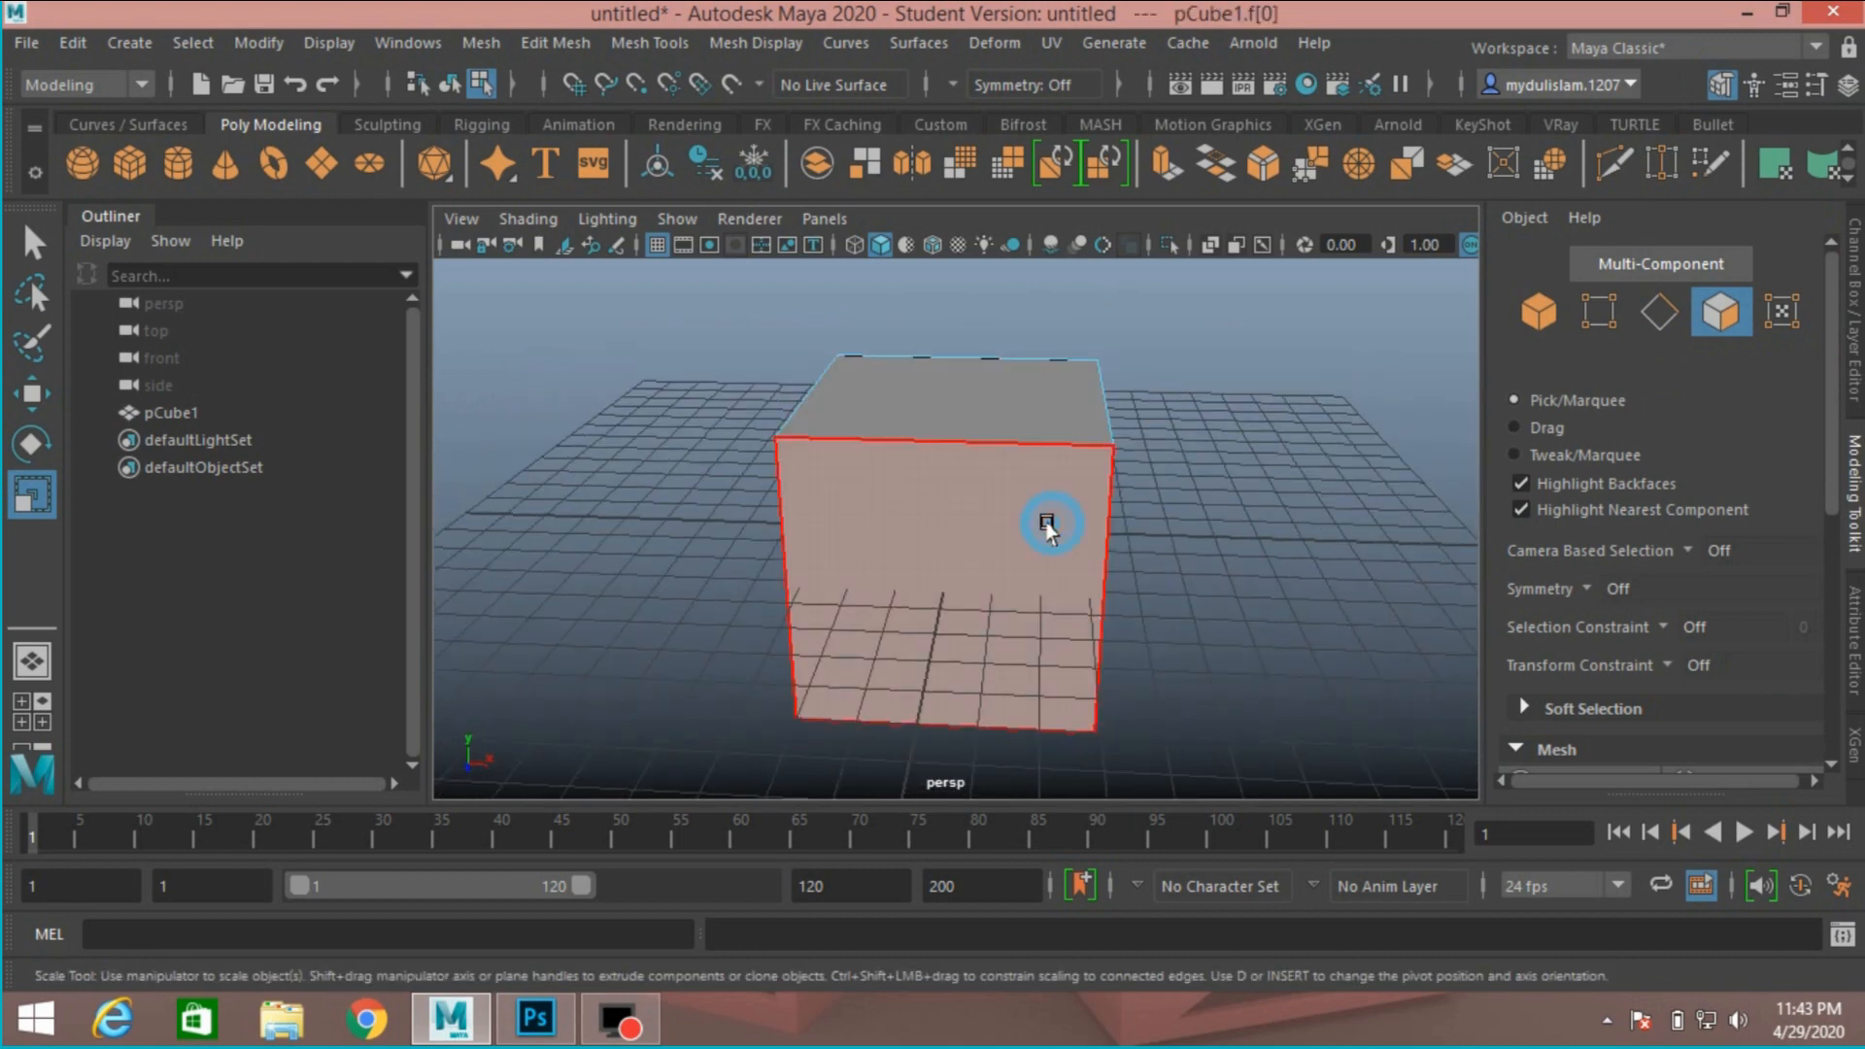
{"action": "left_click", "coordinate": [193, 42]}
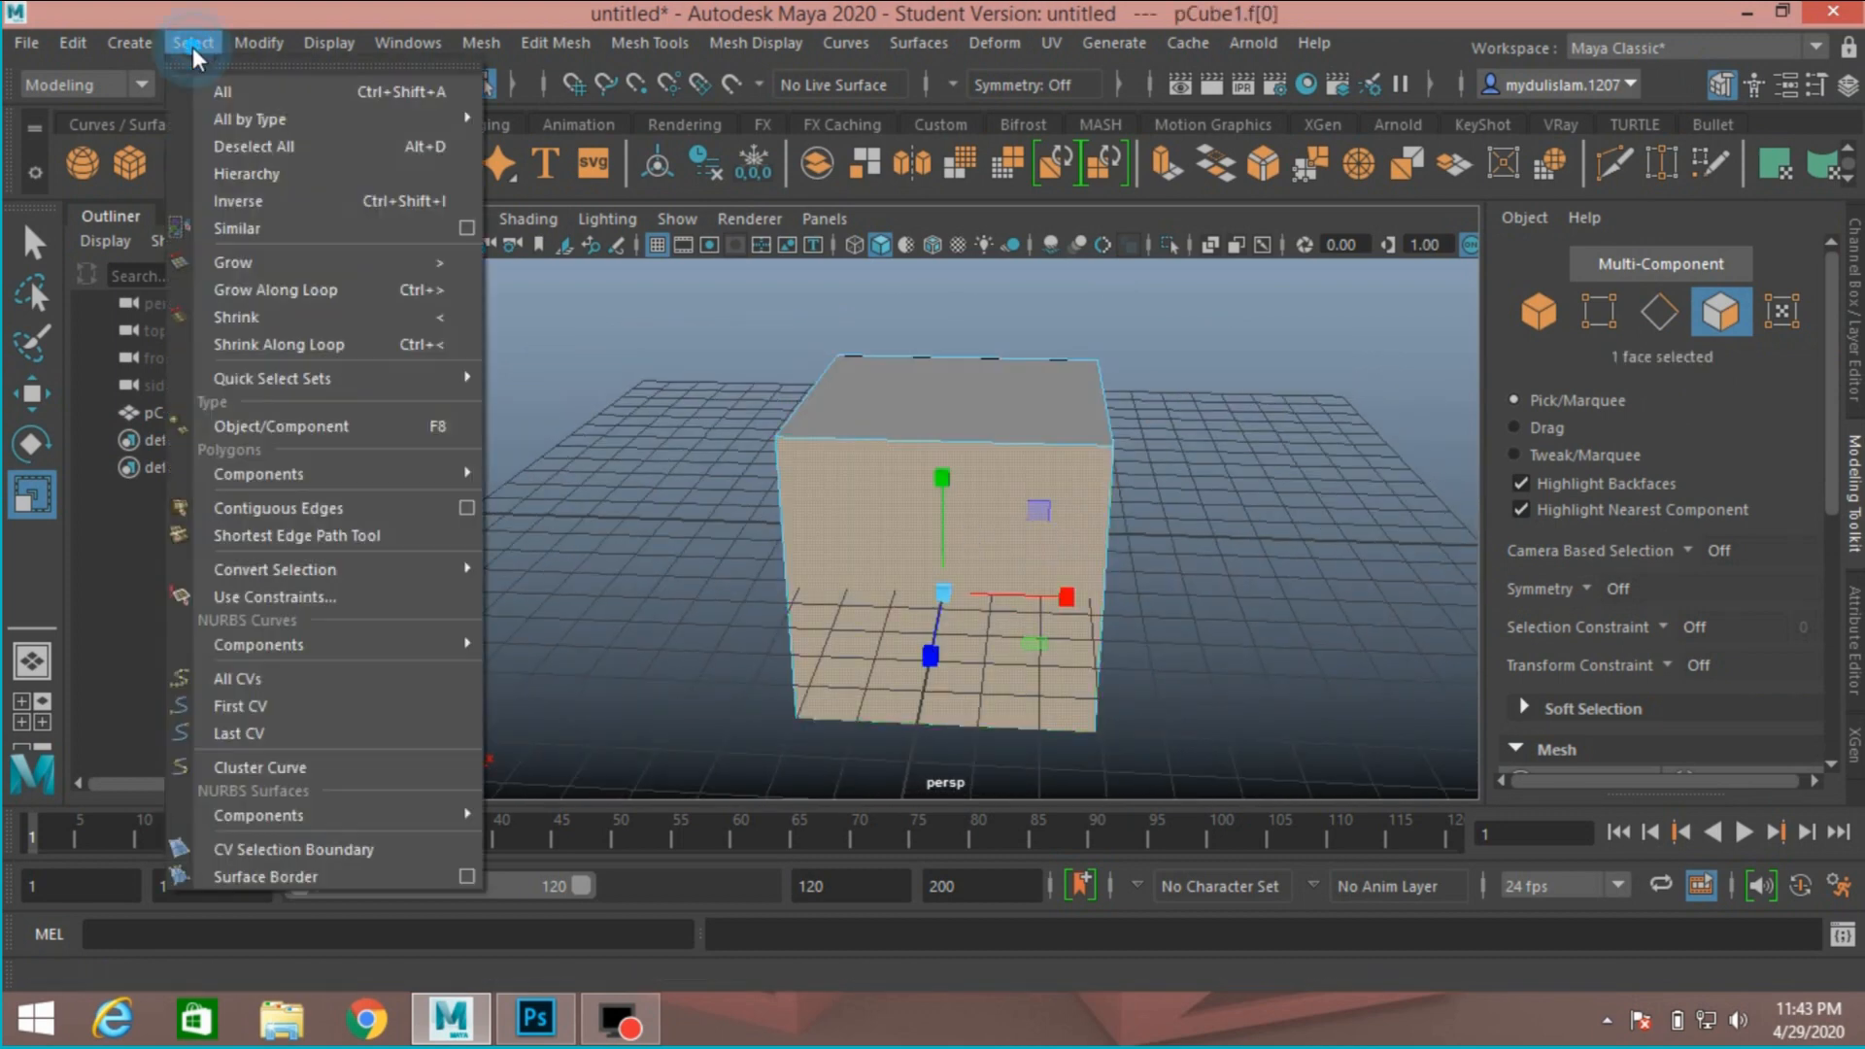
{"action": "mouse_move", "coordinate": [254, 174]}
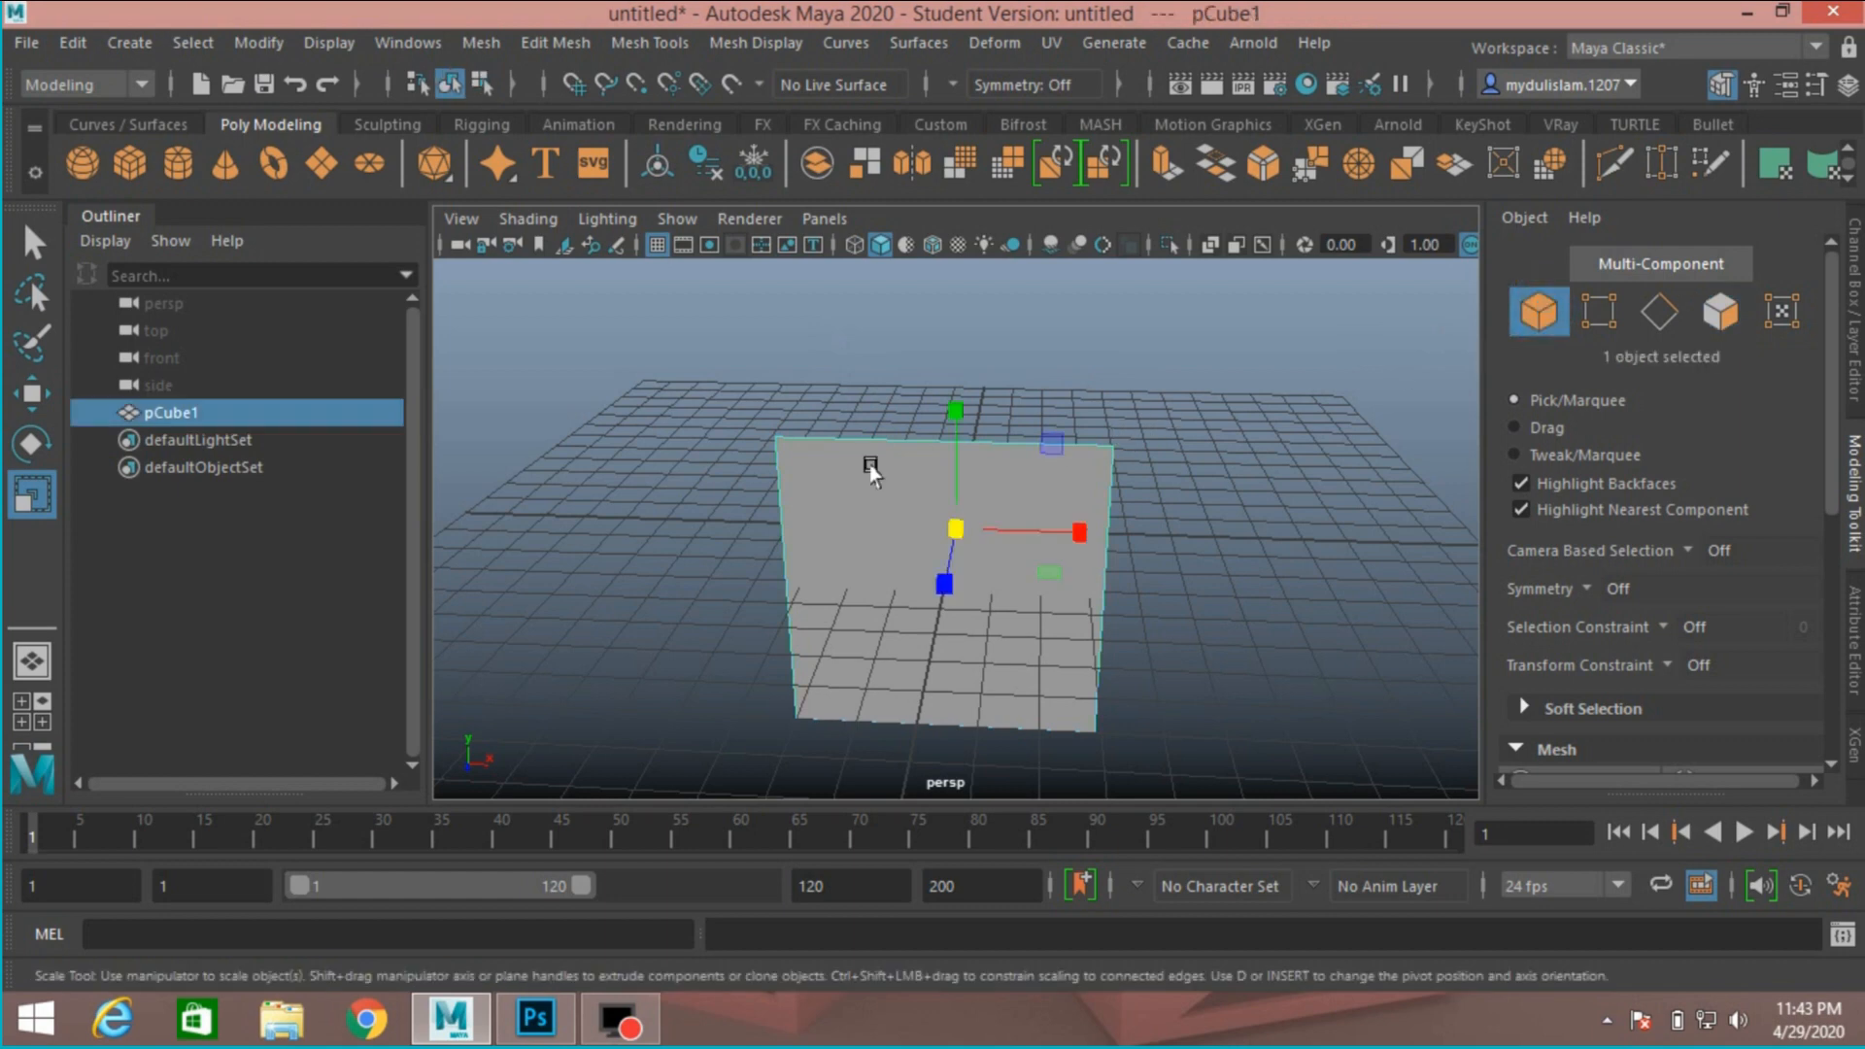
{"action": "left_click", "coordinate": [259, 42]}
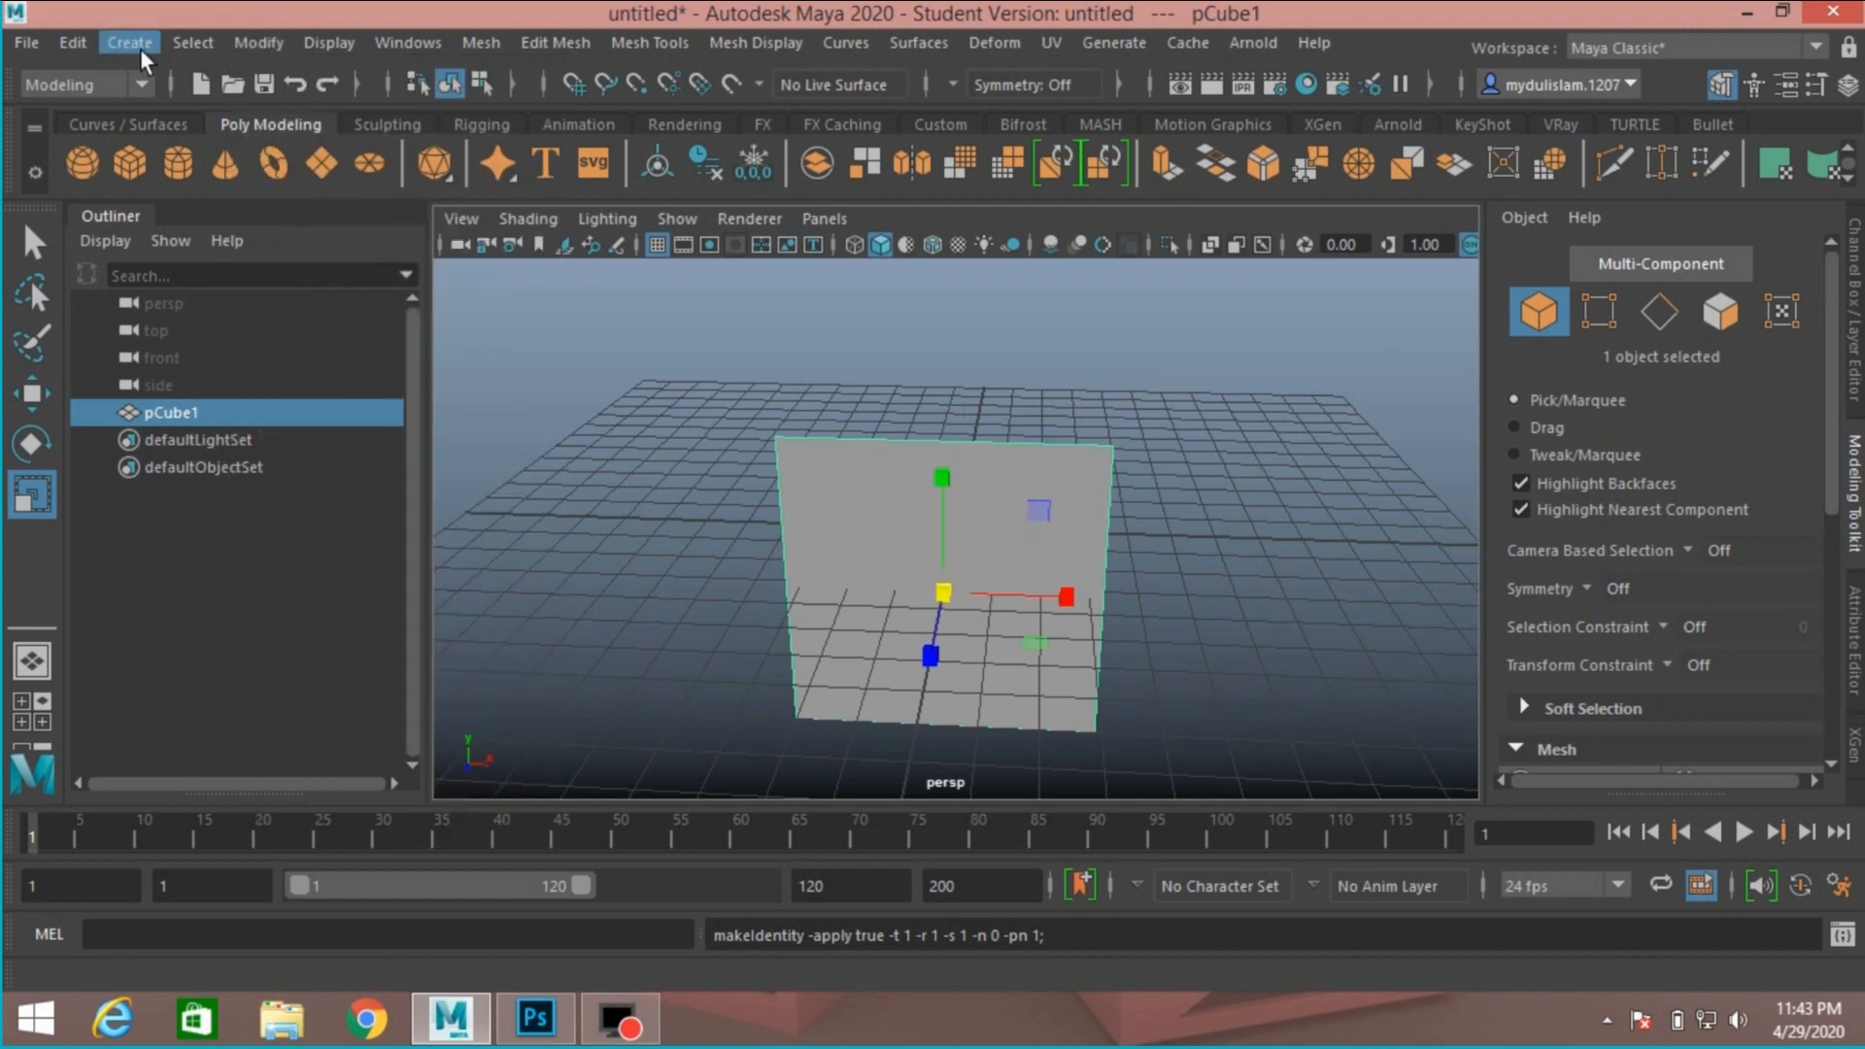
{"action": "left_click", "coordinate": [68, 42]}
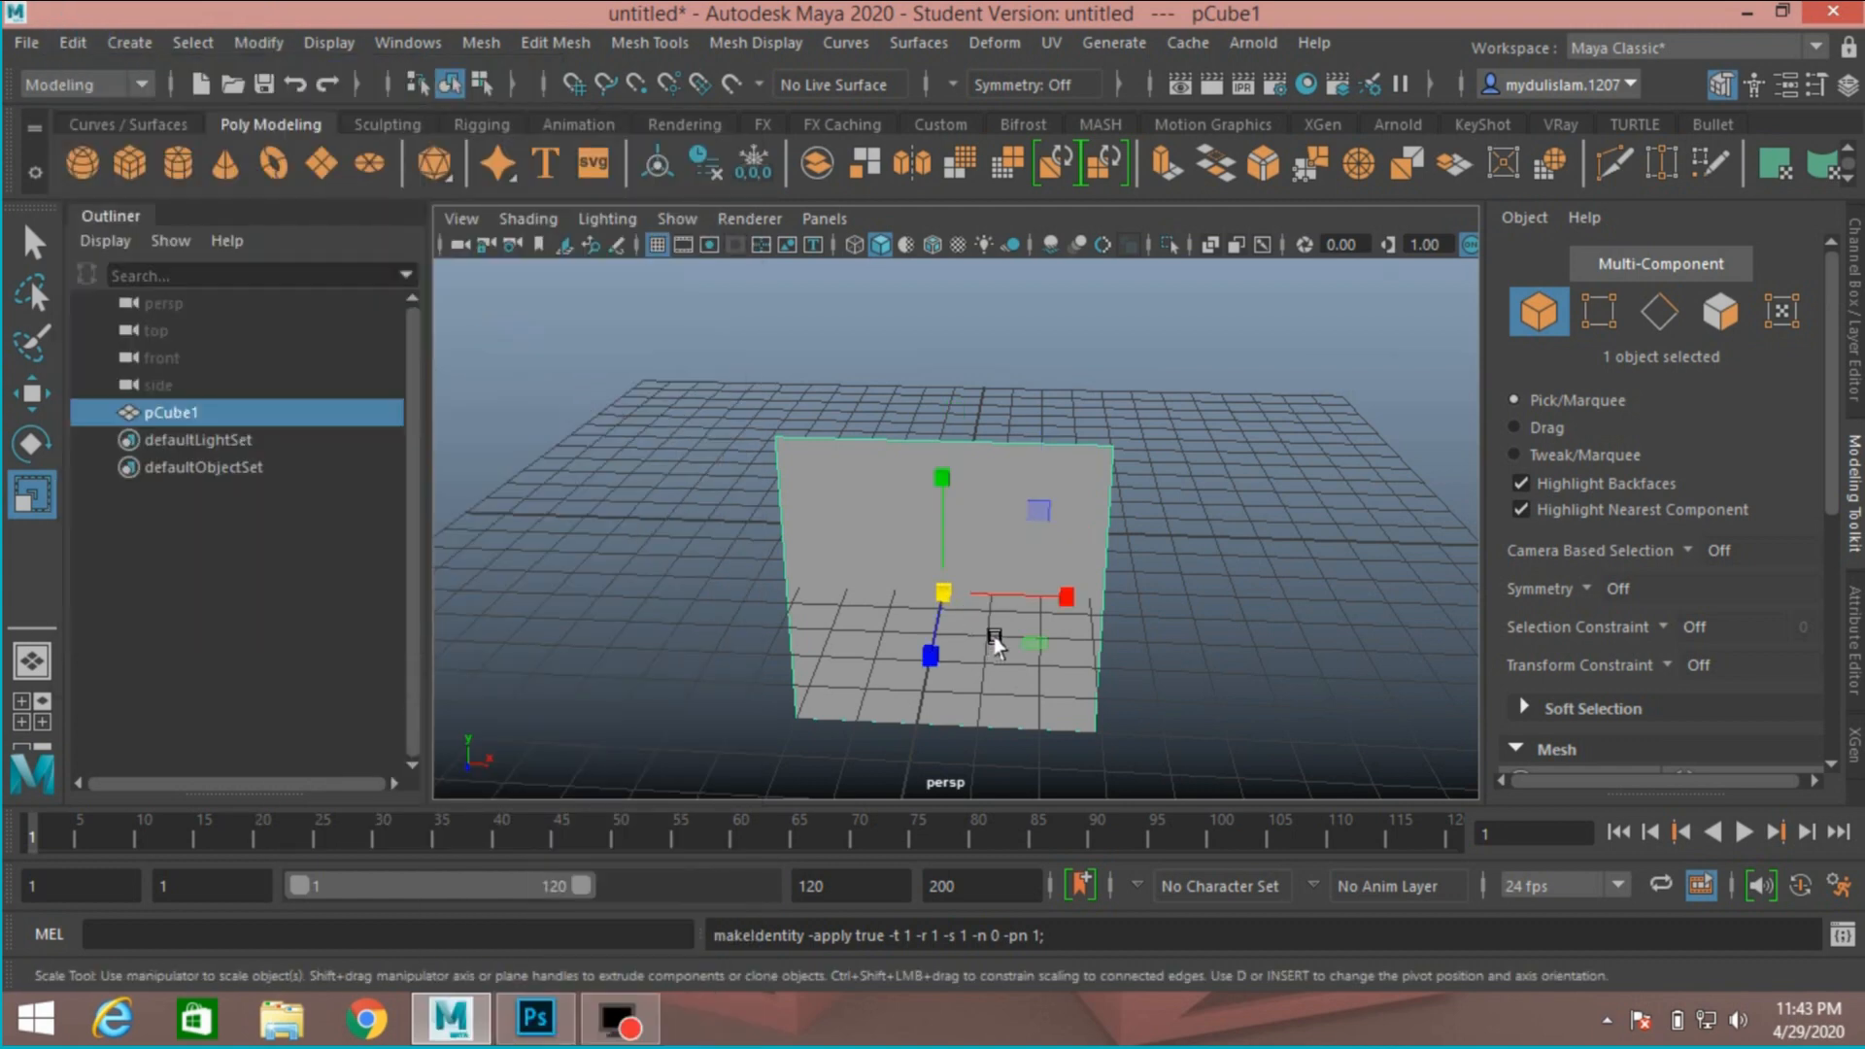
Assign a new Lambert (lambert2) to the plane and scroll to its Bump Mapping attribute
{"action": "right_click", "coordinate": [996, 641]}
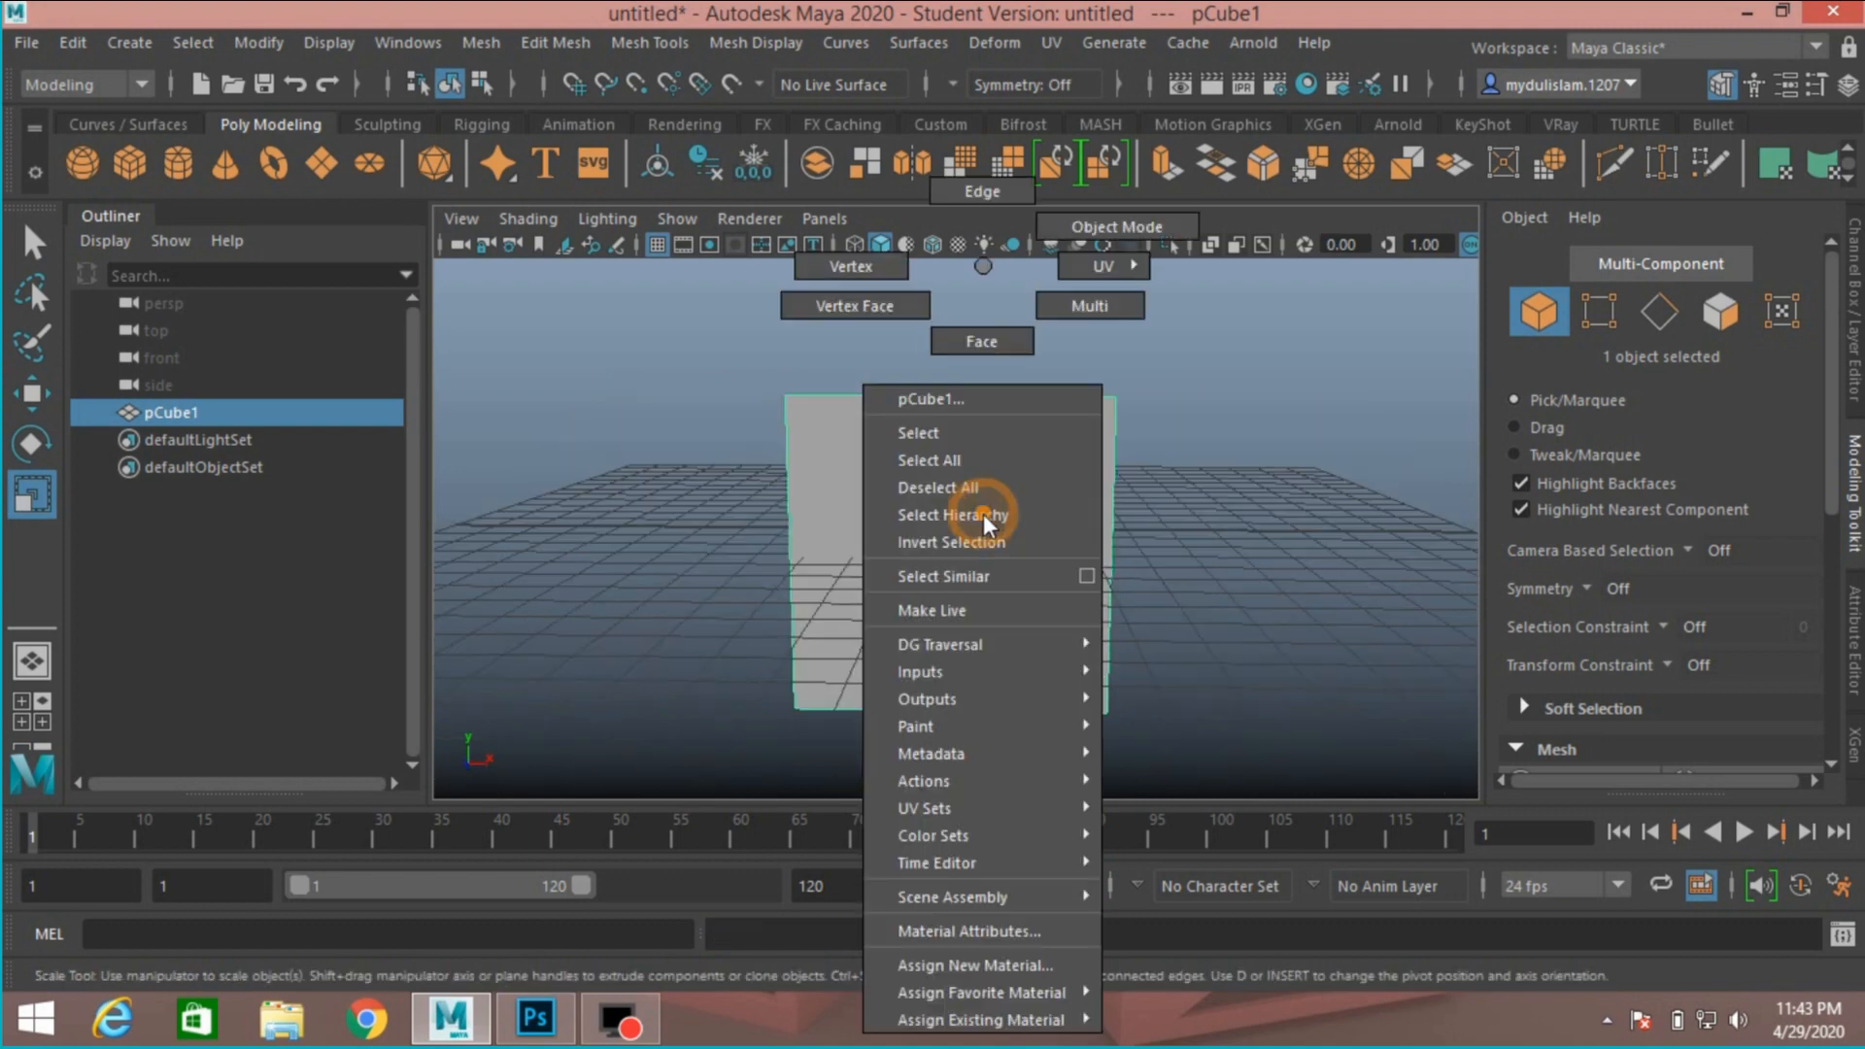
{"action": "left_click", "coordinate": [960, 964]}
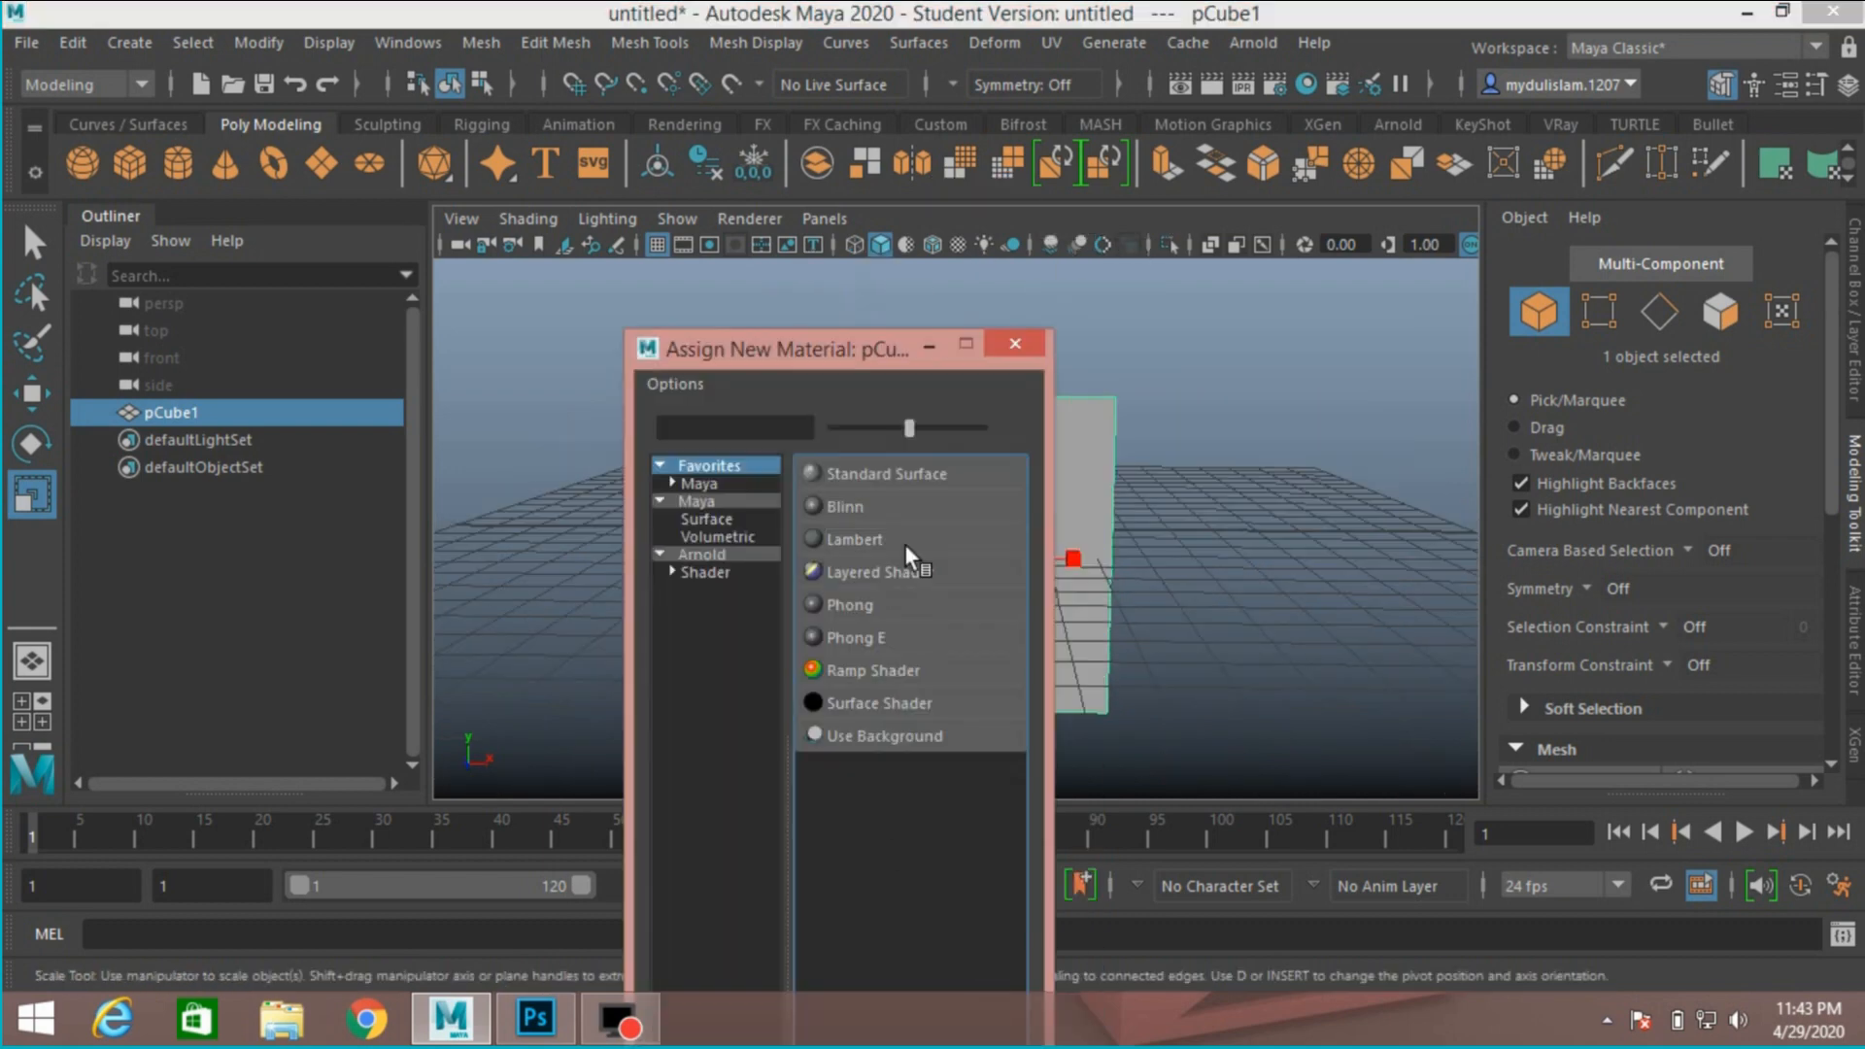
{"action": "left_click", "coordinate": [855, 539]}
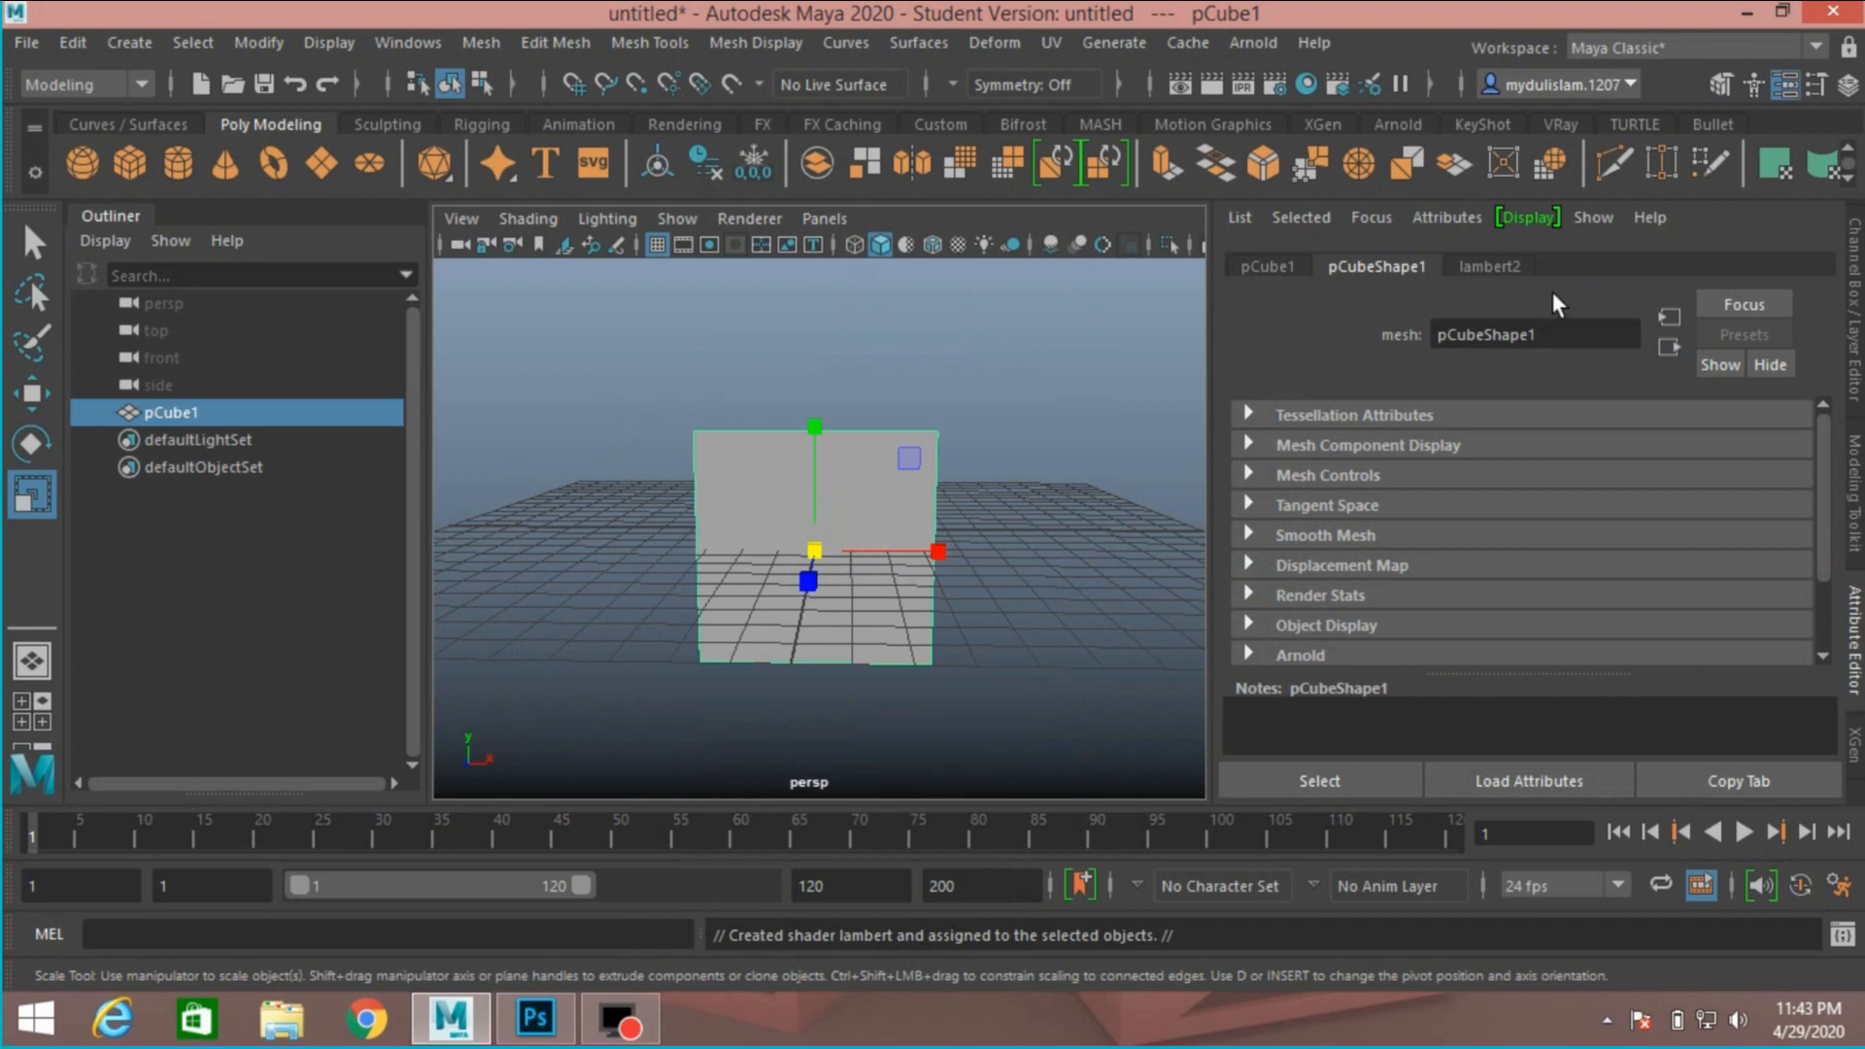
{"action": "left_click", "coordinate": [1488, 266]}
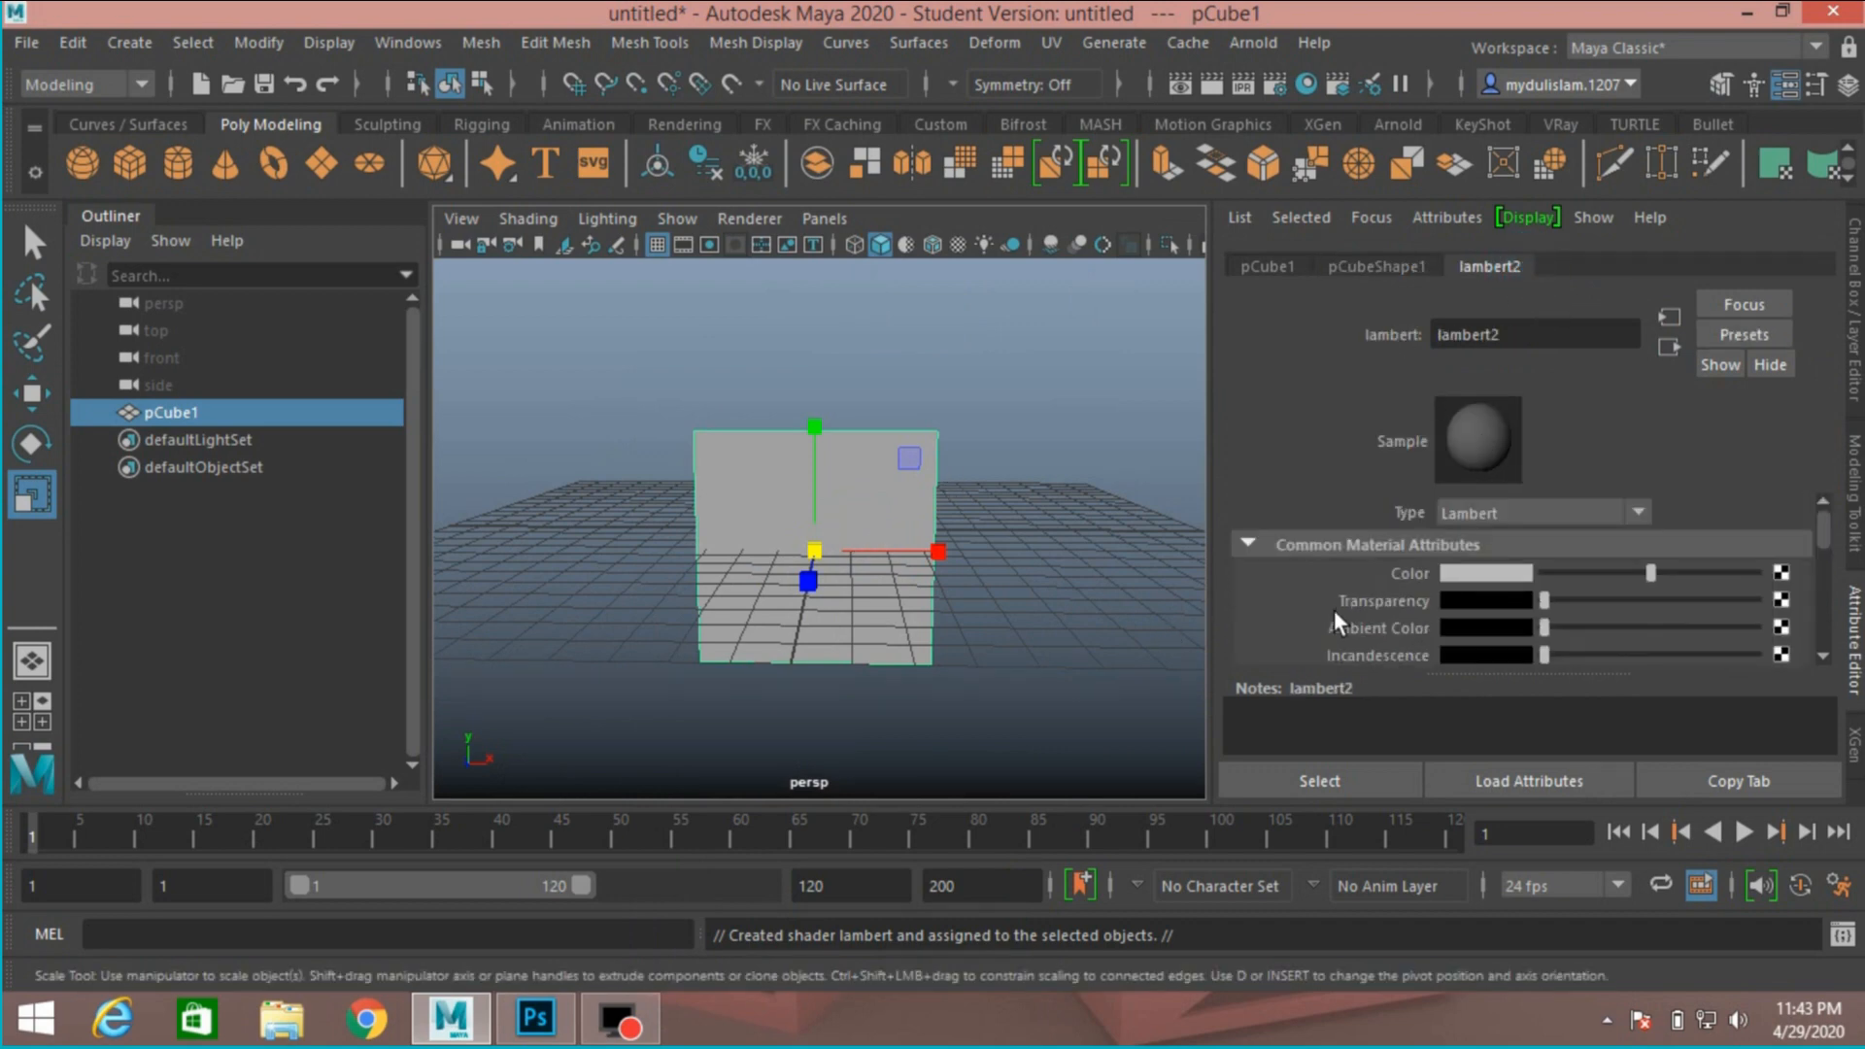
{"action": "mouse_move", "coordinate": [1309, 573]}
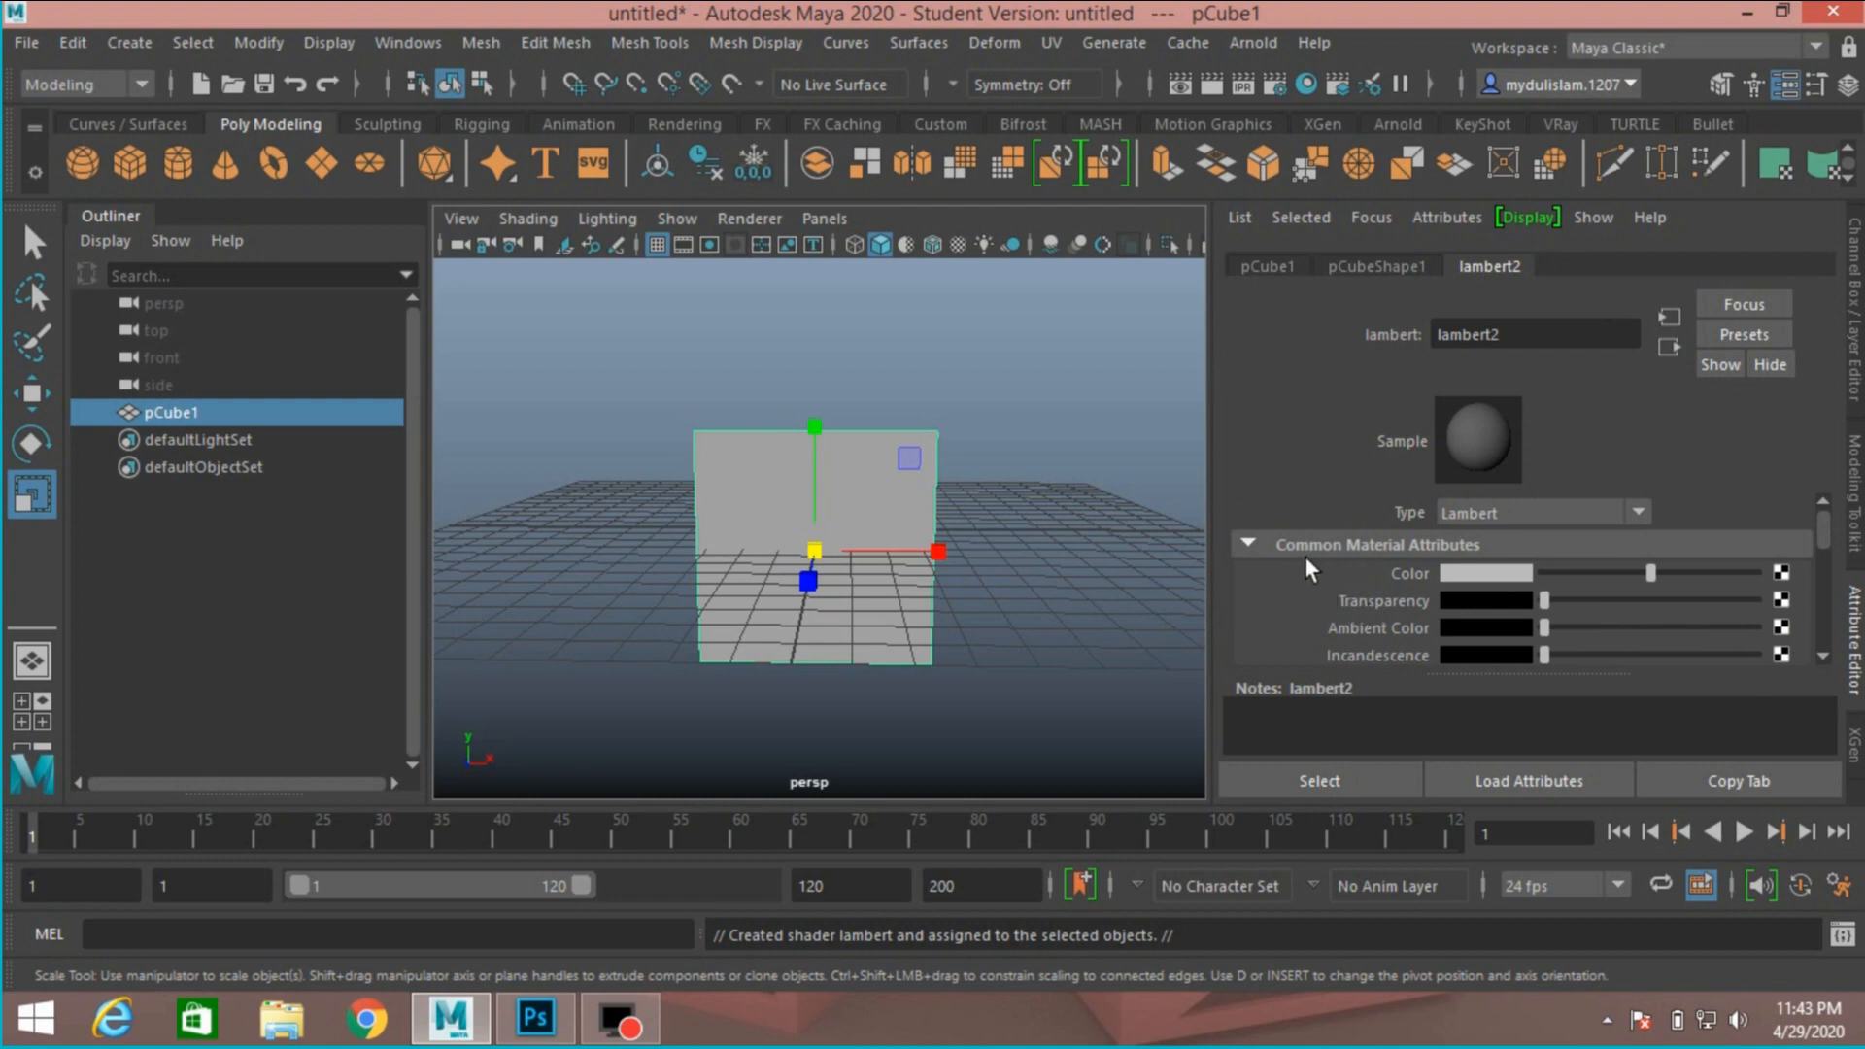
{"action": "mouse_move", "coordinate": [1478, 559]}
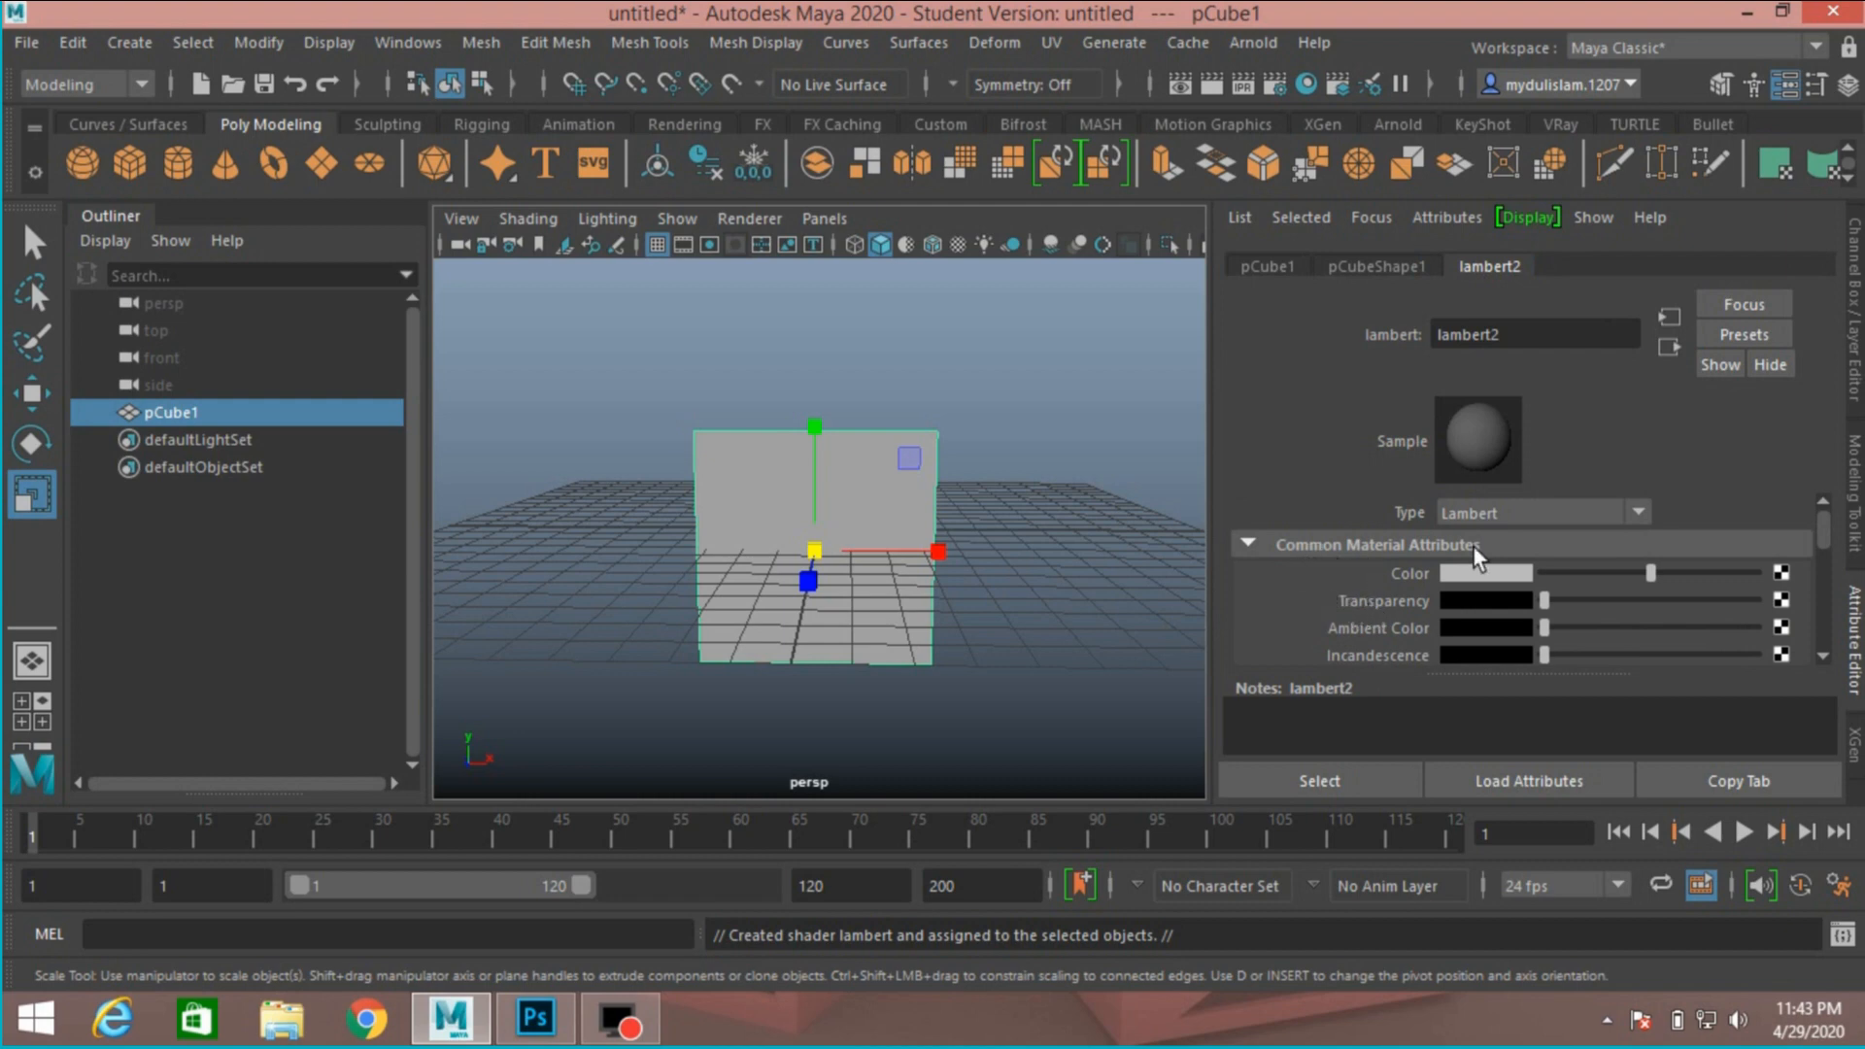
{"action": "scroll", "scroll_direction": "down", "scroll_amount": 3}
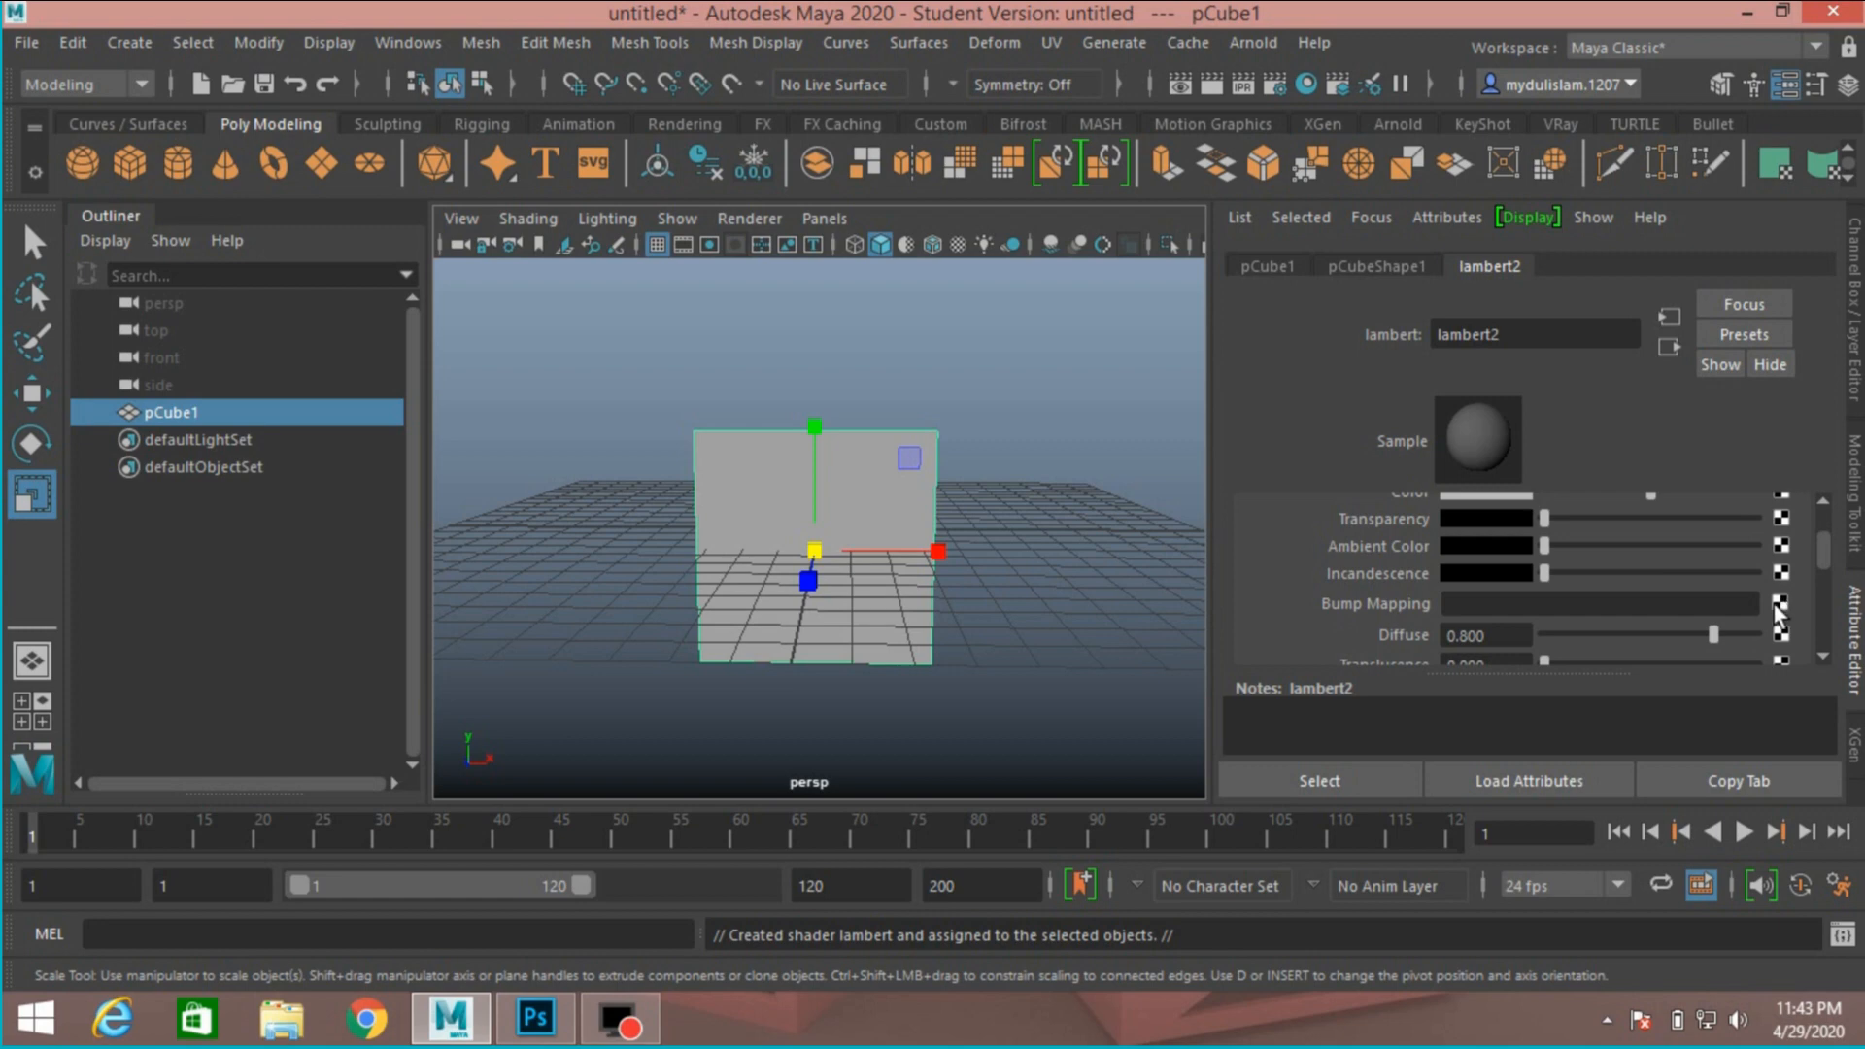
Connect a File texture to lambert2's Bump Mapping and load 'bump map color.jpg' into it
{"action": "left_click", "coordinate": [1777, 606]}
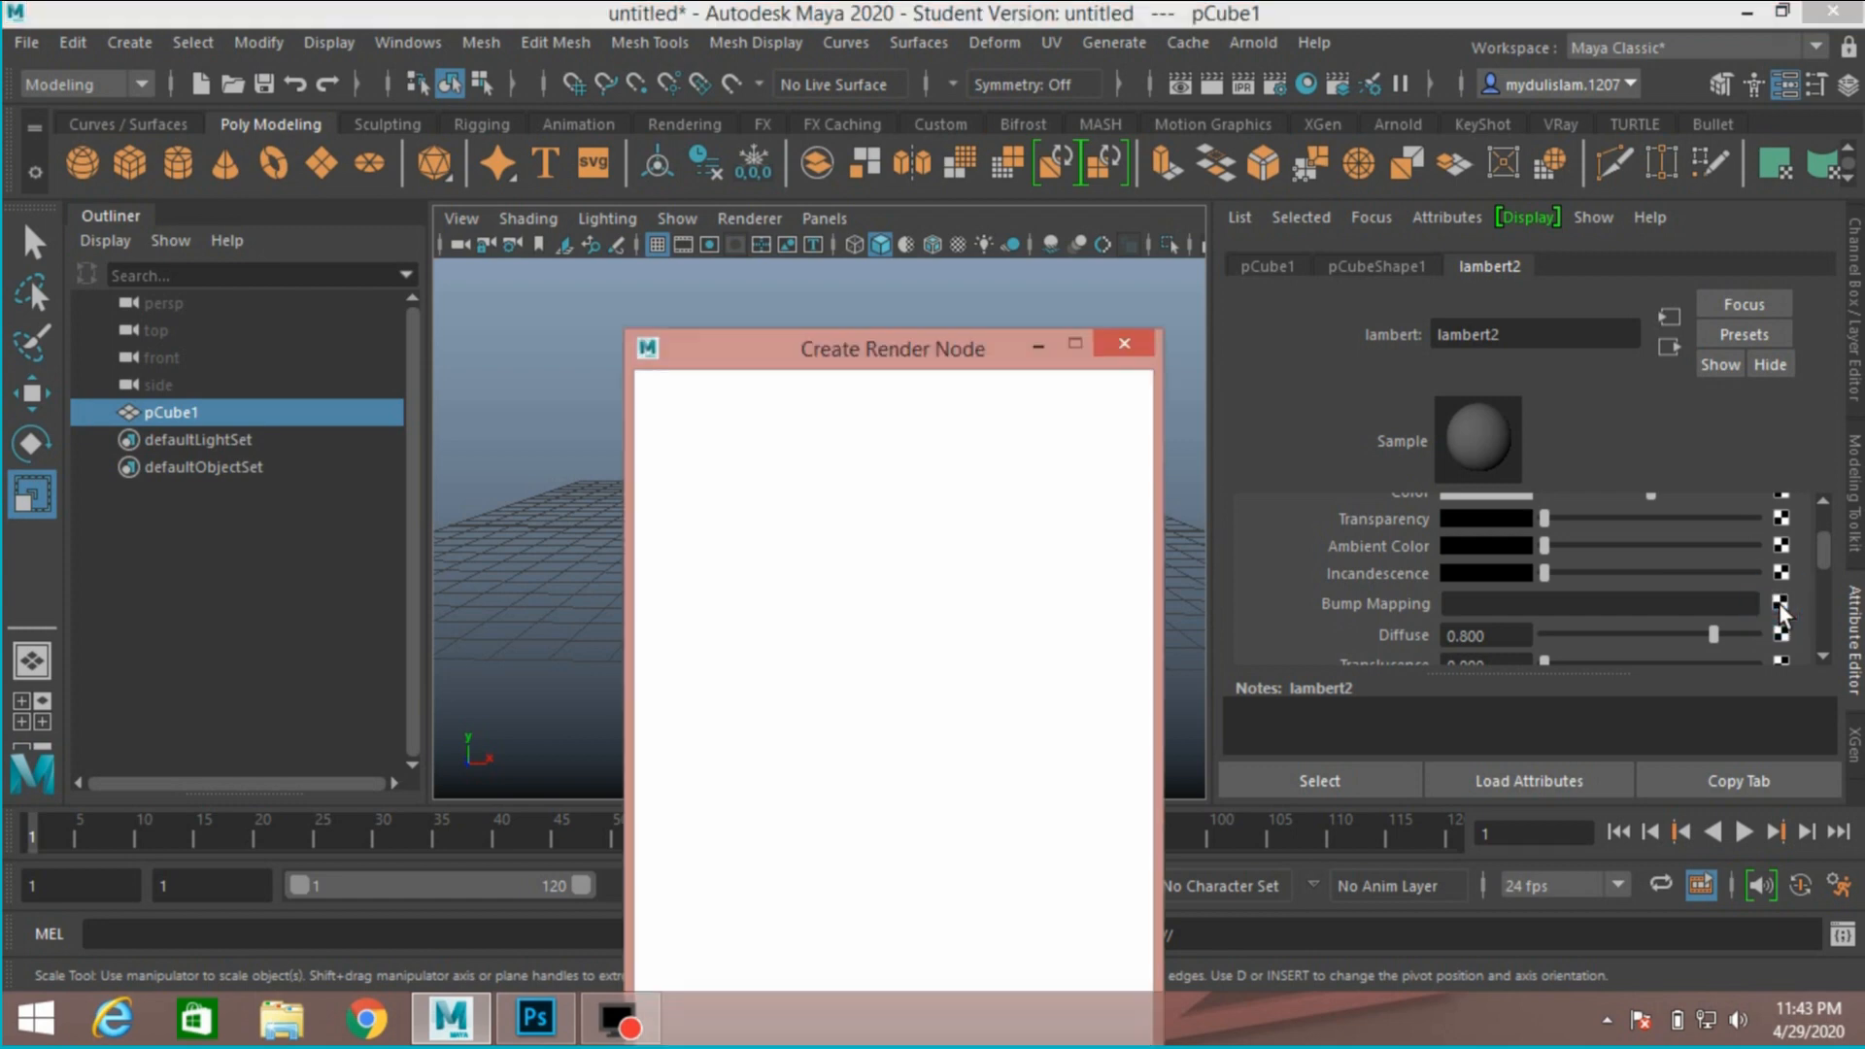
{"action": "left_click", "coordinate": [843, 574]}
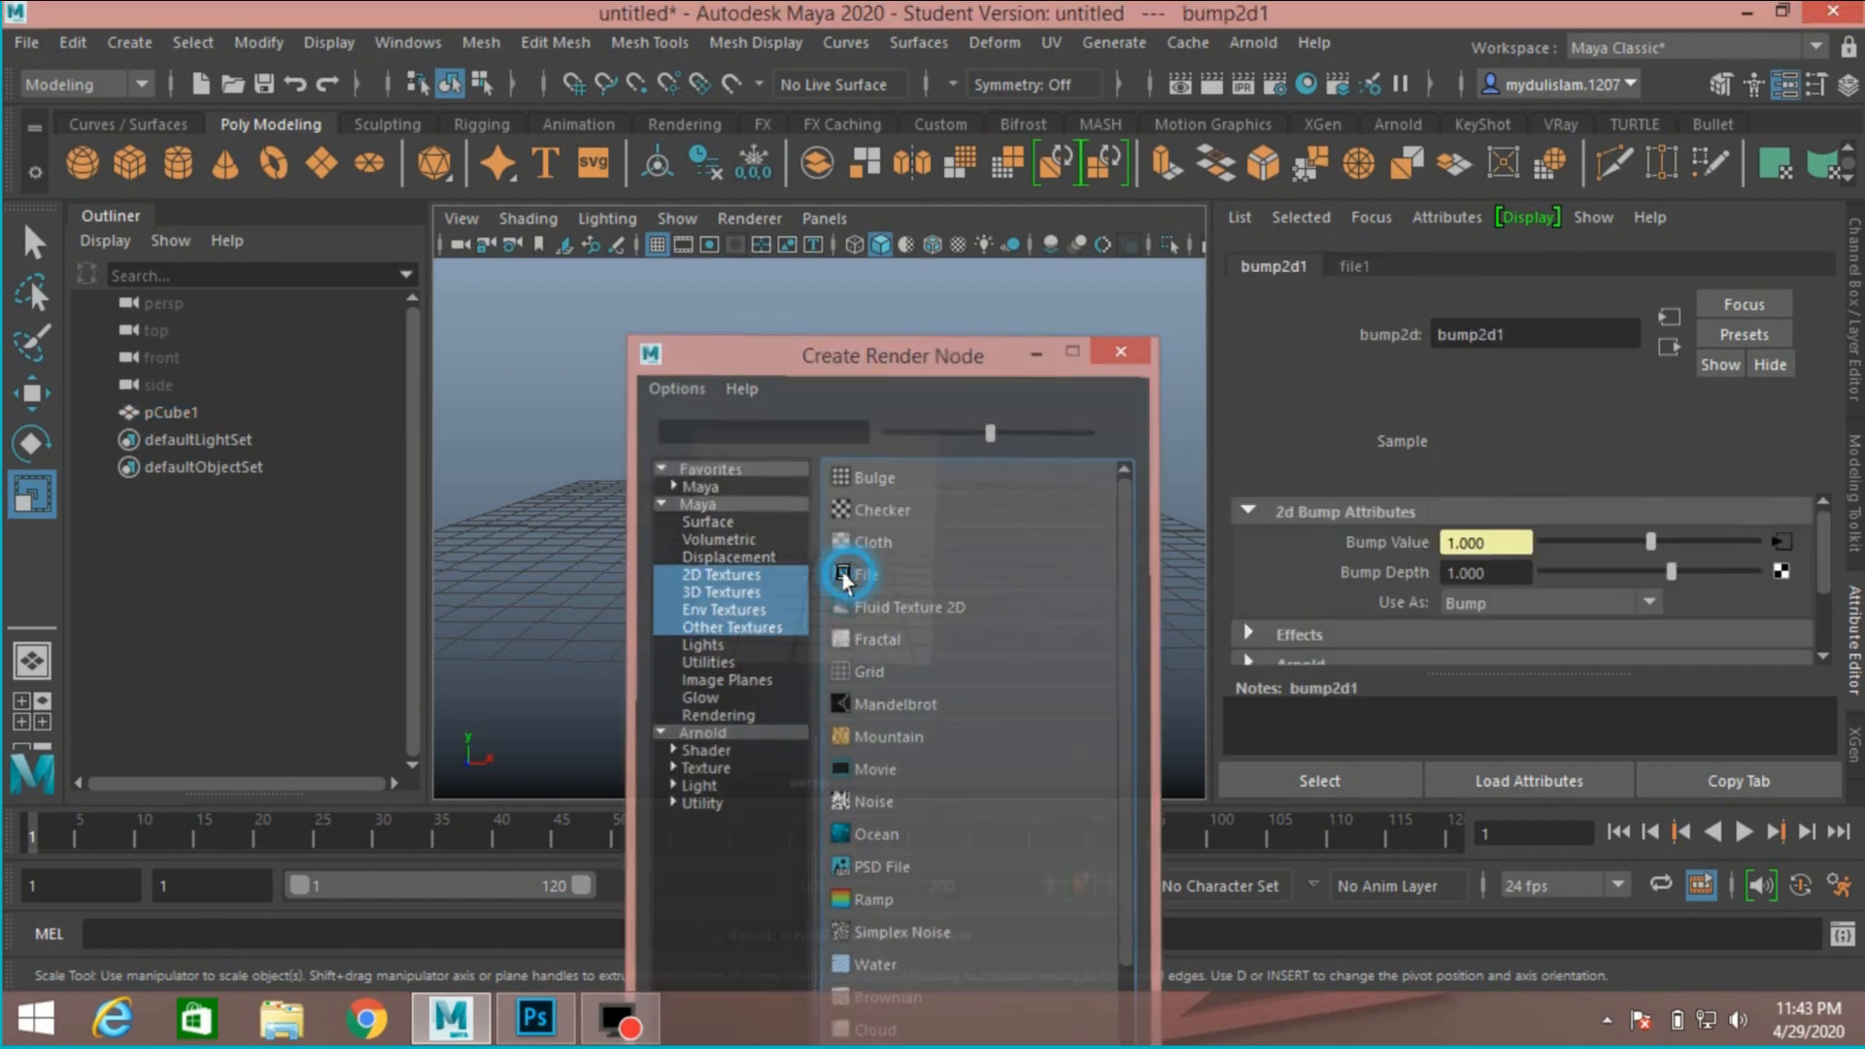
{"action": "left_click", "coordinate": [849, 574]}
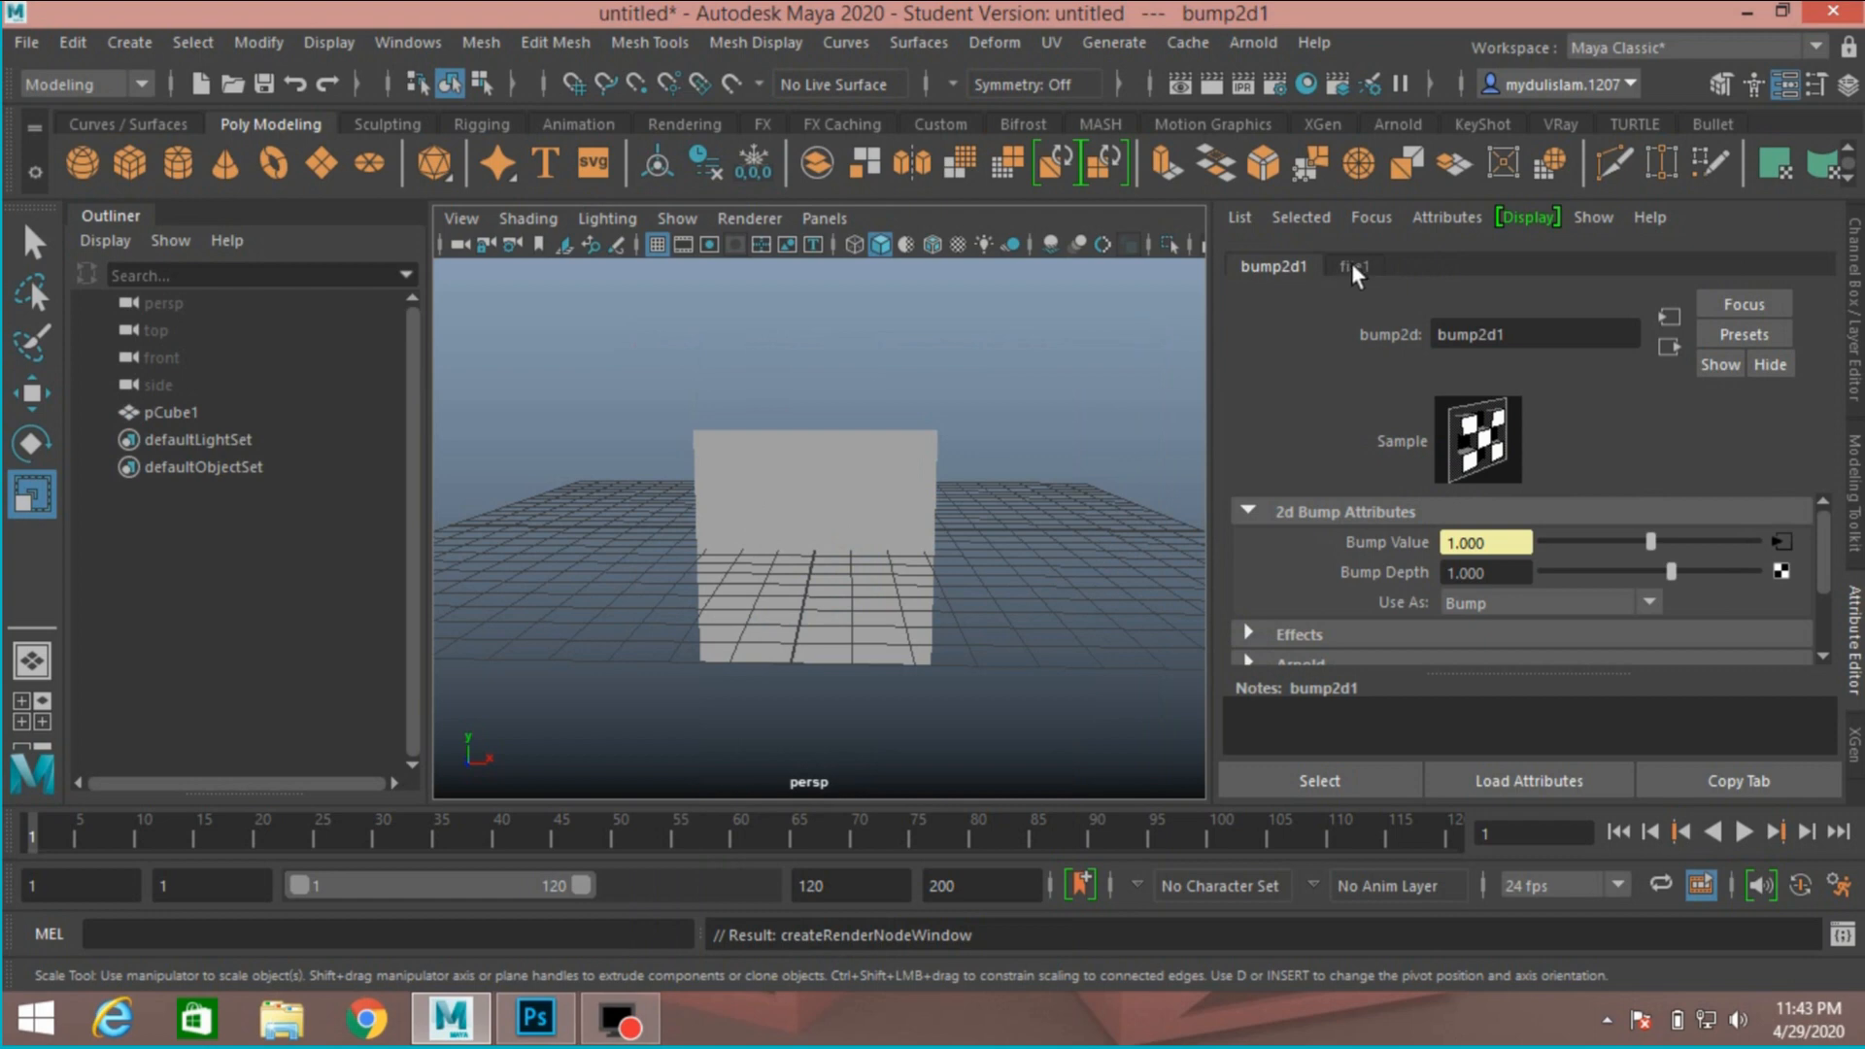
{"action": "left_click", "coordinate": [1354, 266]}
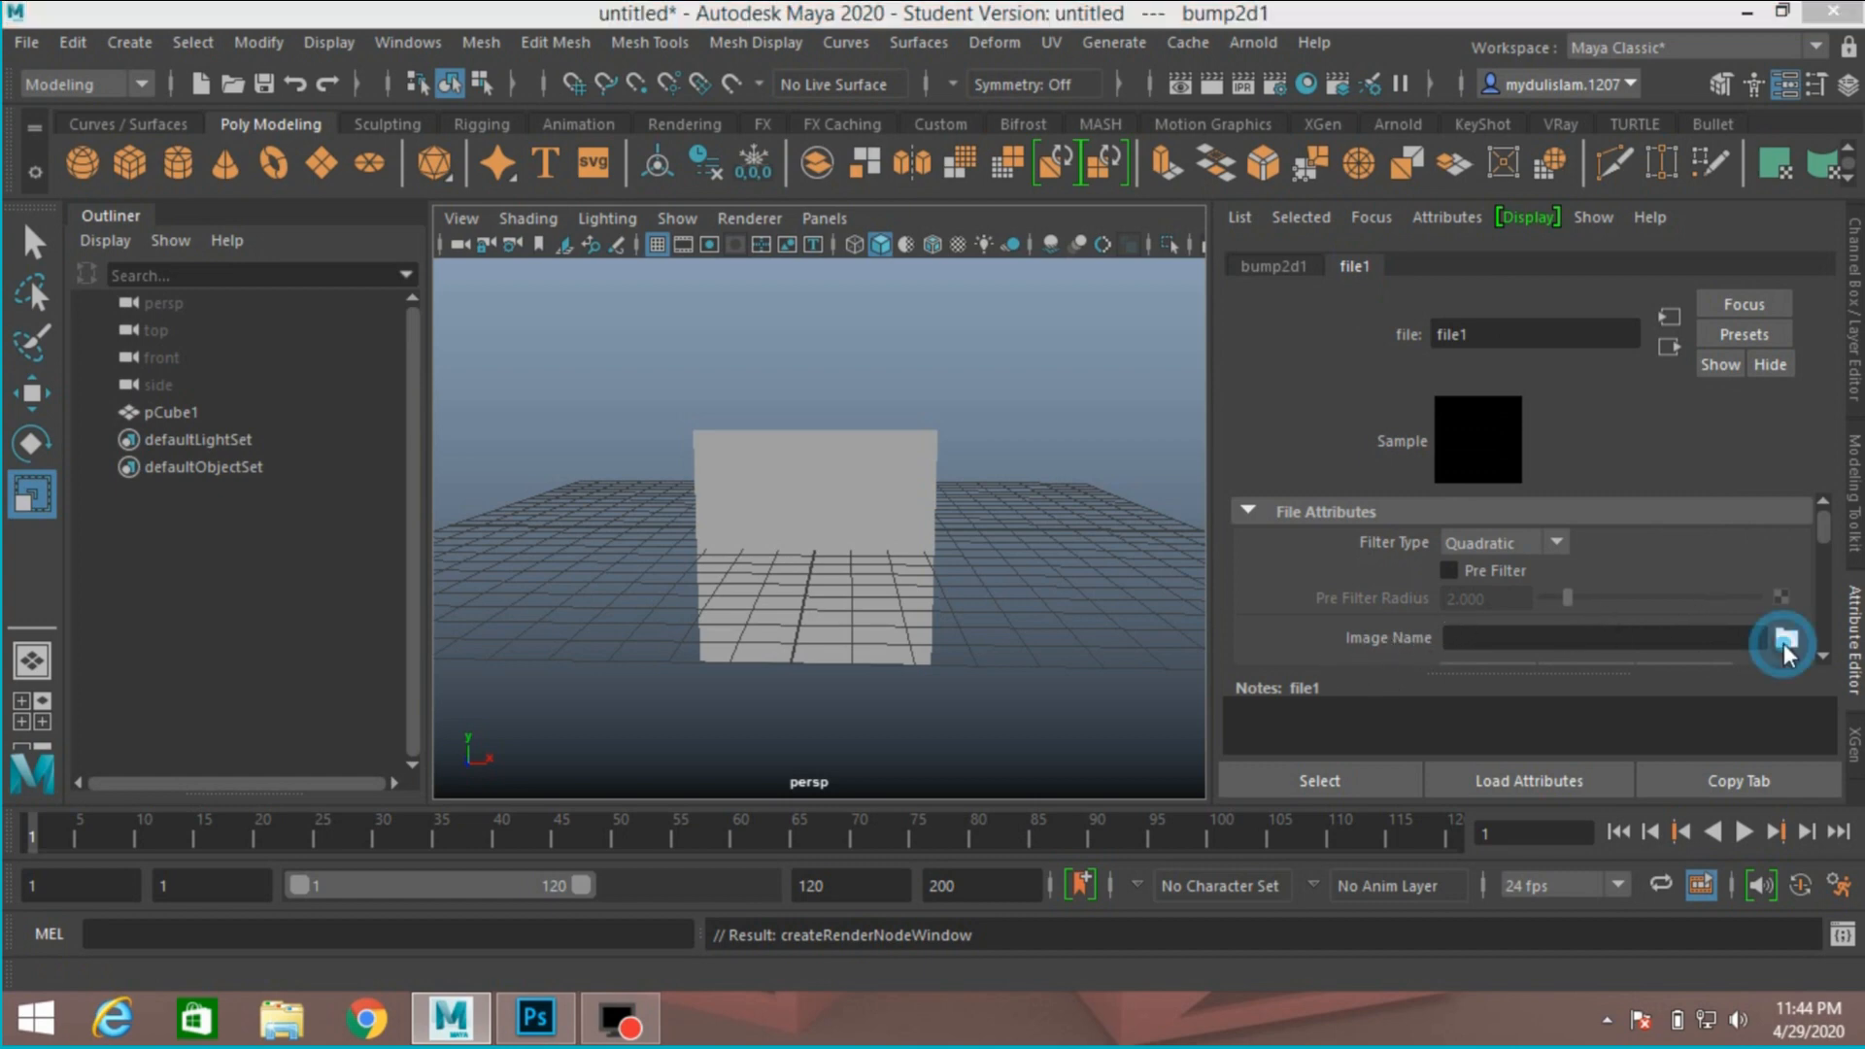
{"action": "left_click", "coordinate": [1763, 639]}
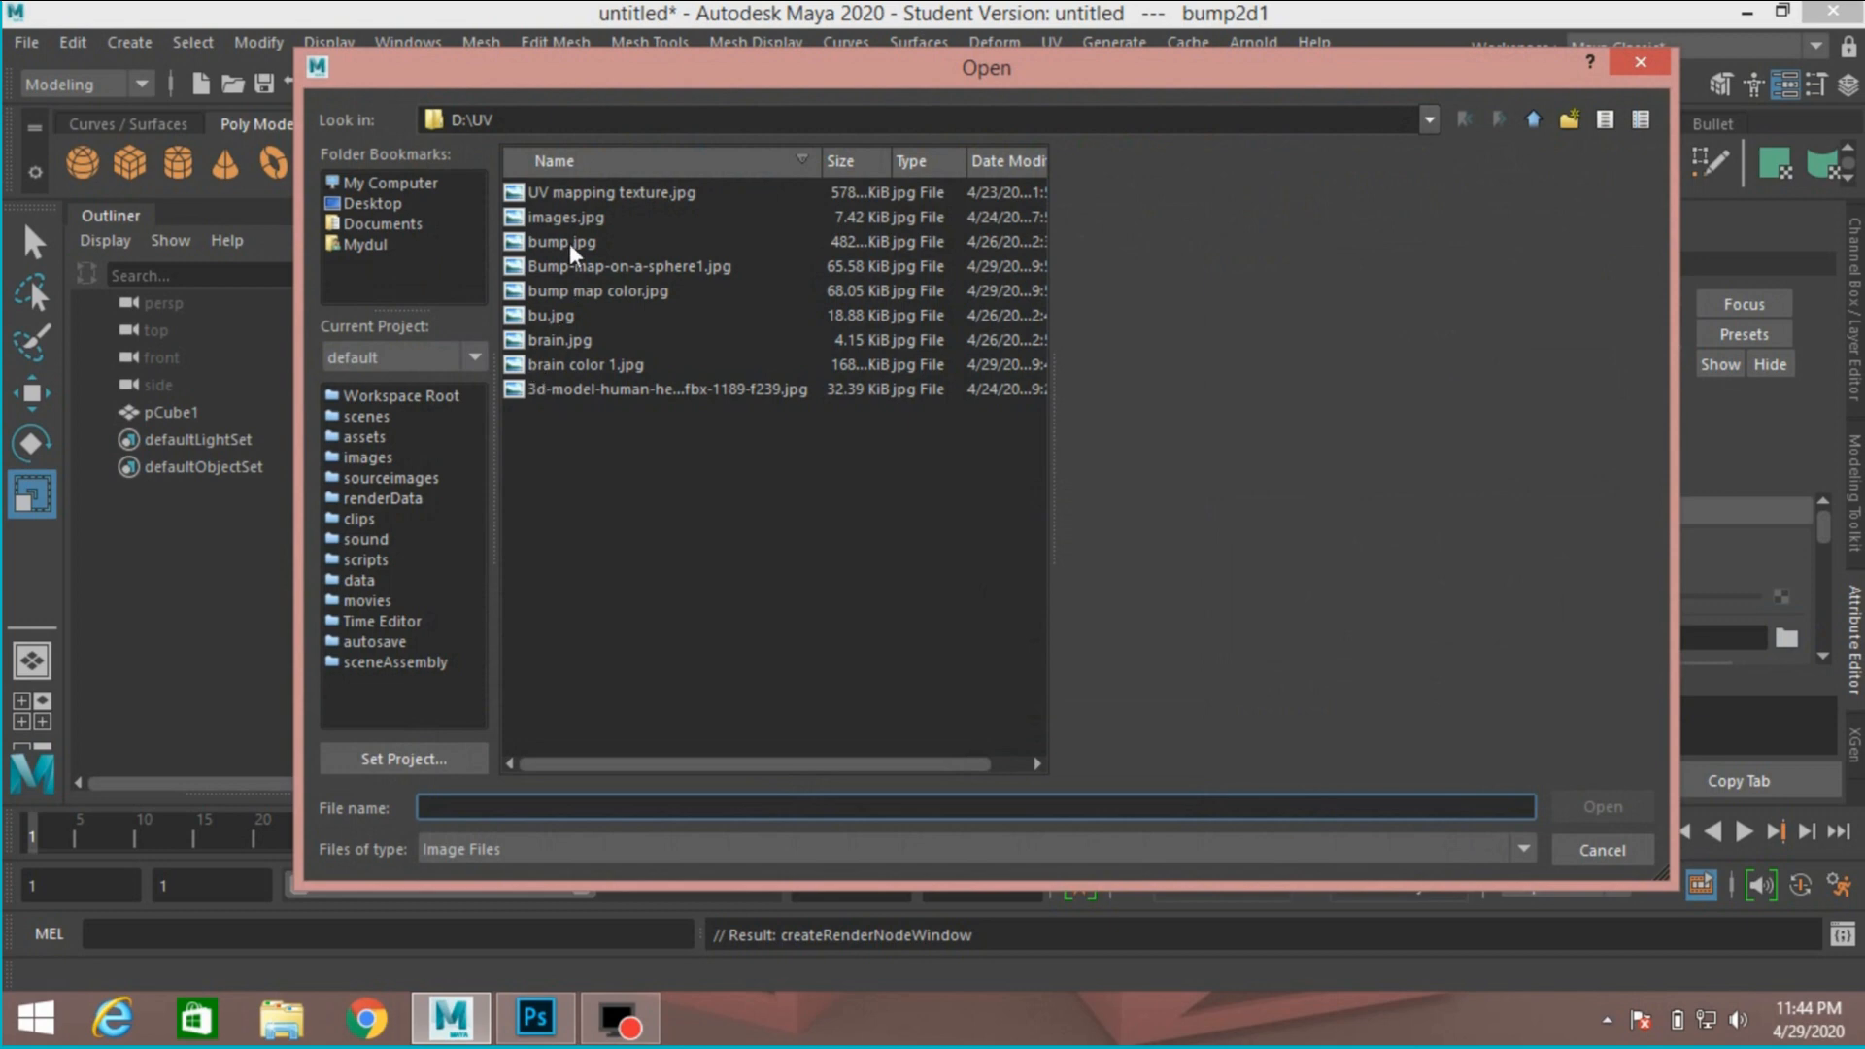
{"action": "mouse_move", "coordinate": [626, 302]}
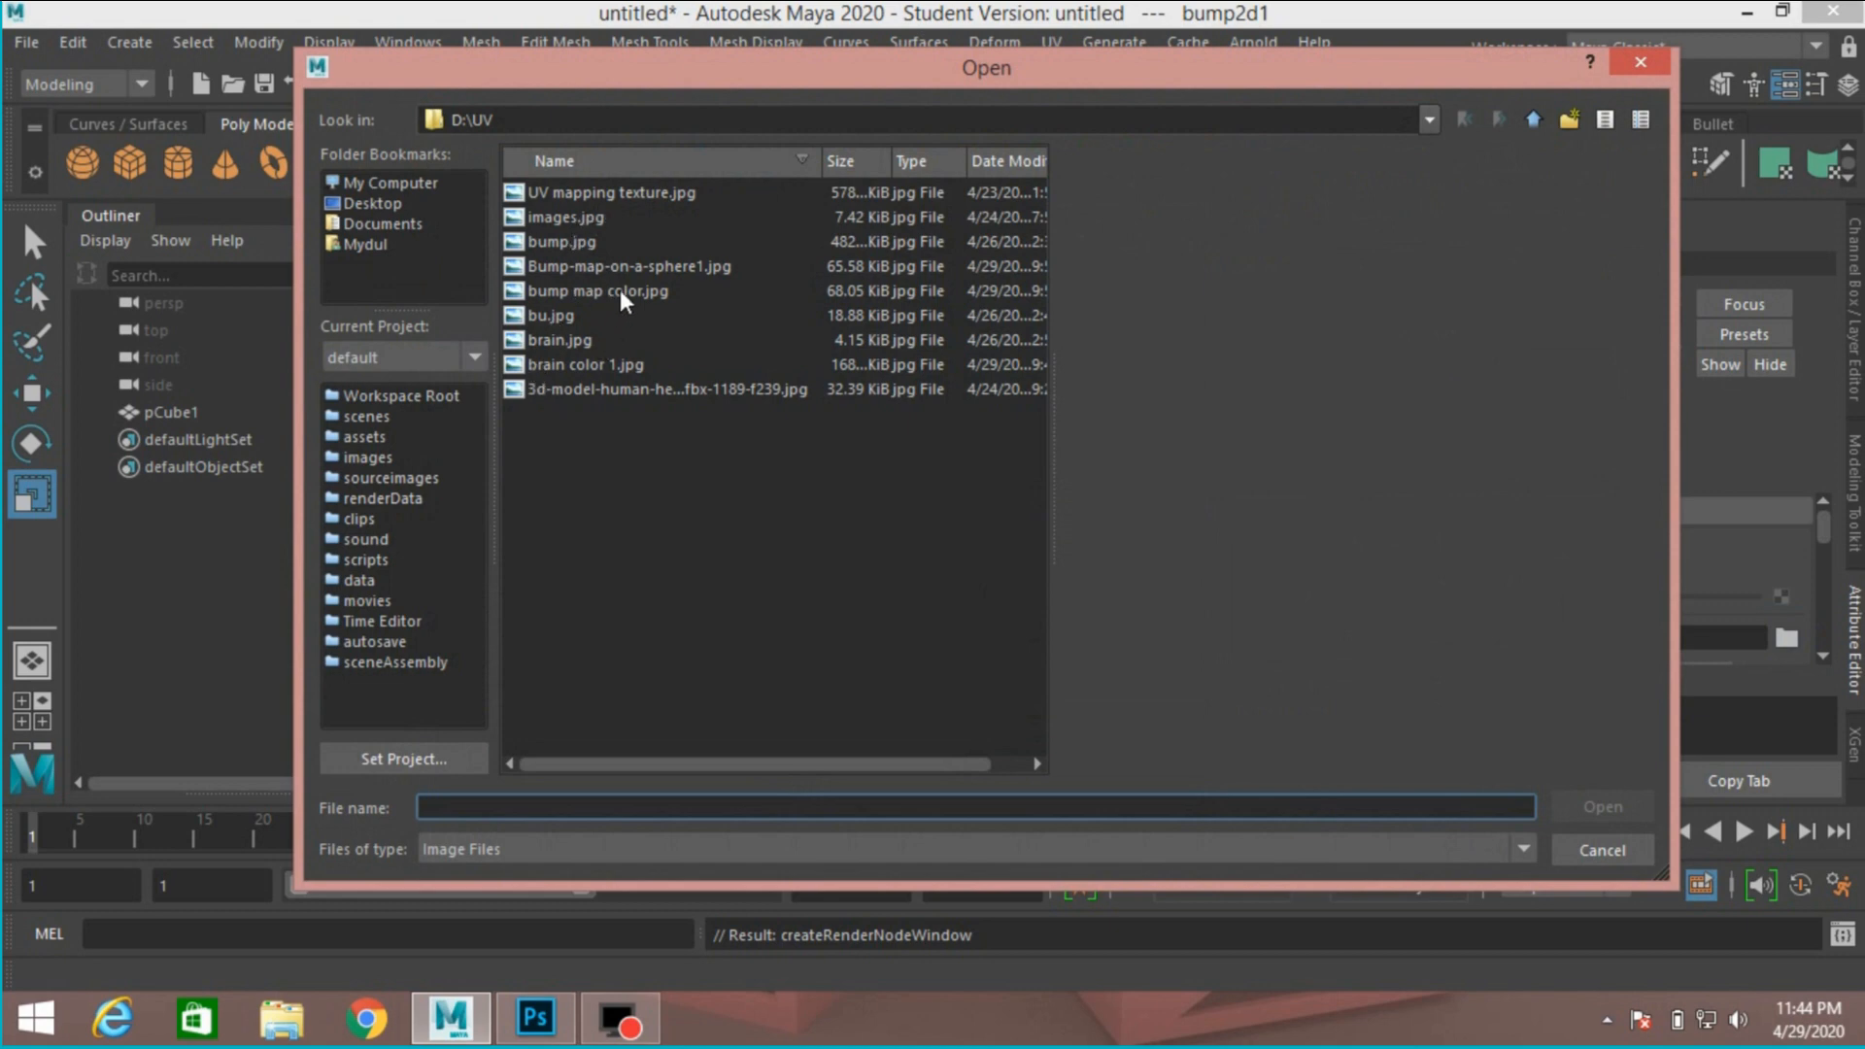
{"action": "left_click", "coordinate": [596, 291]}
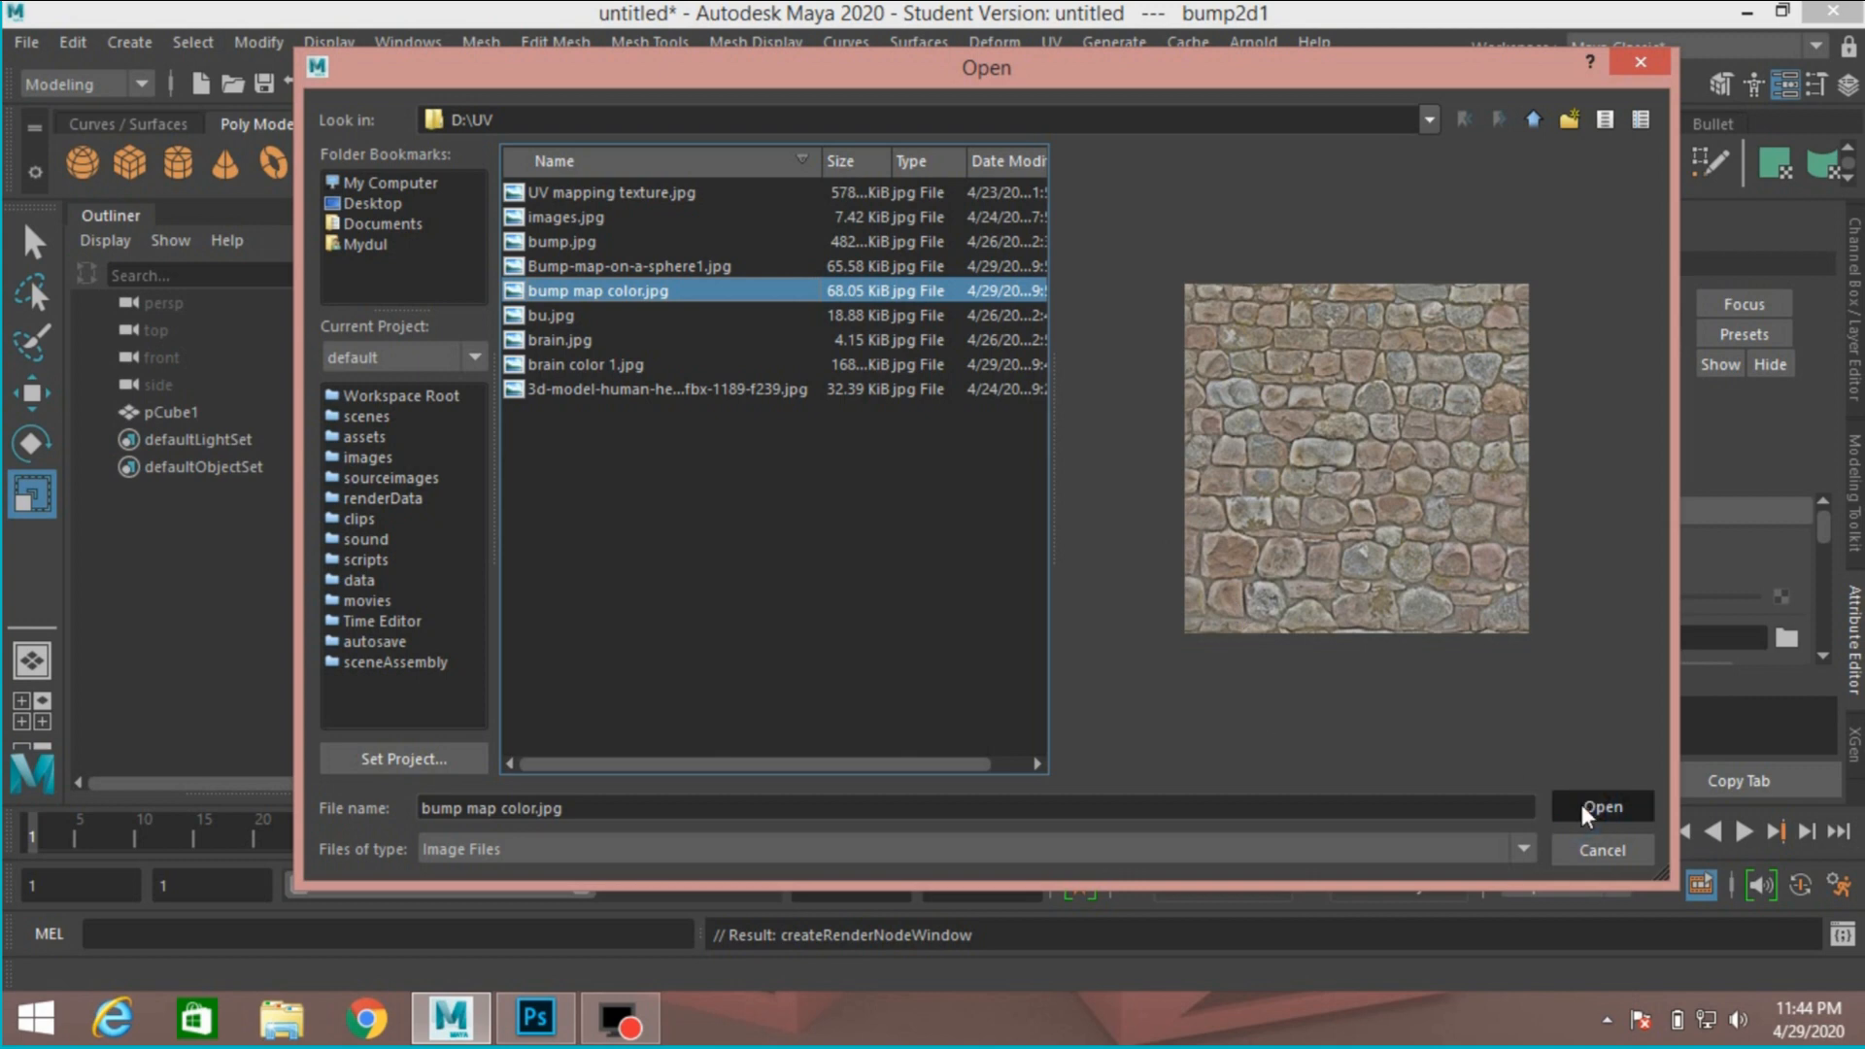
{"action": "left_click", "coordinate": [1601, 807]}
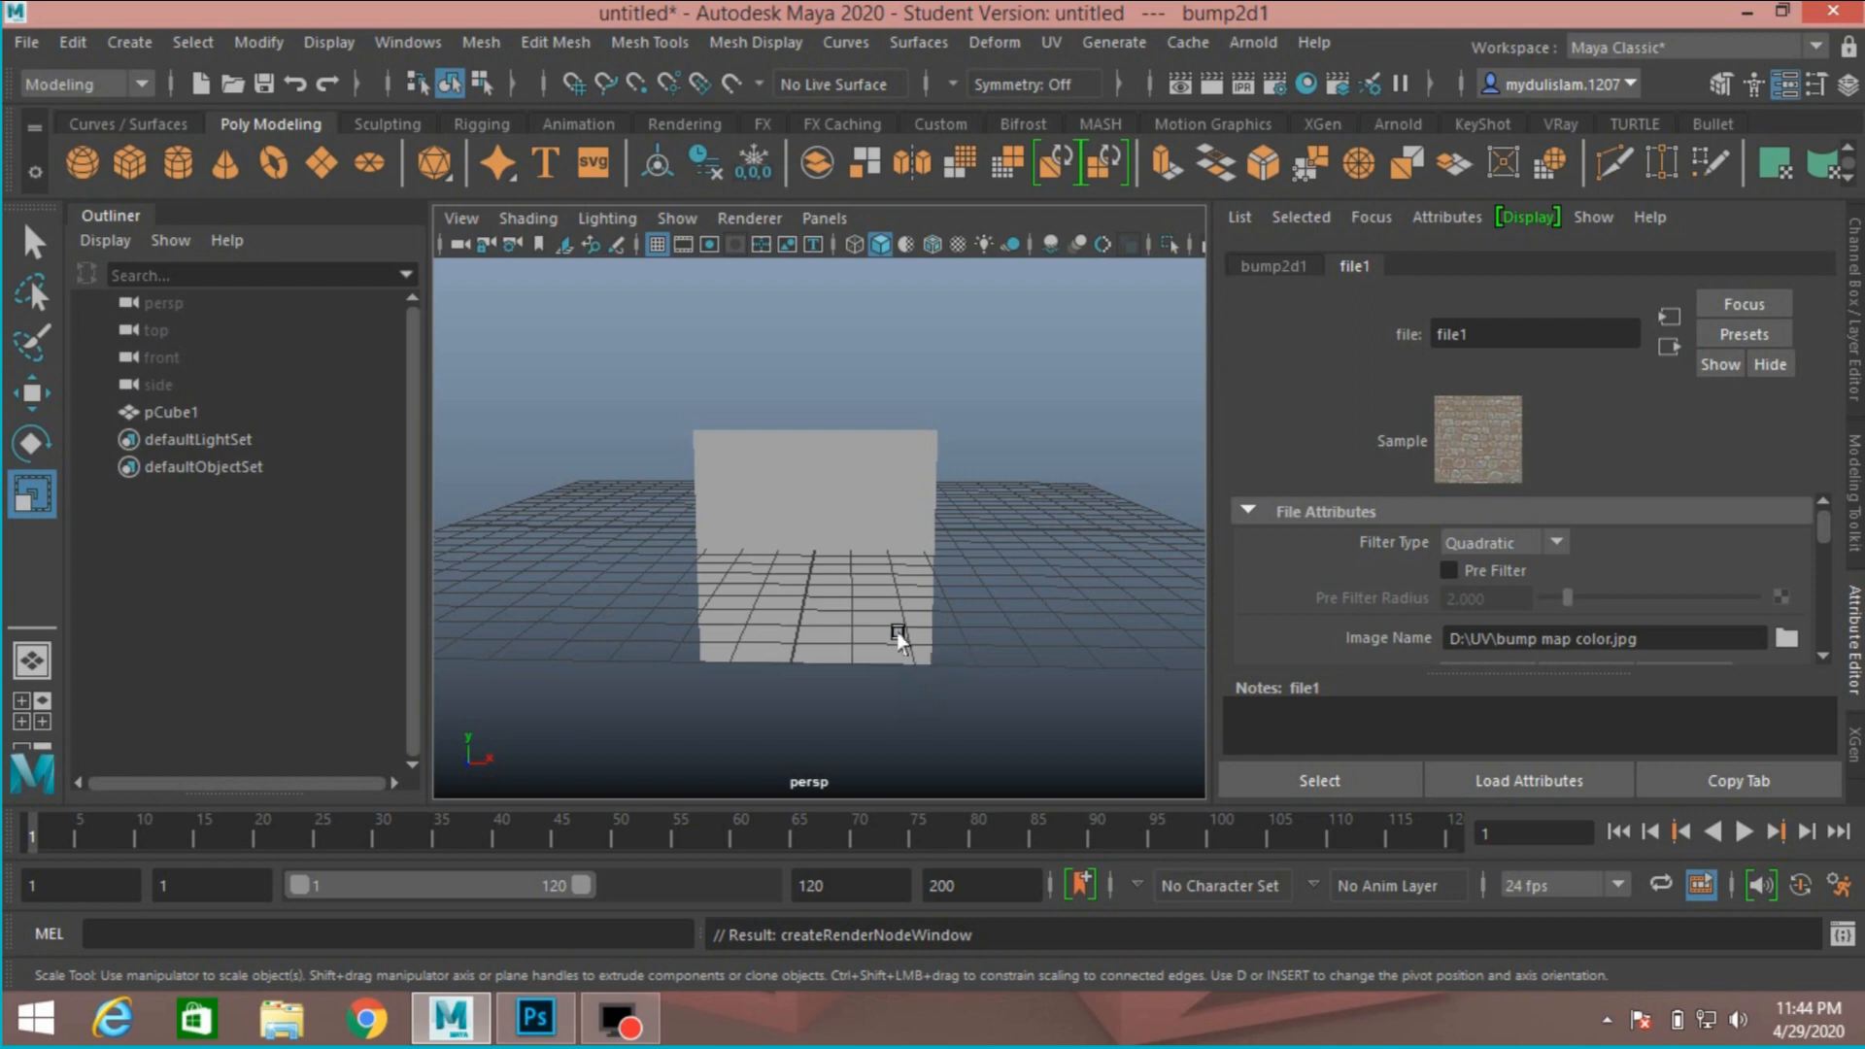
{"action": "mouse_move", "coordinate": [819, 604]}
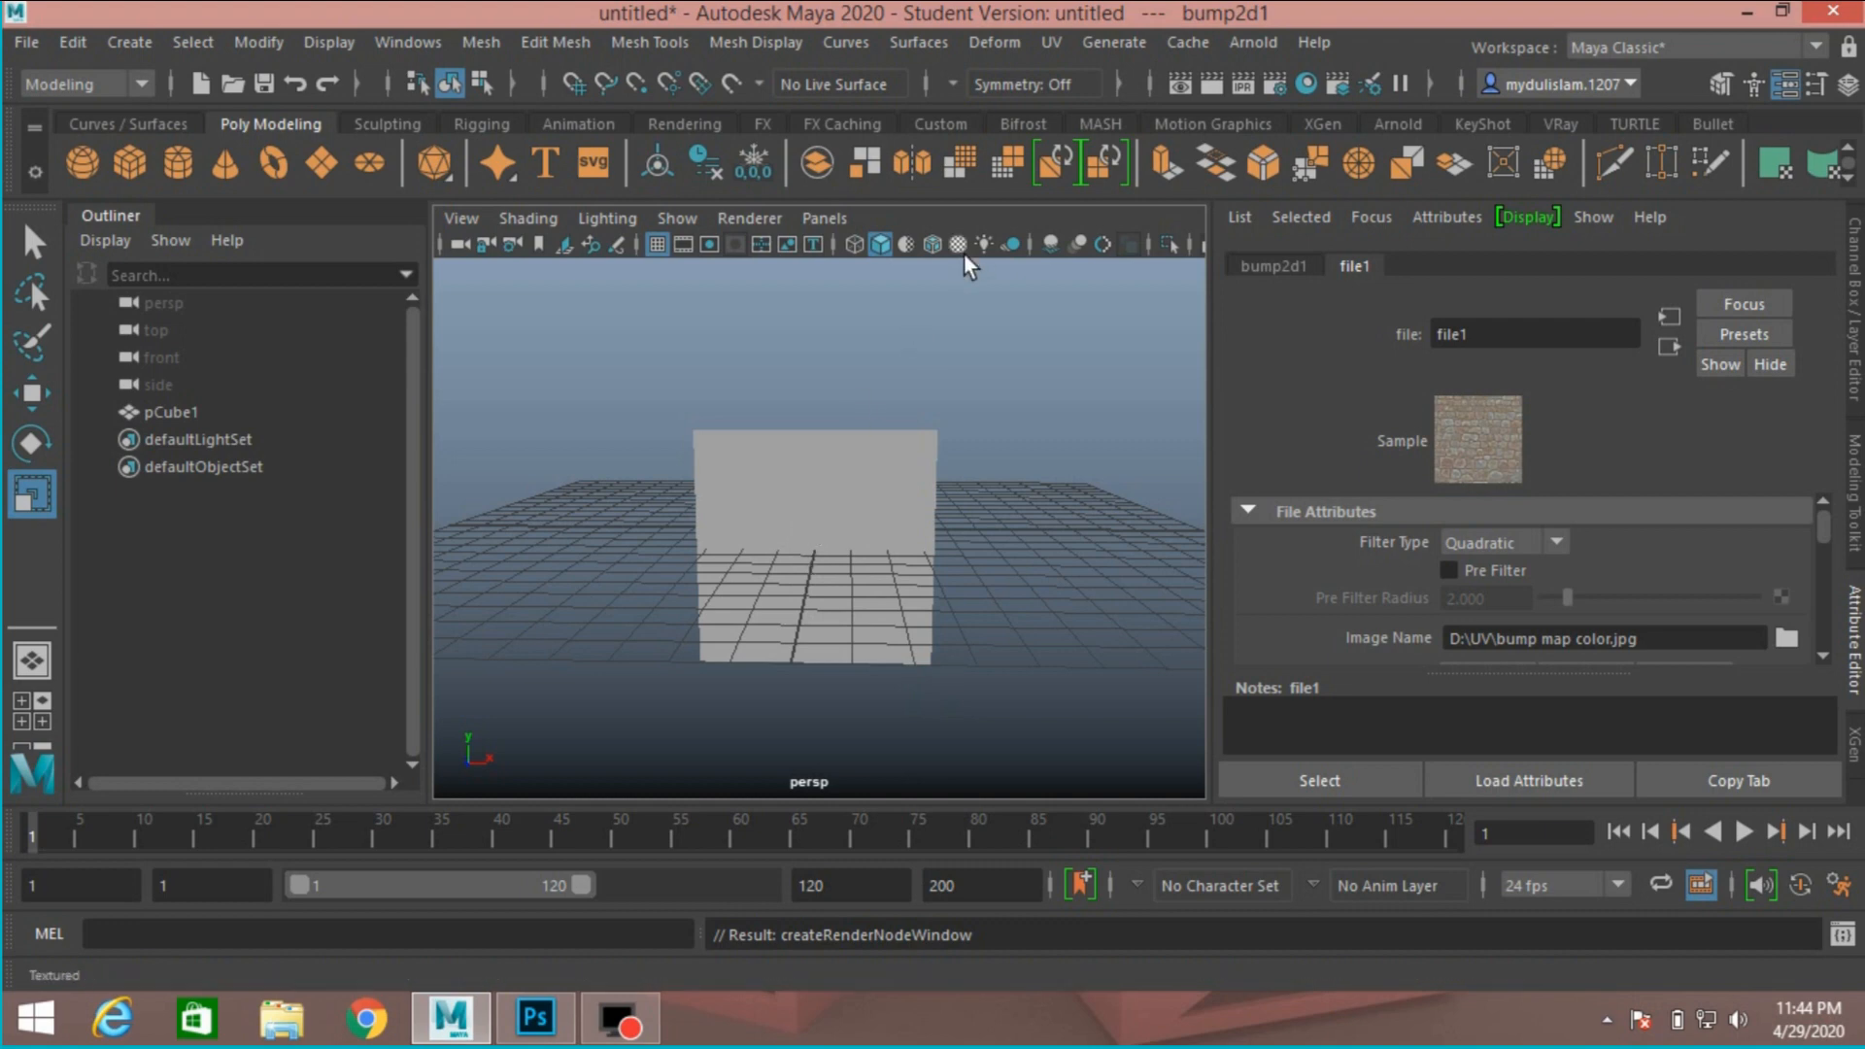
{"action": "mouse_move", "coordinate": [956, 245]}
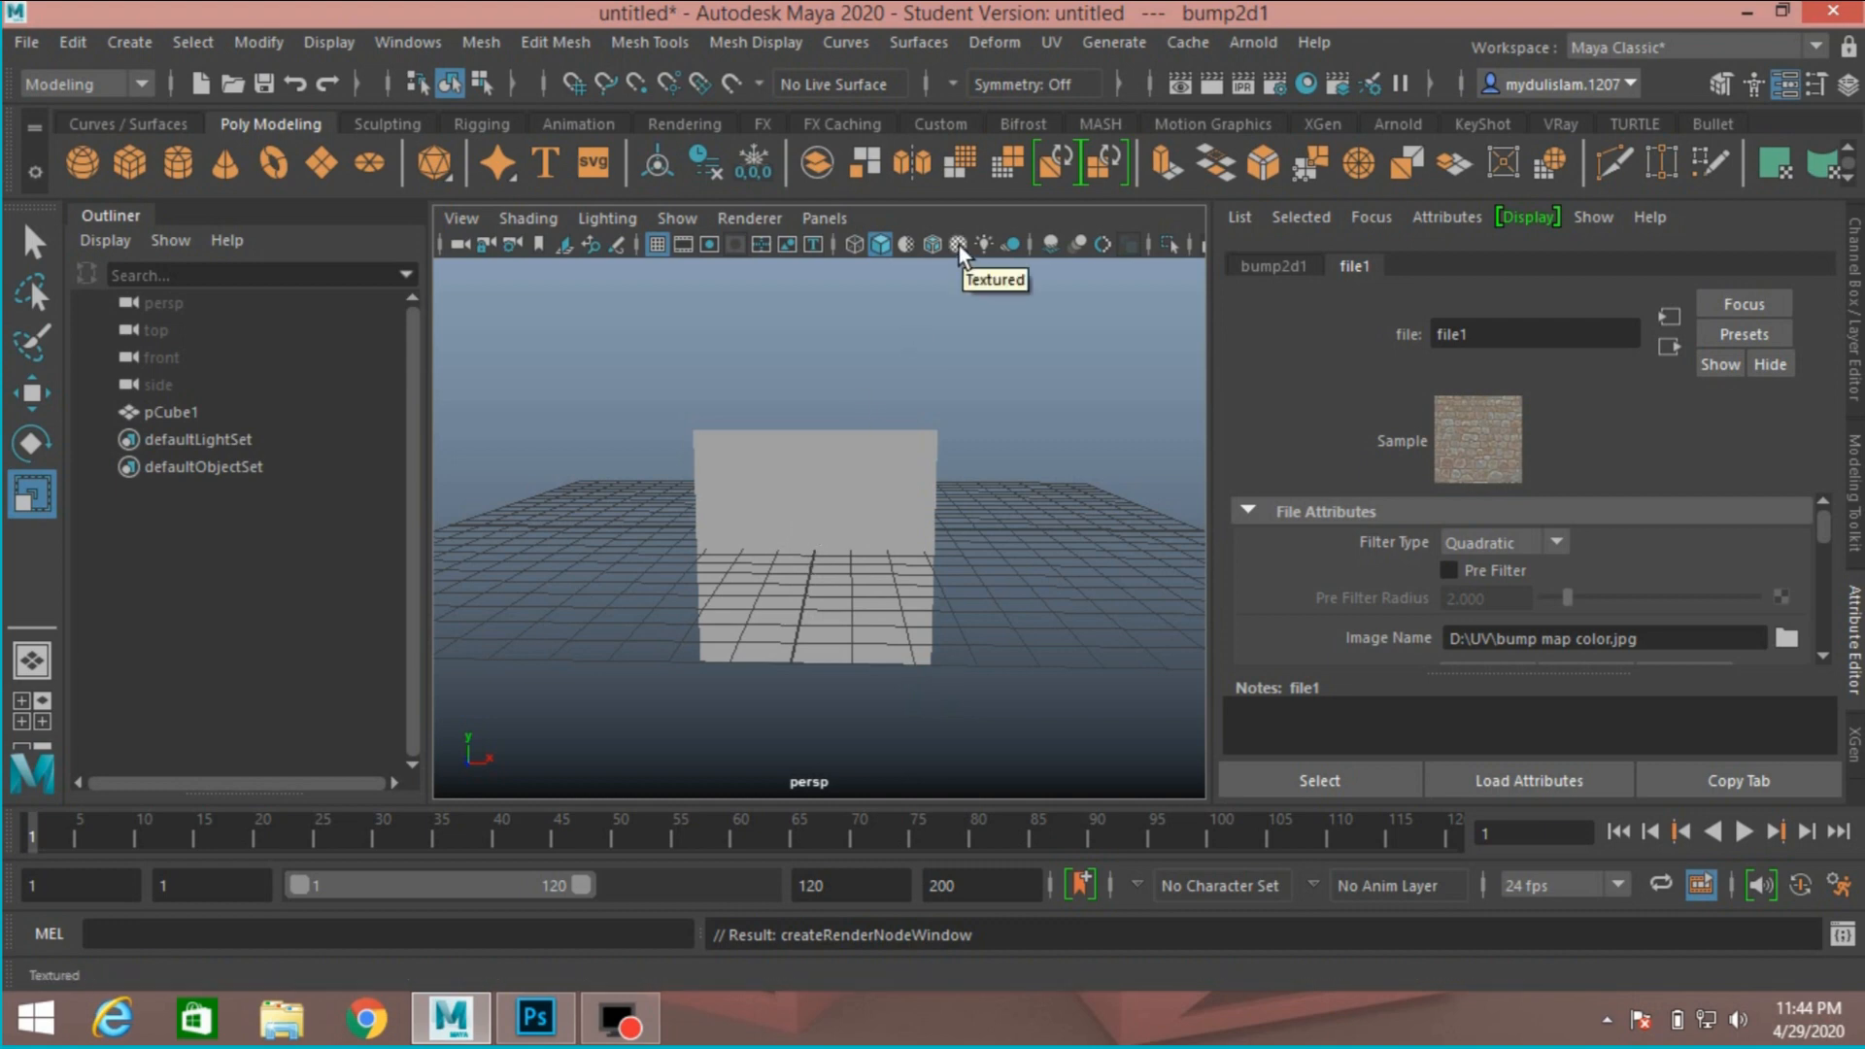
Turn on textured viewport display and orbit around the bump-textured plane
{"action": "left_click", "coordinate": [950, 243]}
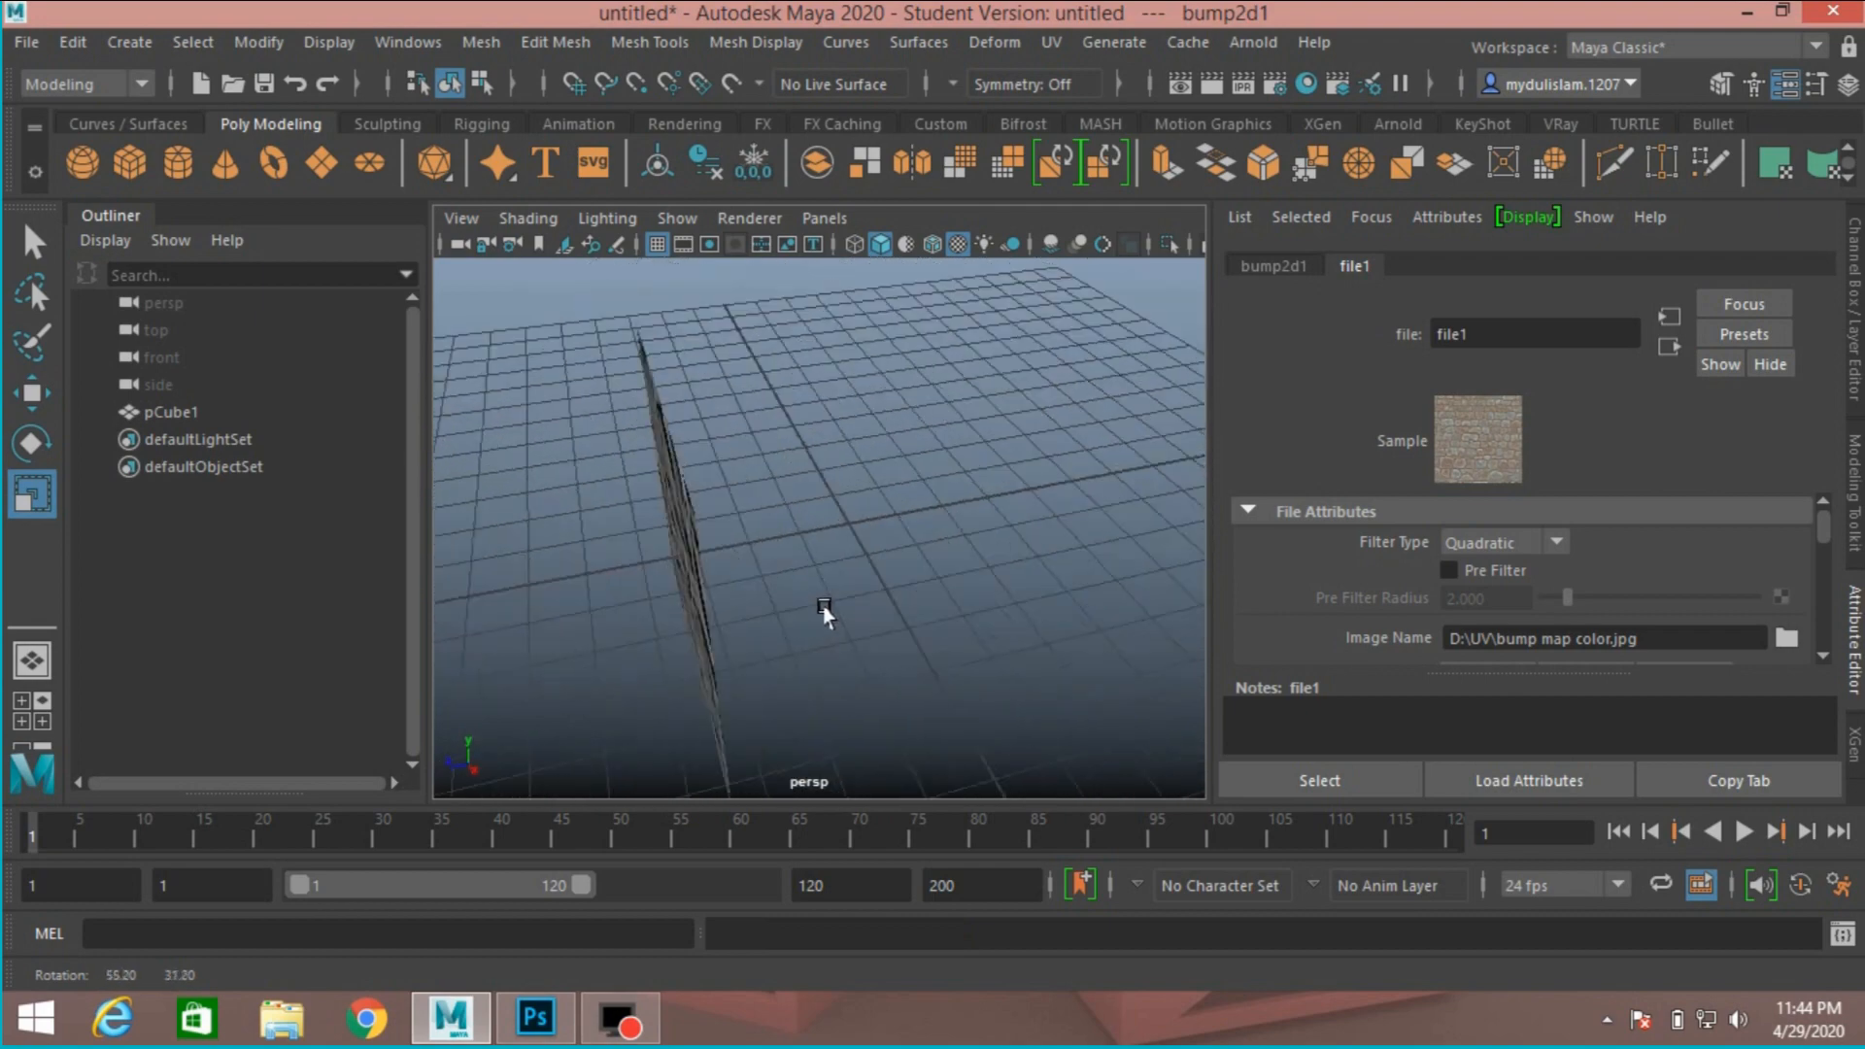
{"action": "left_click_drag", "start_coordinate": [825, 613], "coordinate": [1040, 572]}
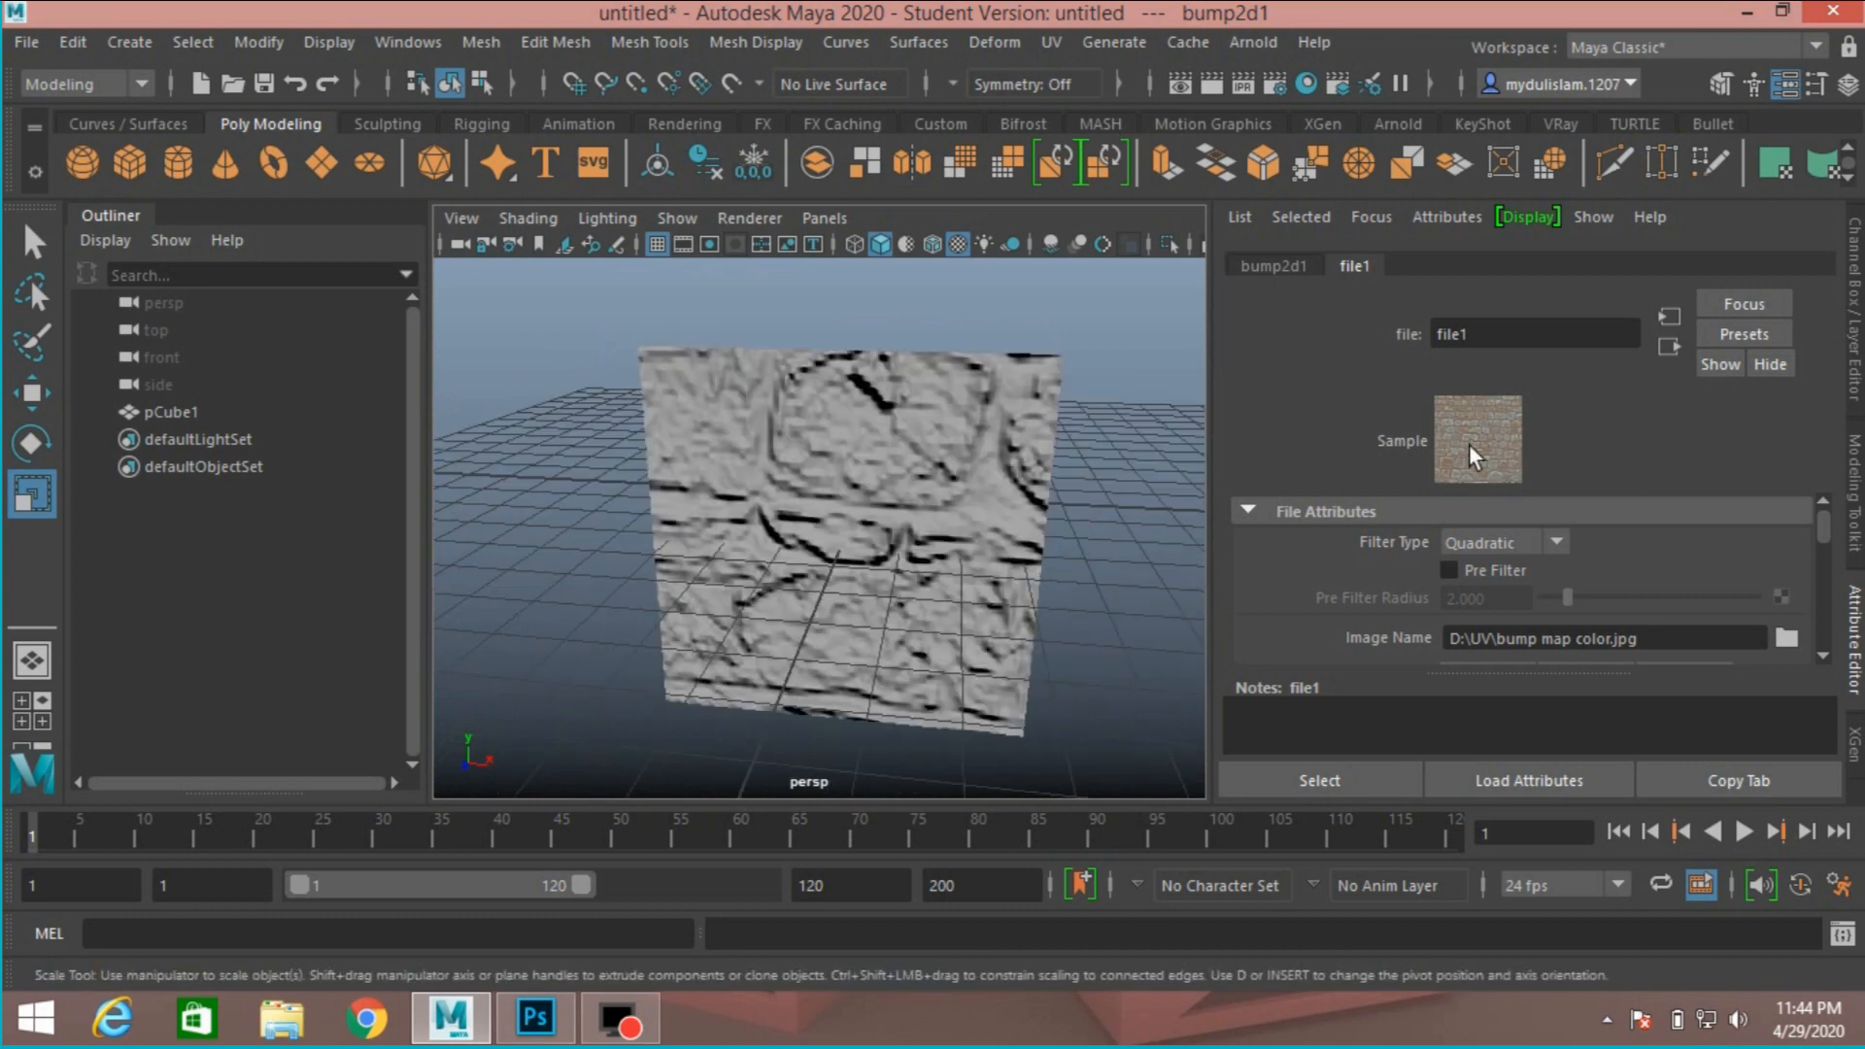
{"action": "mouse_move", "coordinate": [1282, 485]}
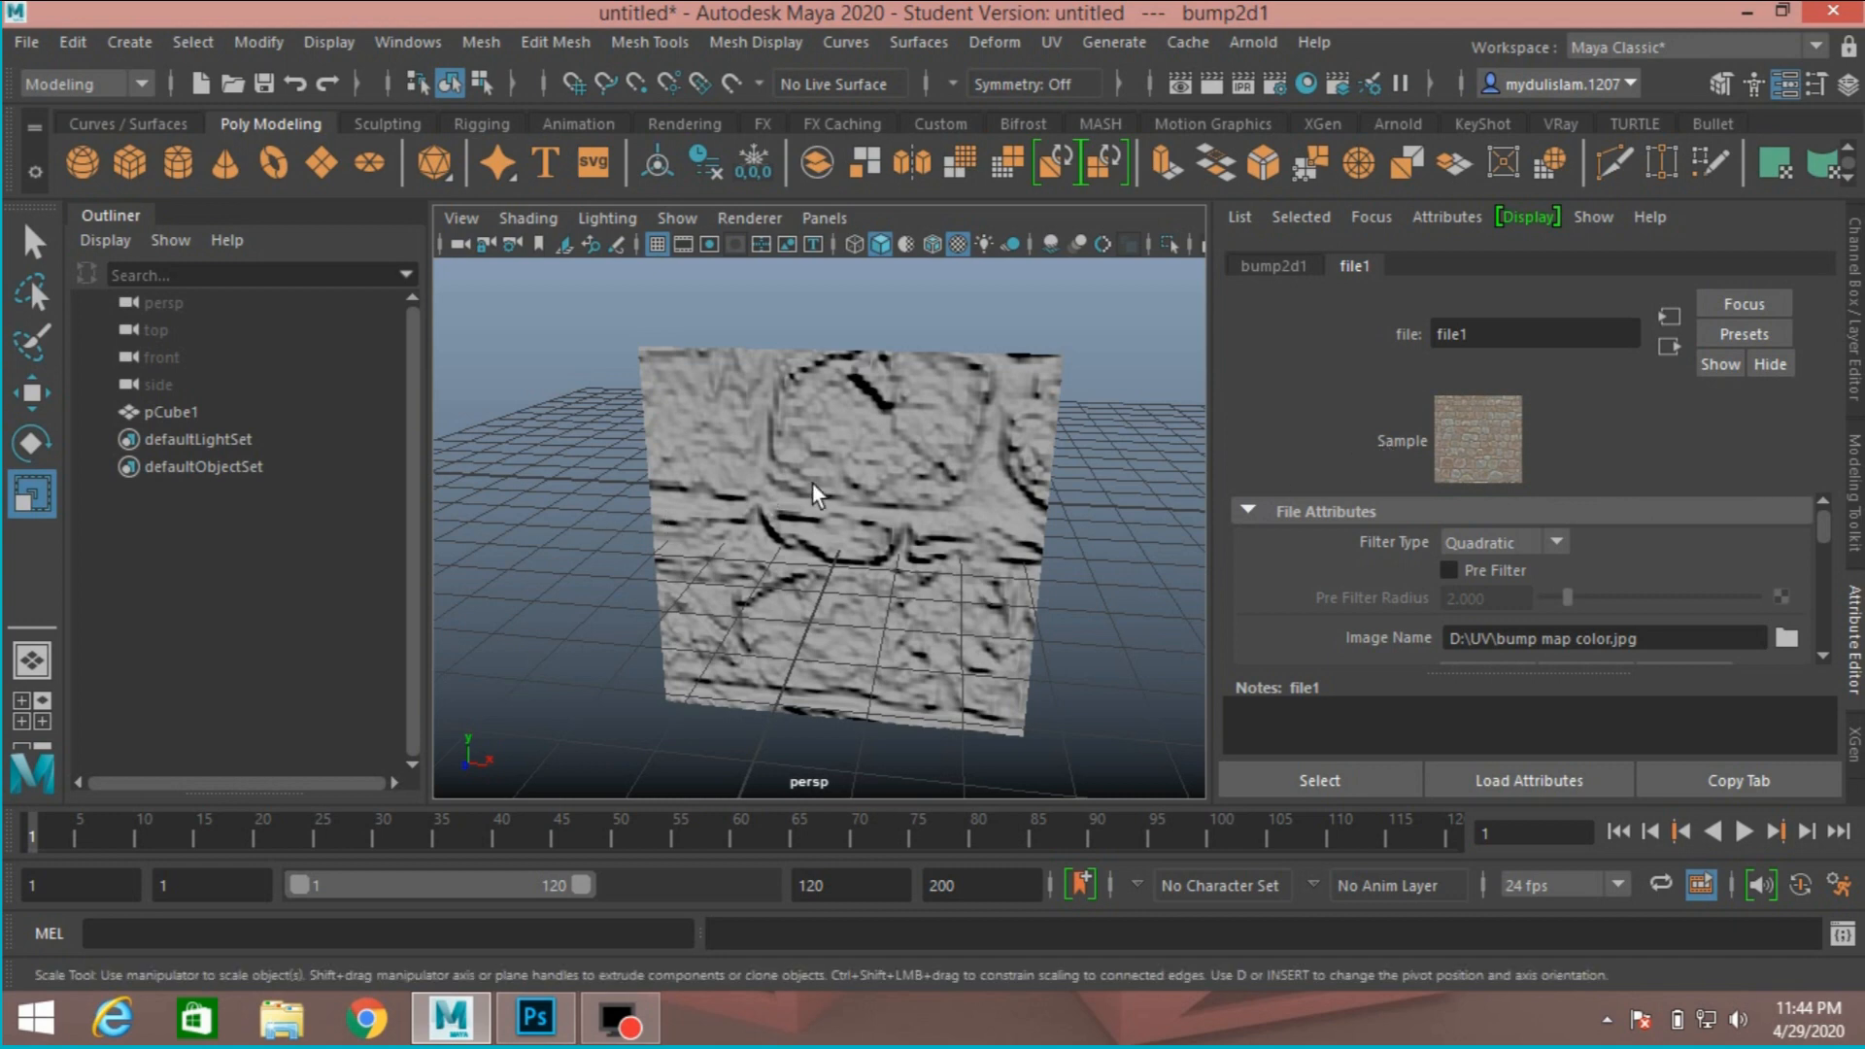
{"action": "left_click", "coordinate": [817, 495]}
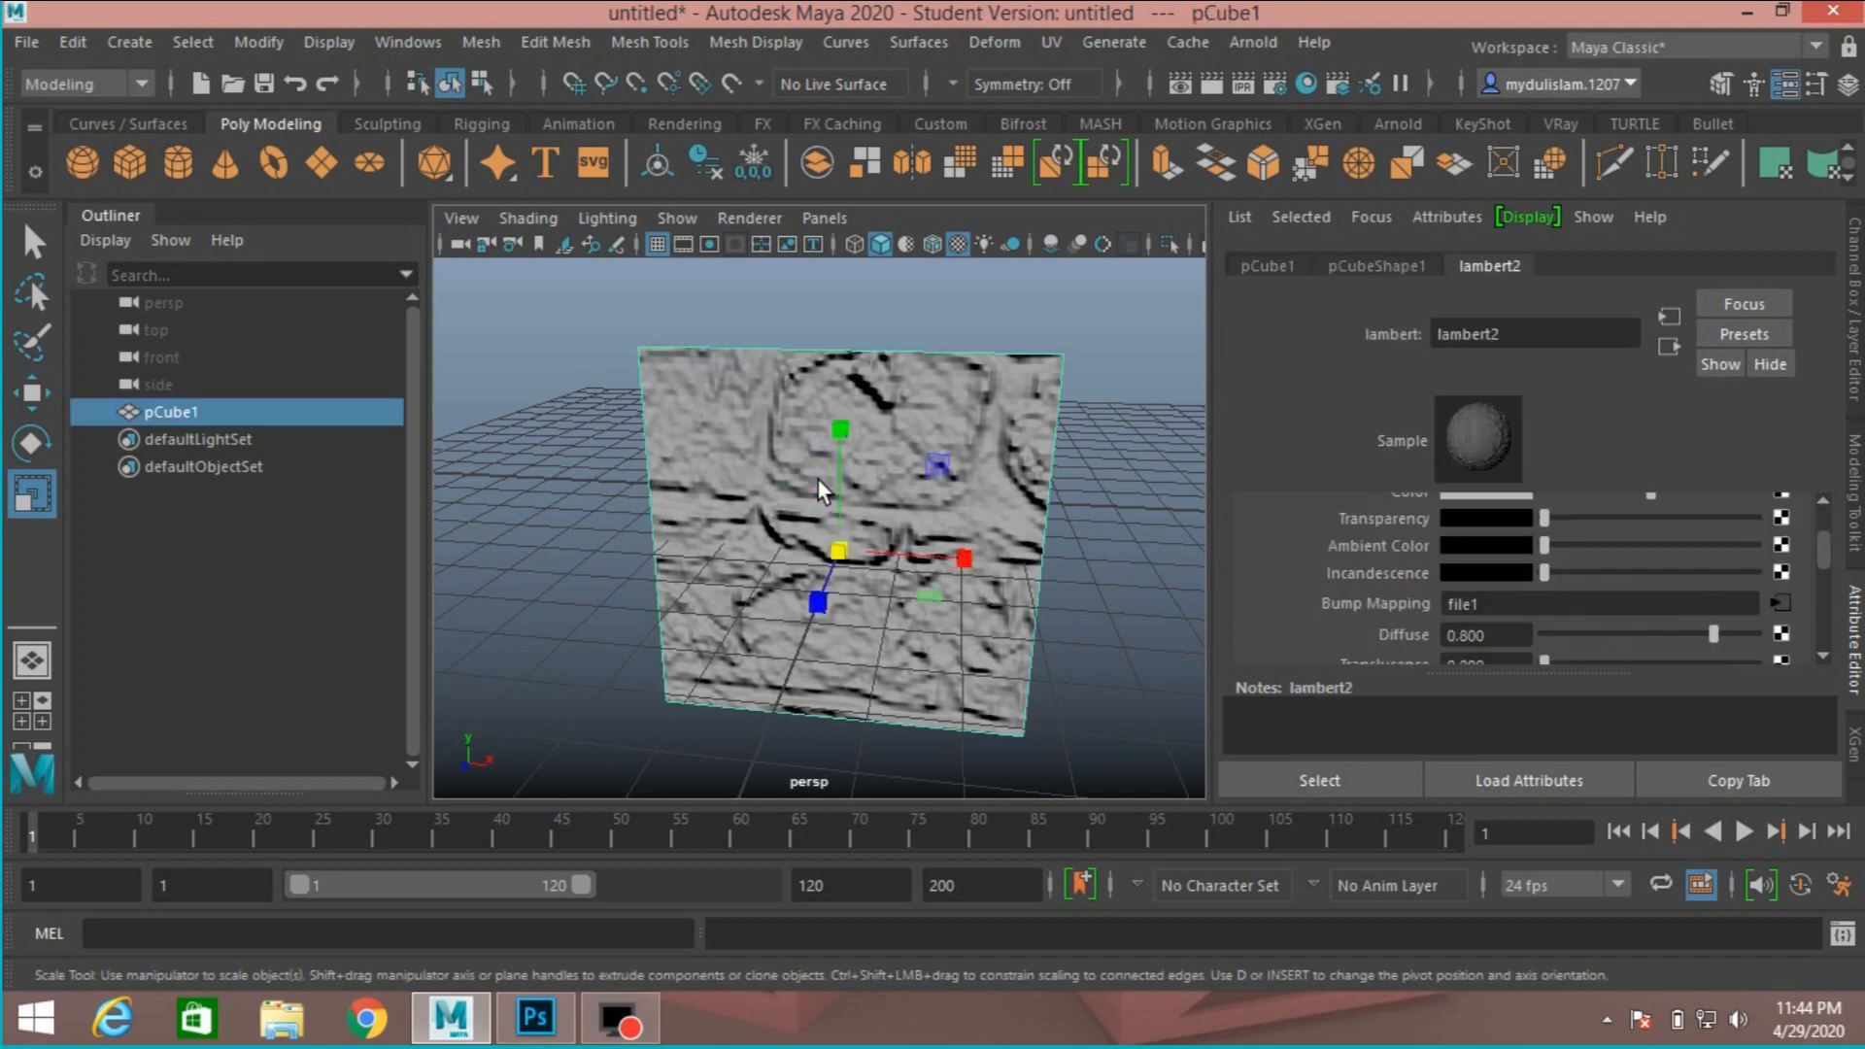
{"action": "right_click", "coordinate": [822, 489]}
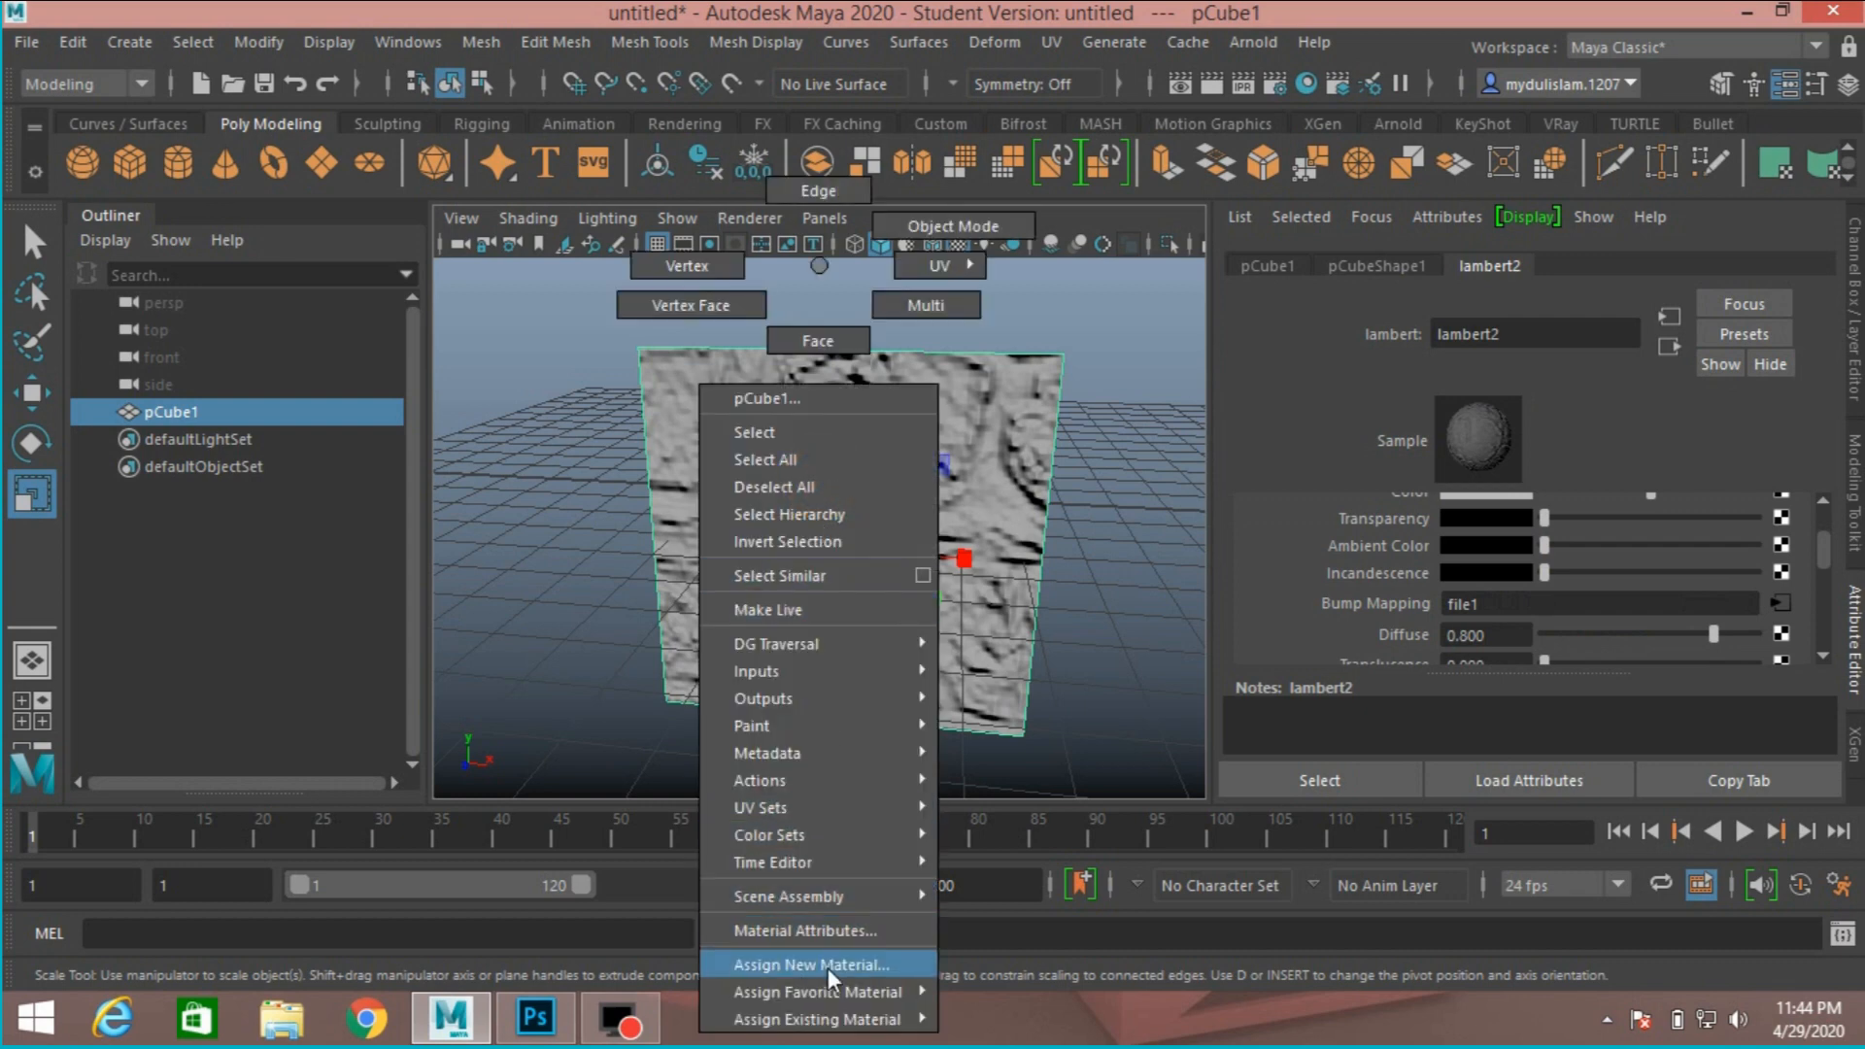
{"action": "left_click", "coordinate": [813, 965]}
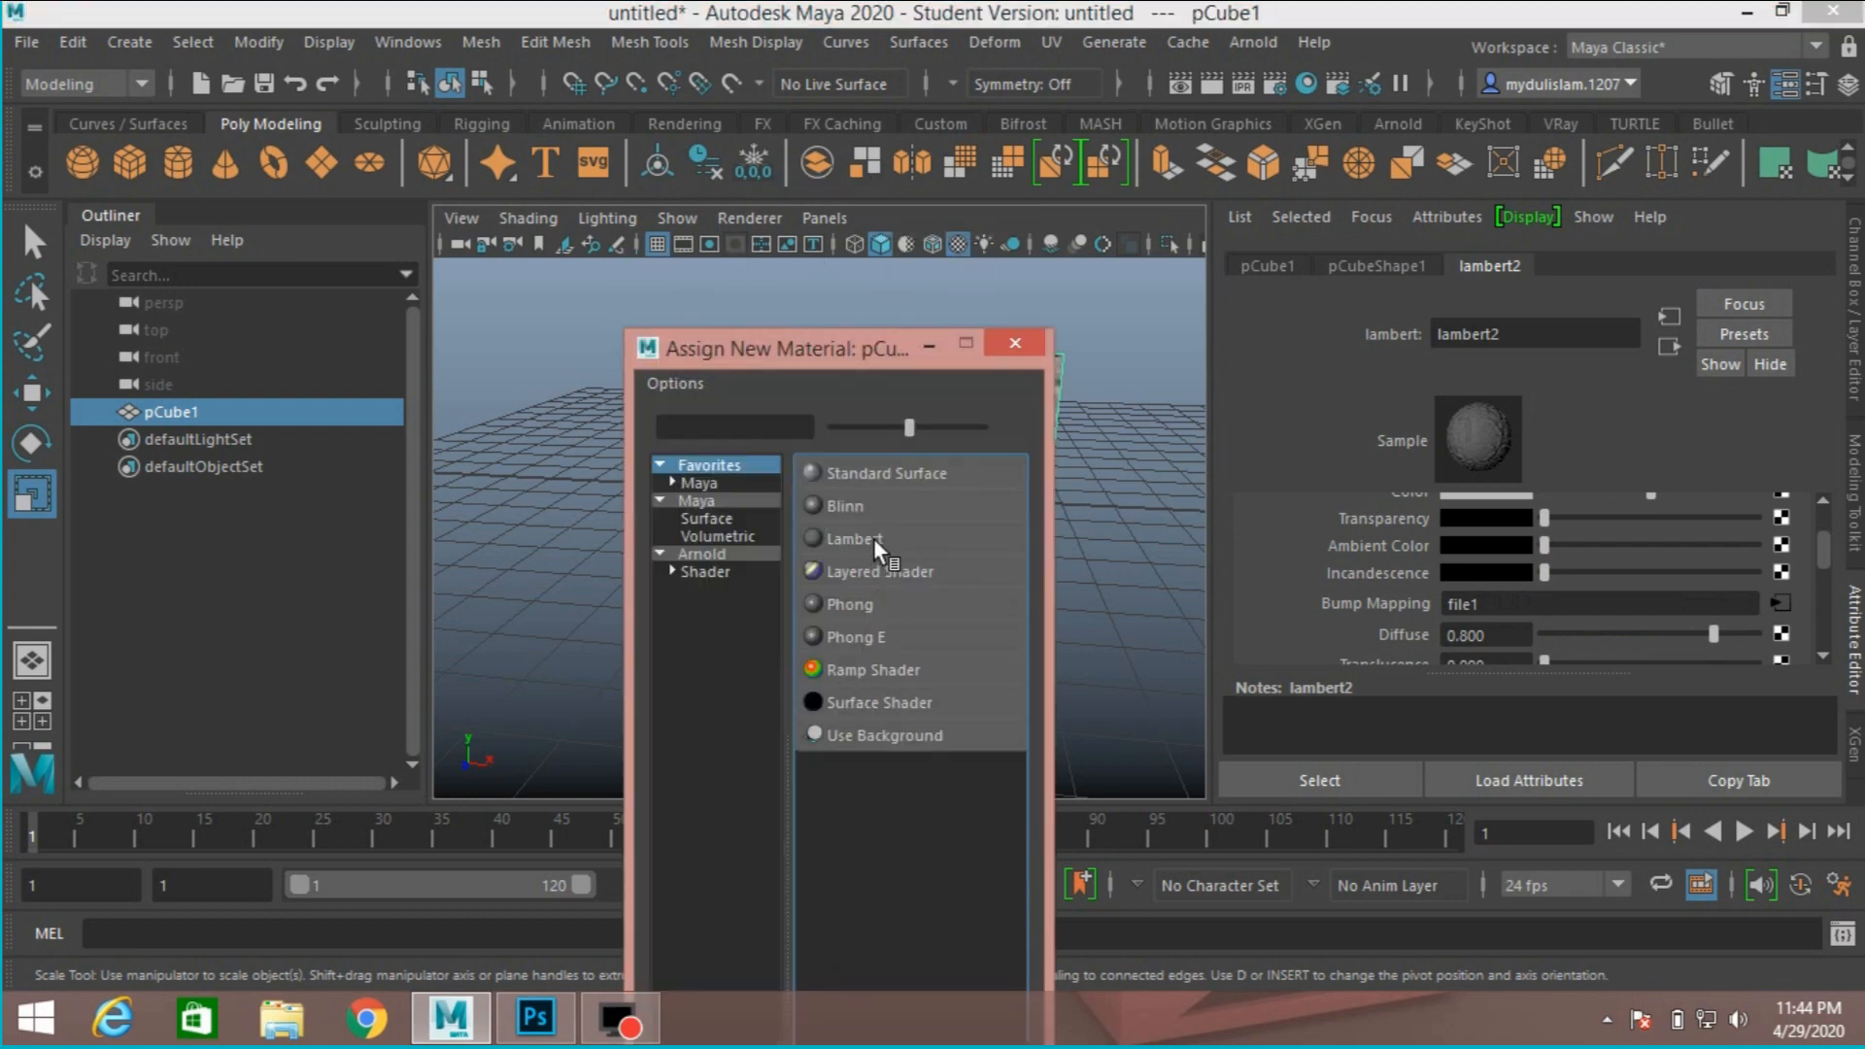
{"action": "left_click", "coordinate": [855, 538]}
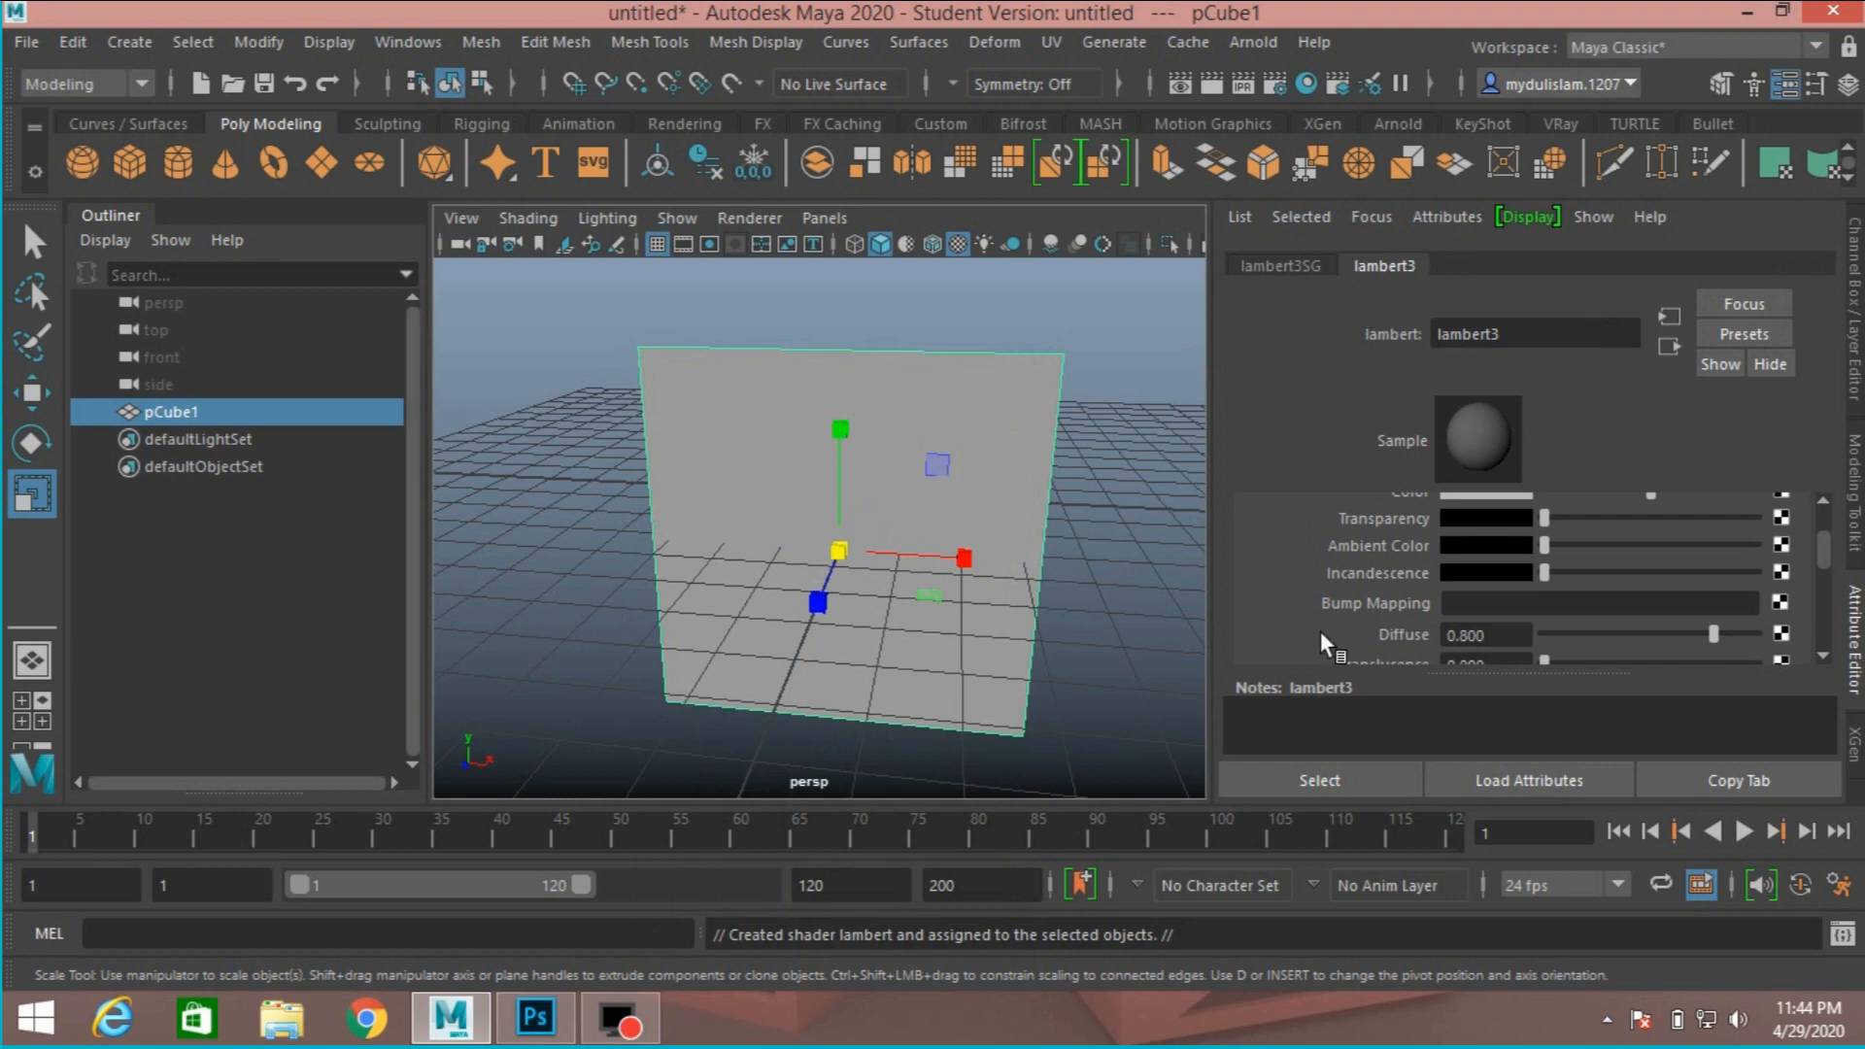
{"action": "mouse_move", "coordinate": [1376, 629]}
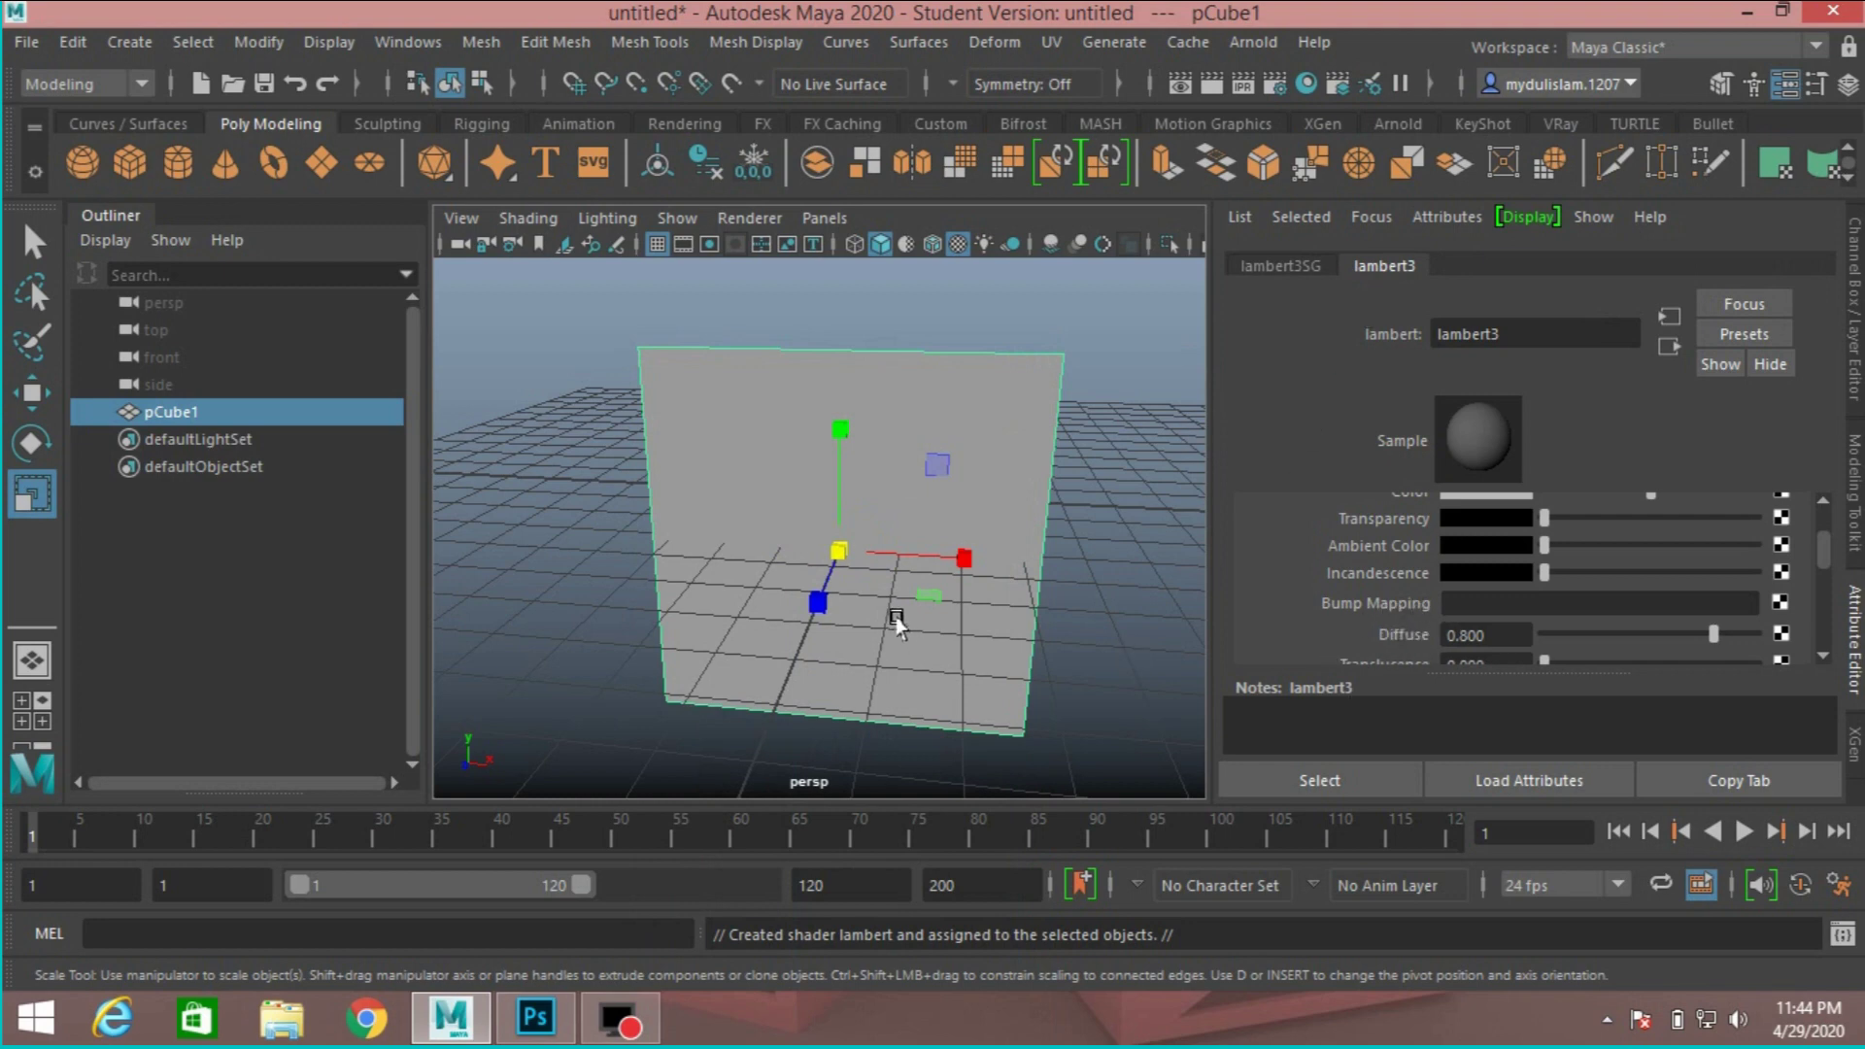
{"action": "mouse_move", "coordinate": [902, 596]}
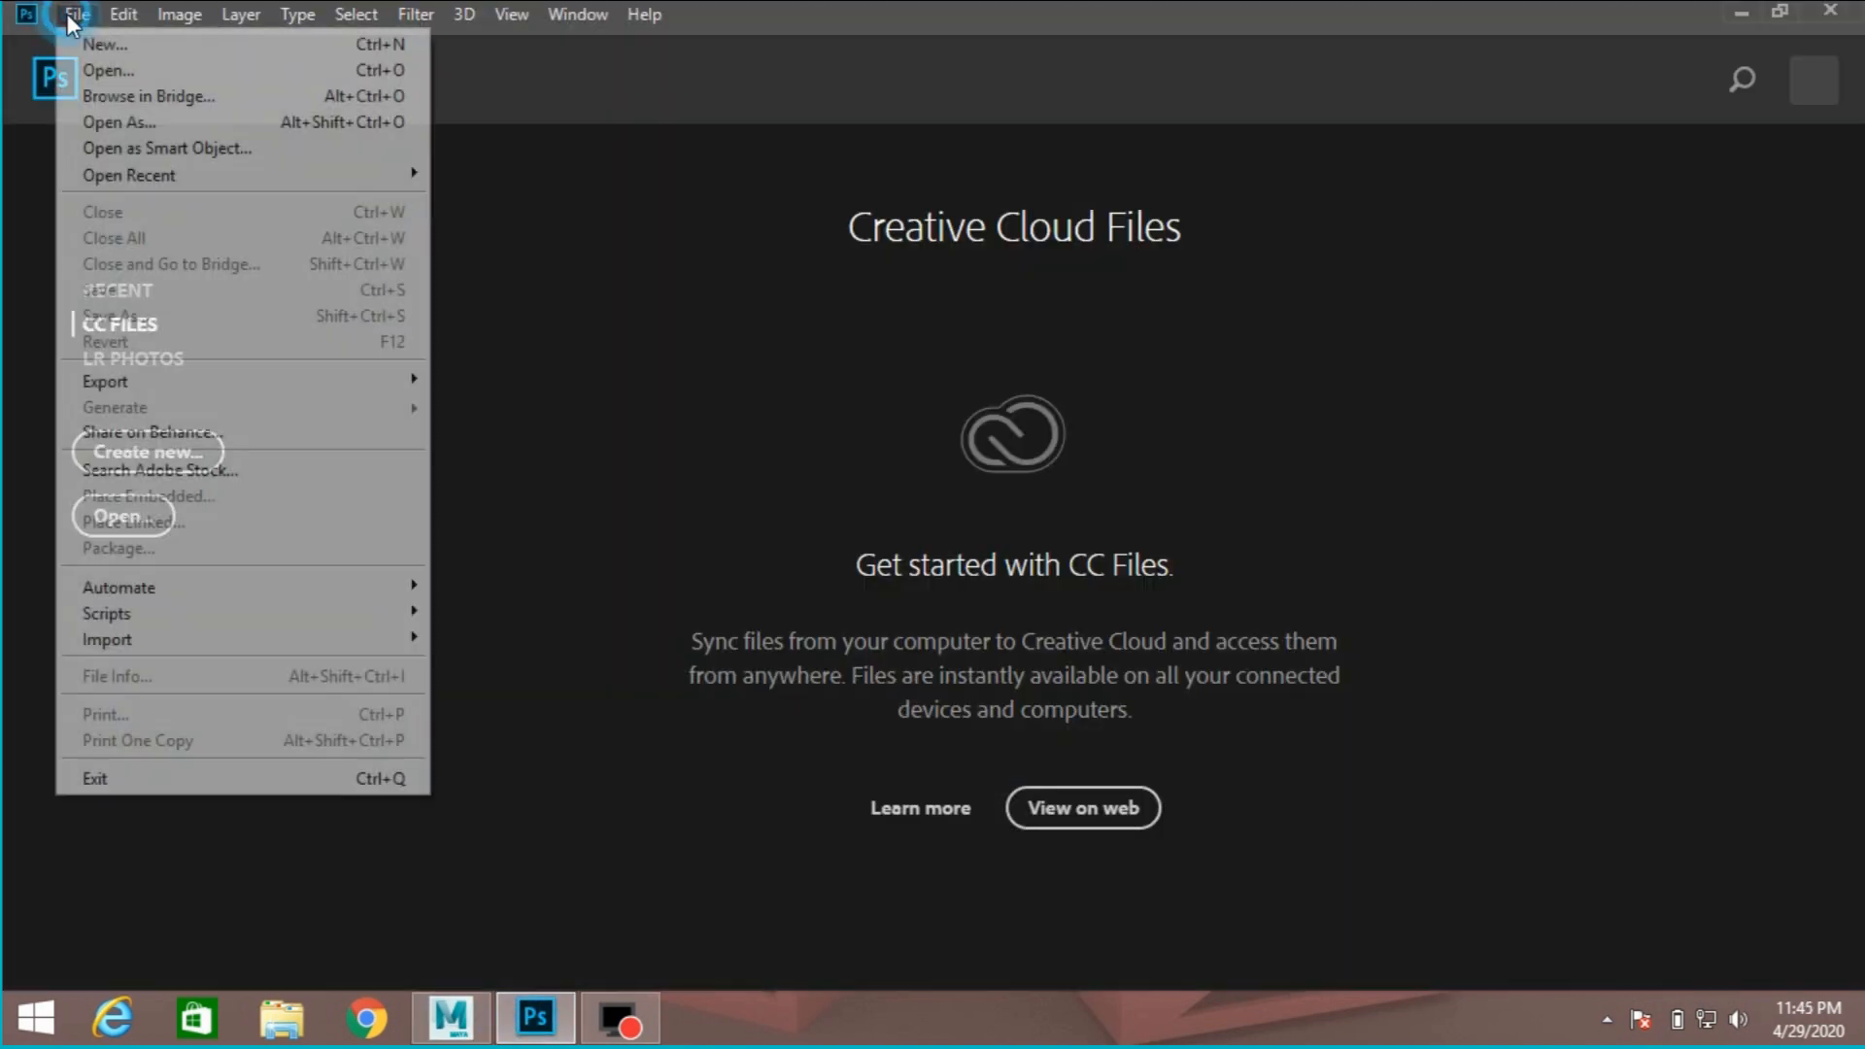
Create a new blank 100 × 100 px document
{"action": "left_click", "coordinate": [107, 43]}
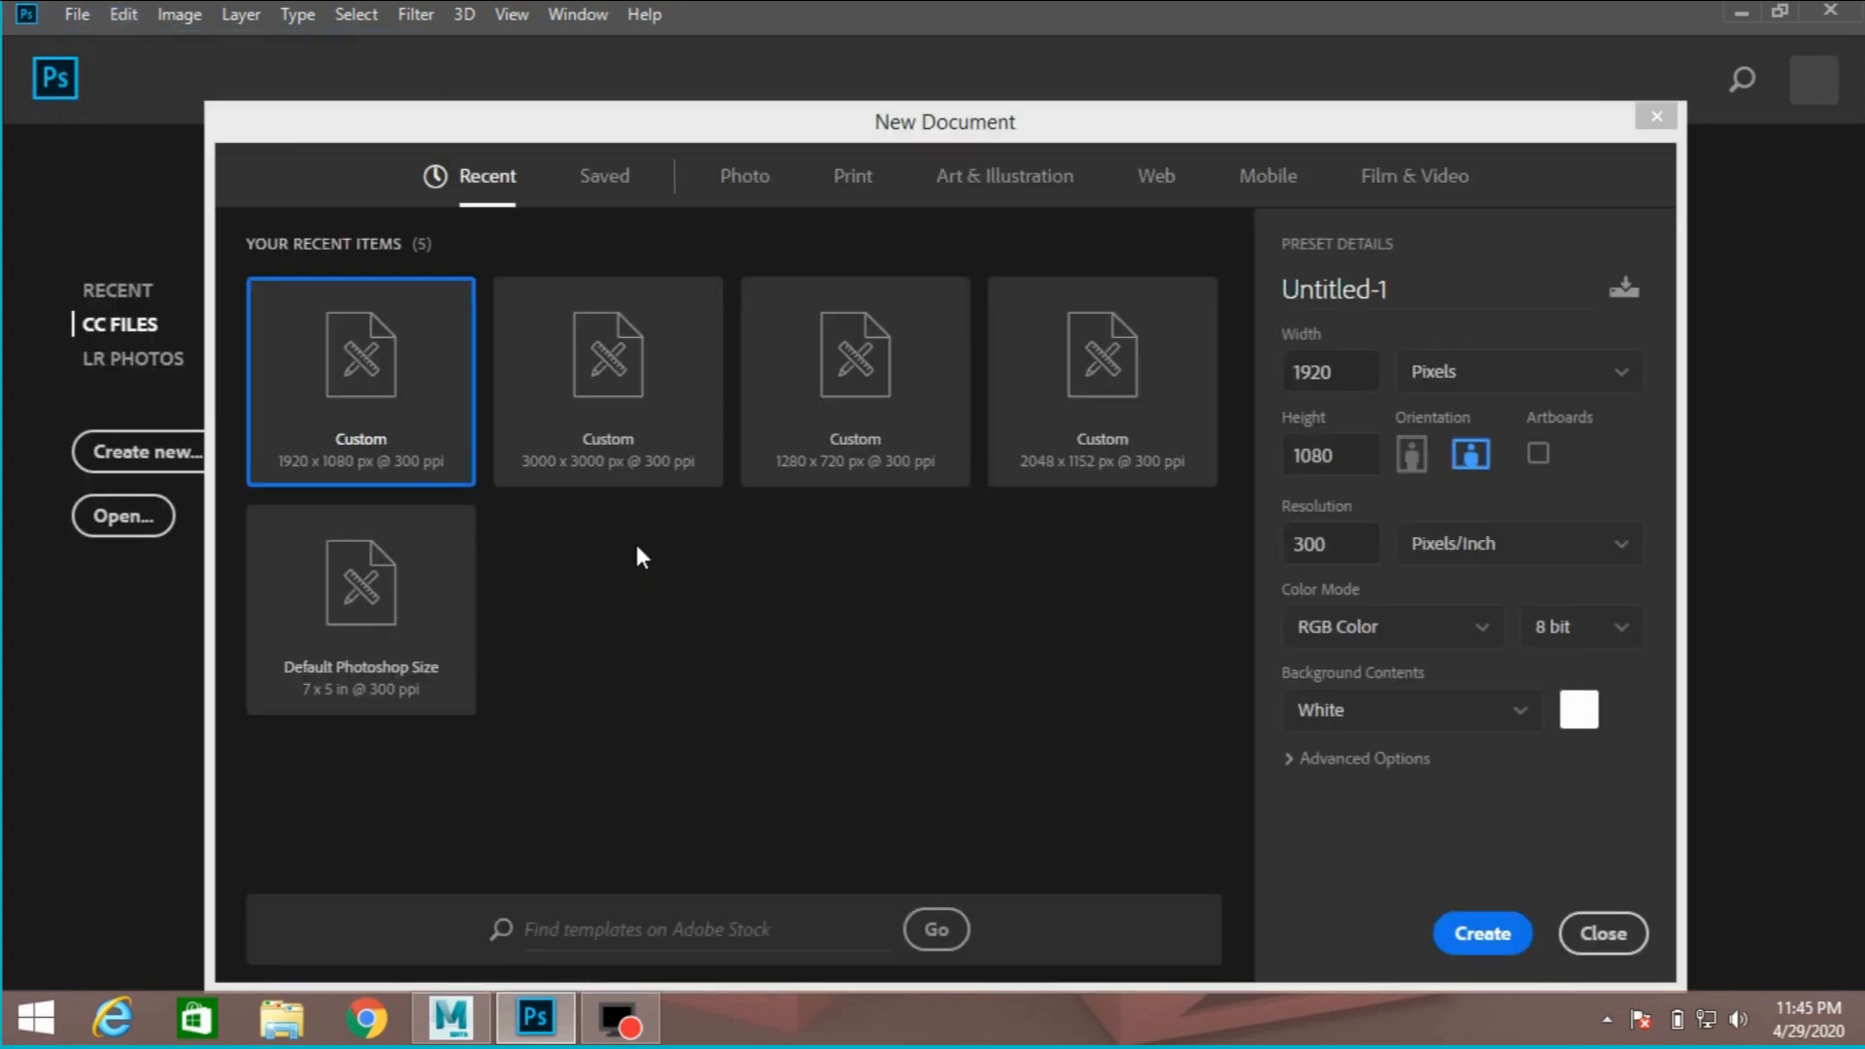
{"action": "left_click", "coordinate": [1331, 371]}
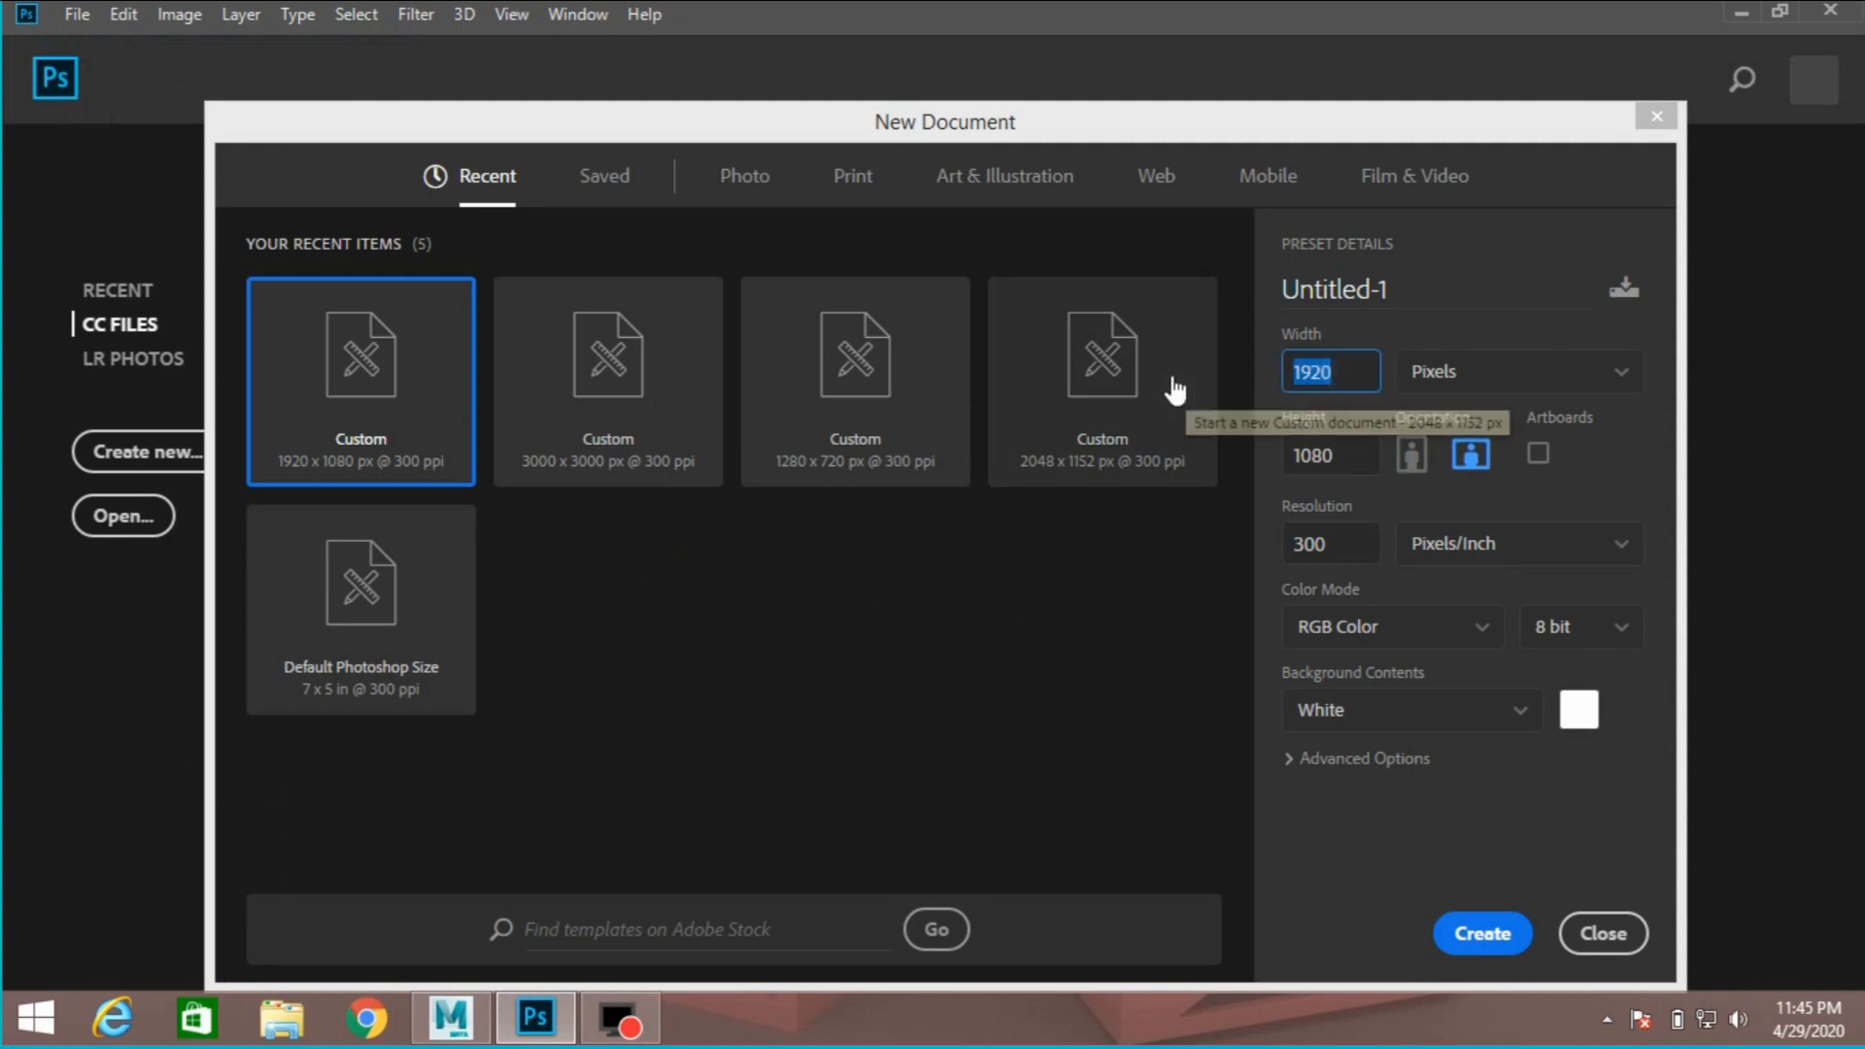
{"action": "type", "text": "1"}
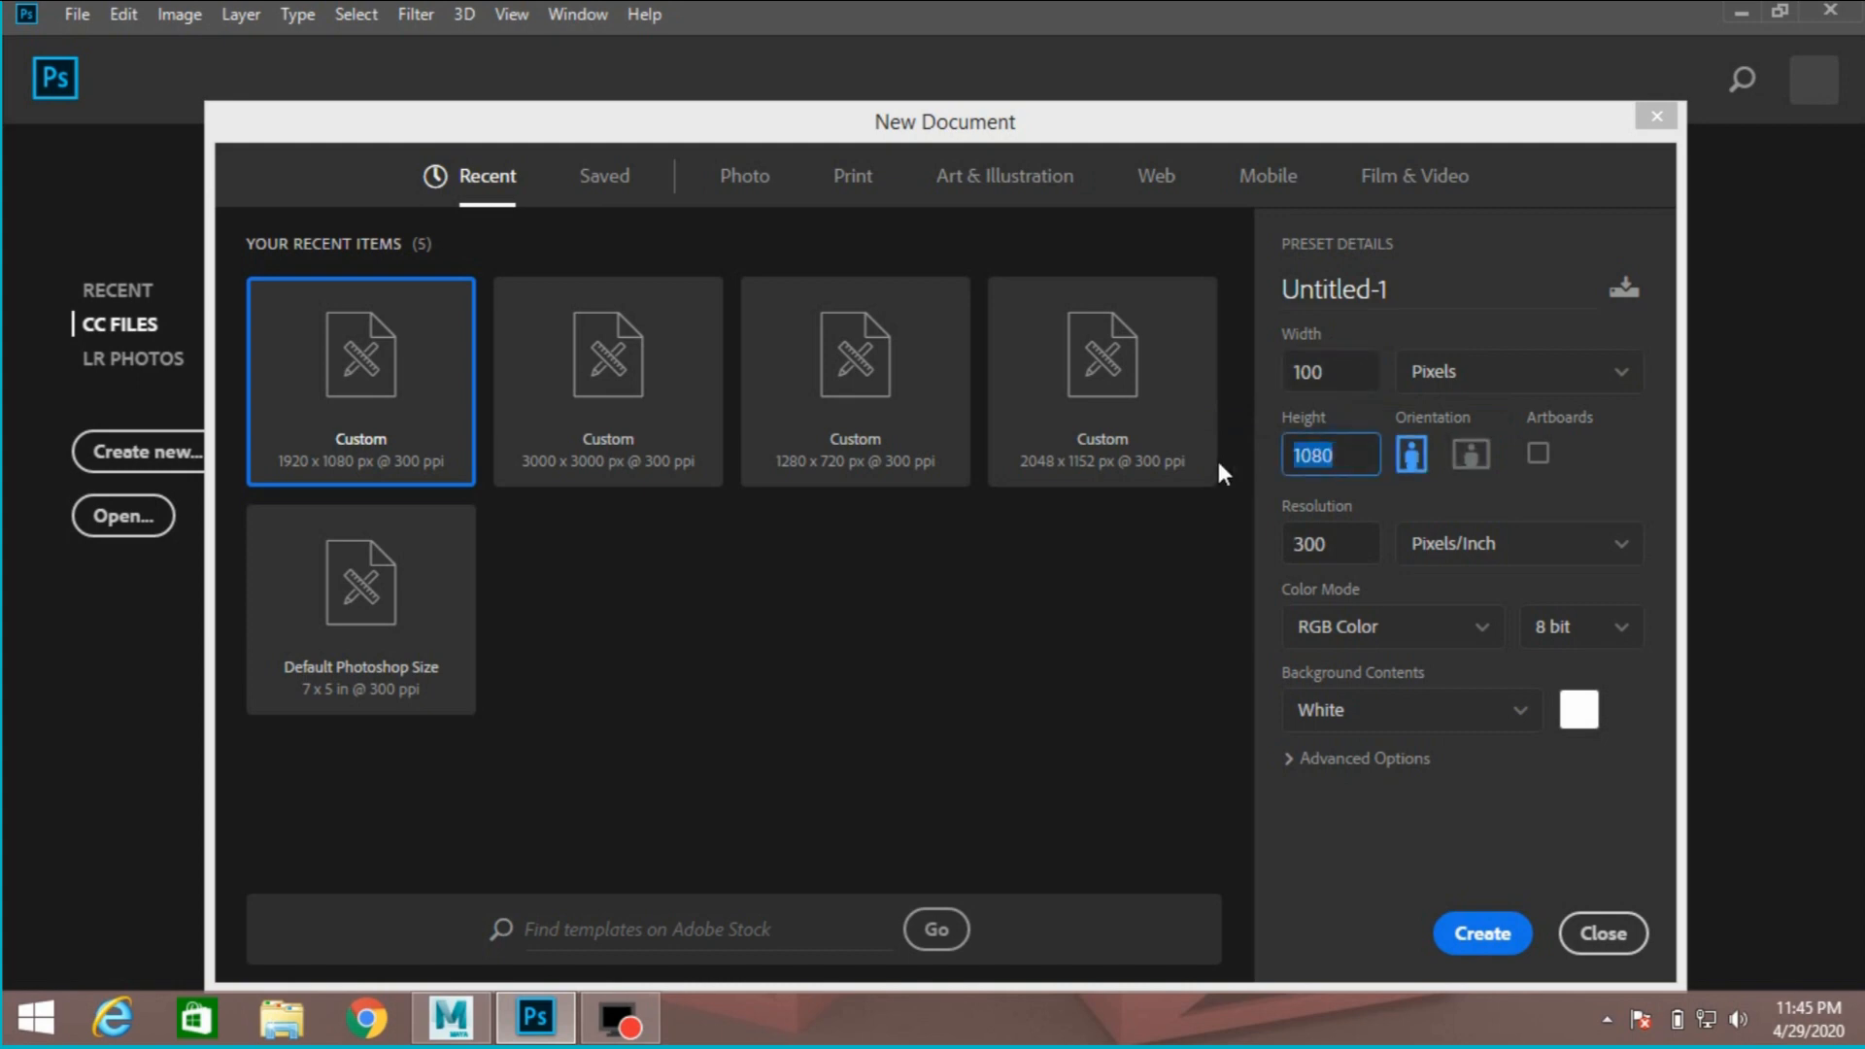
{"action": "type", "text": "100"}
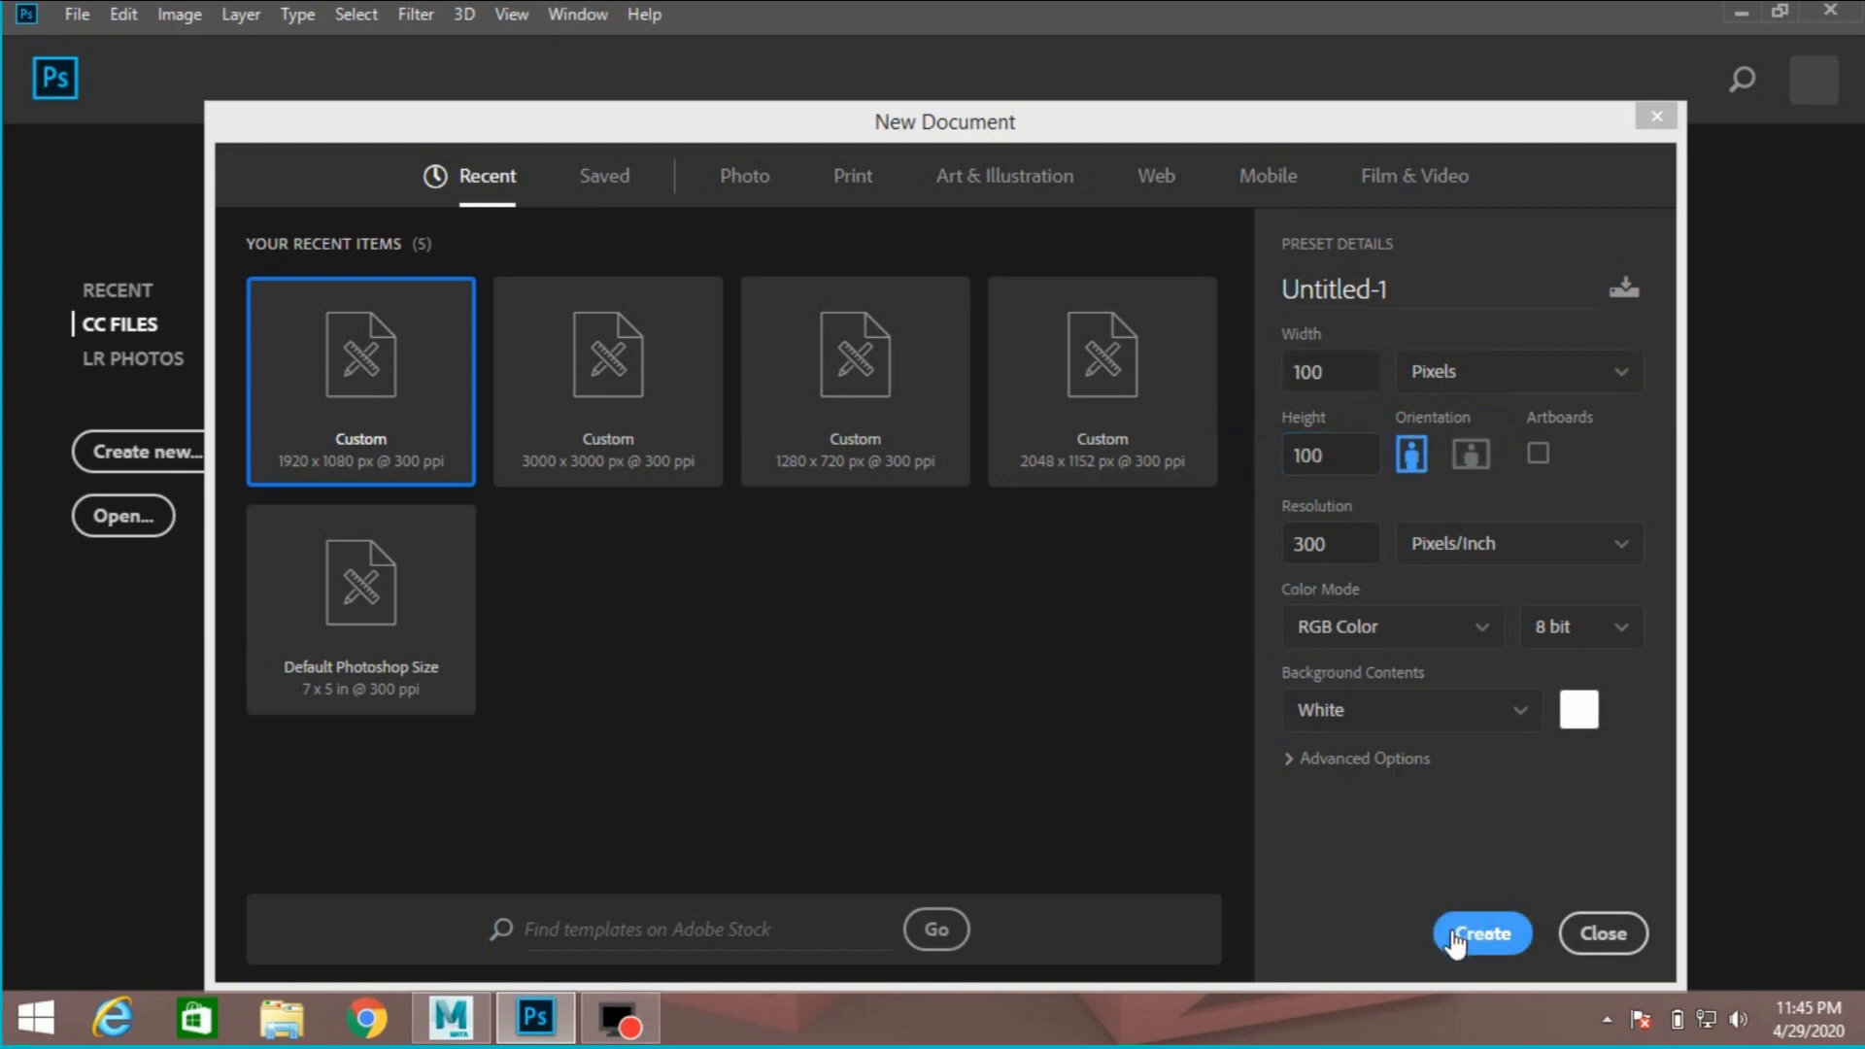
{"action": "left_click", "coordinate": [1481, 933]}
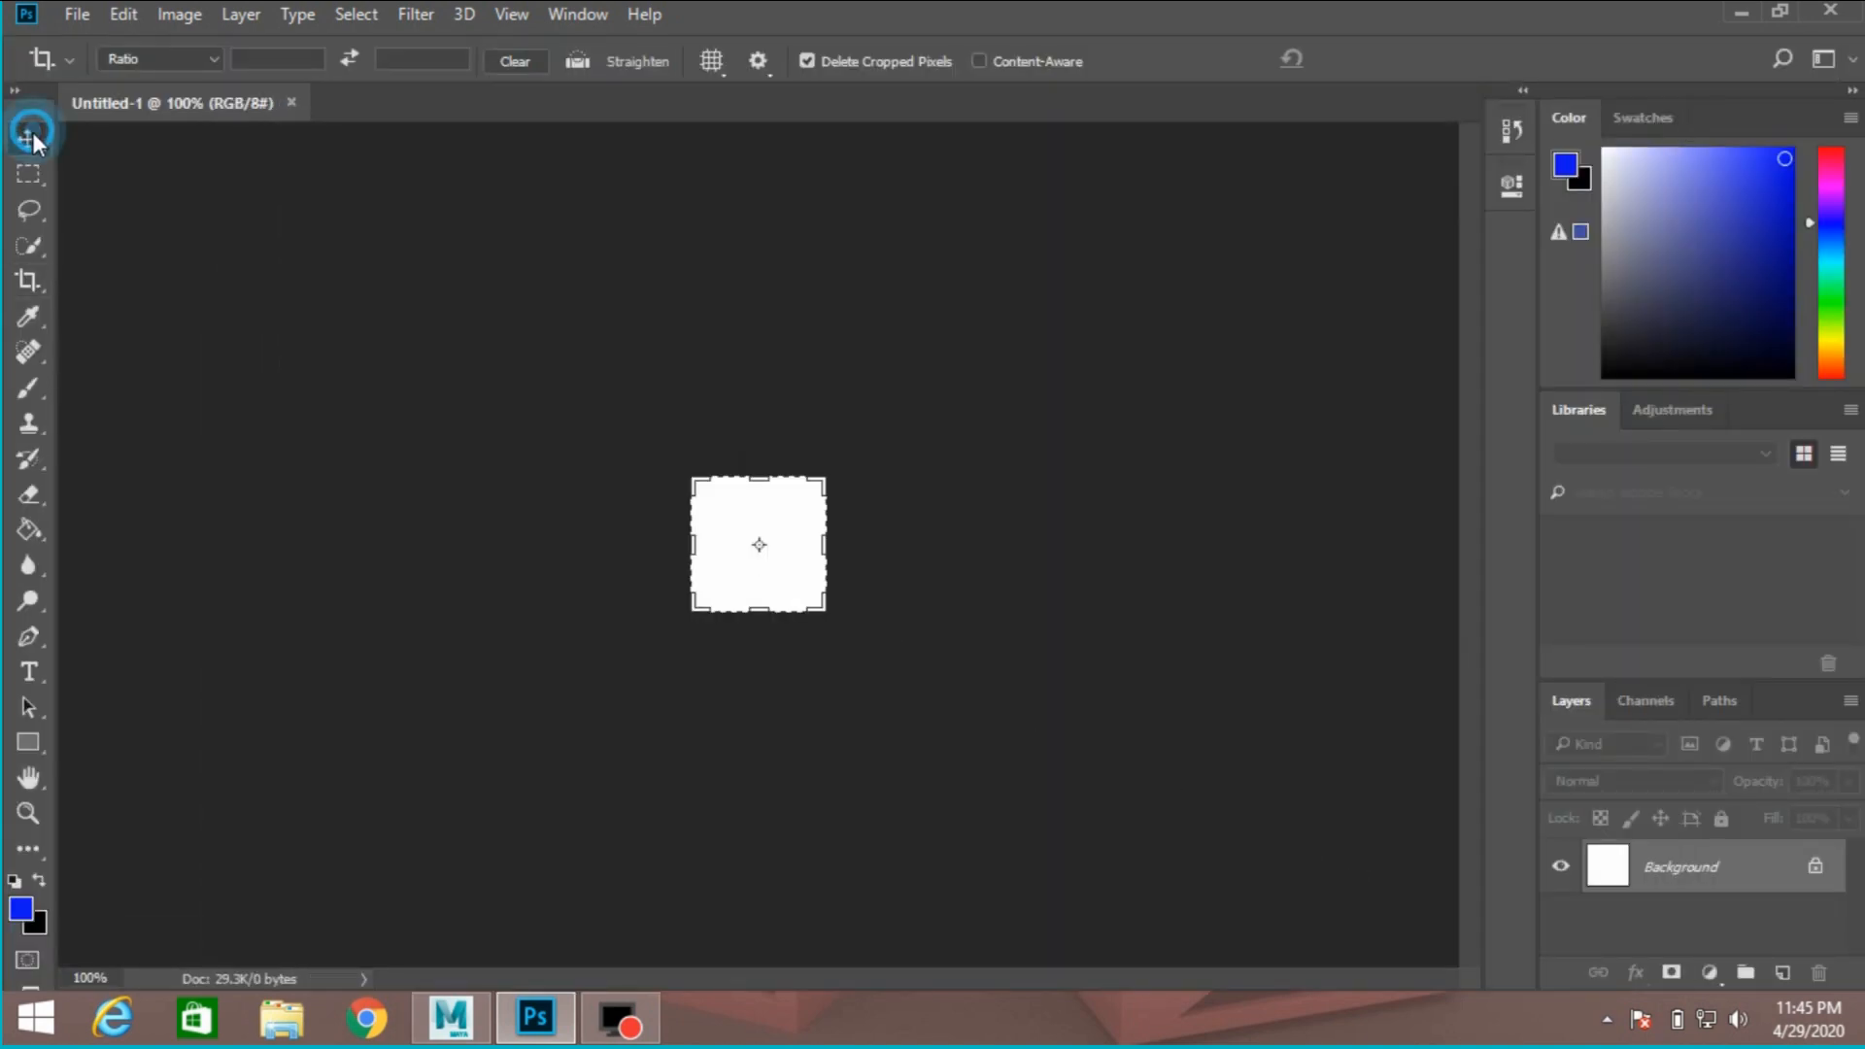
Create a second blank document using the 1280 × 720 preset
{"action": "left_click", "coordinate": [26, 137]}
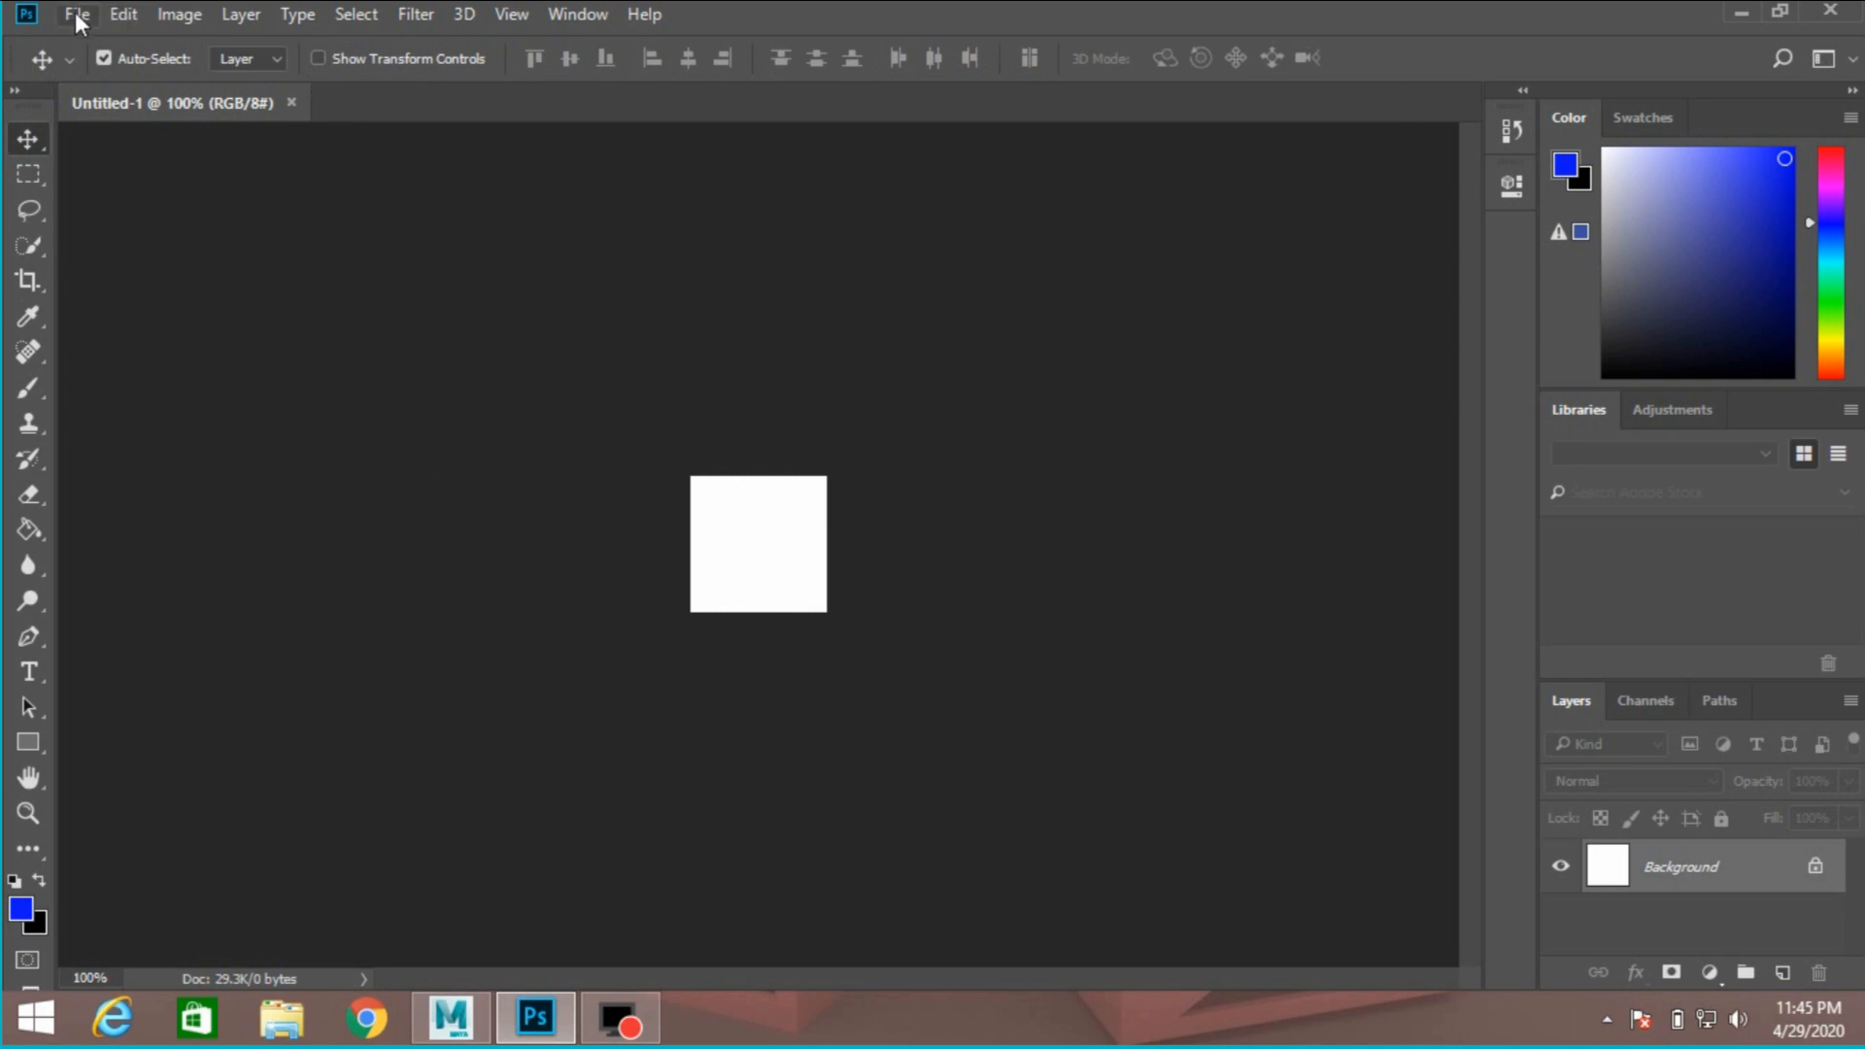
{"action": "mouse_move", "coordinate": [225, 155]}
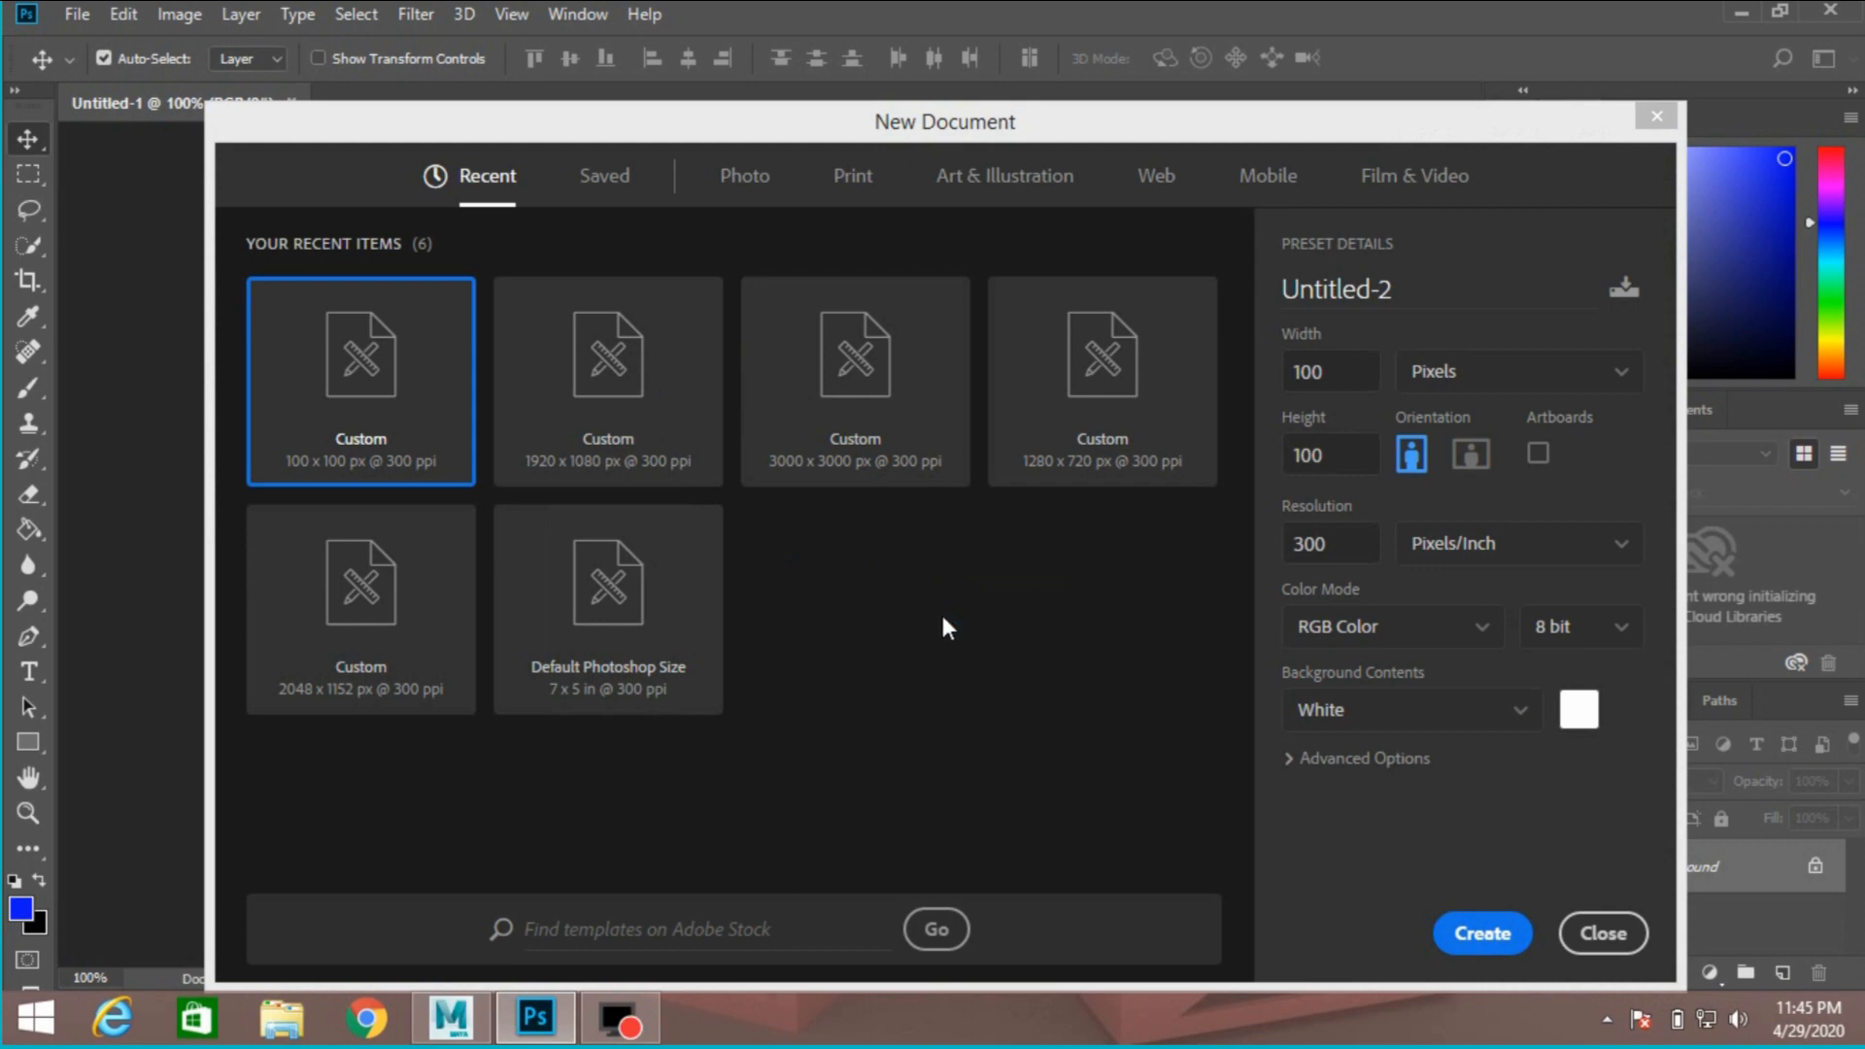
{"action": "mouse_move", "coordinate": [1071, 451]}
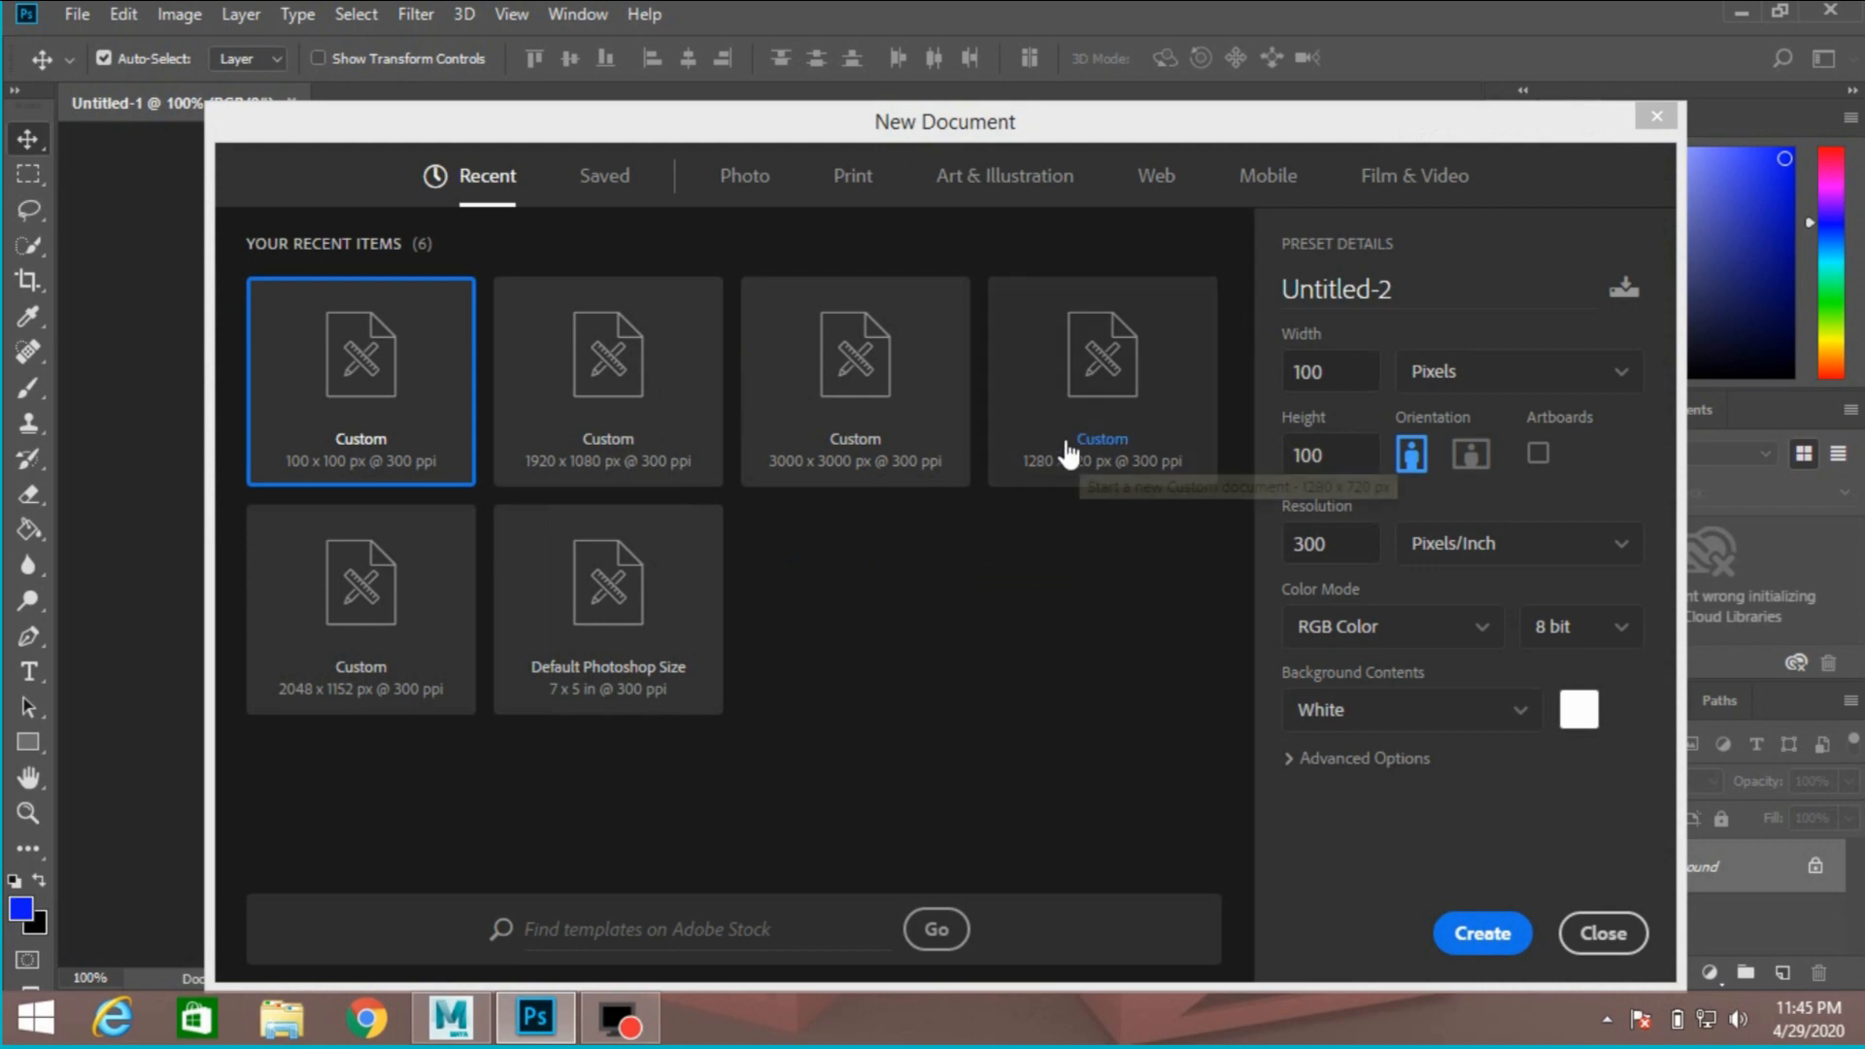
{"action": "left_click", "coordinate": [1101, 379]}
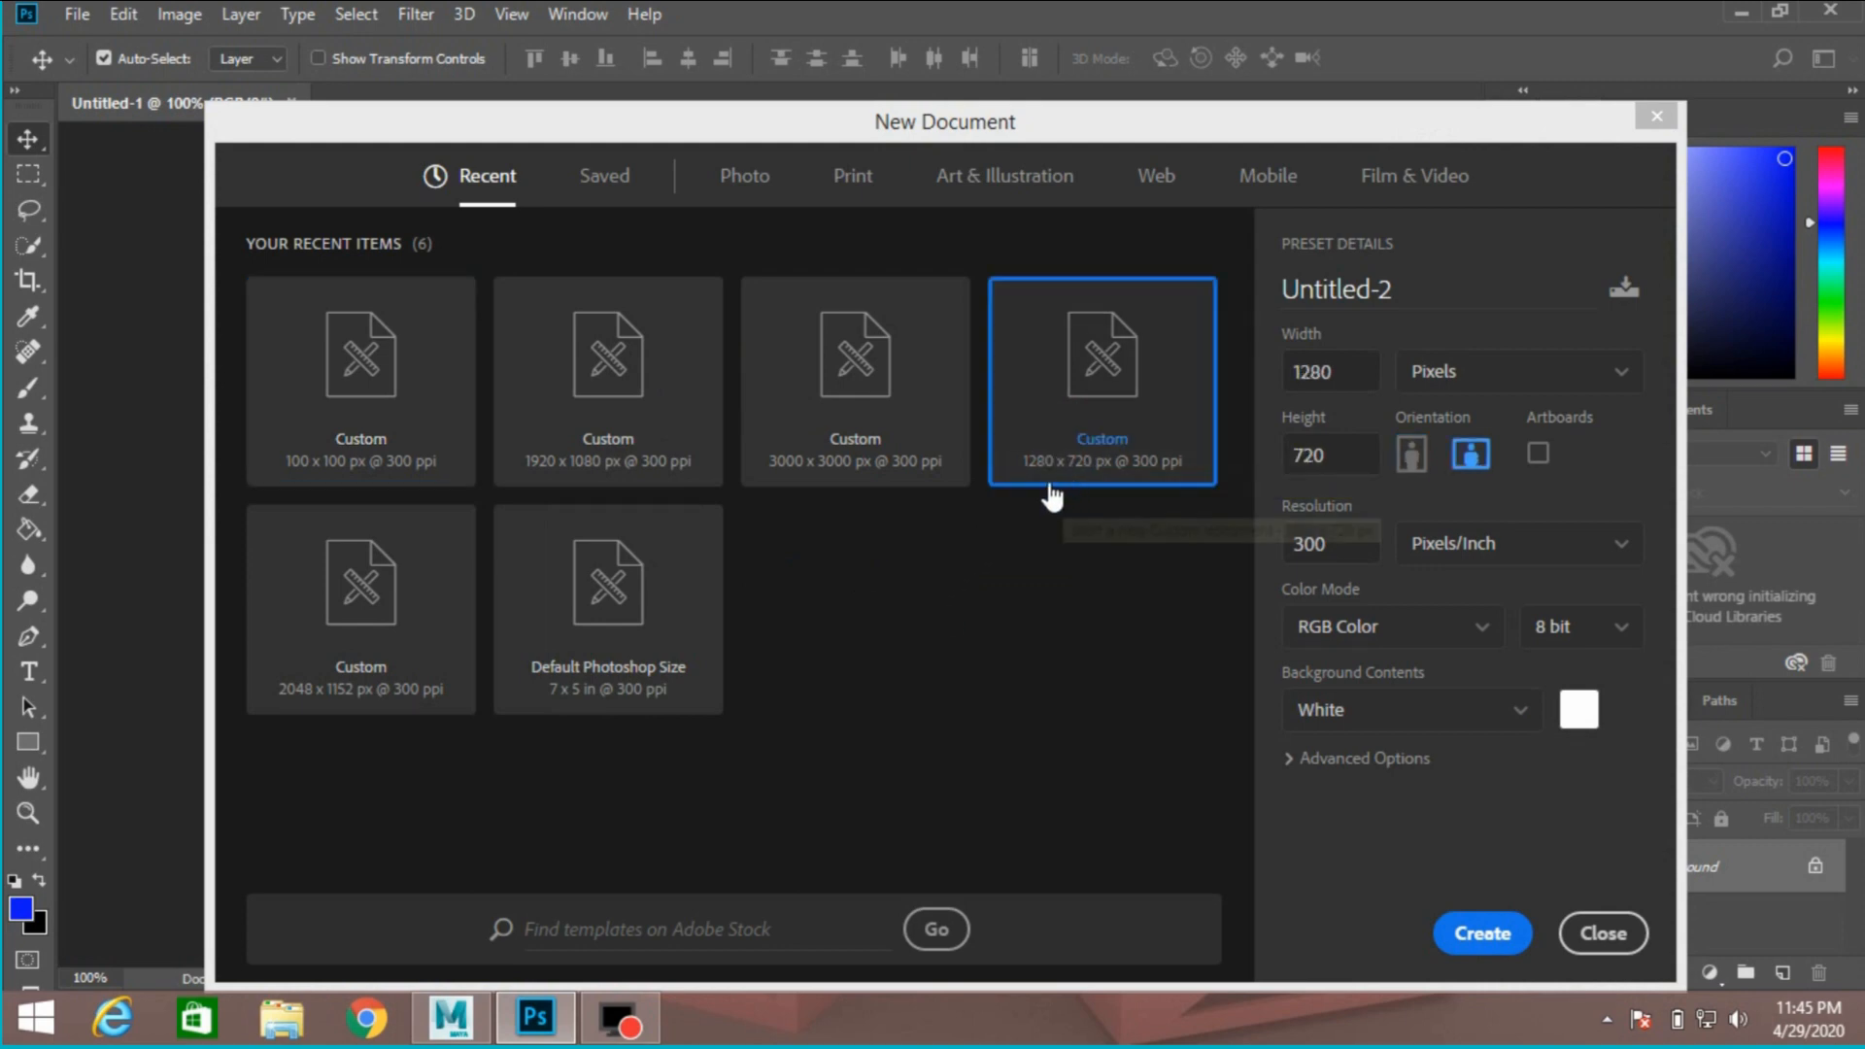
{"action": "mouse_move", "coordinate": [1067, 483]}
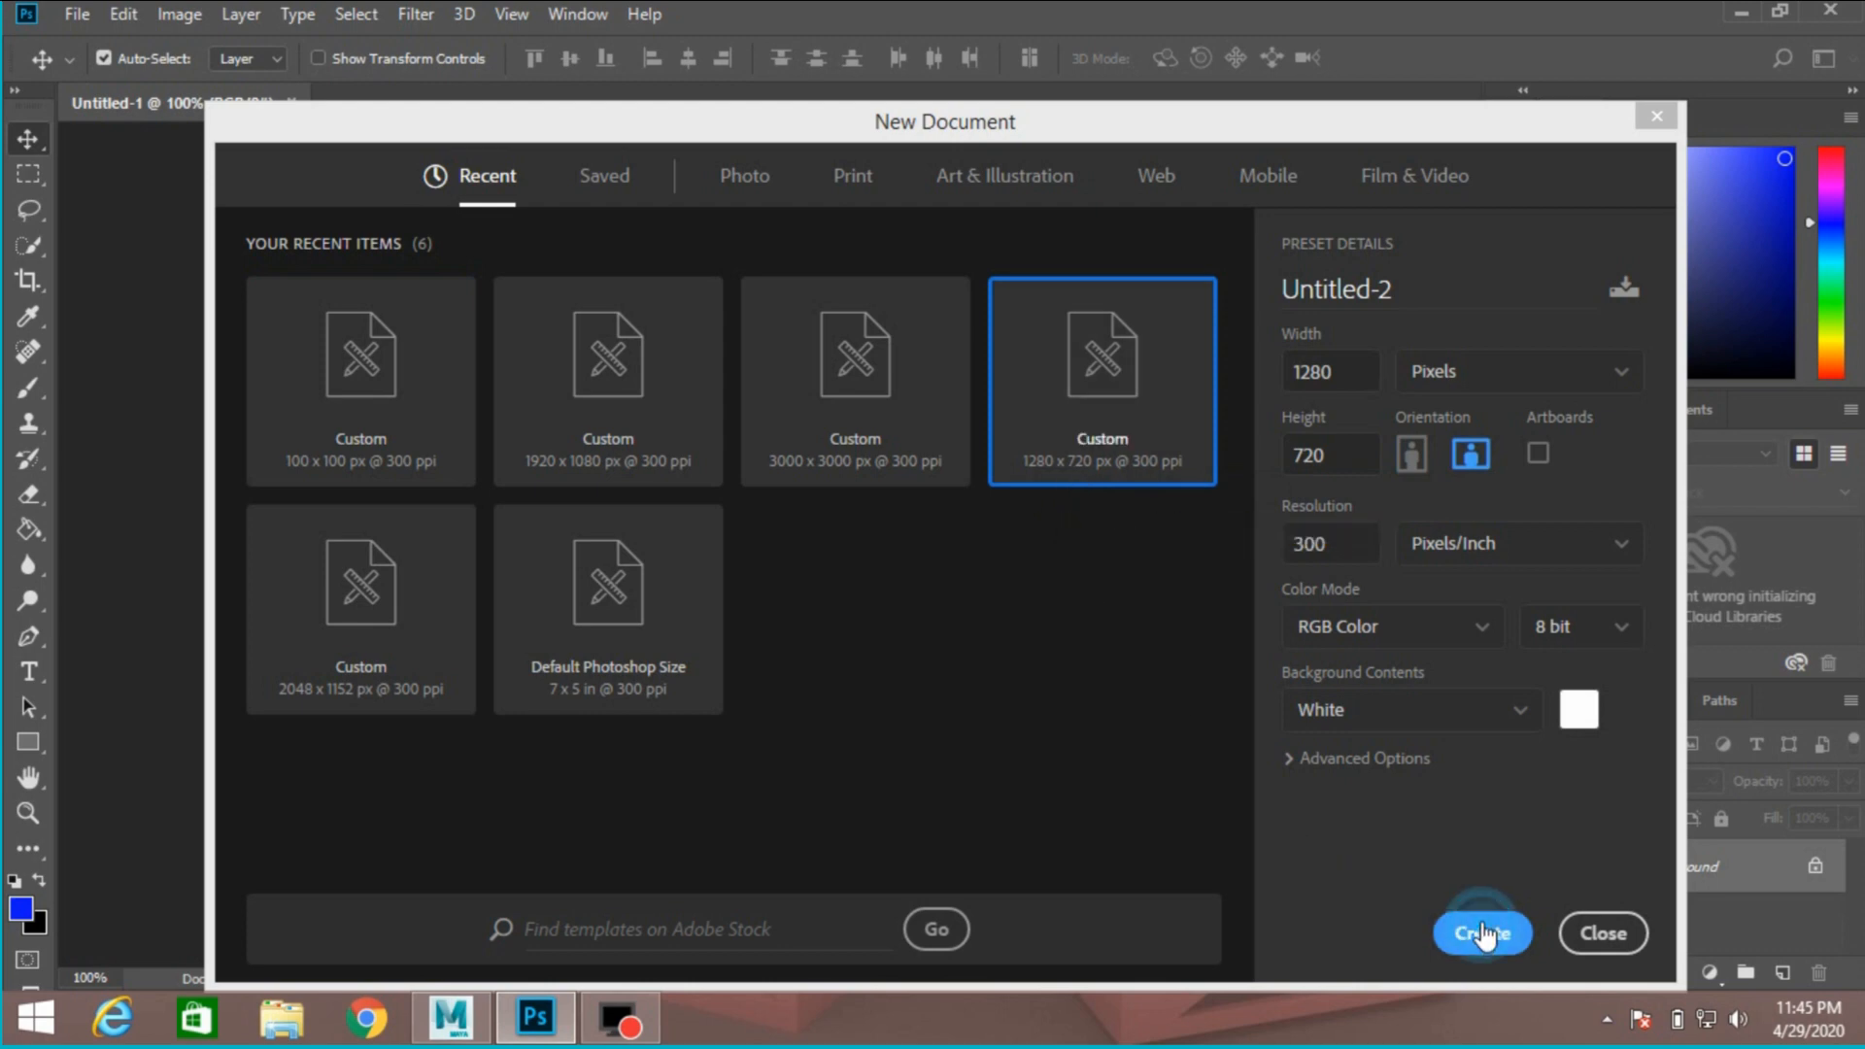
{"action": "left_click", "coordinate": [1482, 933]}
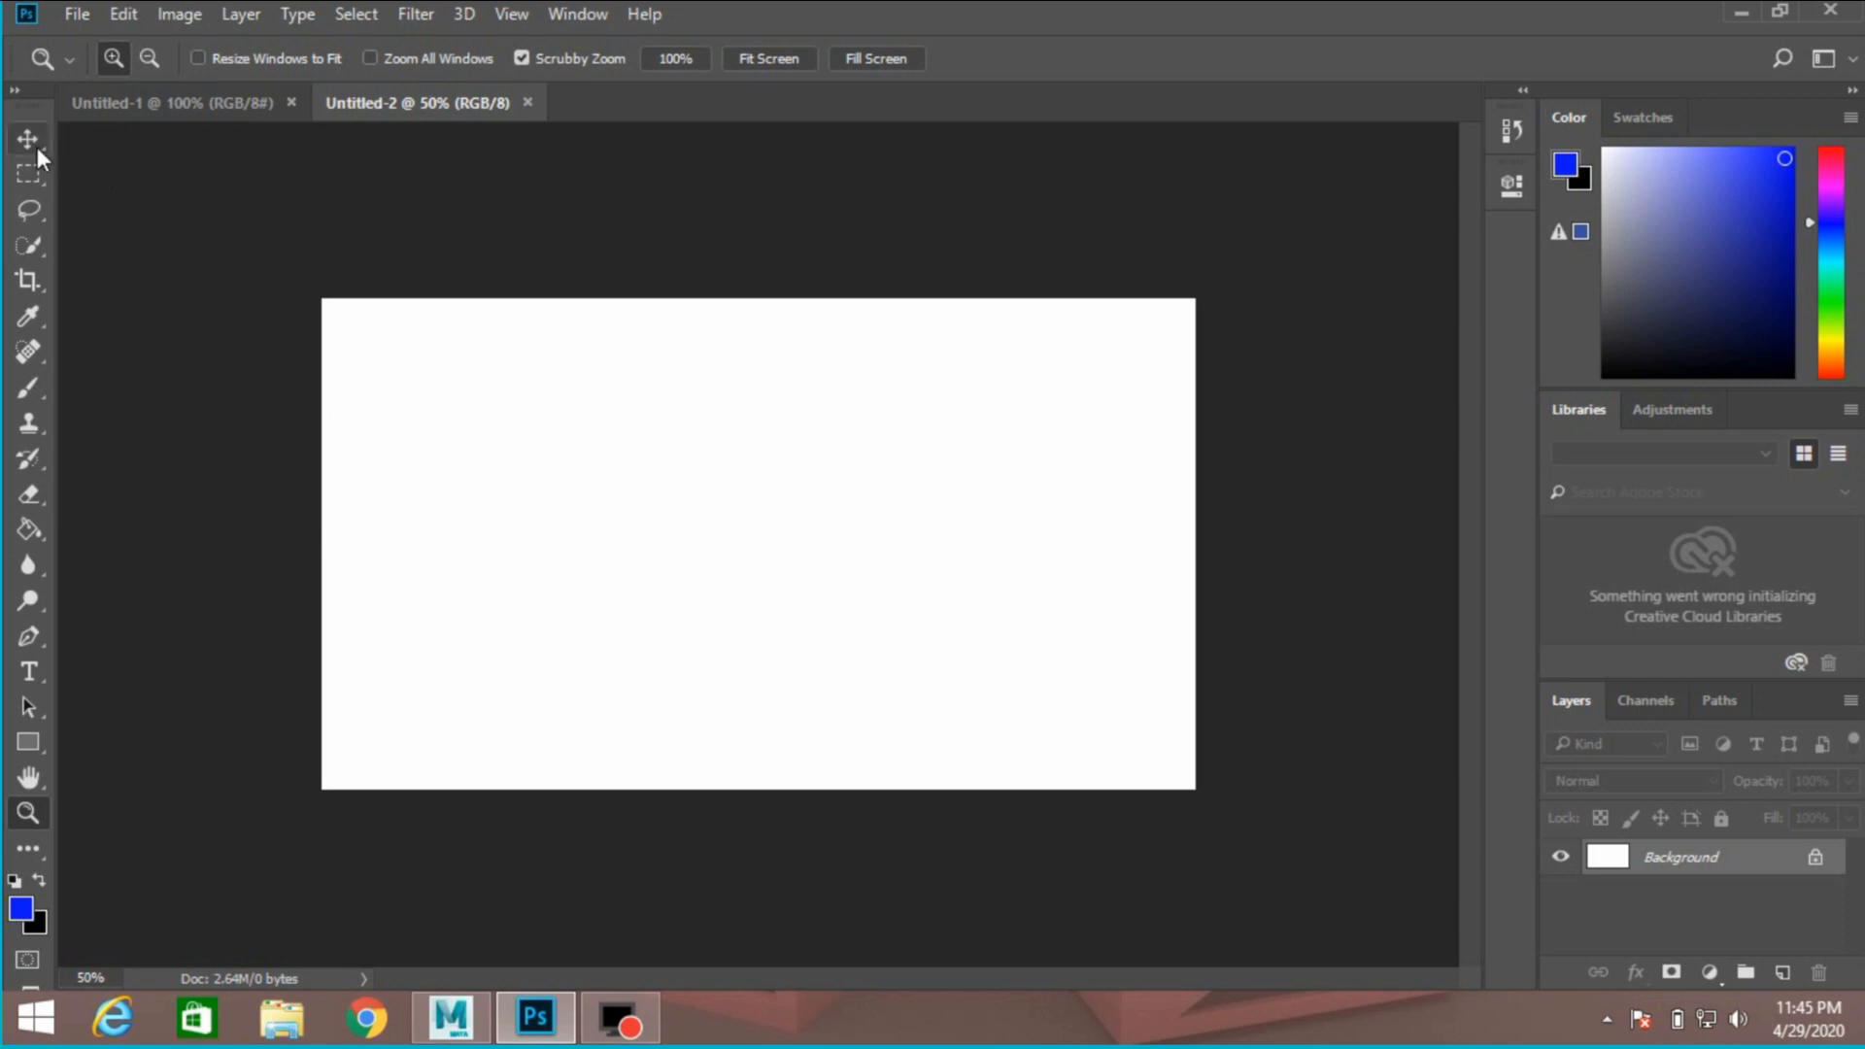
Select the Pencil tool and set its tip size to 27 px
{"action": "left_click", "coordinate": [23, 134]}
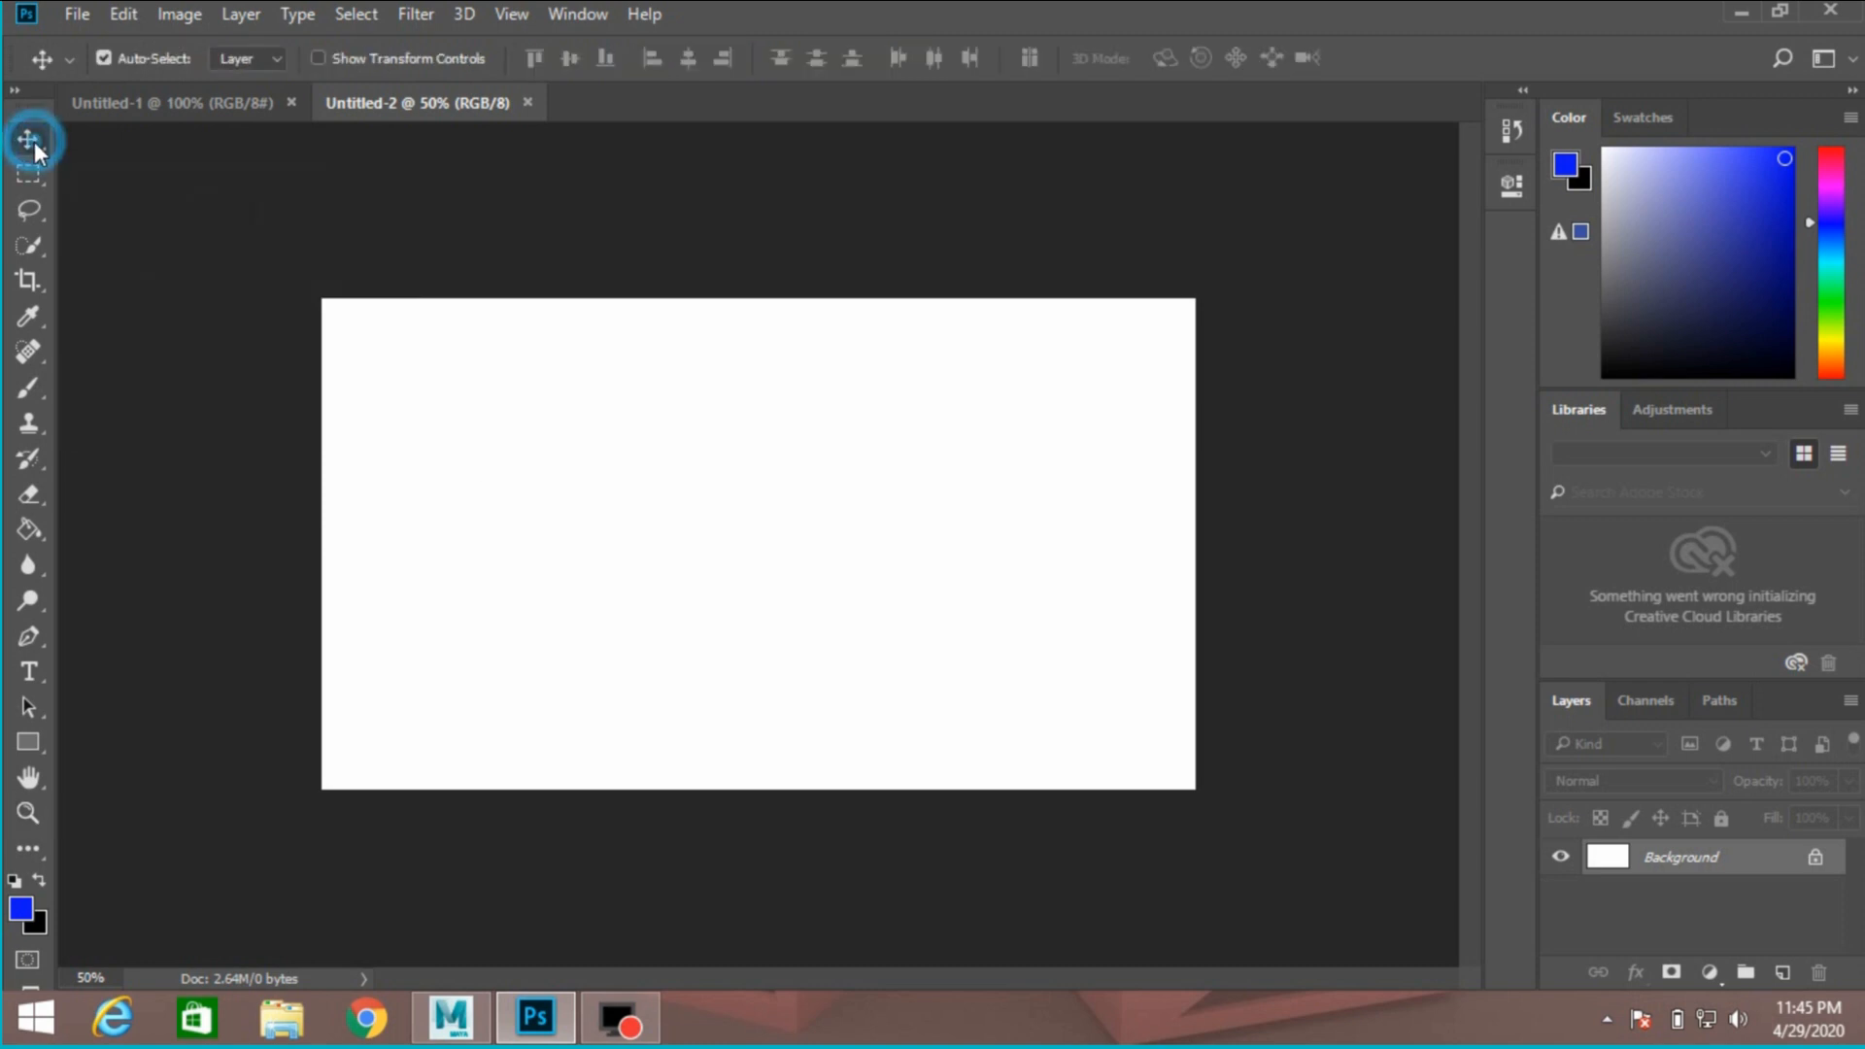
{"action": "mouse_move", "coordinate": [29, 461]}
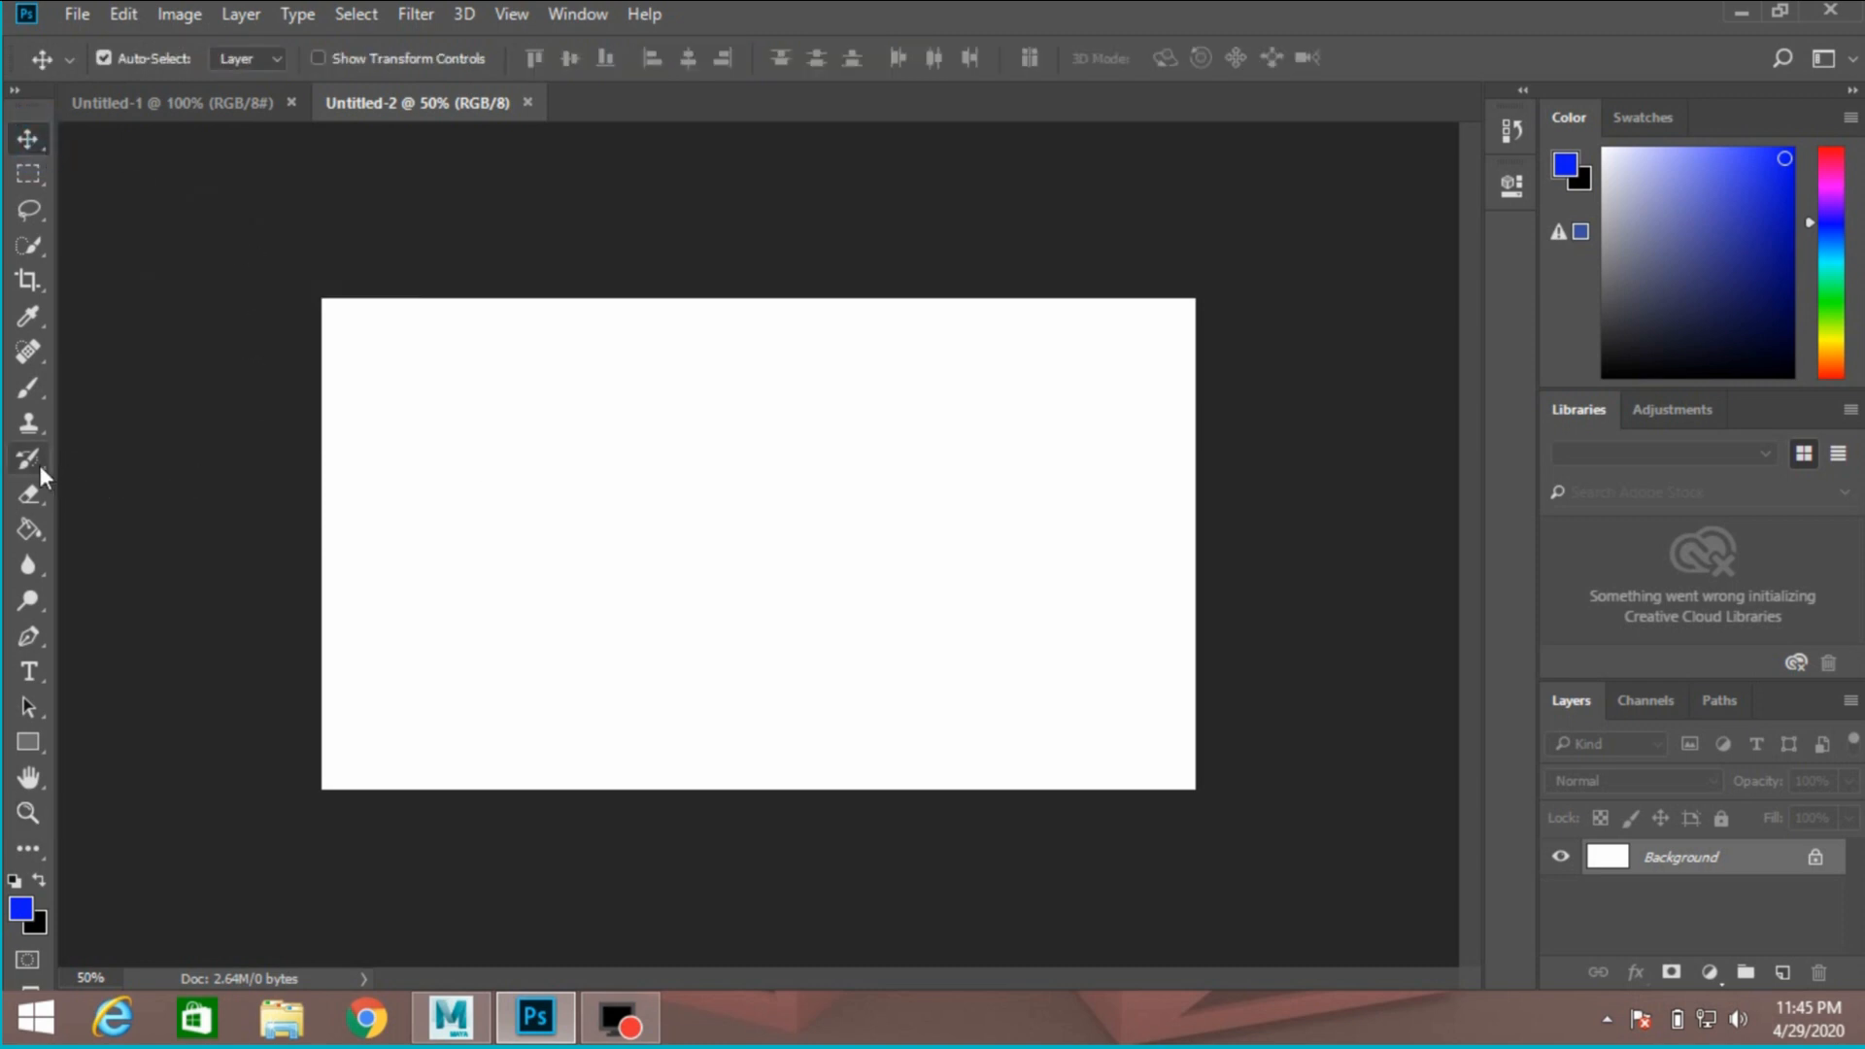
{"action": "mouse_move", "coordinate": [29, 387]}
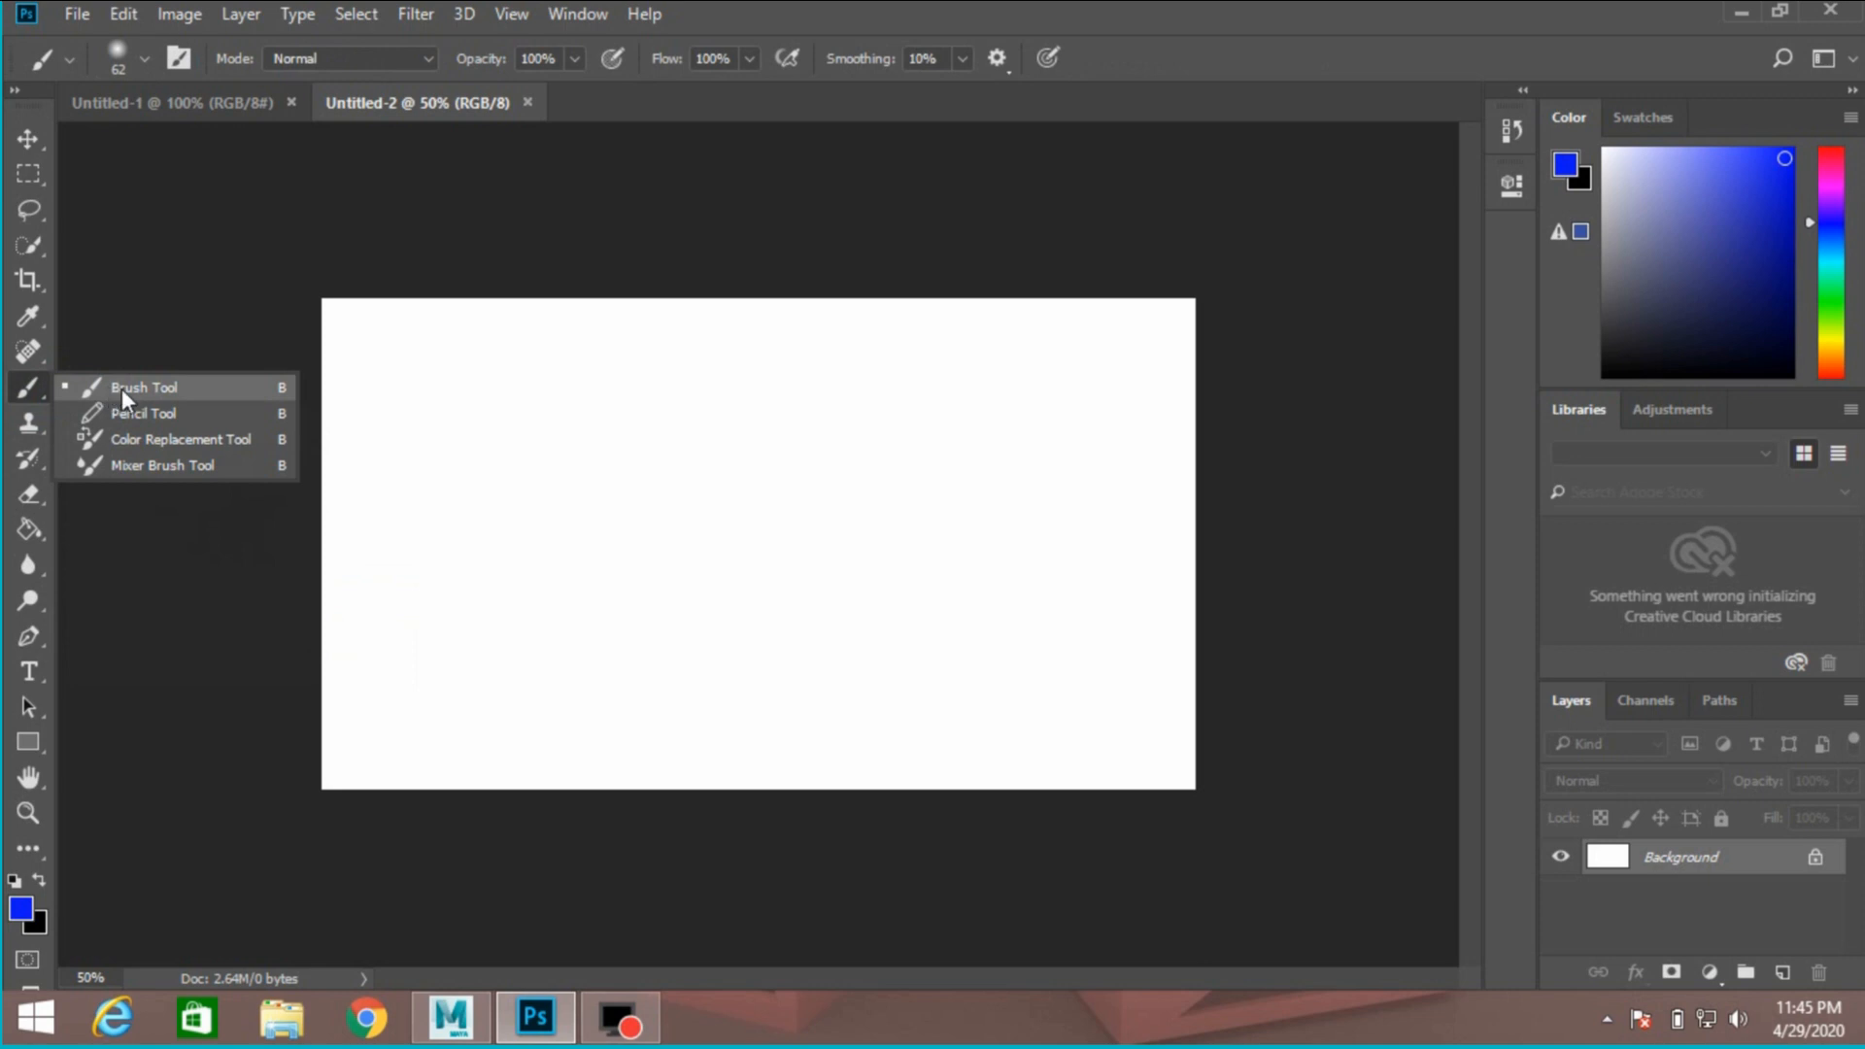
{"action": "mouse_move", "coordinate": [136, 419]}
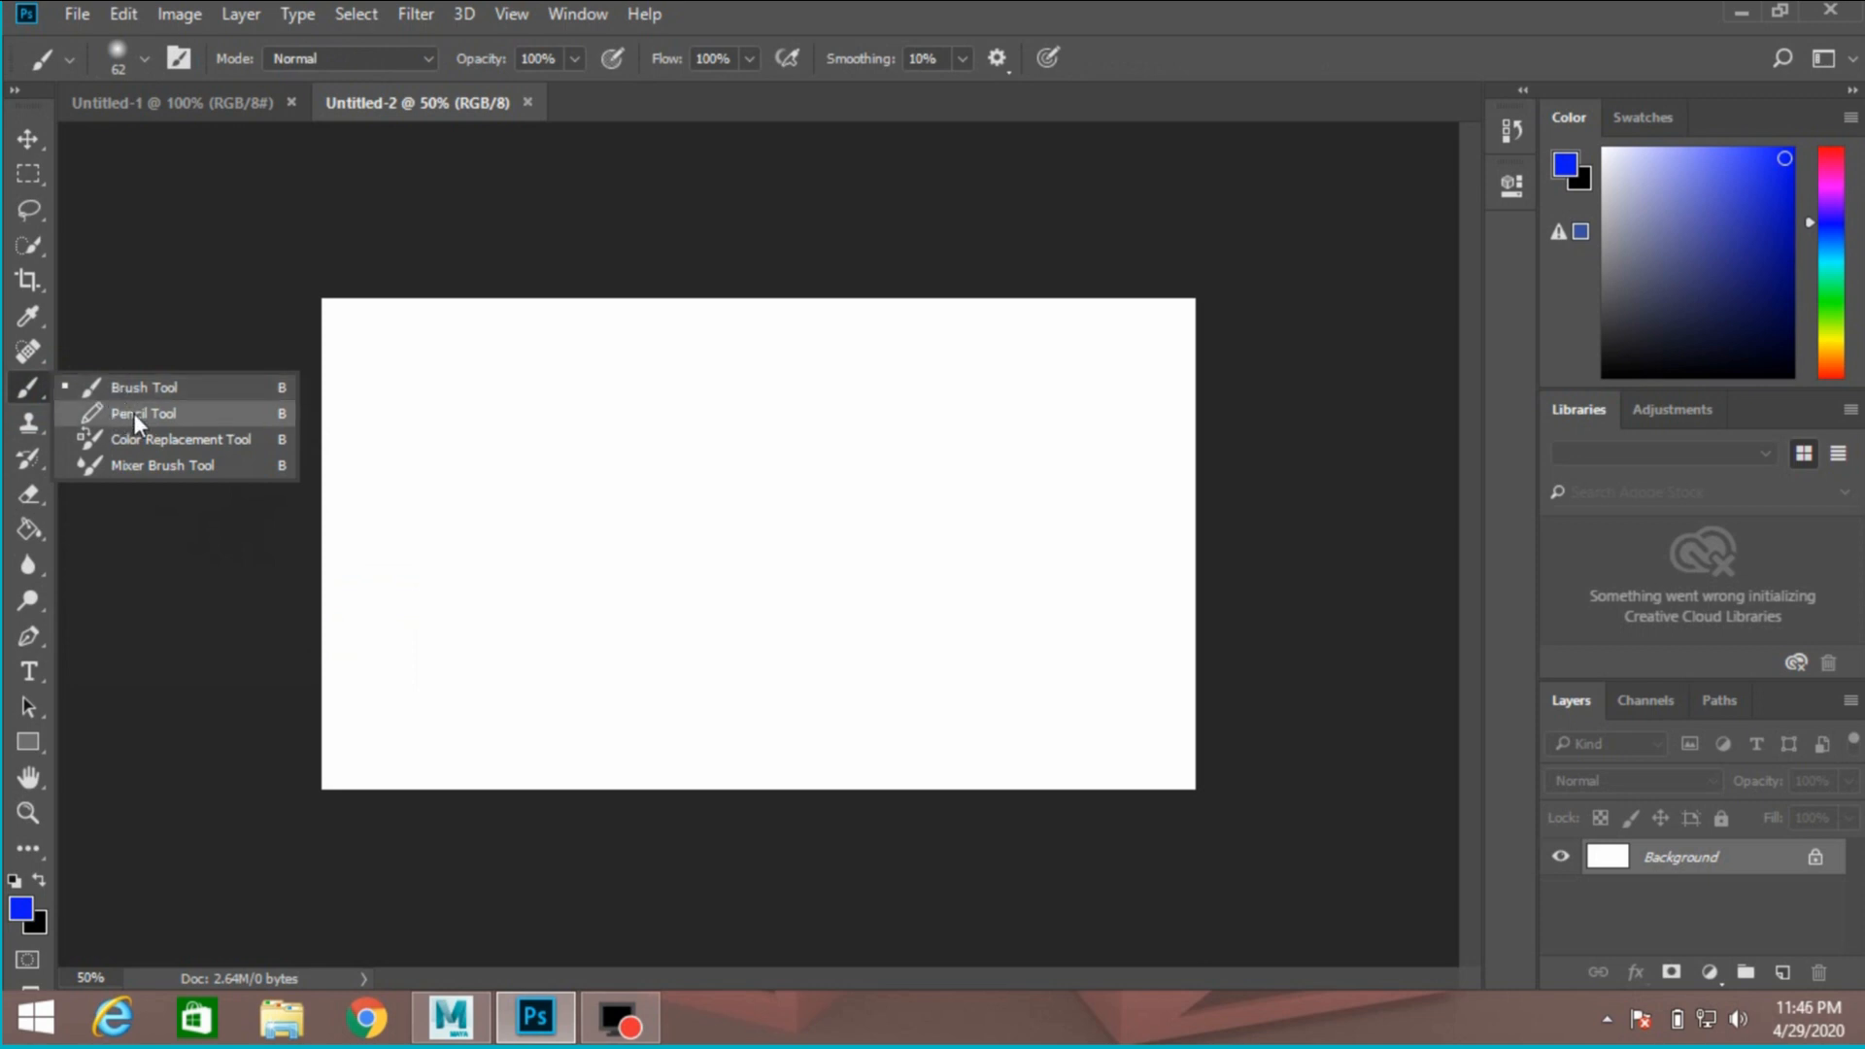
{"action": "left_click", "coordinate": [143, 412]}
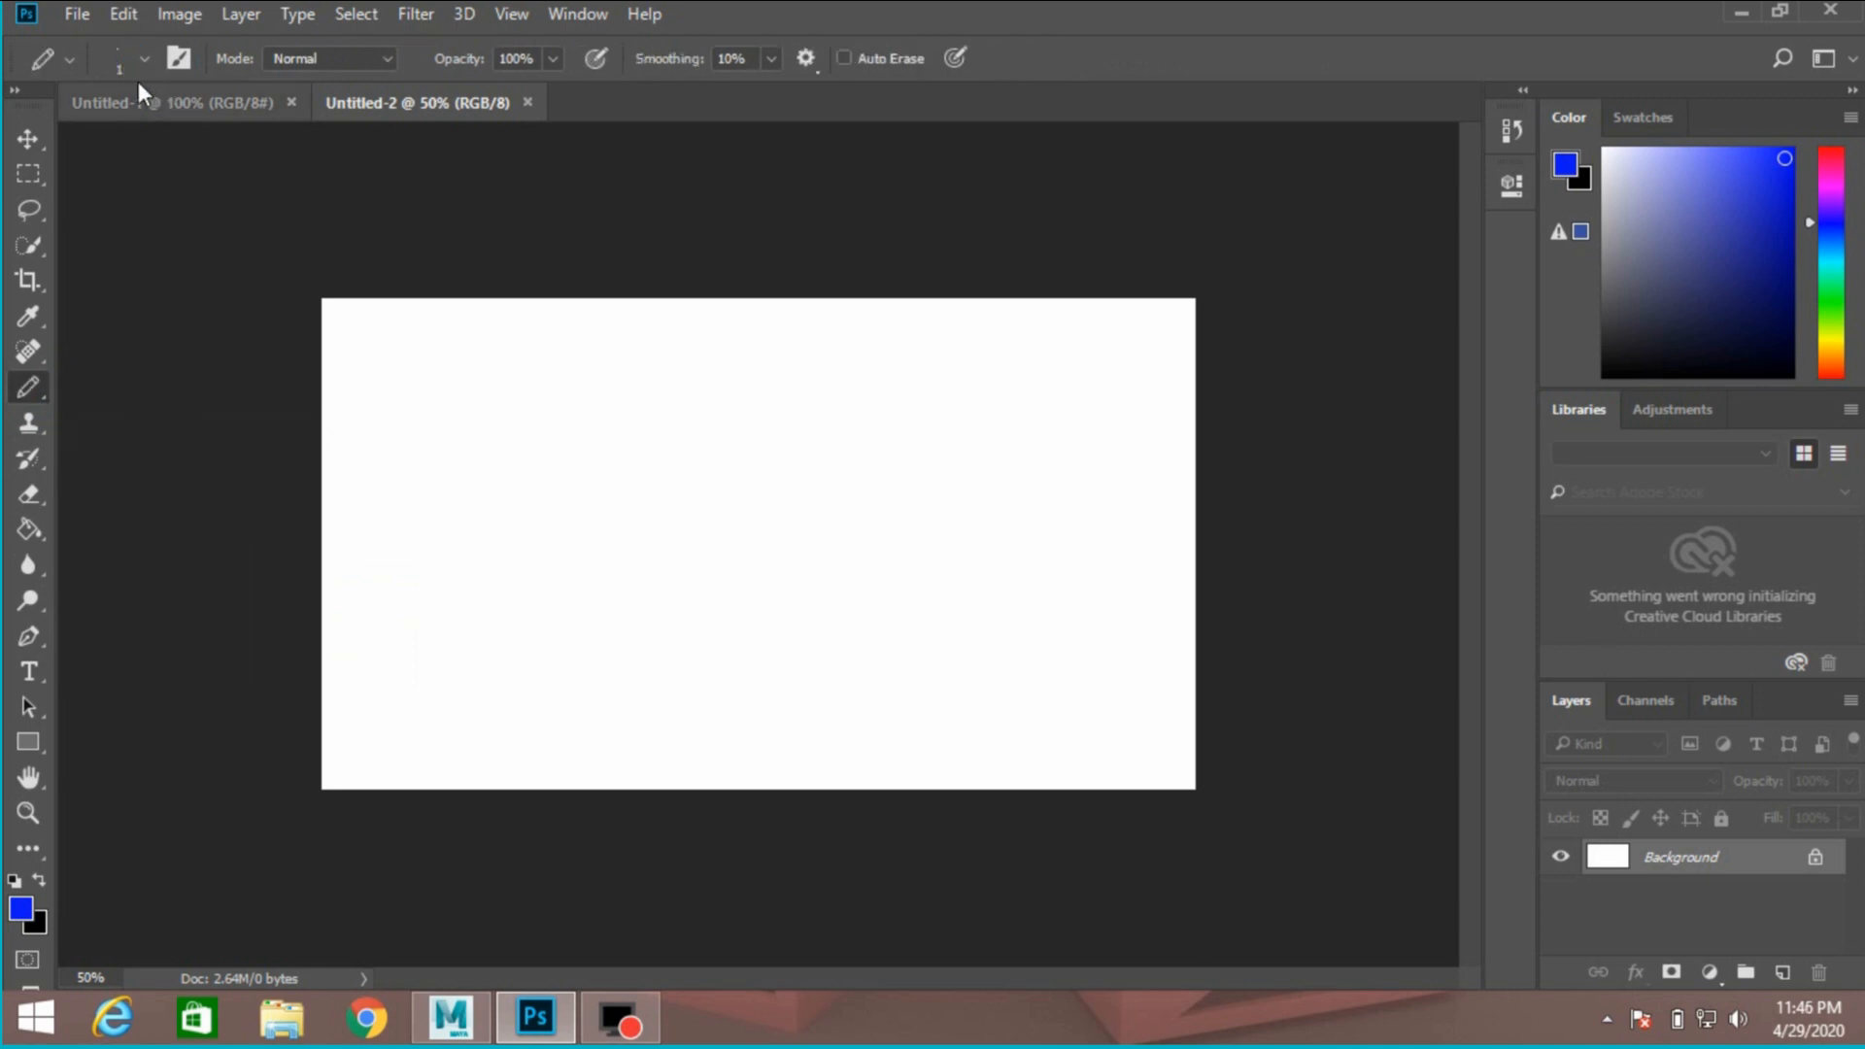
{"action": "left_click", "coordinate": [139, 59]}
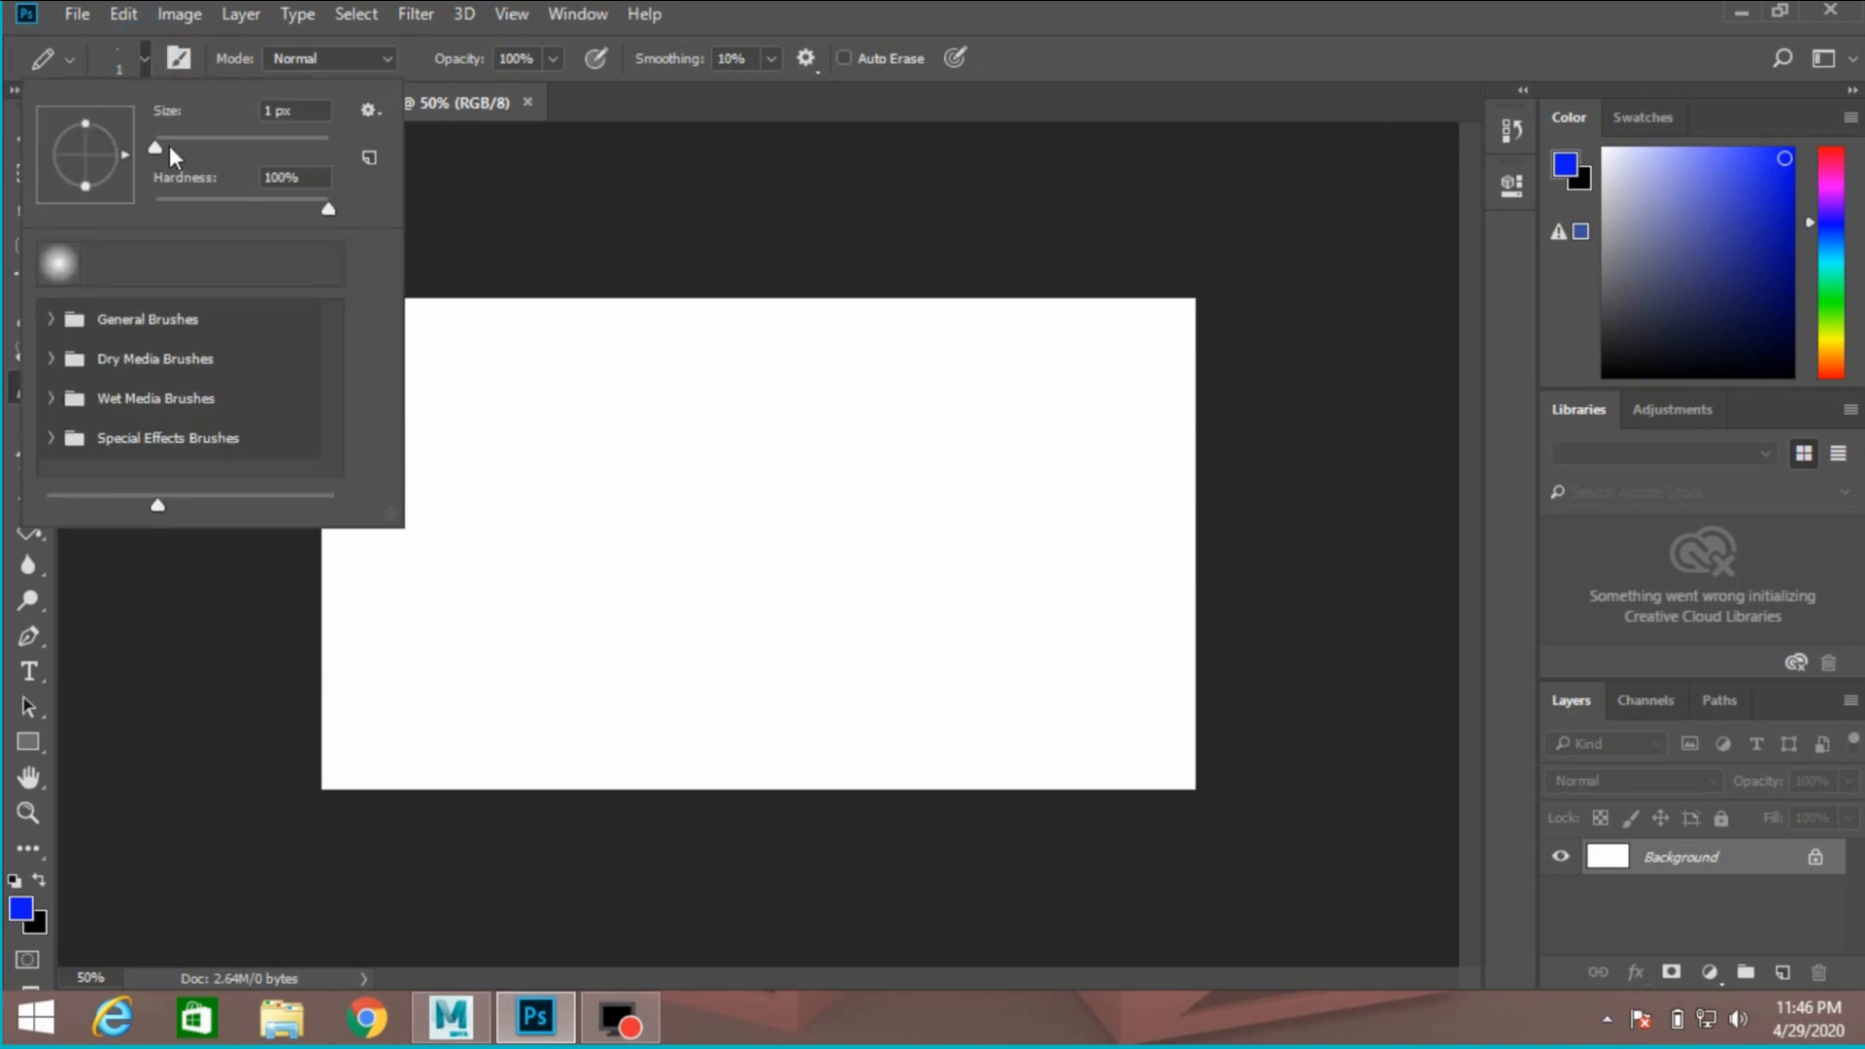
{"action": "left_click_drag", "start_coordinate": [154, 148], "coordinate": [191, 147]}
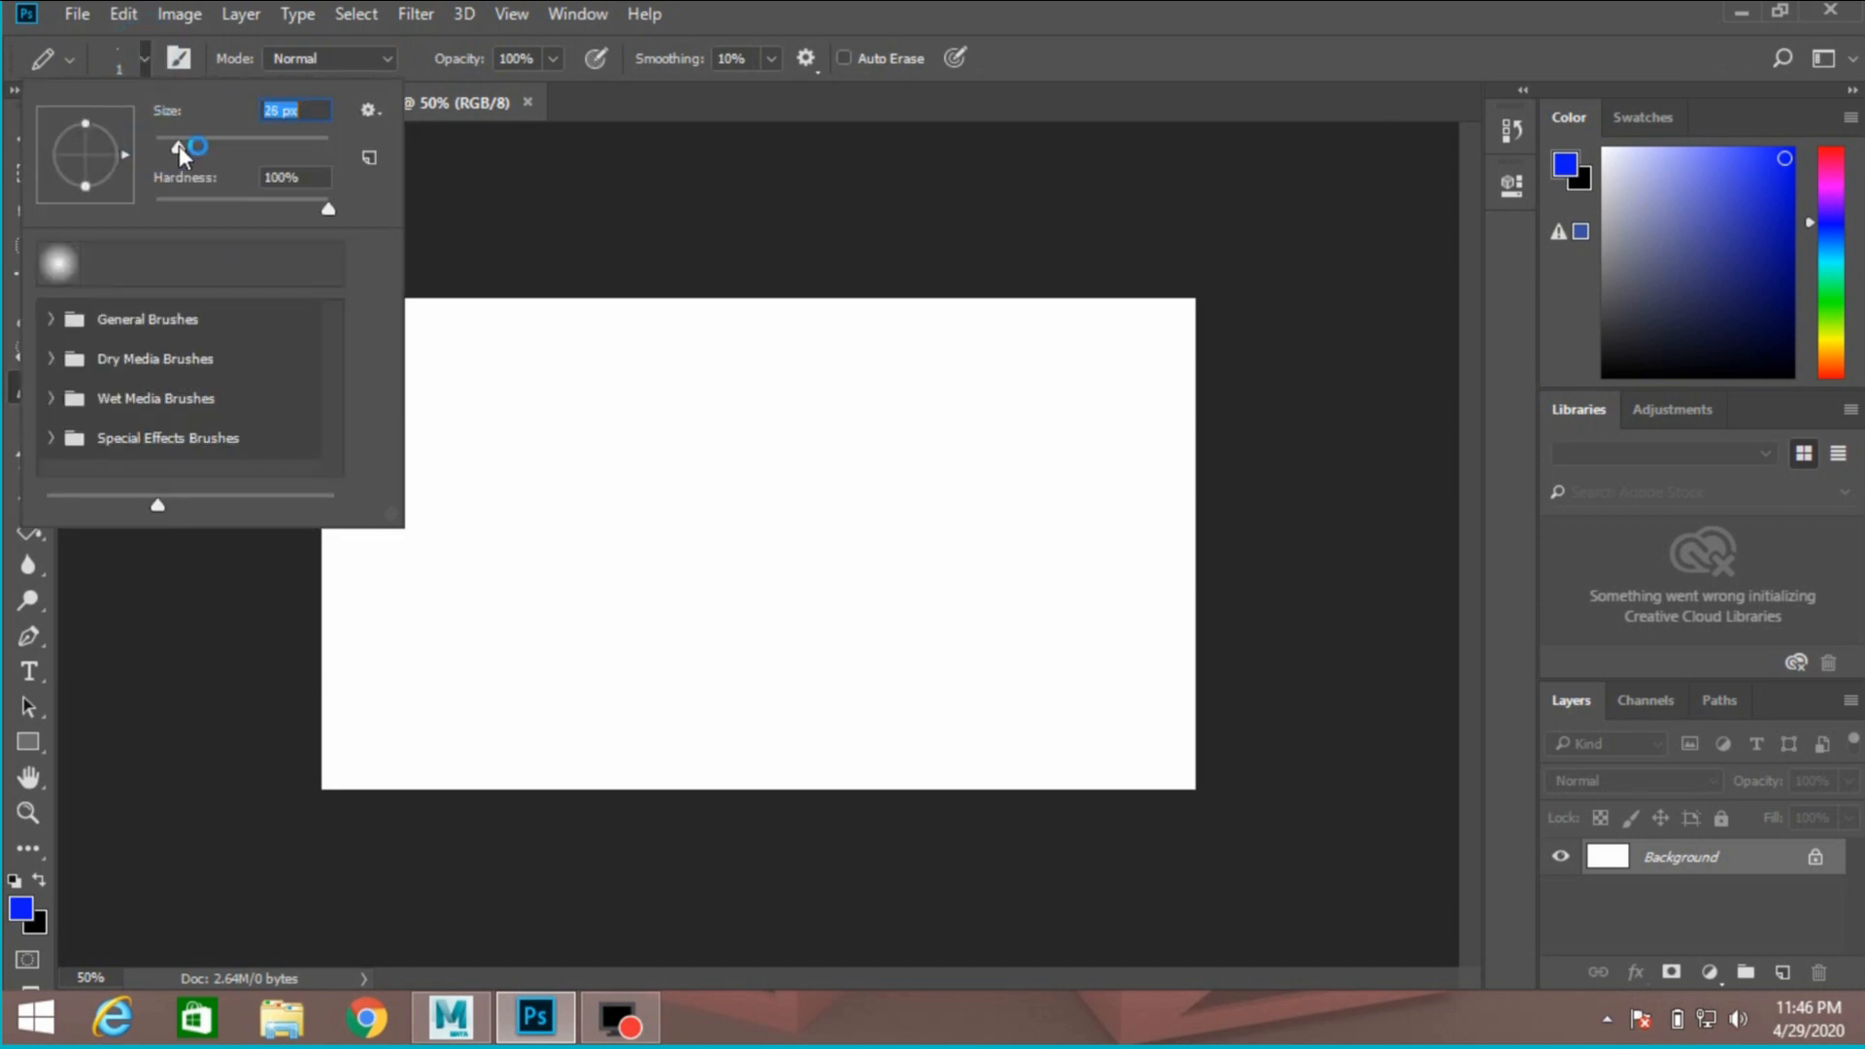
{"action": "left_click_drag", "start_coordinate": [196, 145], "coordinate": [179, 144]}
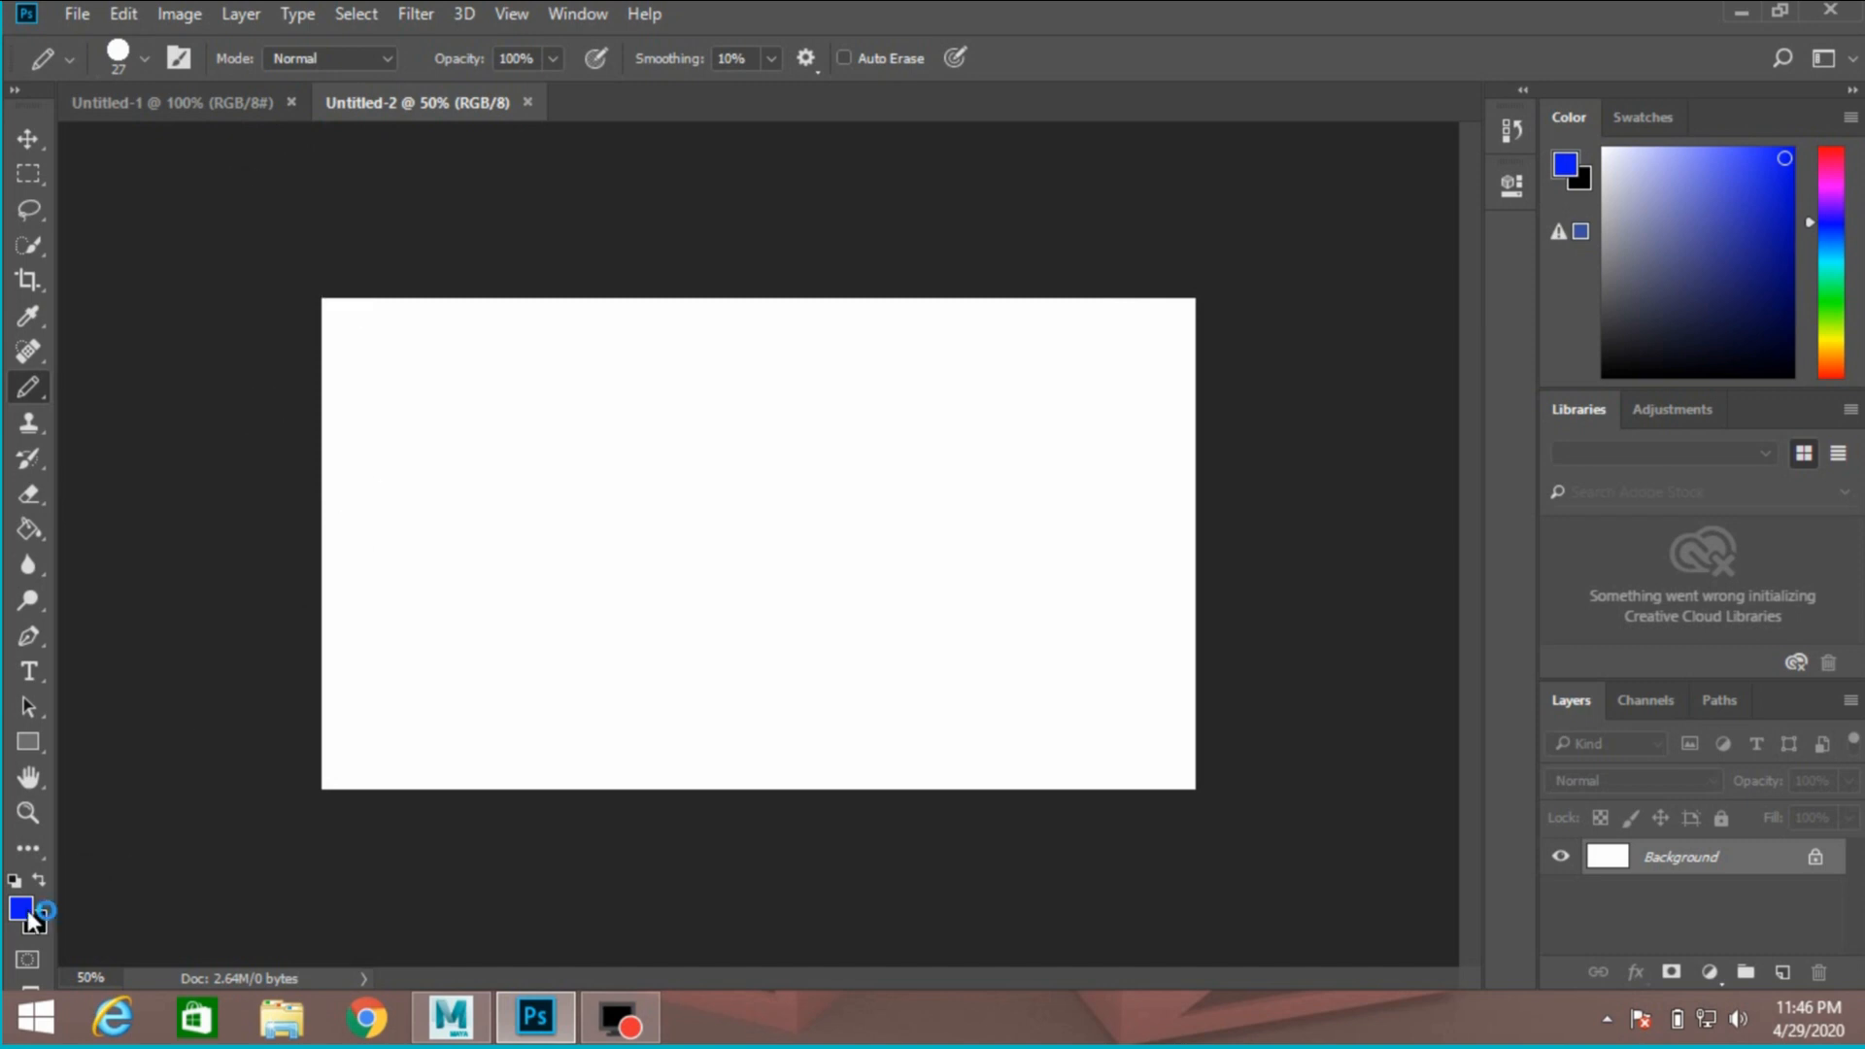
Set the foreground colour to near-black
{"action": "left_click", "coordinate": [17, 909]}
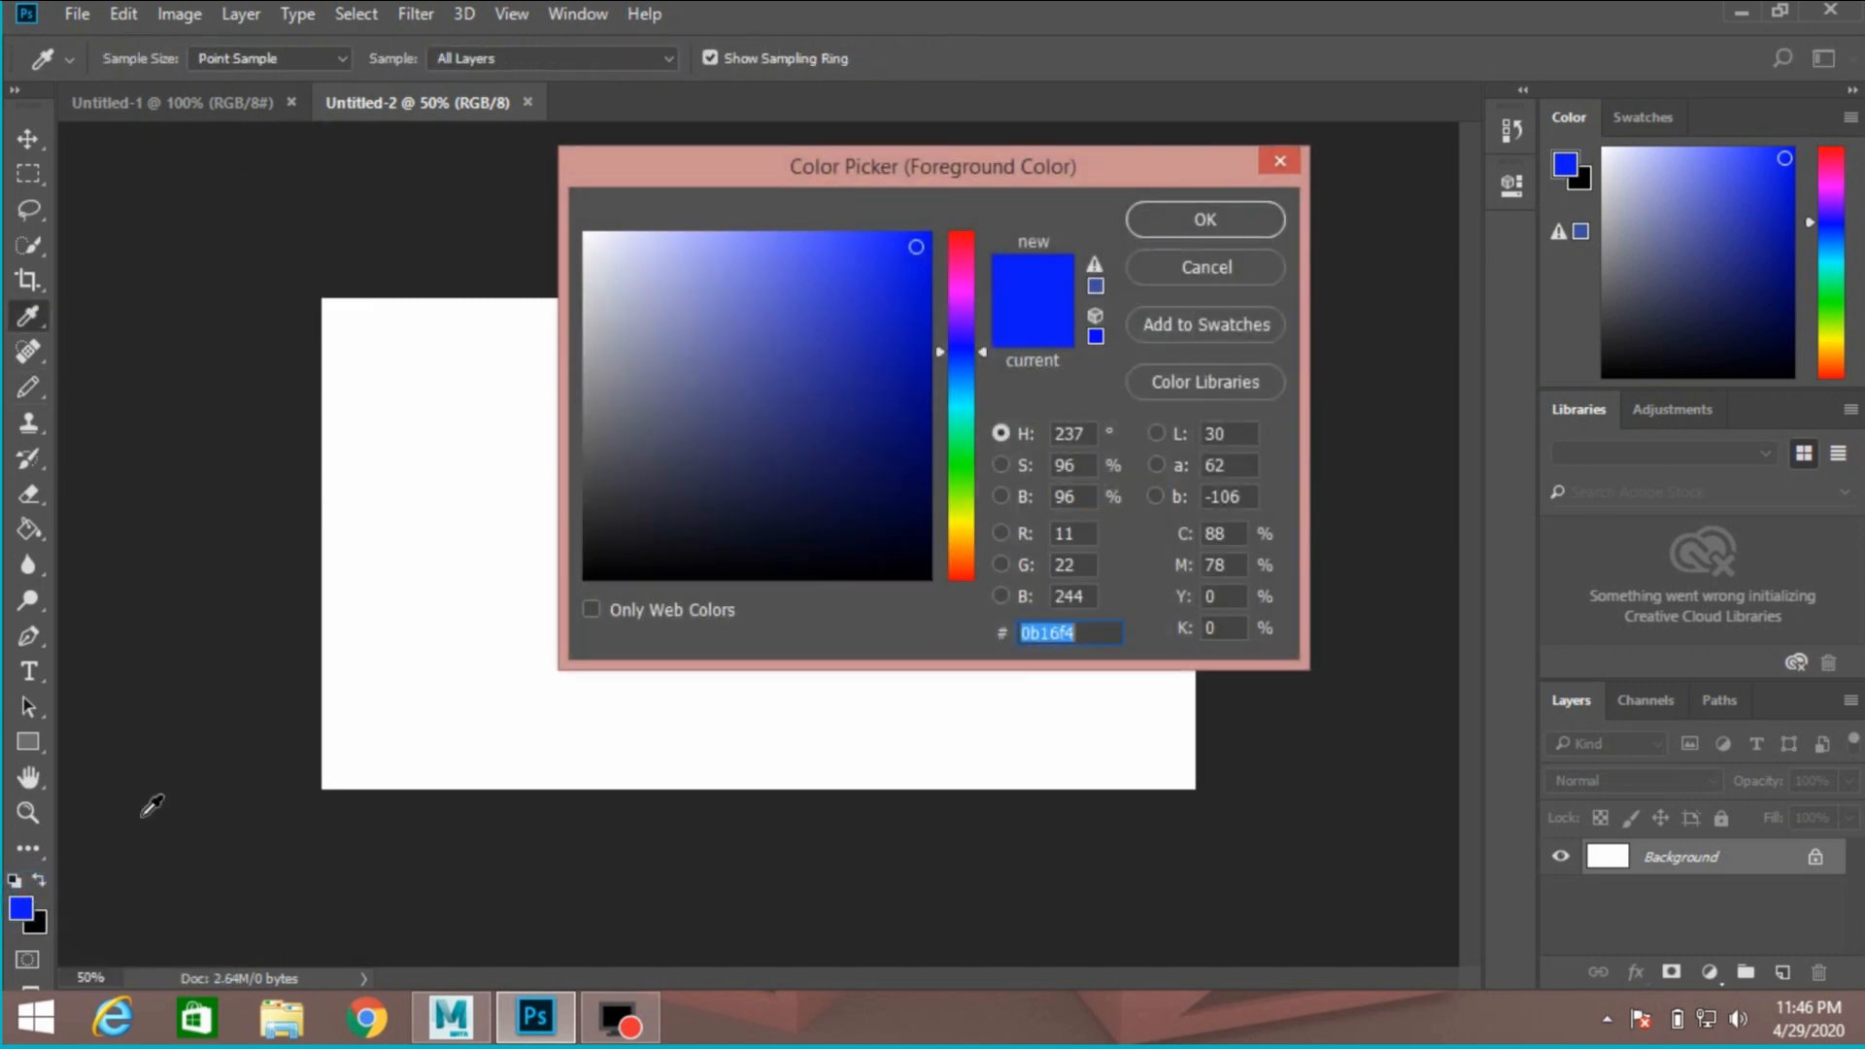
{"action": "left_click", "coordinate": [621, 543]}
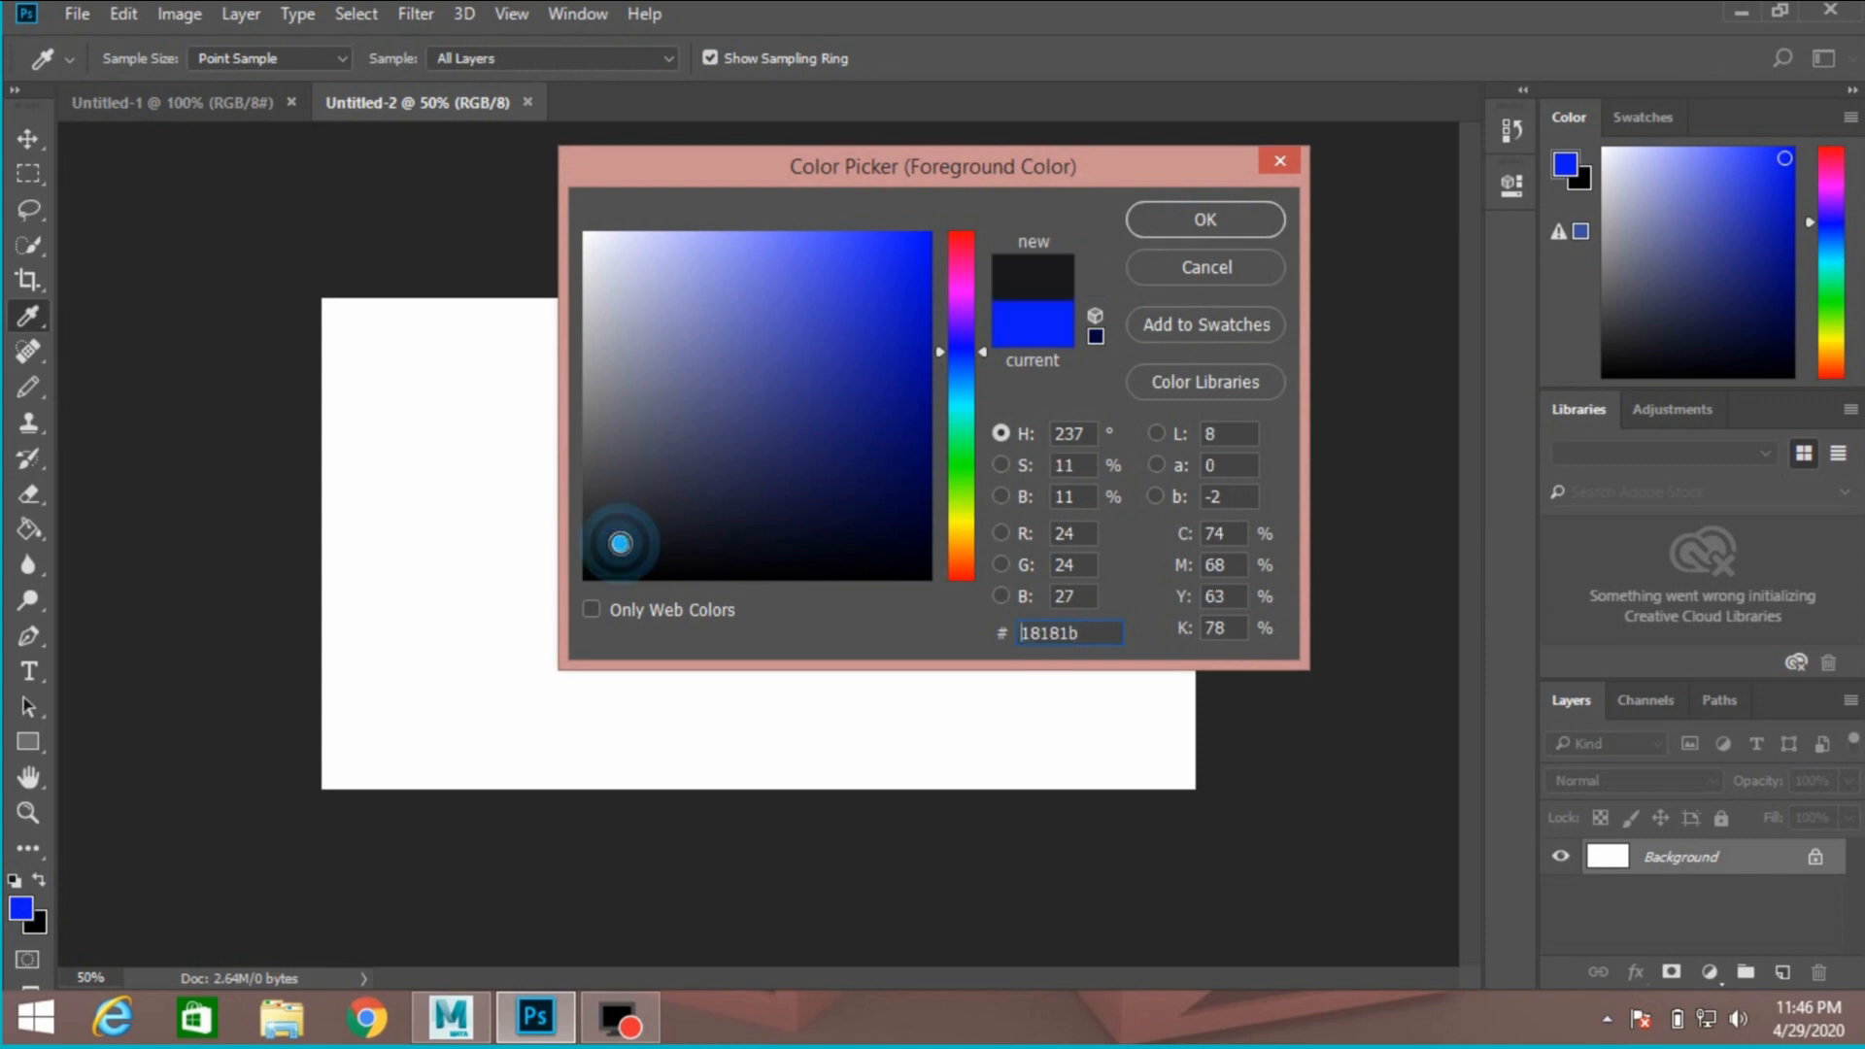
{"action": "left_click", "coordinate": [1204, 219]}
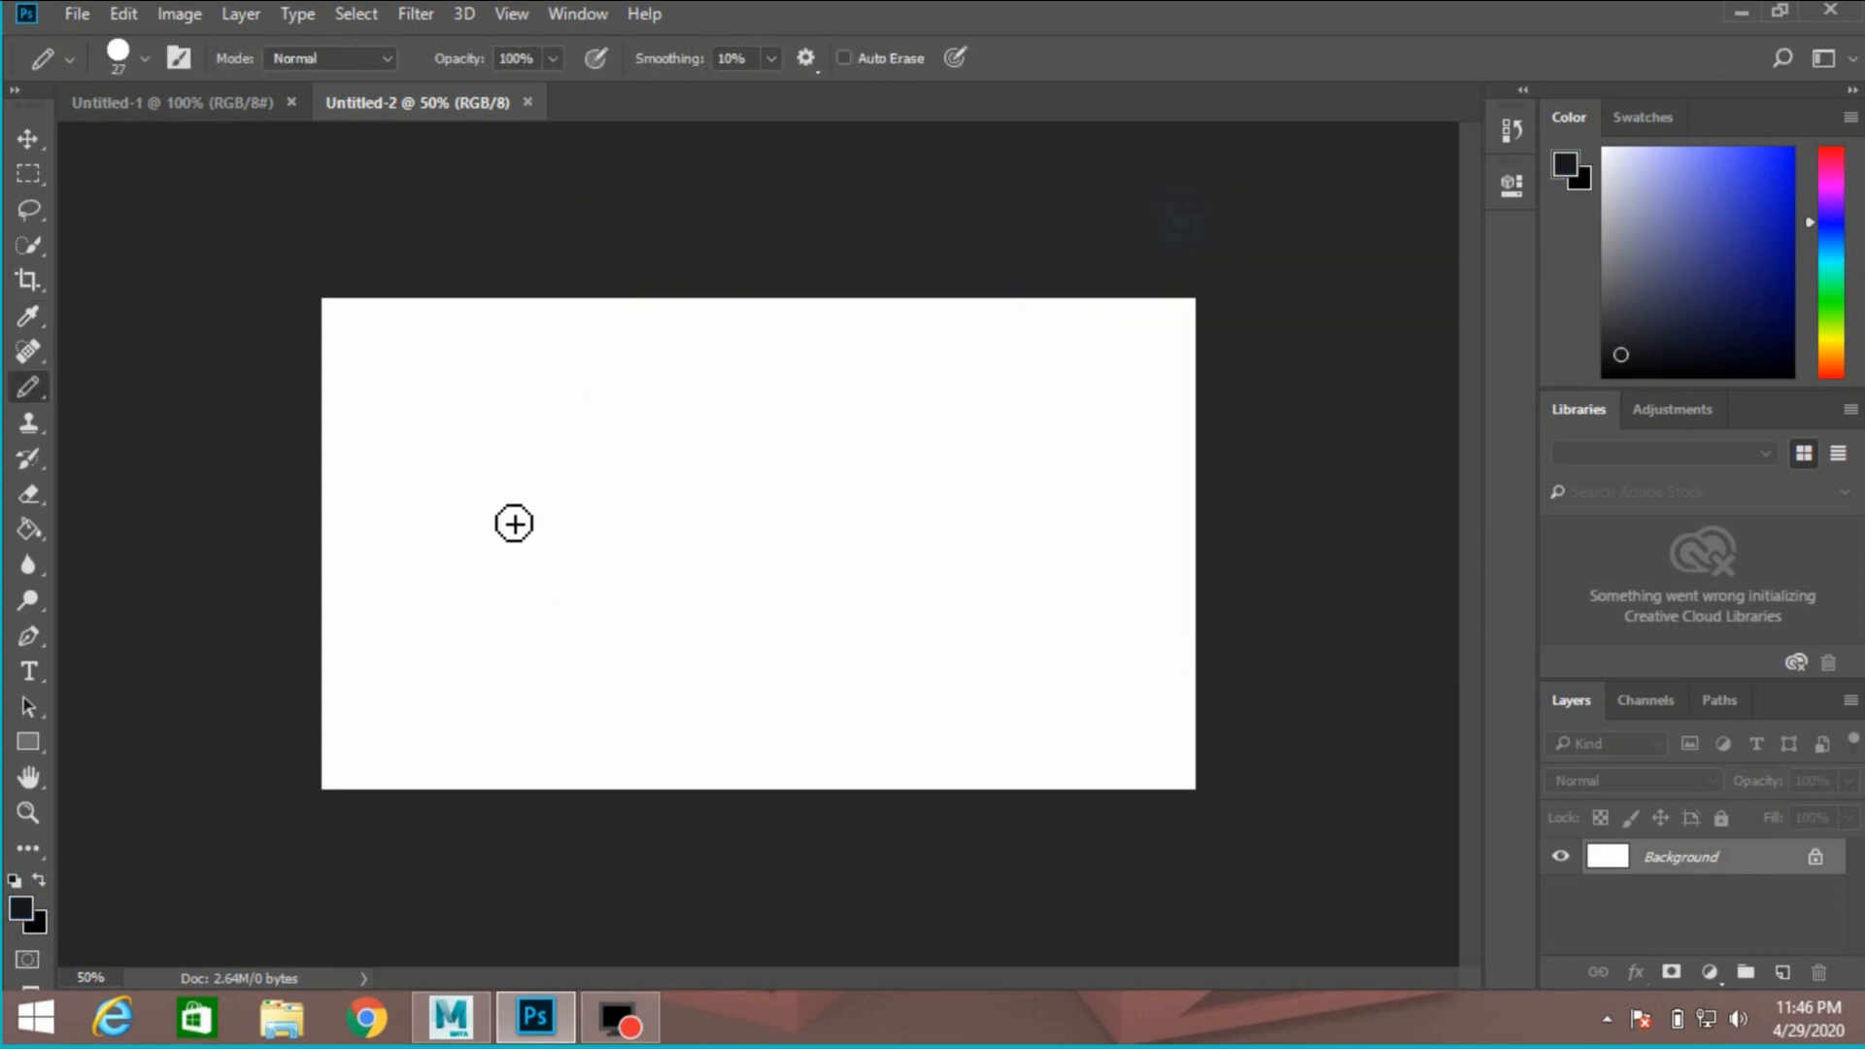
{"action": "mouse_move", "coordinate": [338, 544]}
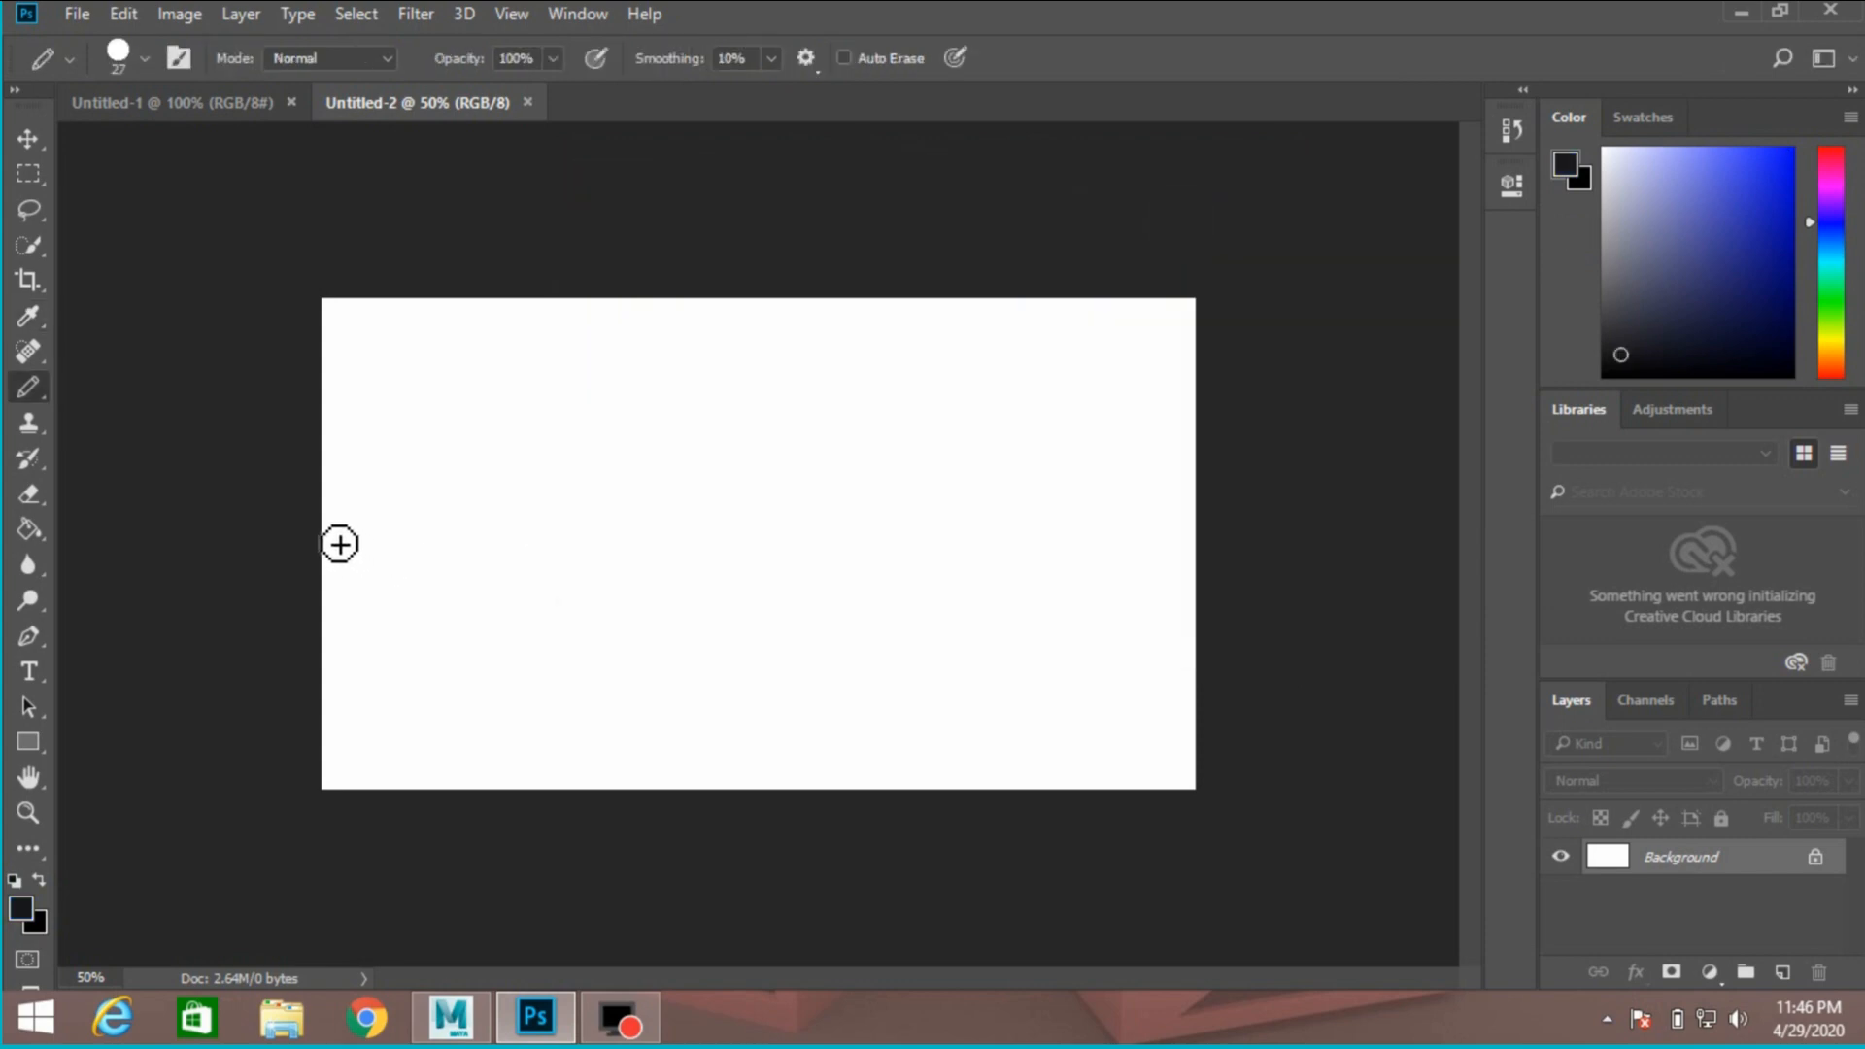
Draw eleven freehand looping pencil strokes across Untitled-2 until no white space remains
{"action": "left_click_drag", "start_coordinate": [339, 544], "coordinate": [440, 369]}
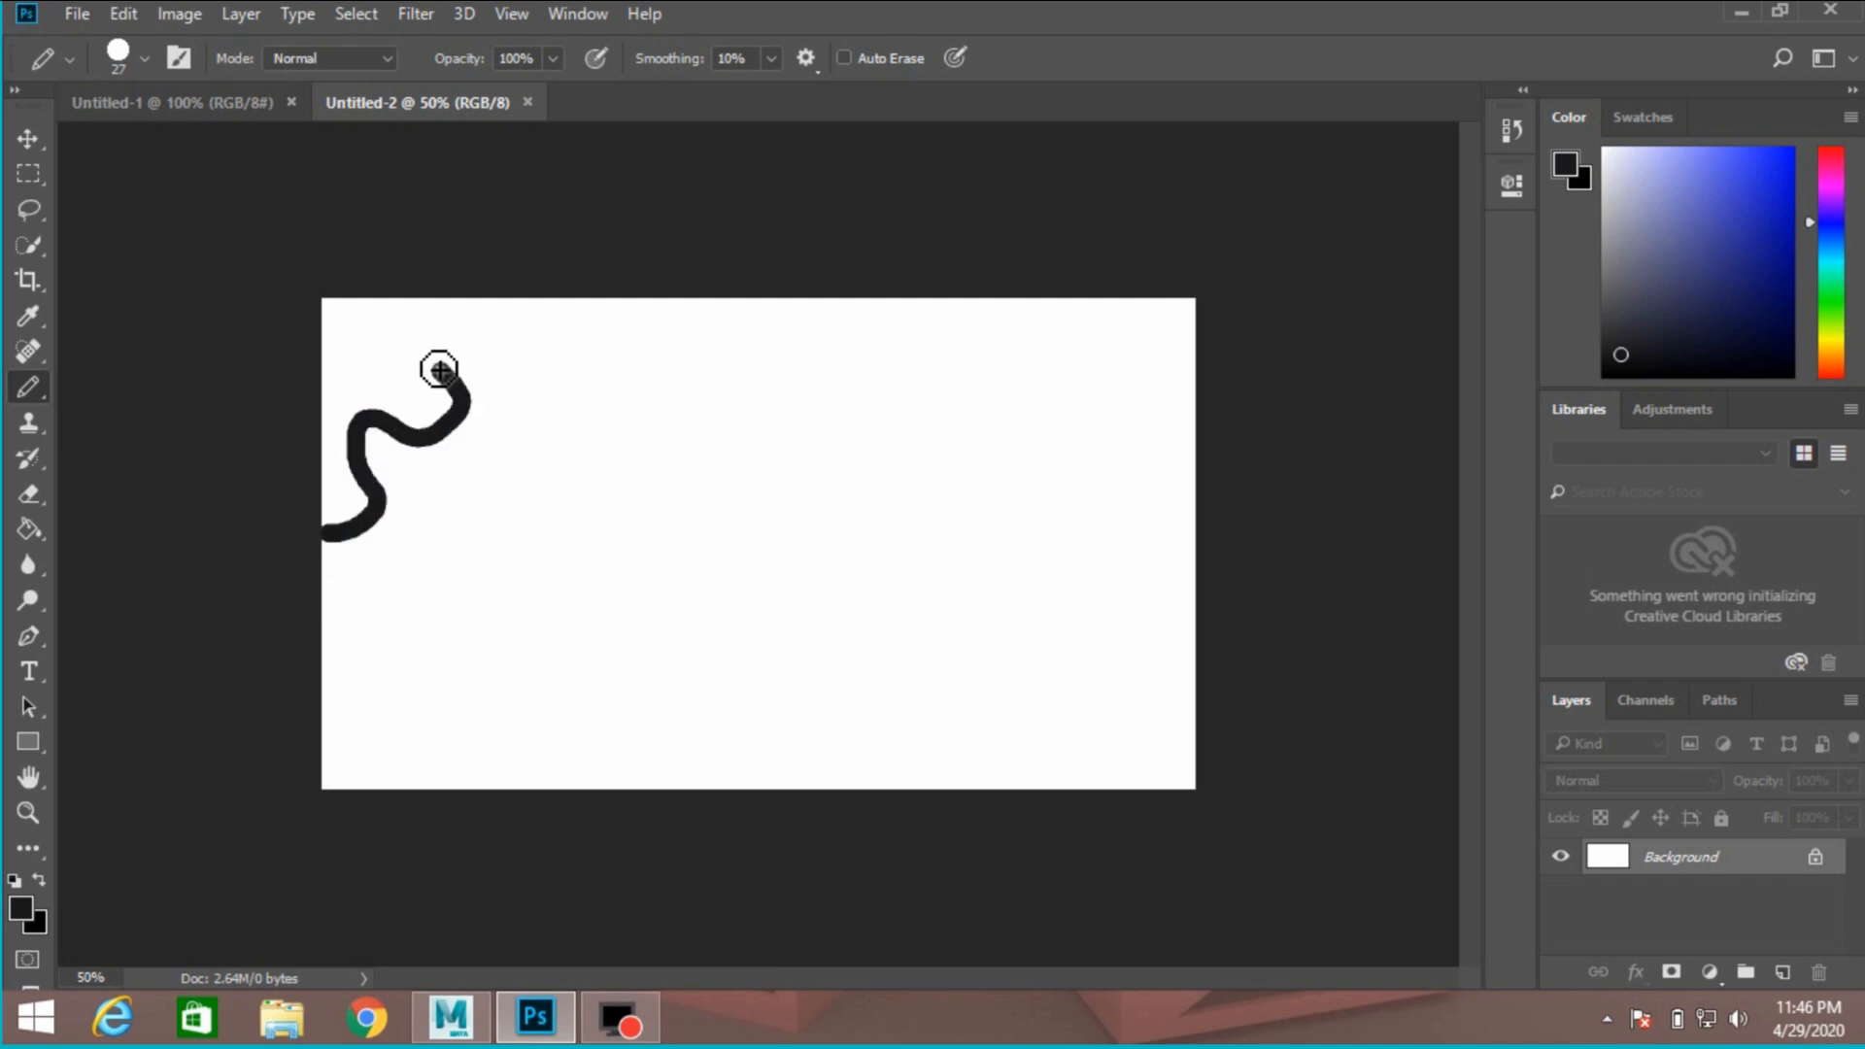
{"action": "left_click_drag", "start_coordinate": [440, 369], "coordinate": [642, 322]}
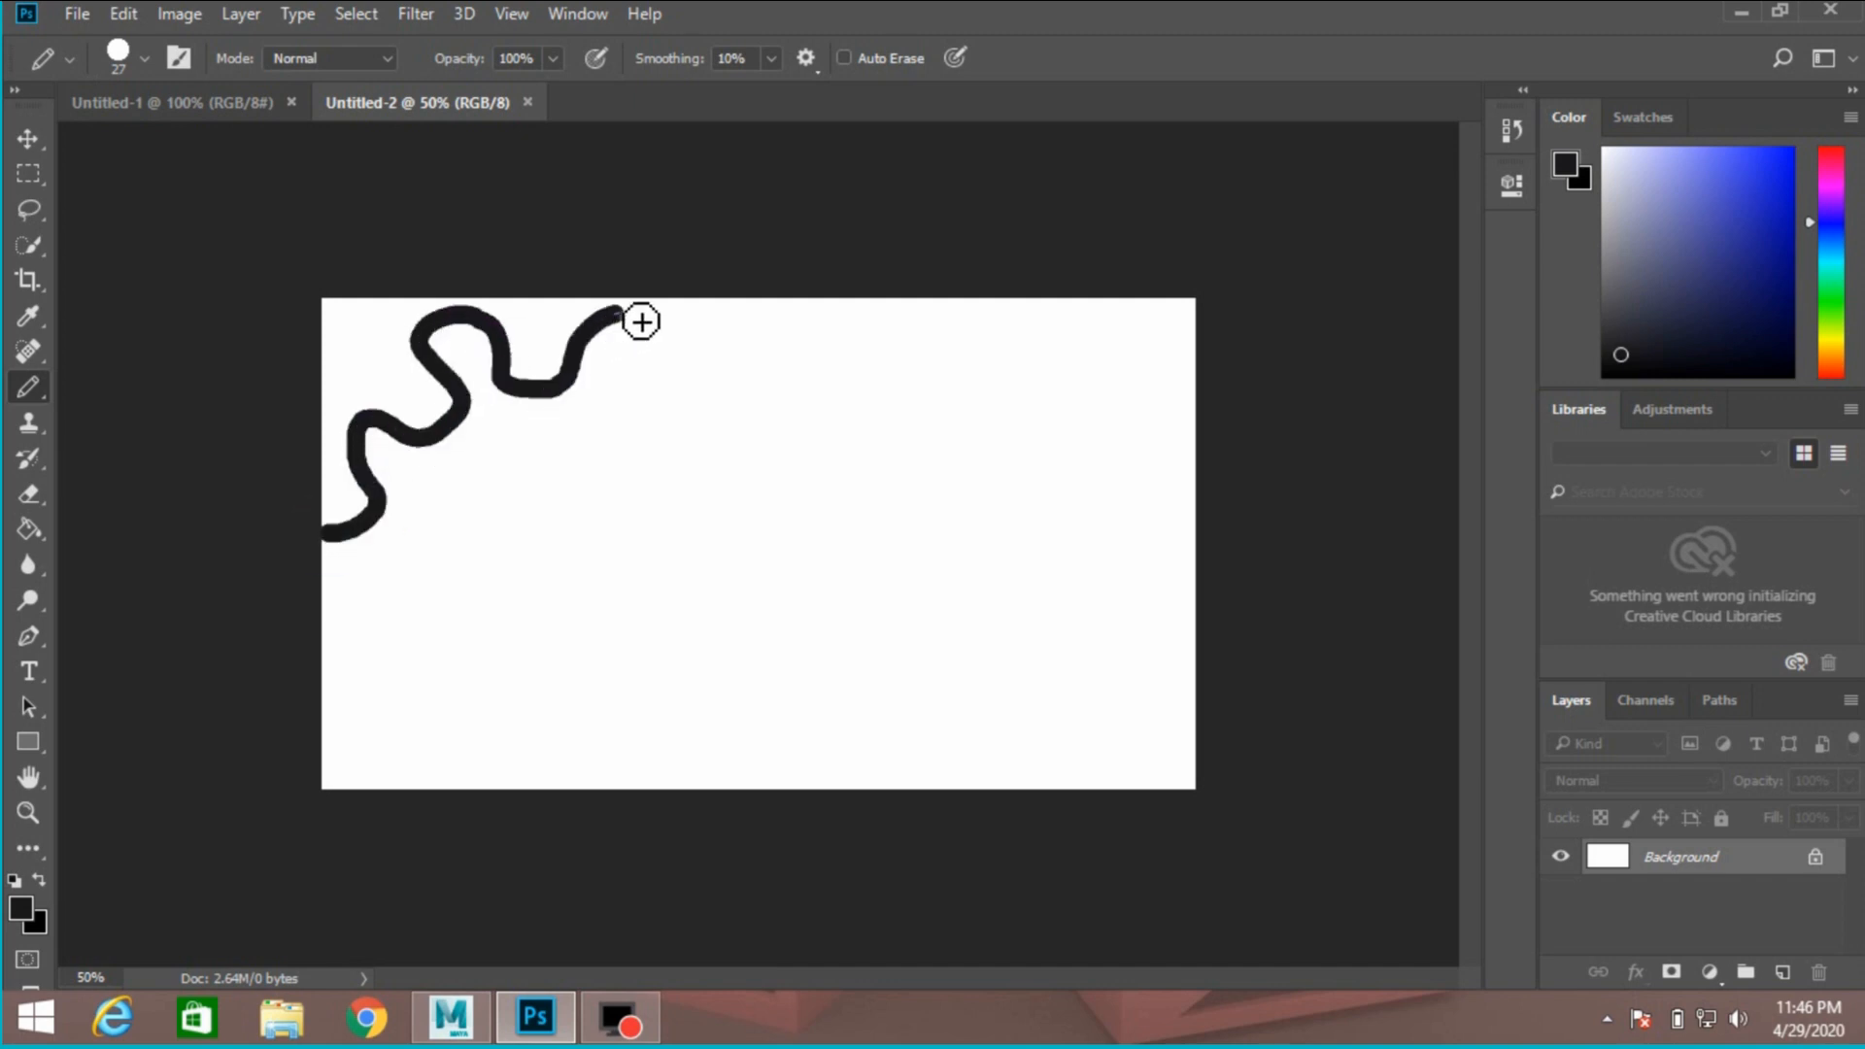
{"action": "left_click_drag", "start_coordinate": [642, 322], "coordinate": [425, 513]}
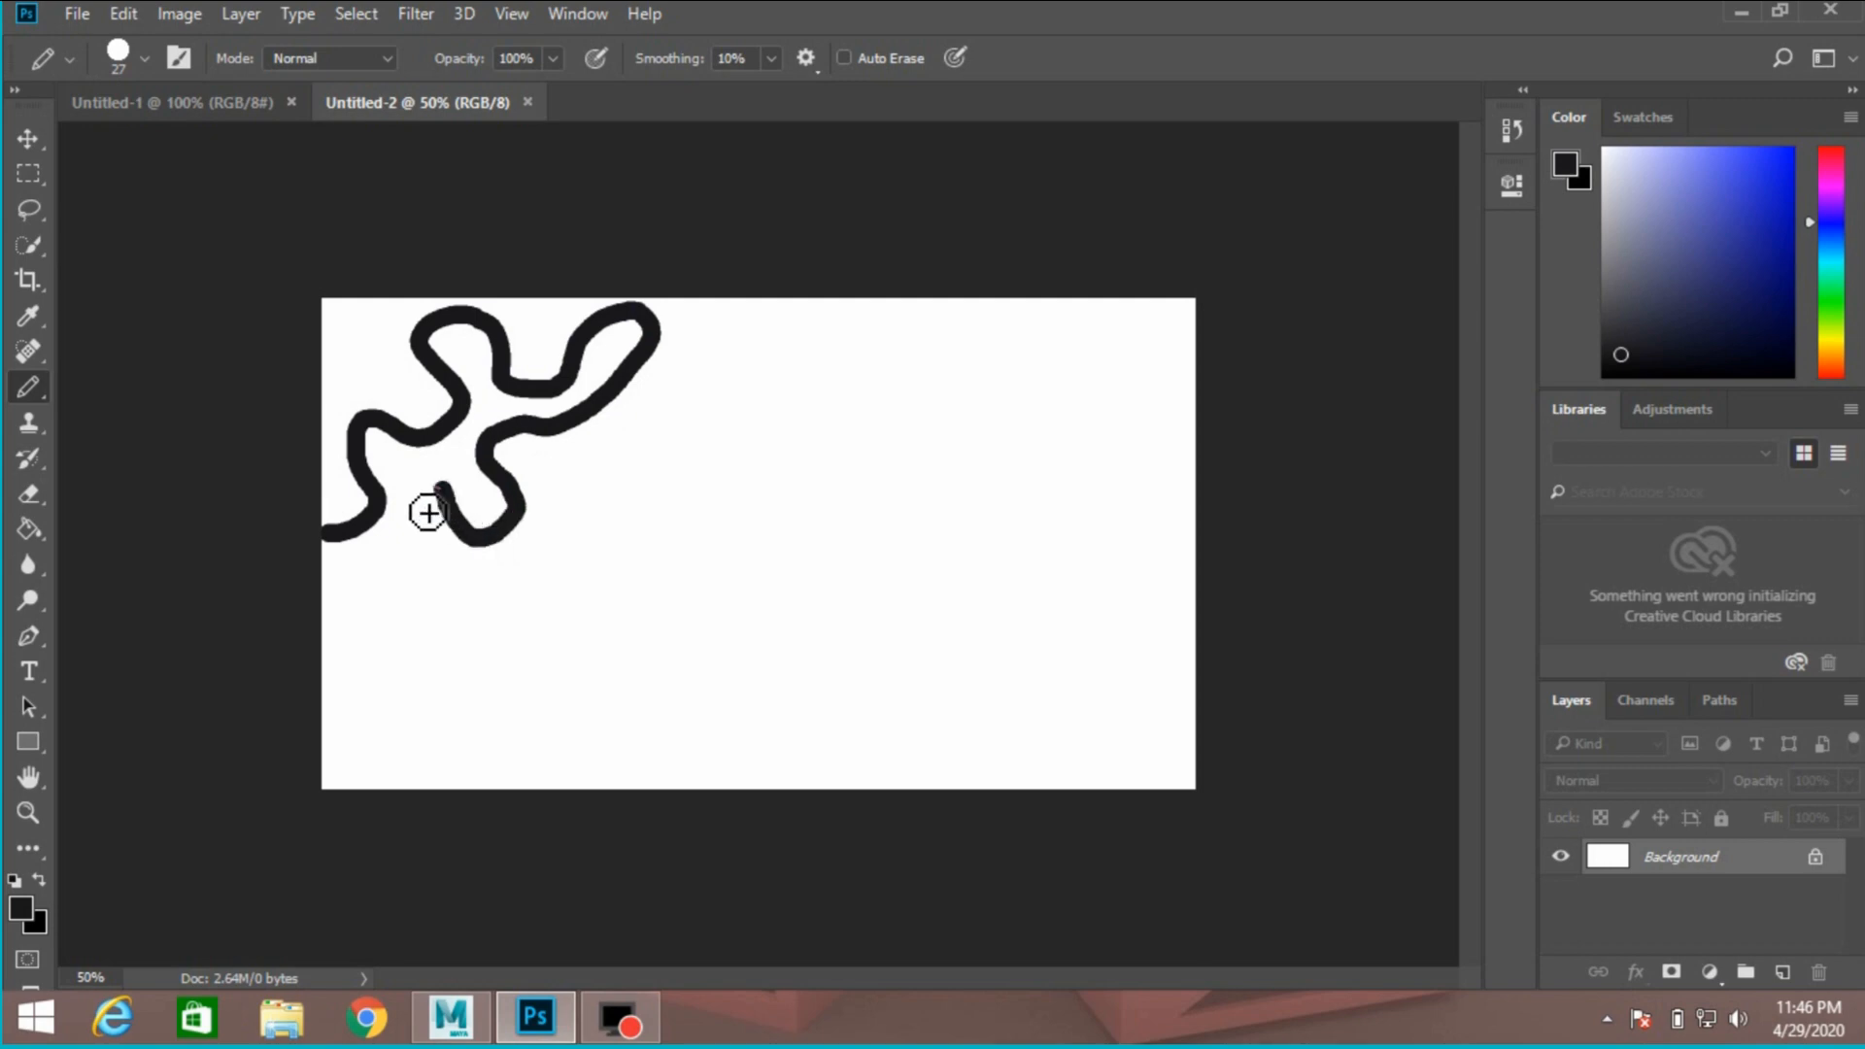
{"action": "left_click_drag", "start_coordinate": [428, 512], "coordinate": [452, 661]}
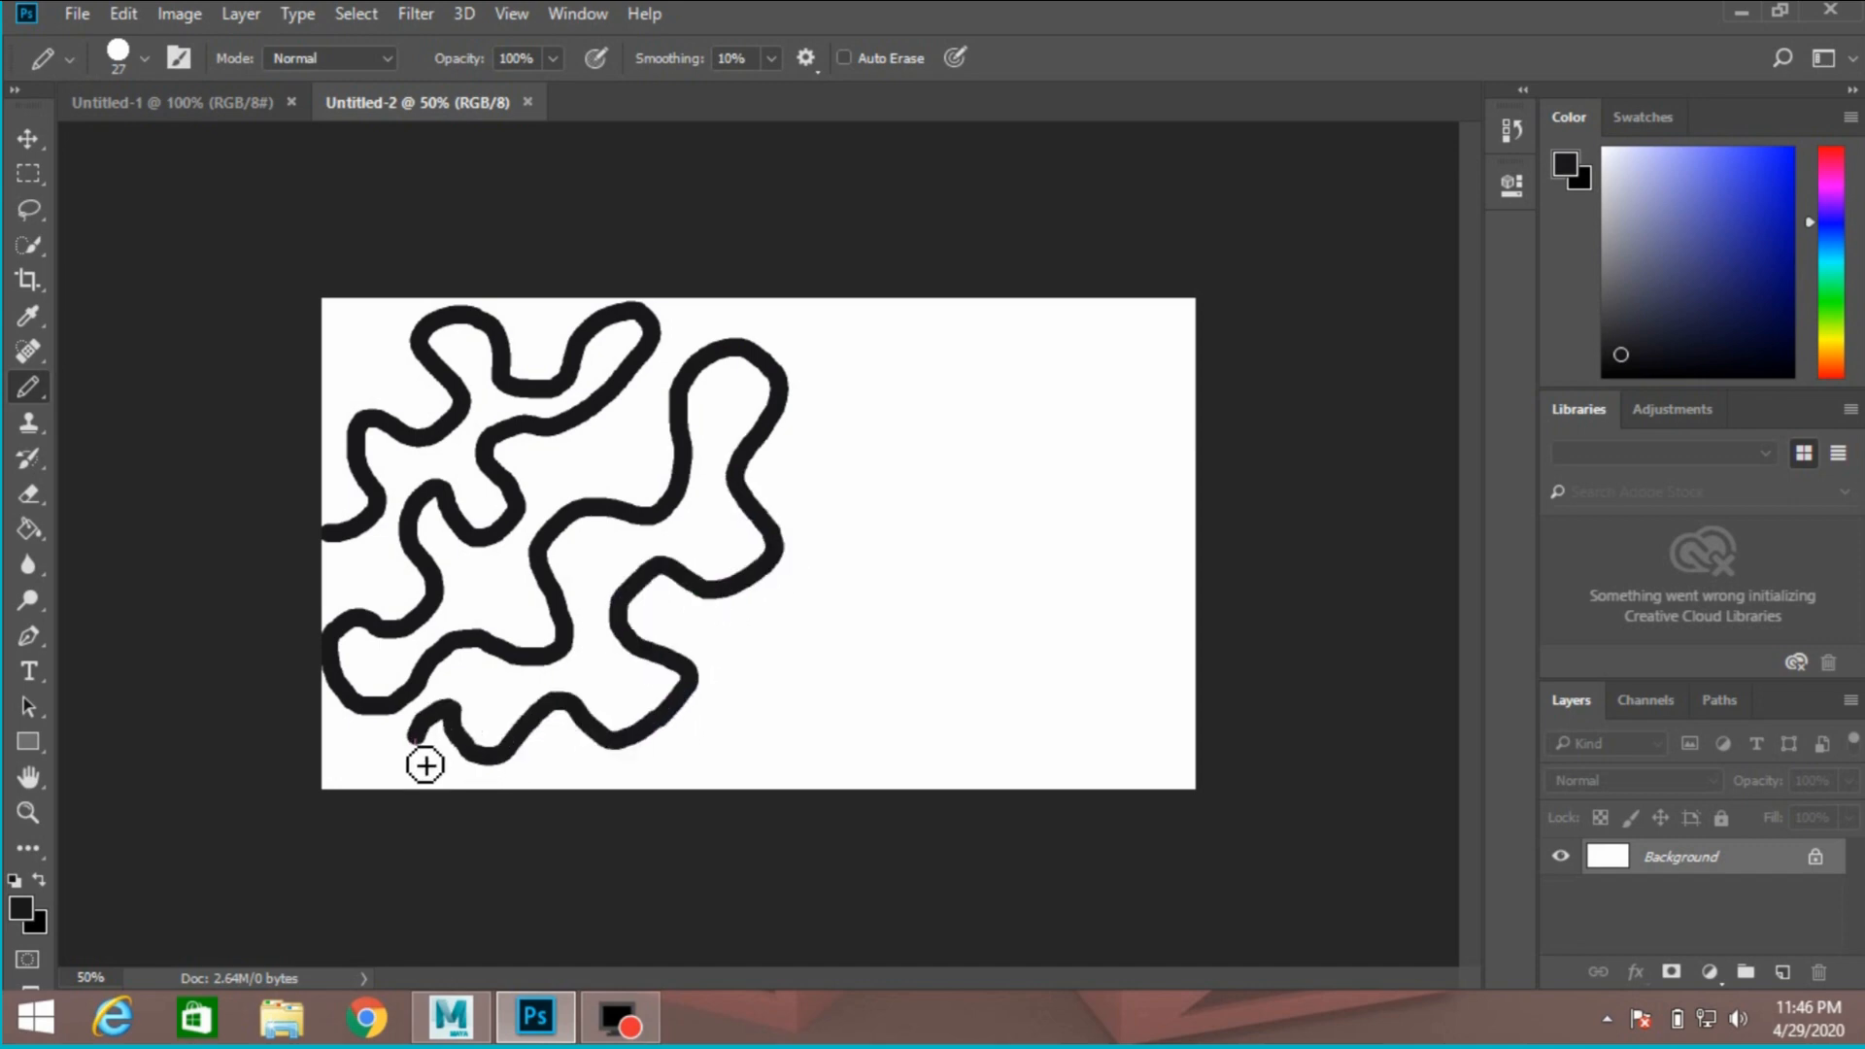
{"action": "left_click_drag", "start_coordinate": [425, 765], "coordinate": [613, 732]}
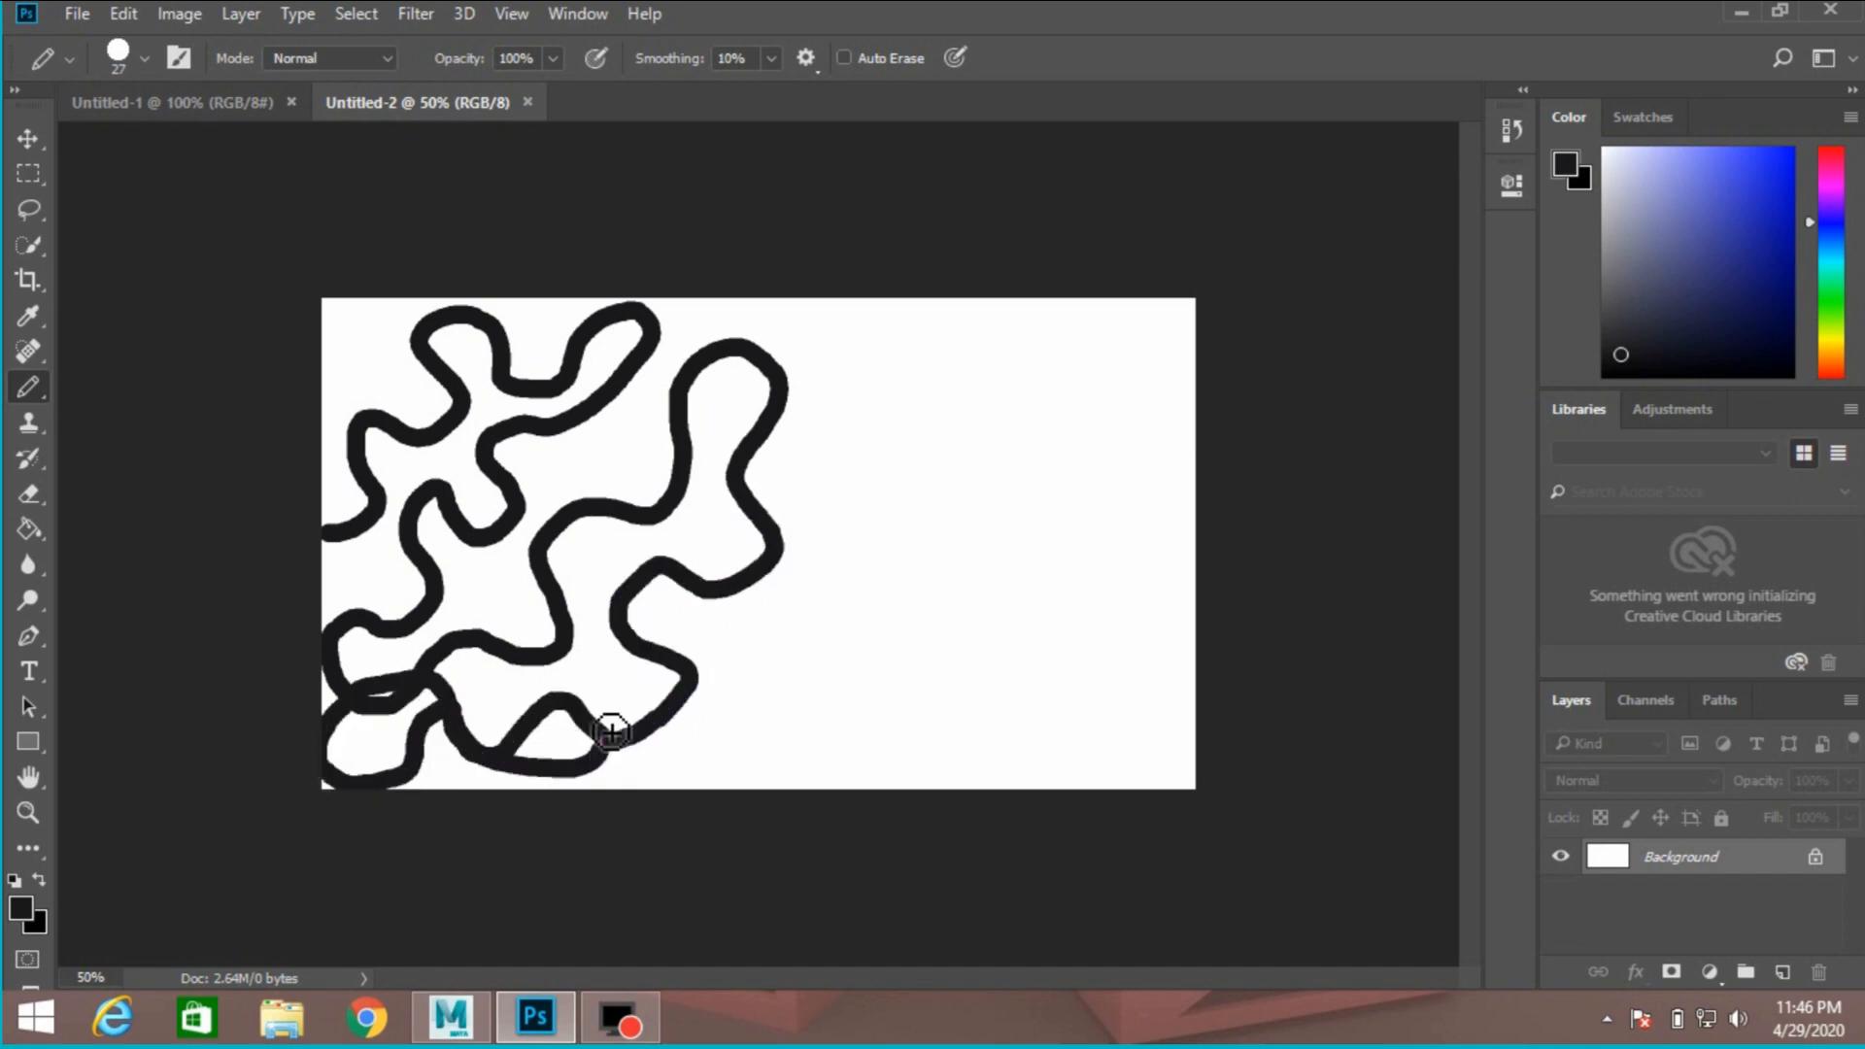
{"action": "left_click_drag", "start_coordinate": [619, 725], "coordinate": [761, 482]}
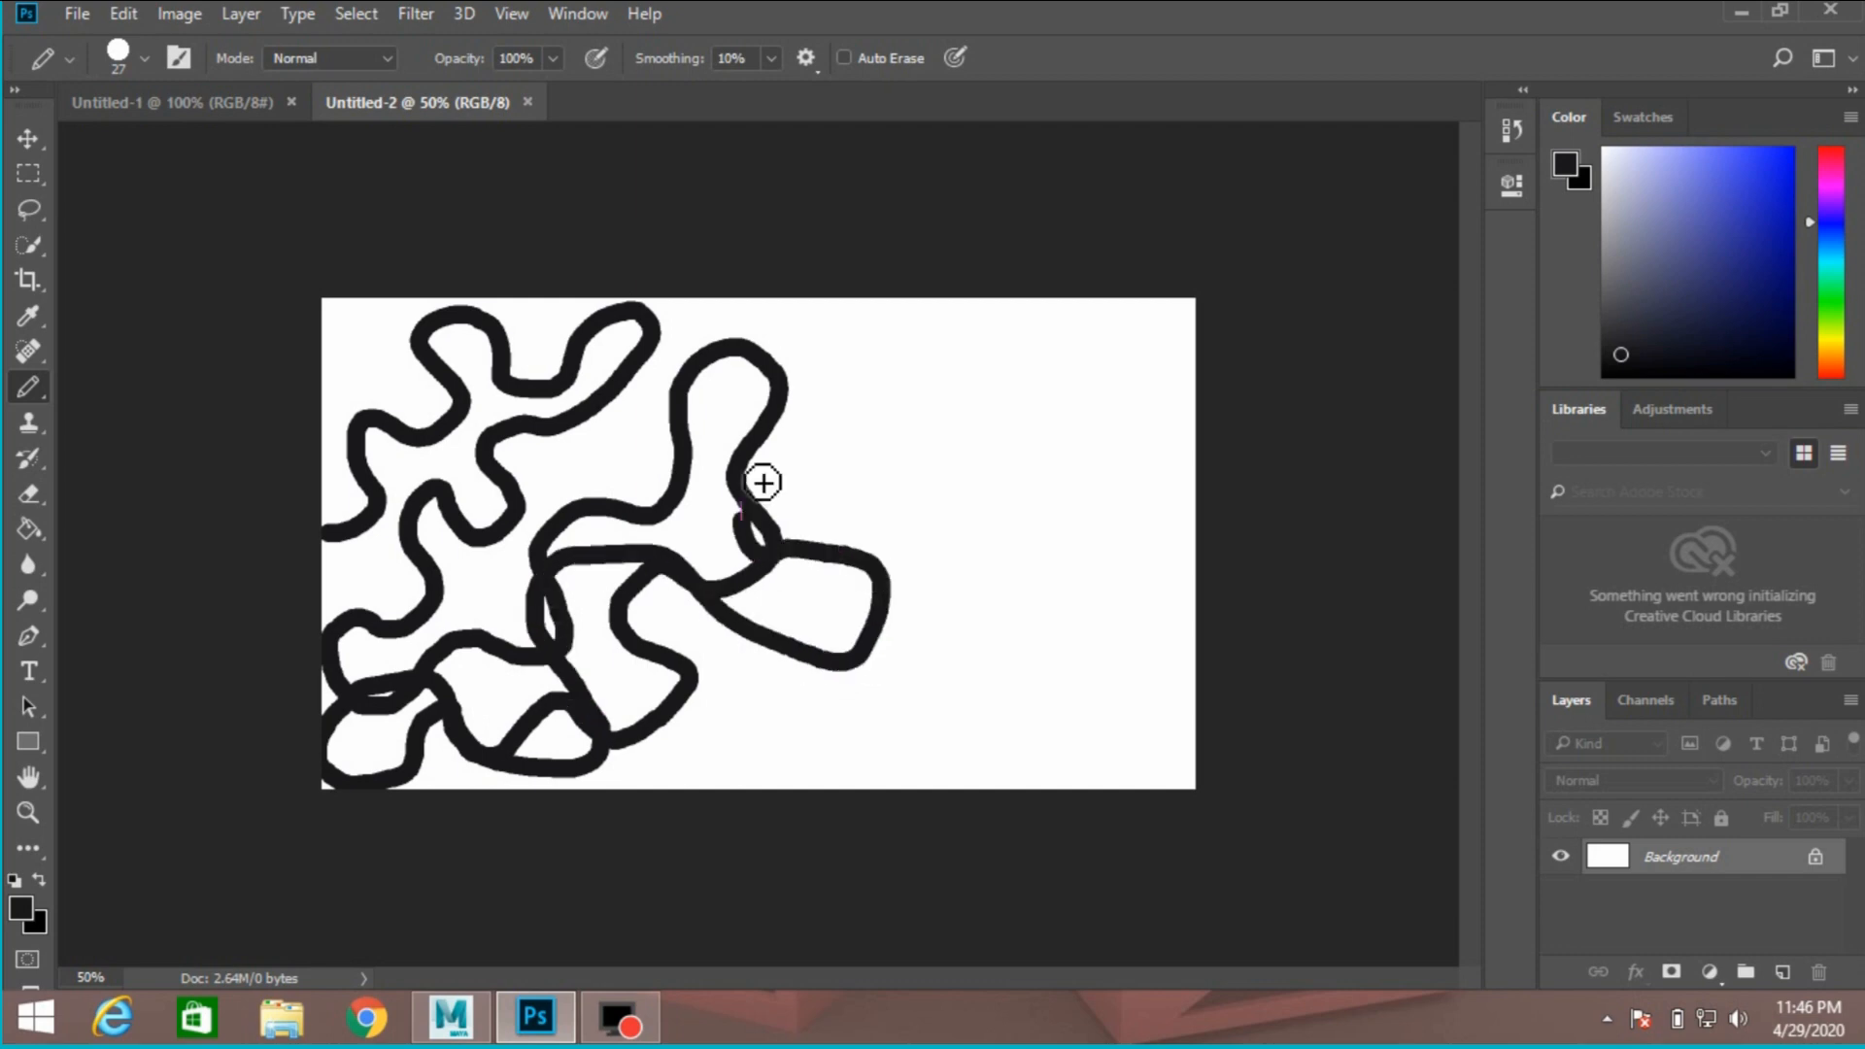
{"action": "left_click_drag", "start_coordinate": [761, 482], "coordinate": [945, 642]}
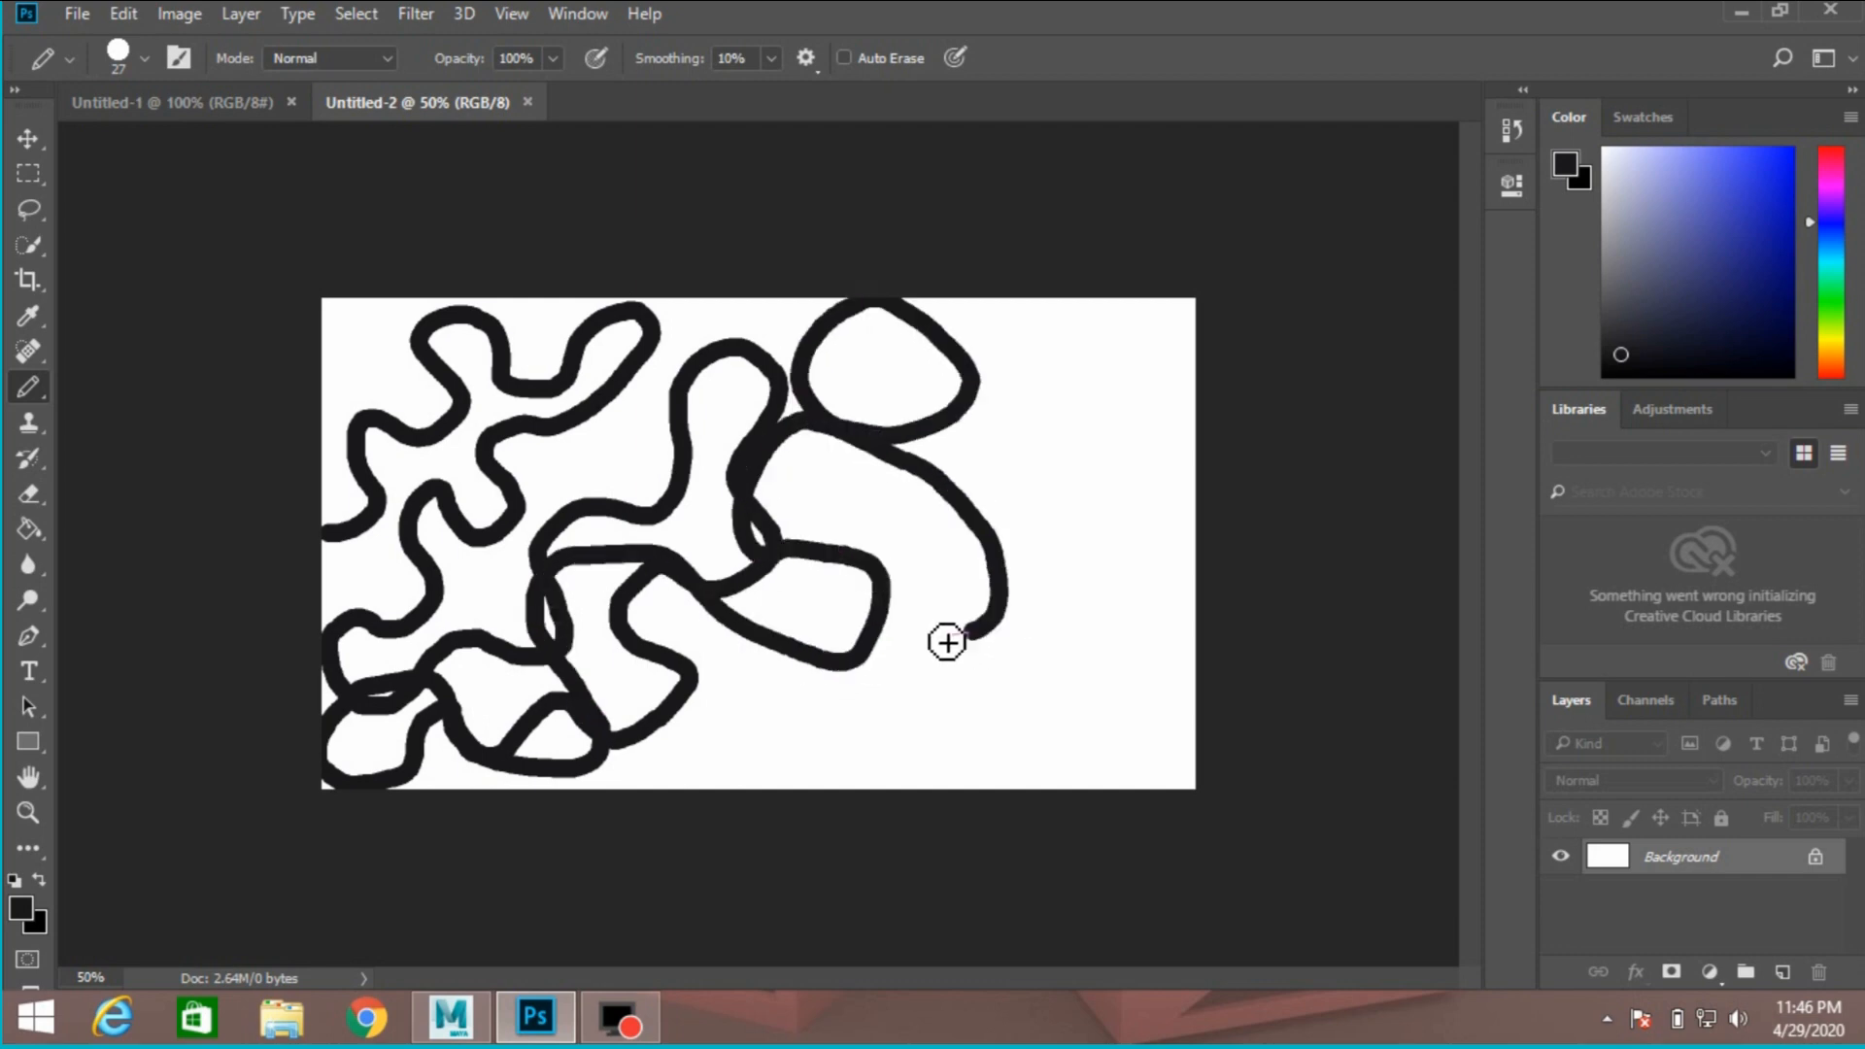
{"action": "left_click_drag", "start_coordinate": [947, 642], "coordinate": [1196, 486]}
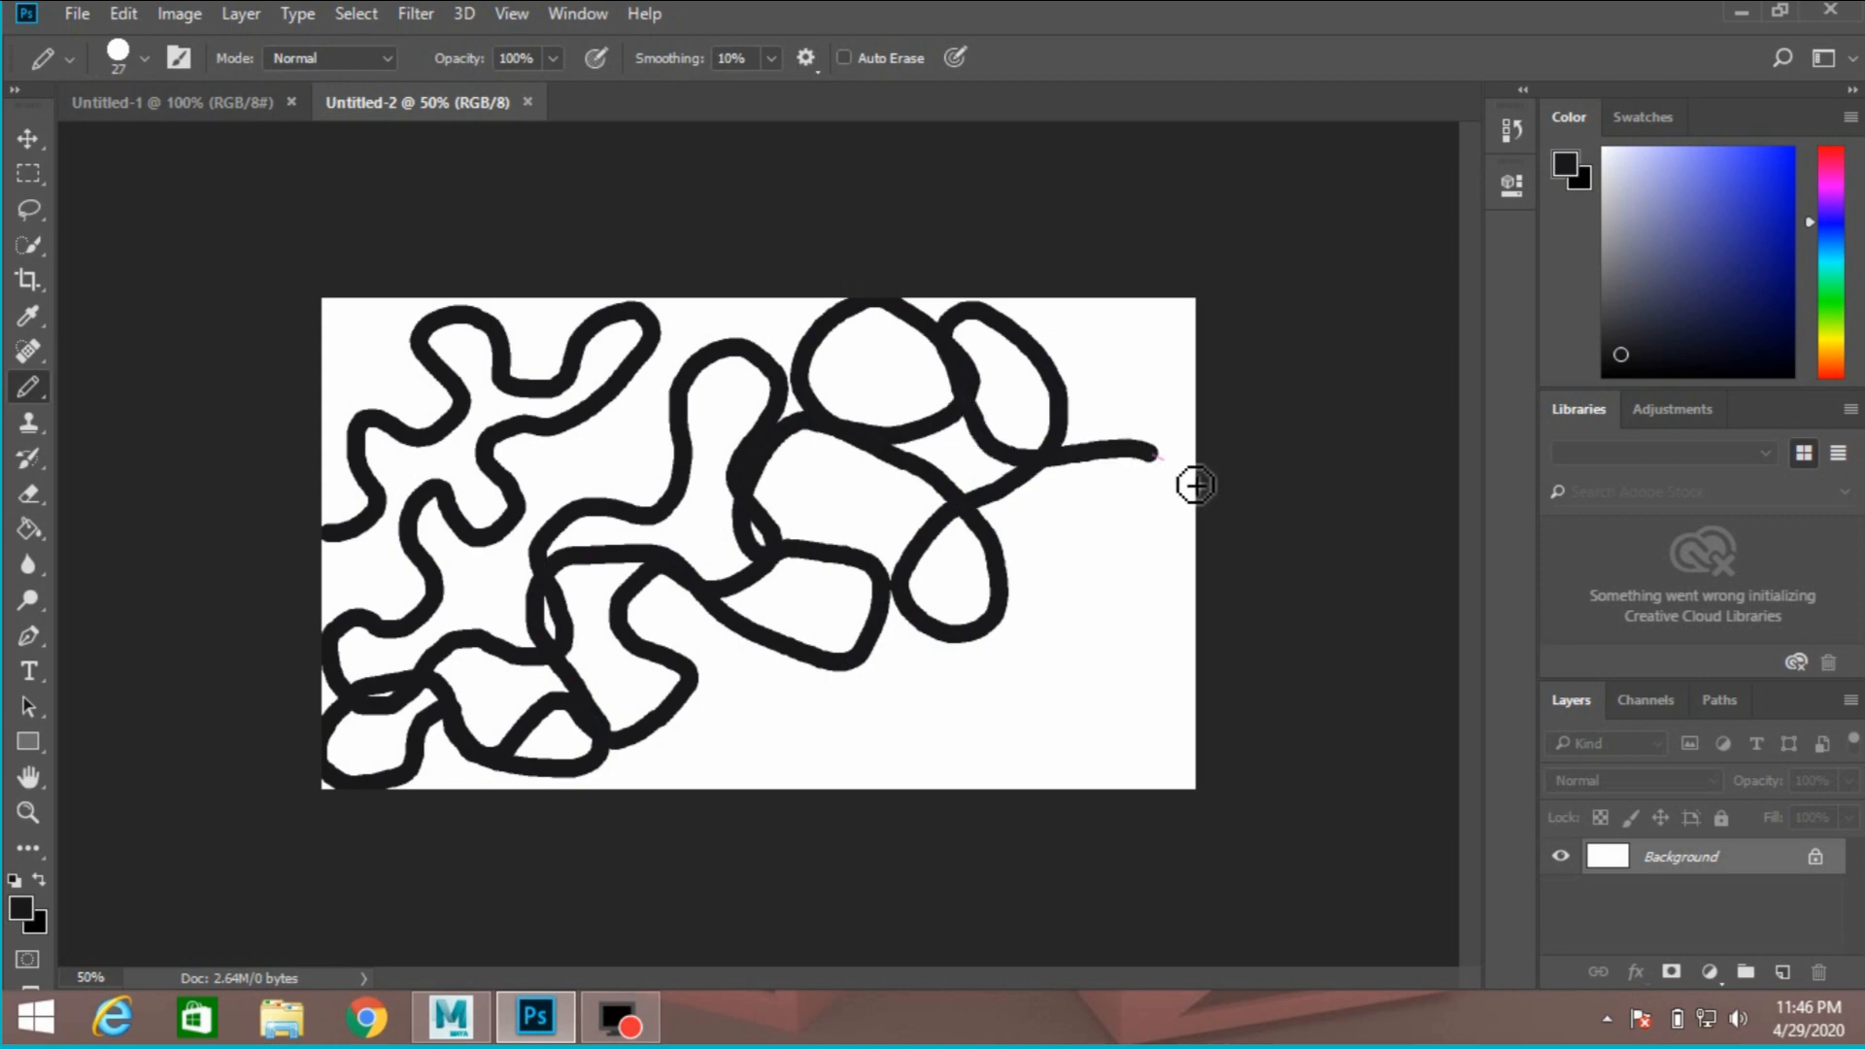
{"action": "left_click_drag", "start_coordinate": [1154, 451], "coordinate": [1022, 714]}
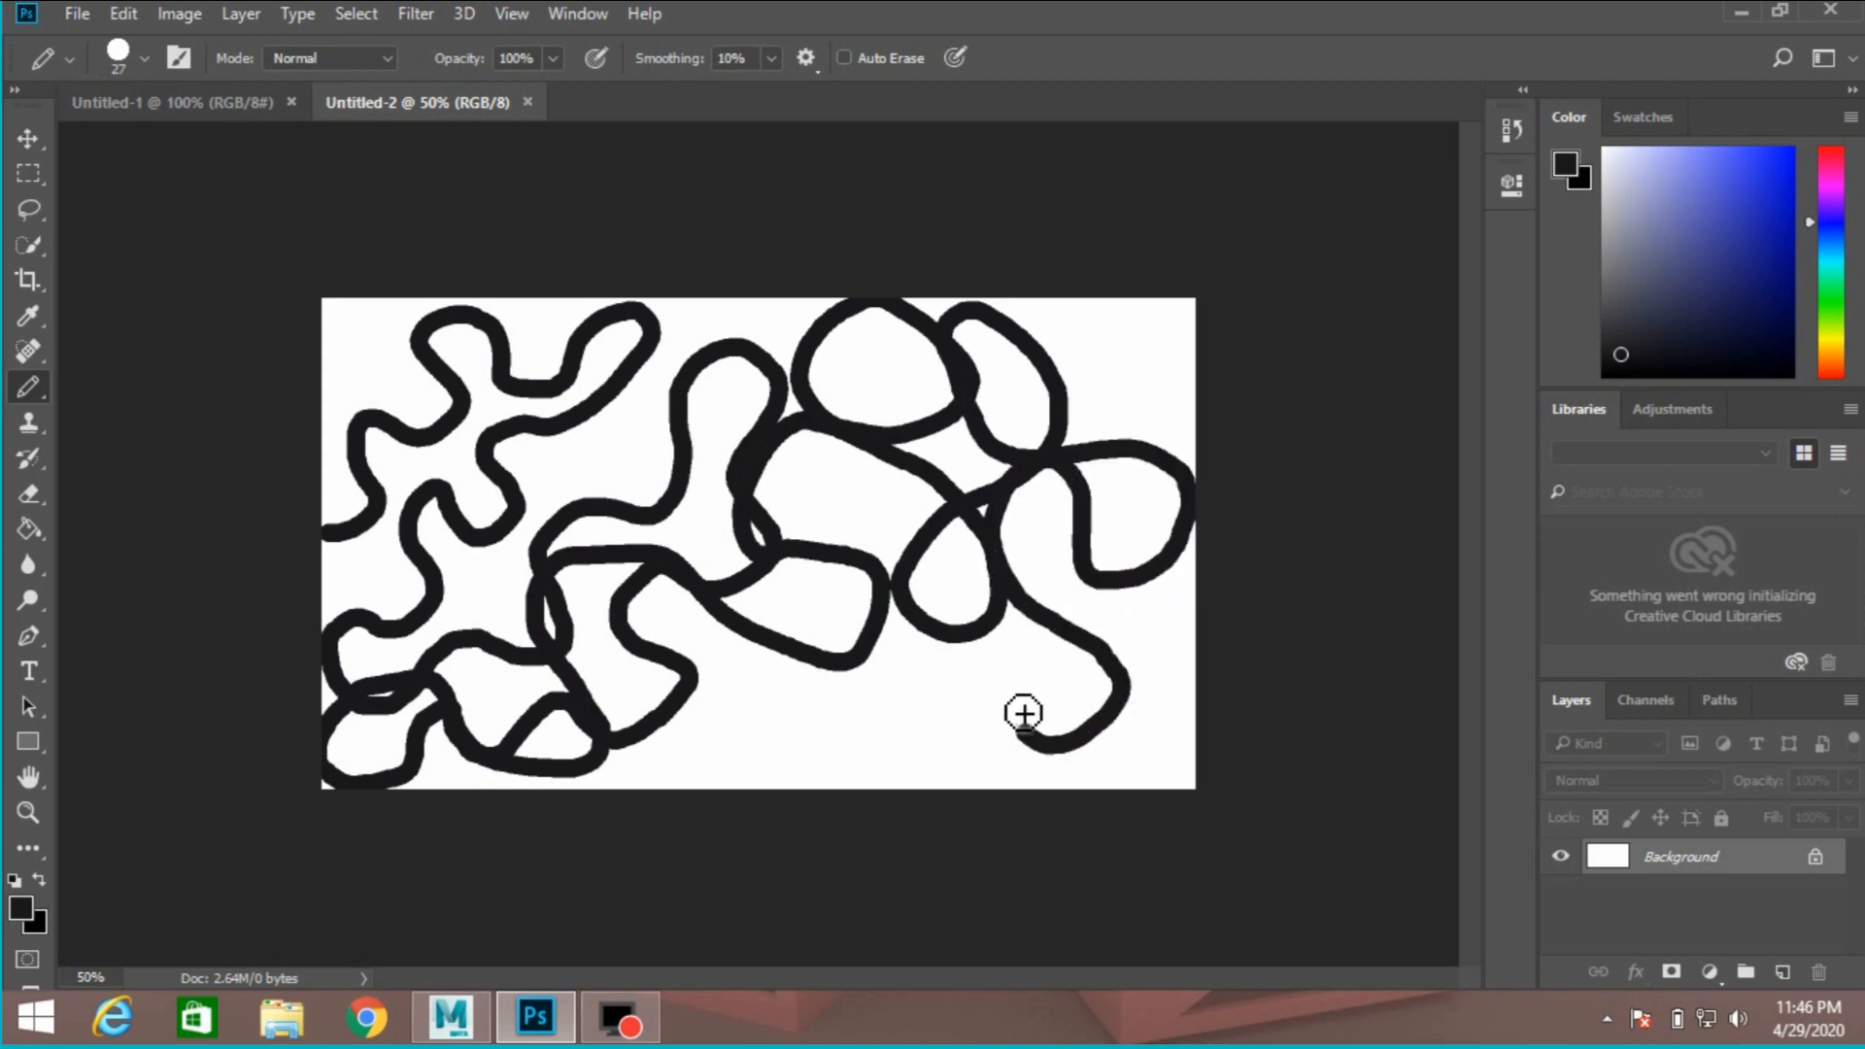
{"action": "left_click_drag", "start_coordinate": [1023, 713], "coordinate": [784, 774]}
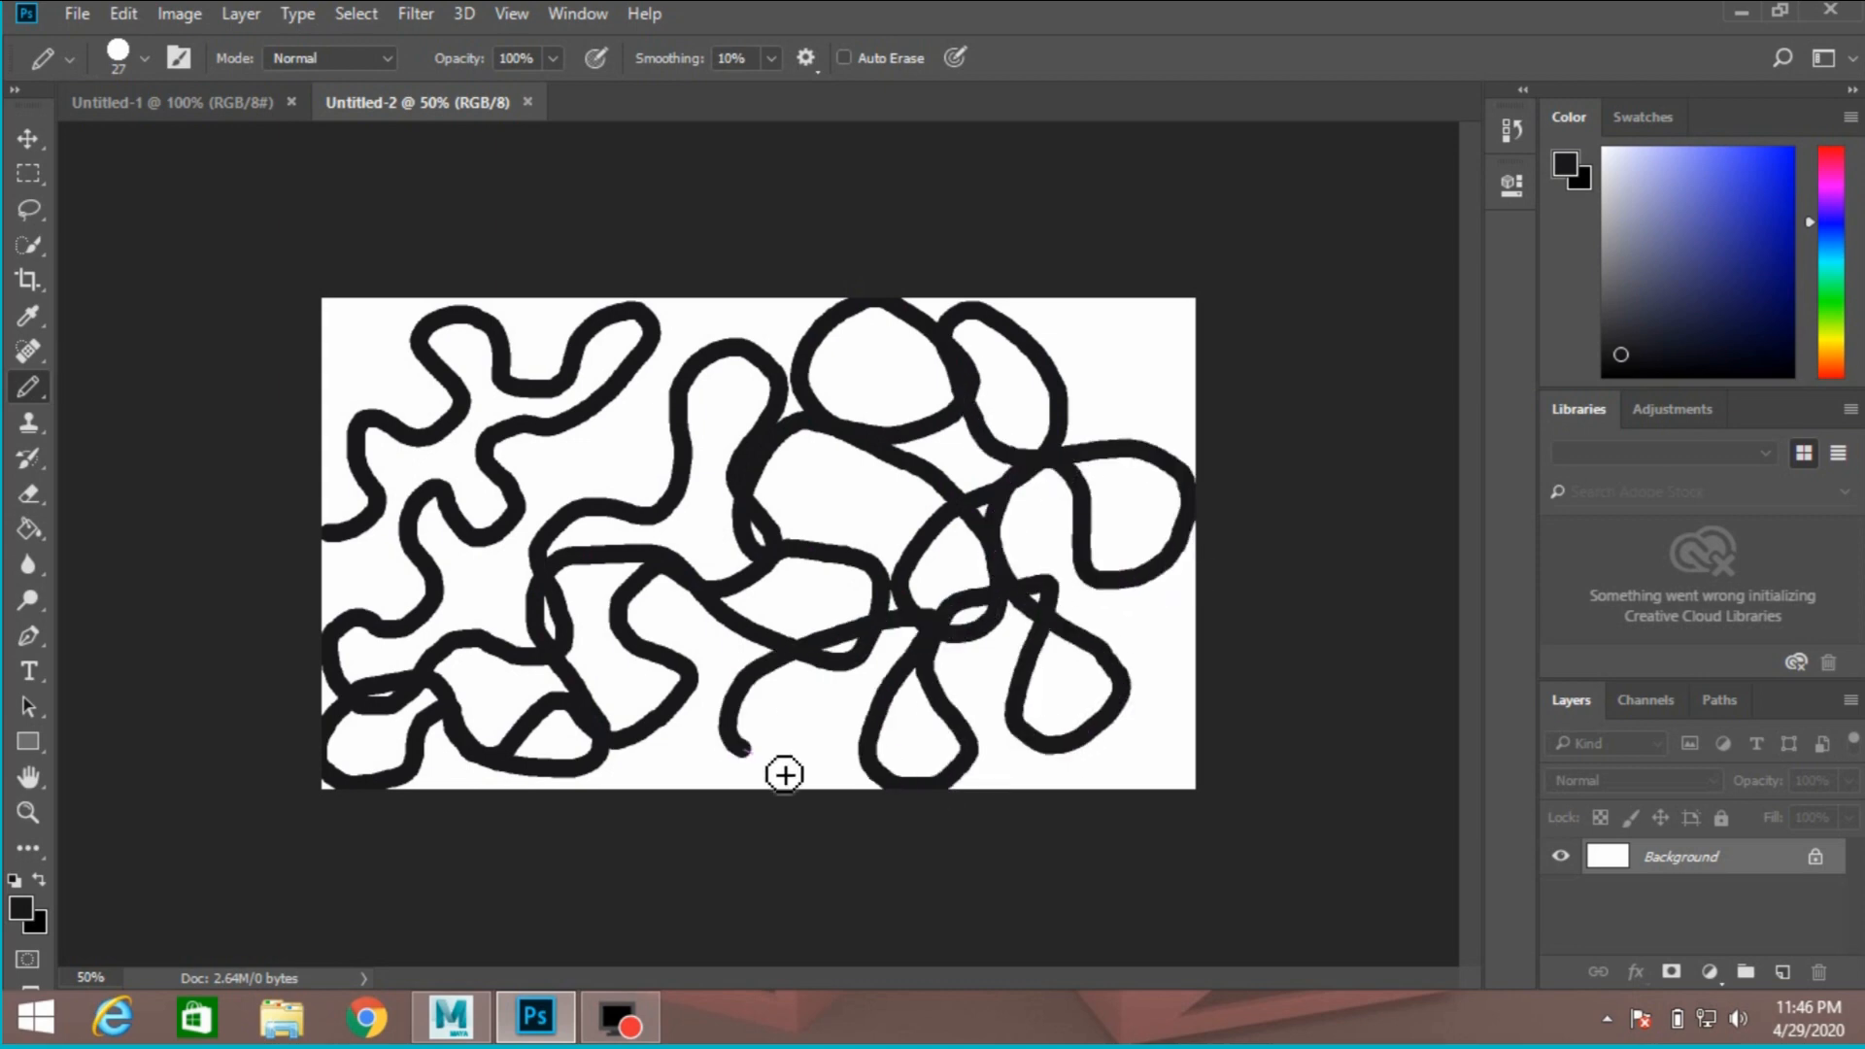
{"action": "left_click_drag", "start_coordinate": [785, 774], "coordinate": [845, 613]}
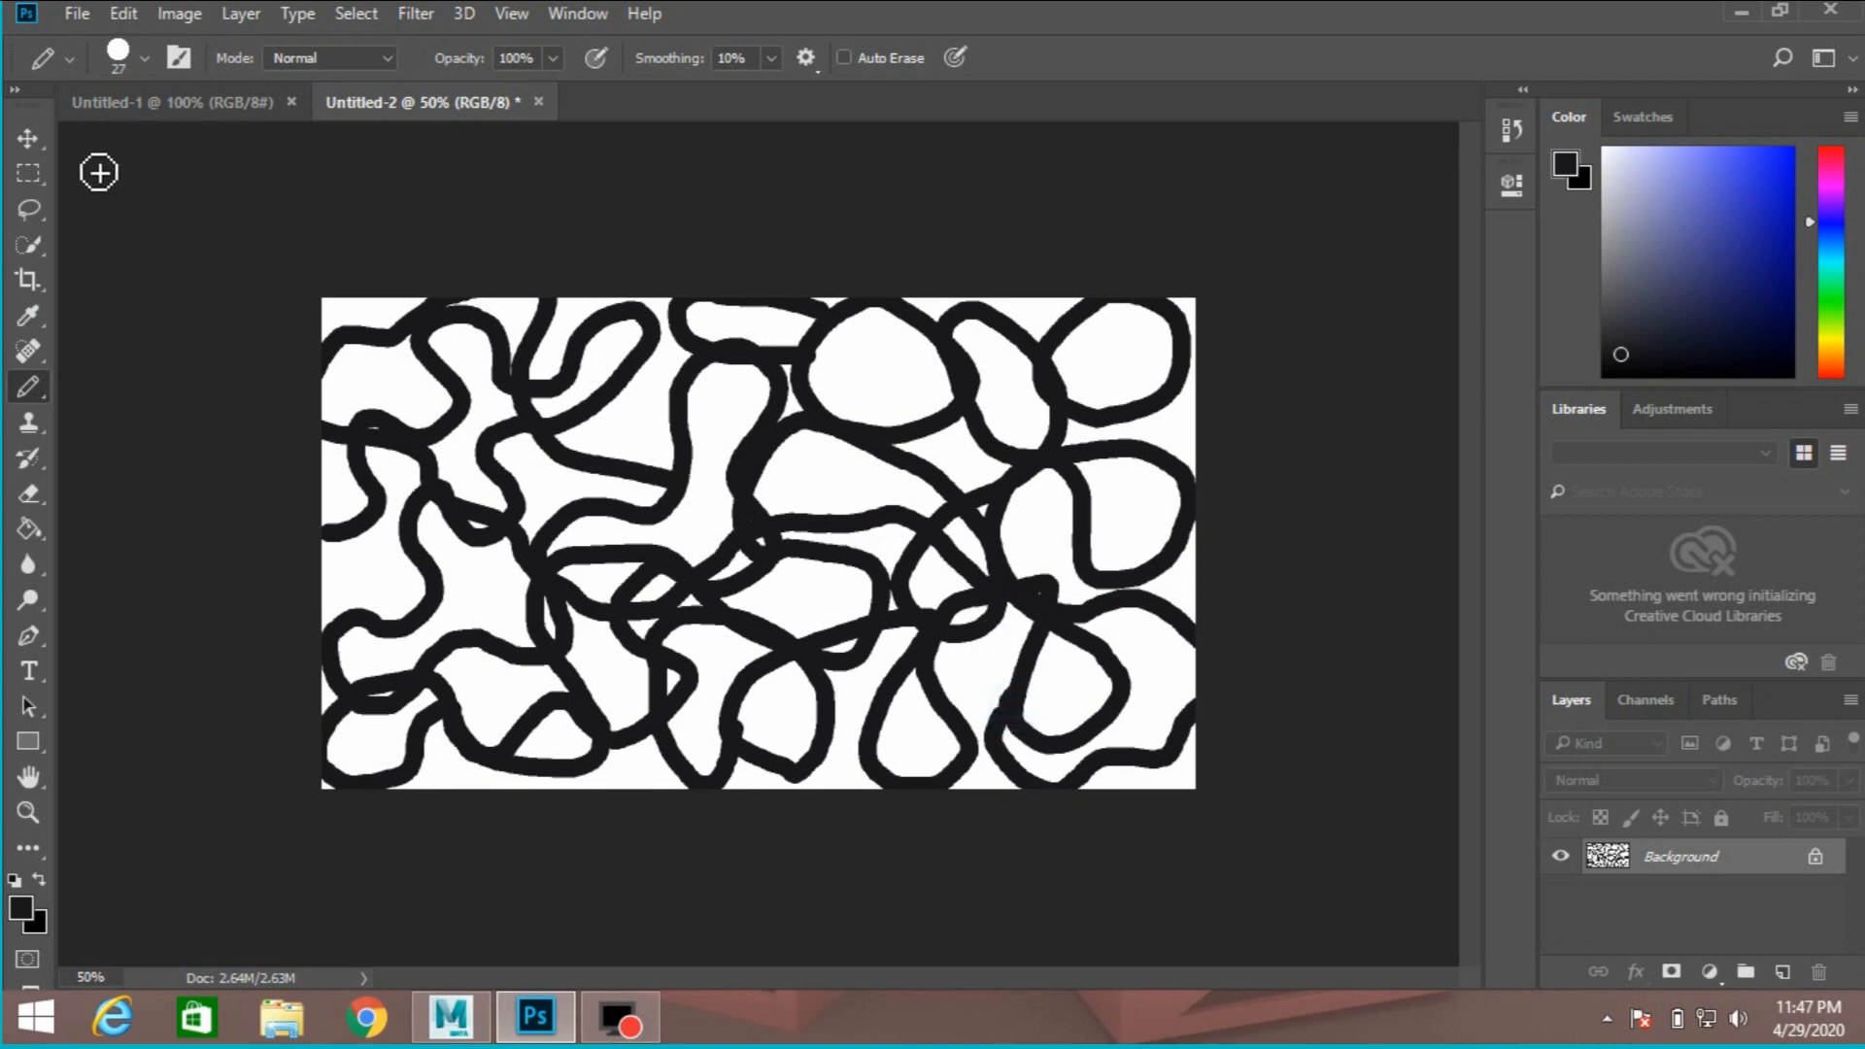
Convert the Background to Layer 0, add empty Layer 1, and move Layer 0 above it
{"action": "left_click", "coordinate": [26, 135]}
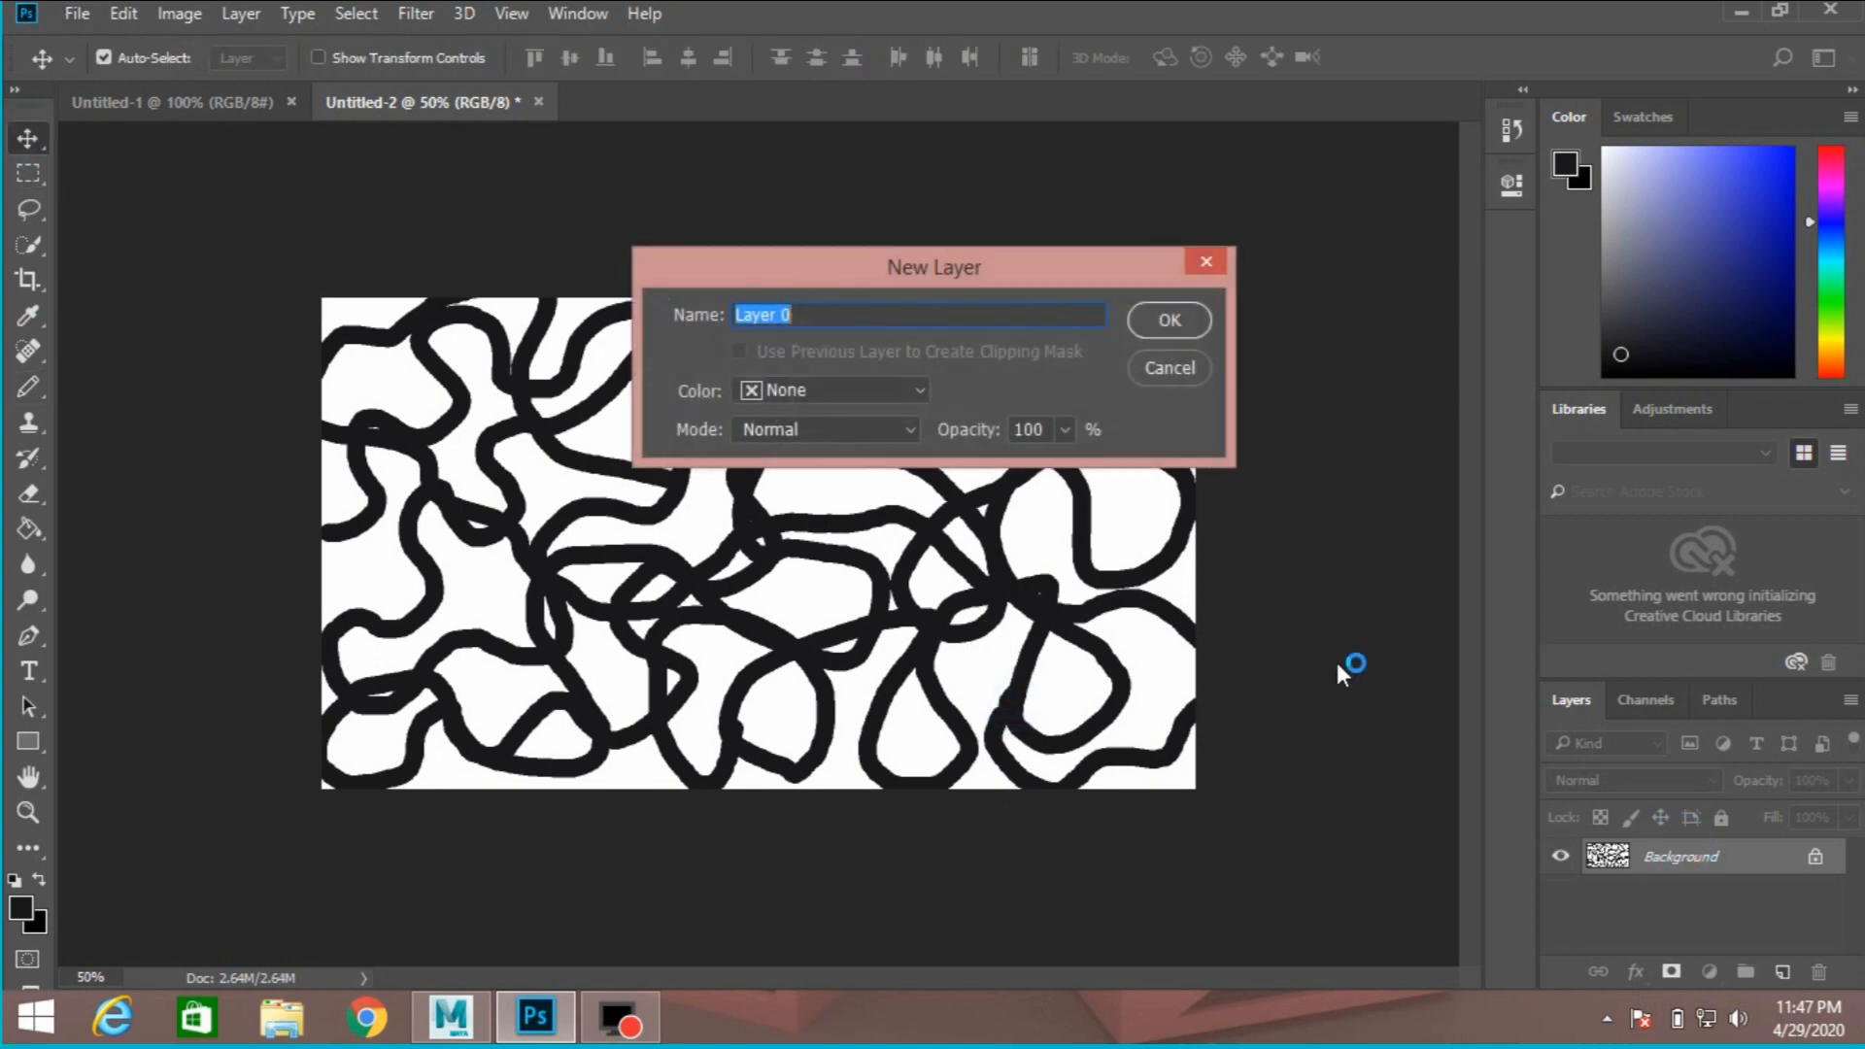
{"action": "left_click", "coordinate": [1167, 320]}
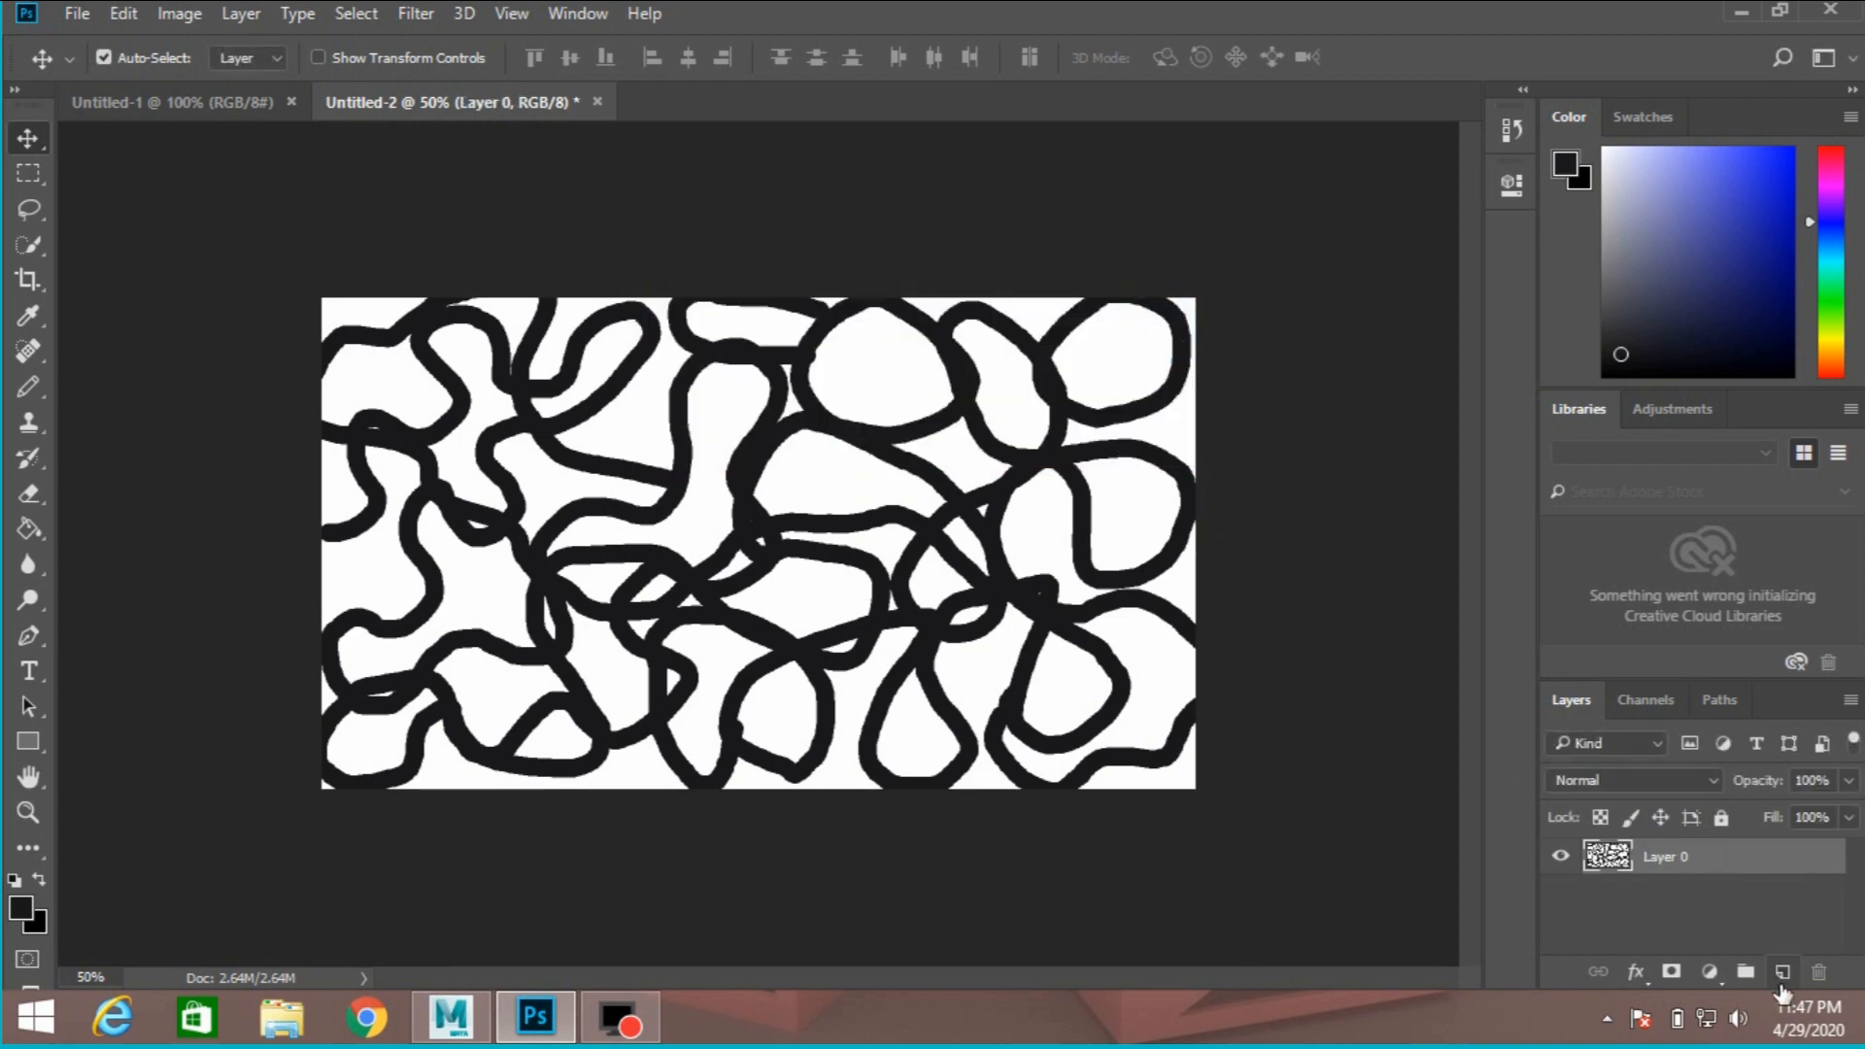
{"action": "left_click", "coordinate": [1782, 971]}
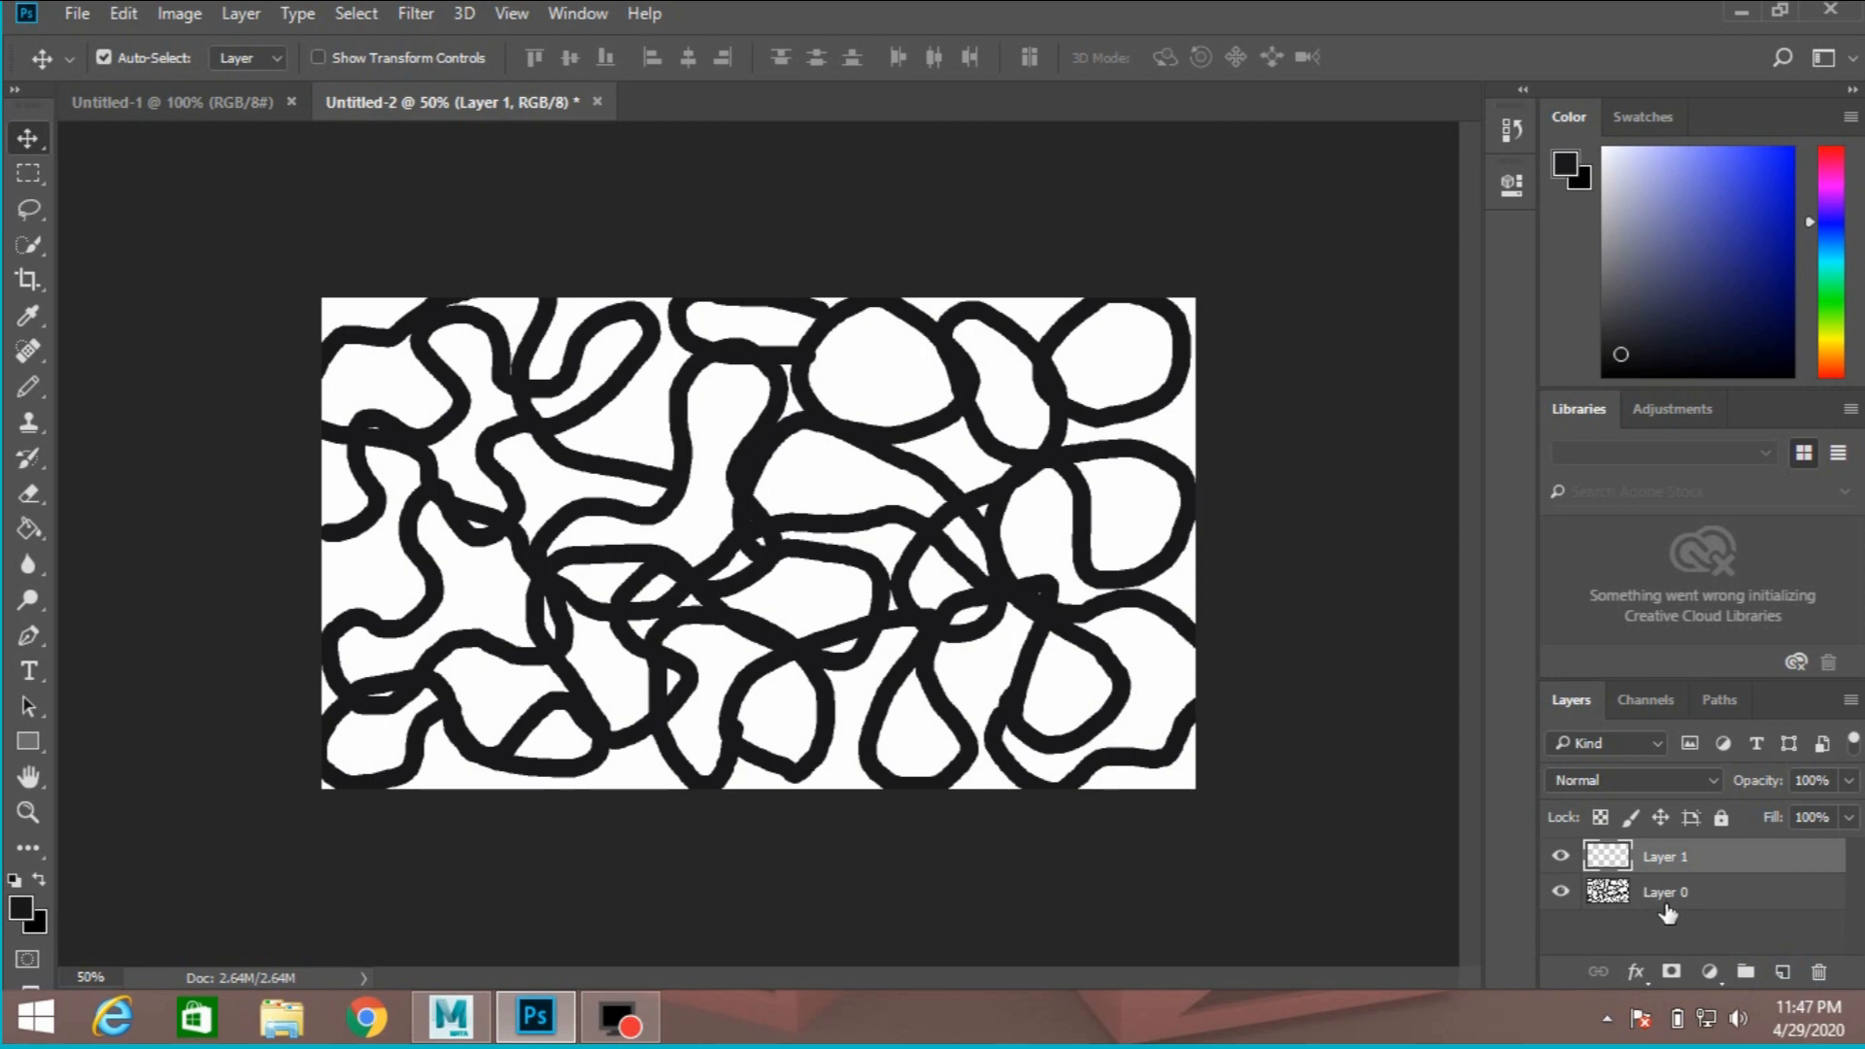
{"action": "left_click_drag", "start_coordinate": [1665, 892], "coordinate": [1664, 844]}
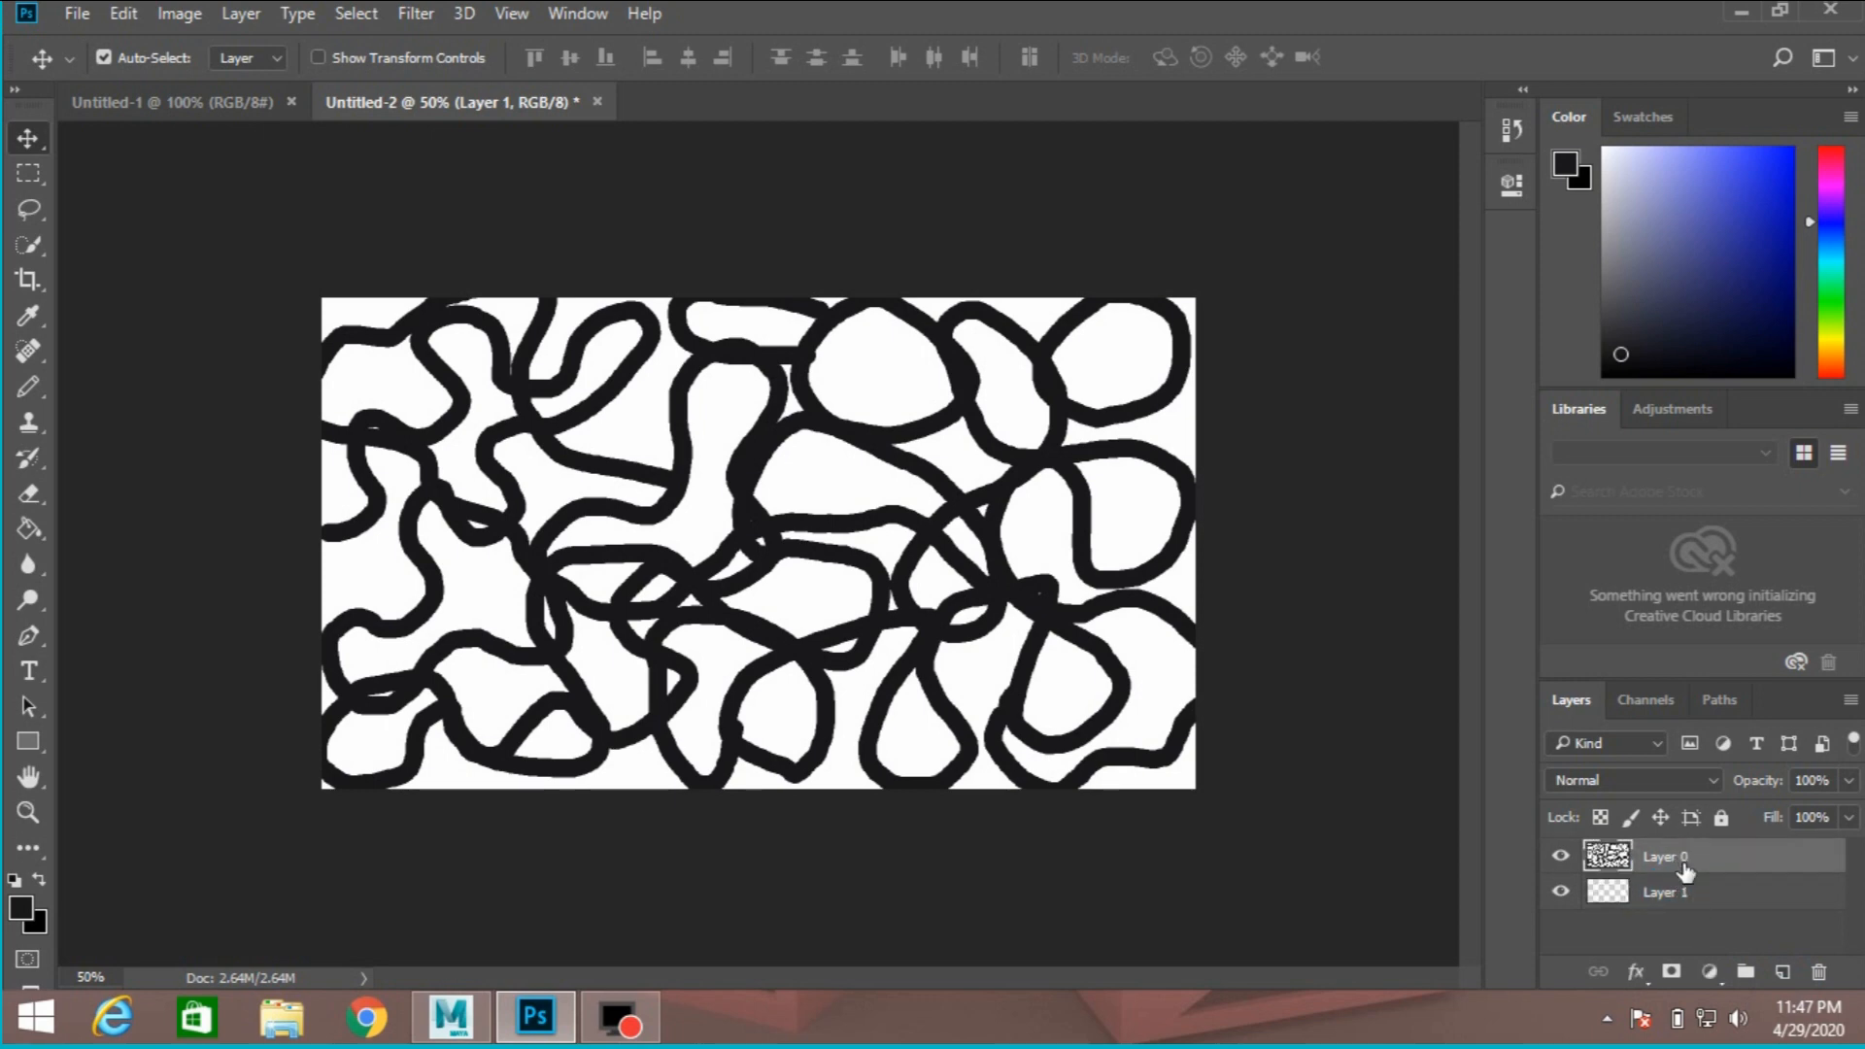
{"action": "left_click", "coordinate": [1664, 891]}
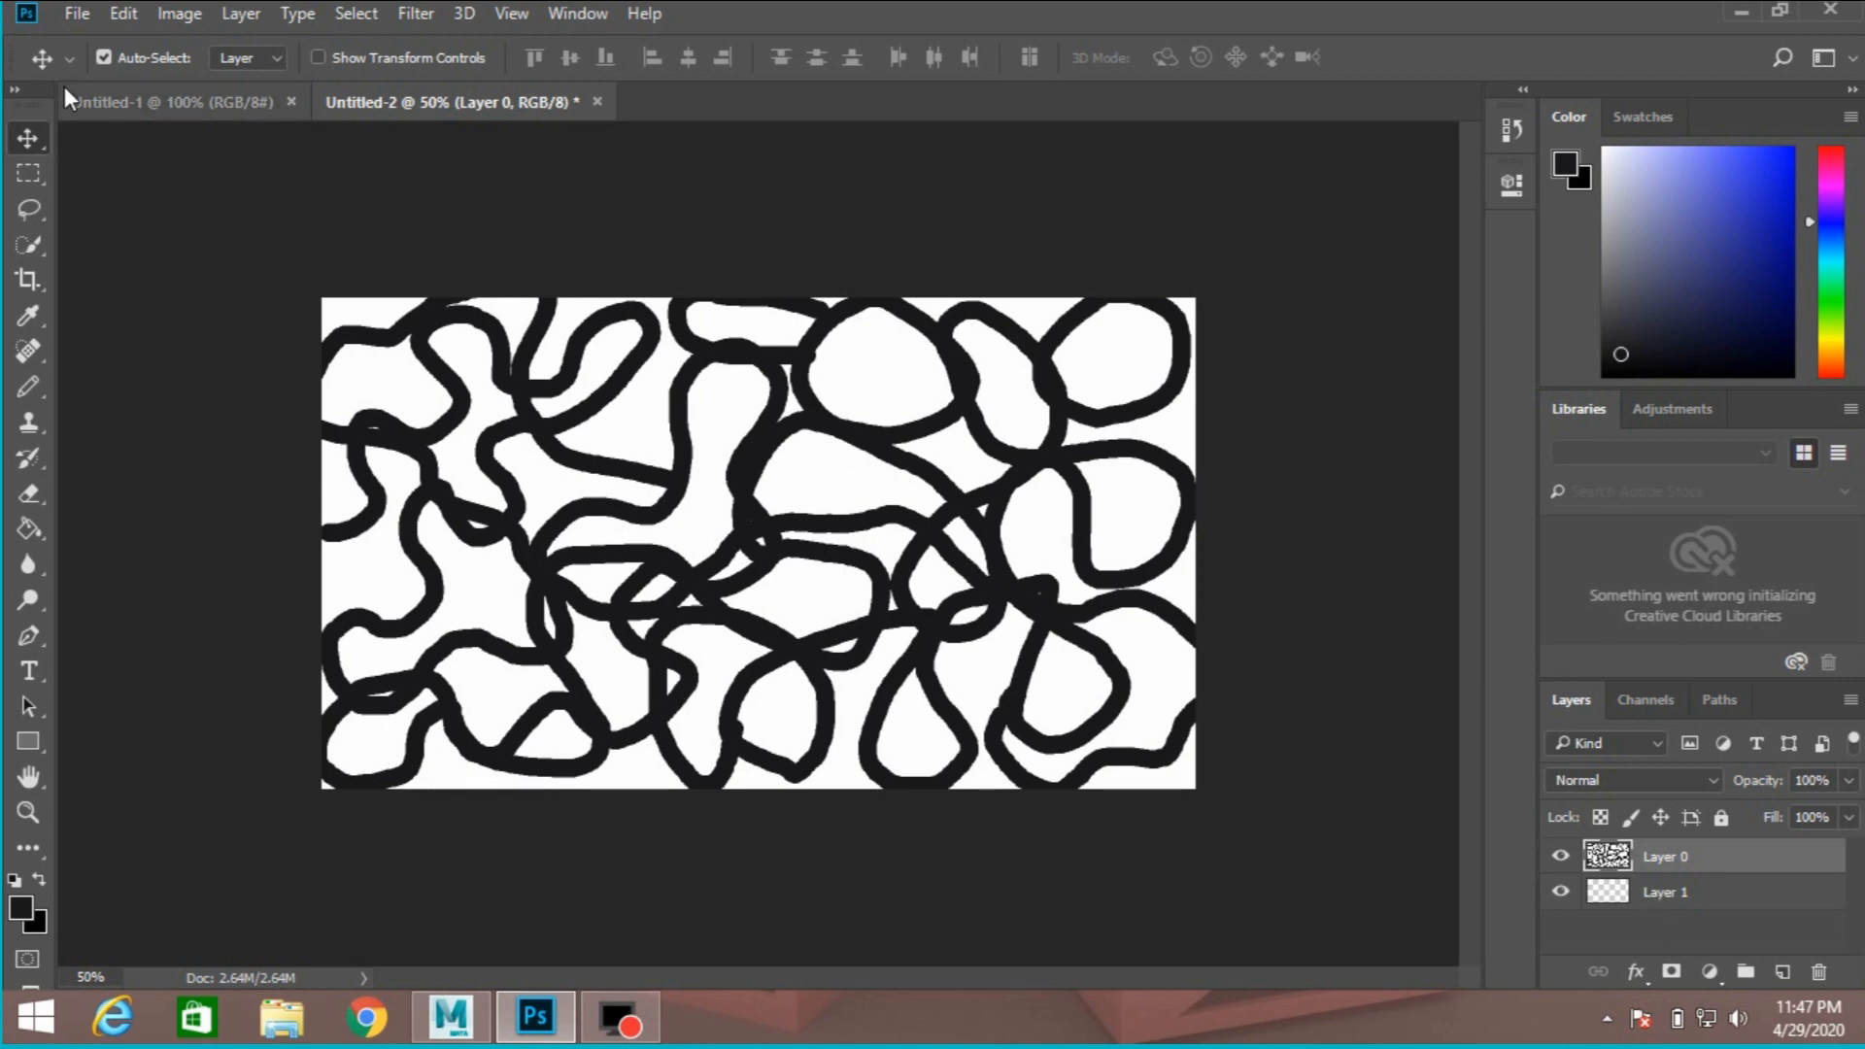
Save the scribble to the Desktop as JPEG 'bump map' with default JPEG options
{"action": "left_click", "coordinate": [76, 14]}
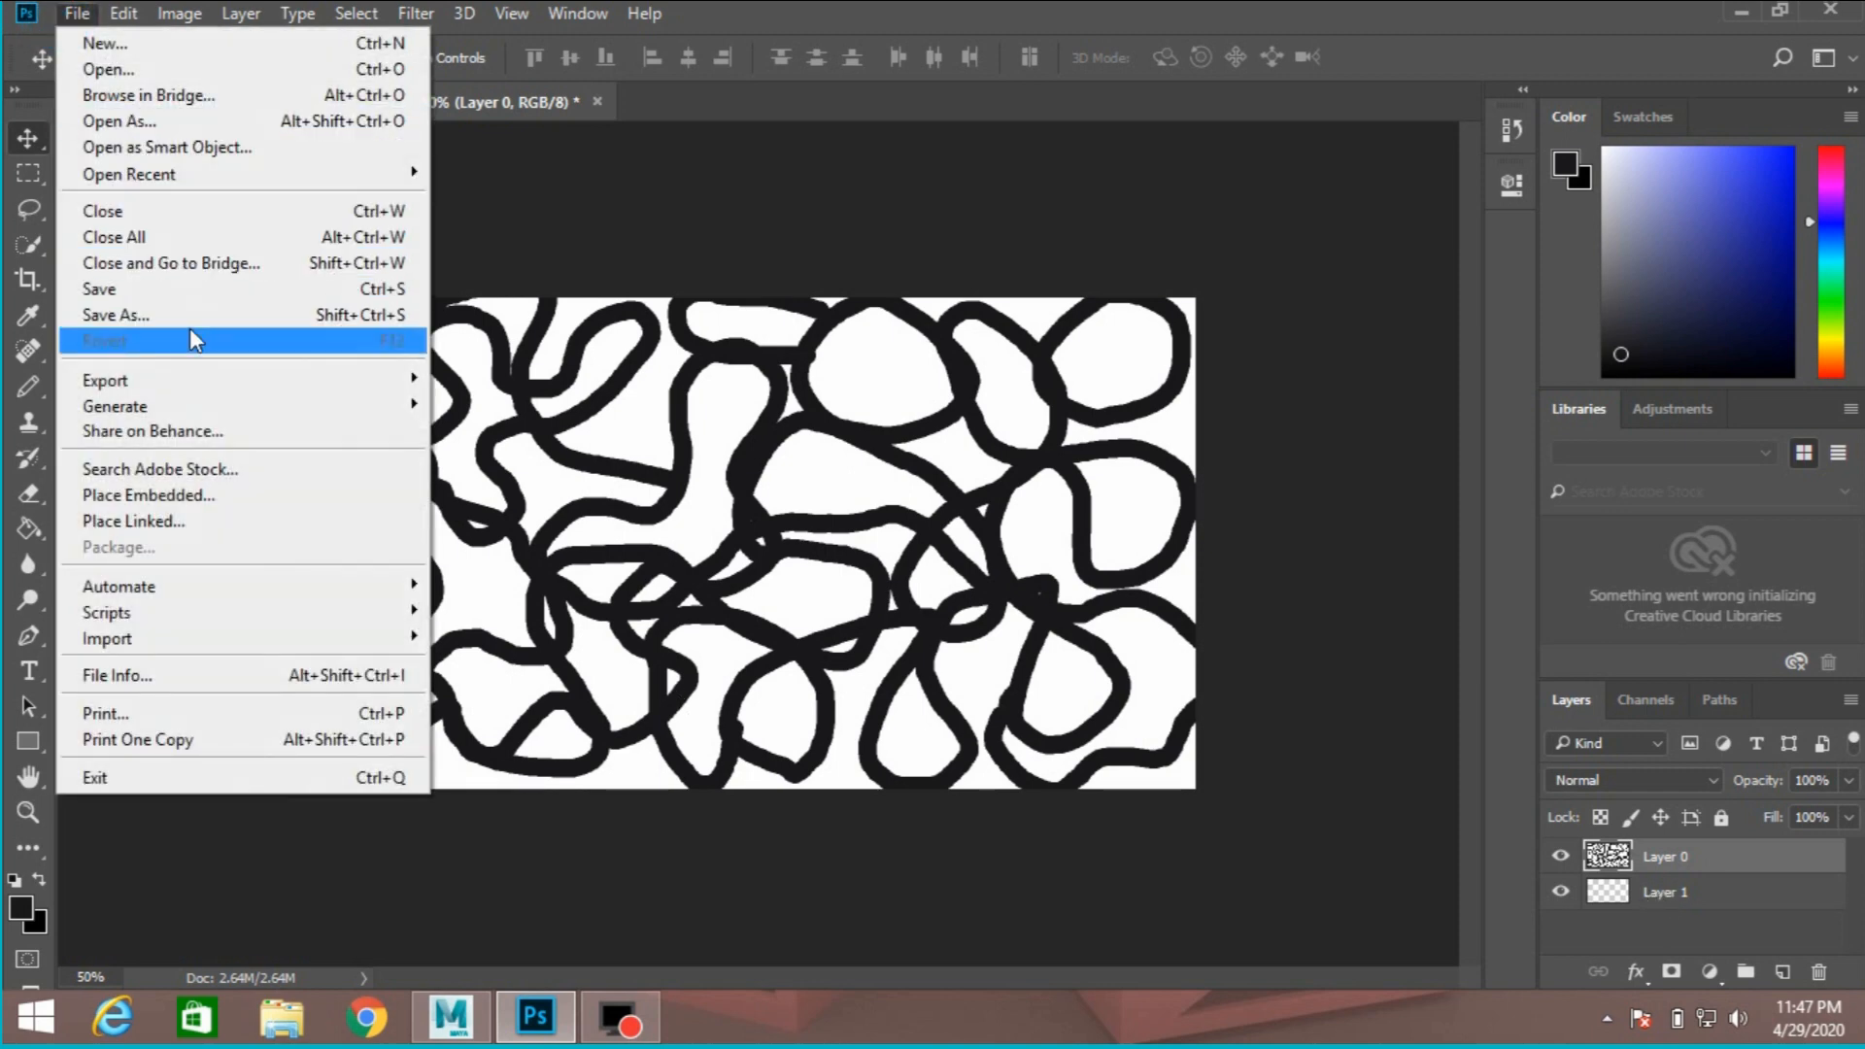
{"action": "left_click", "coordinate": [115, 314]}
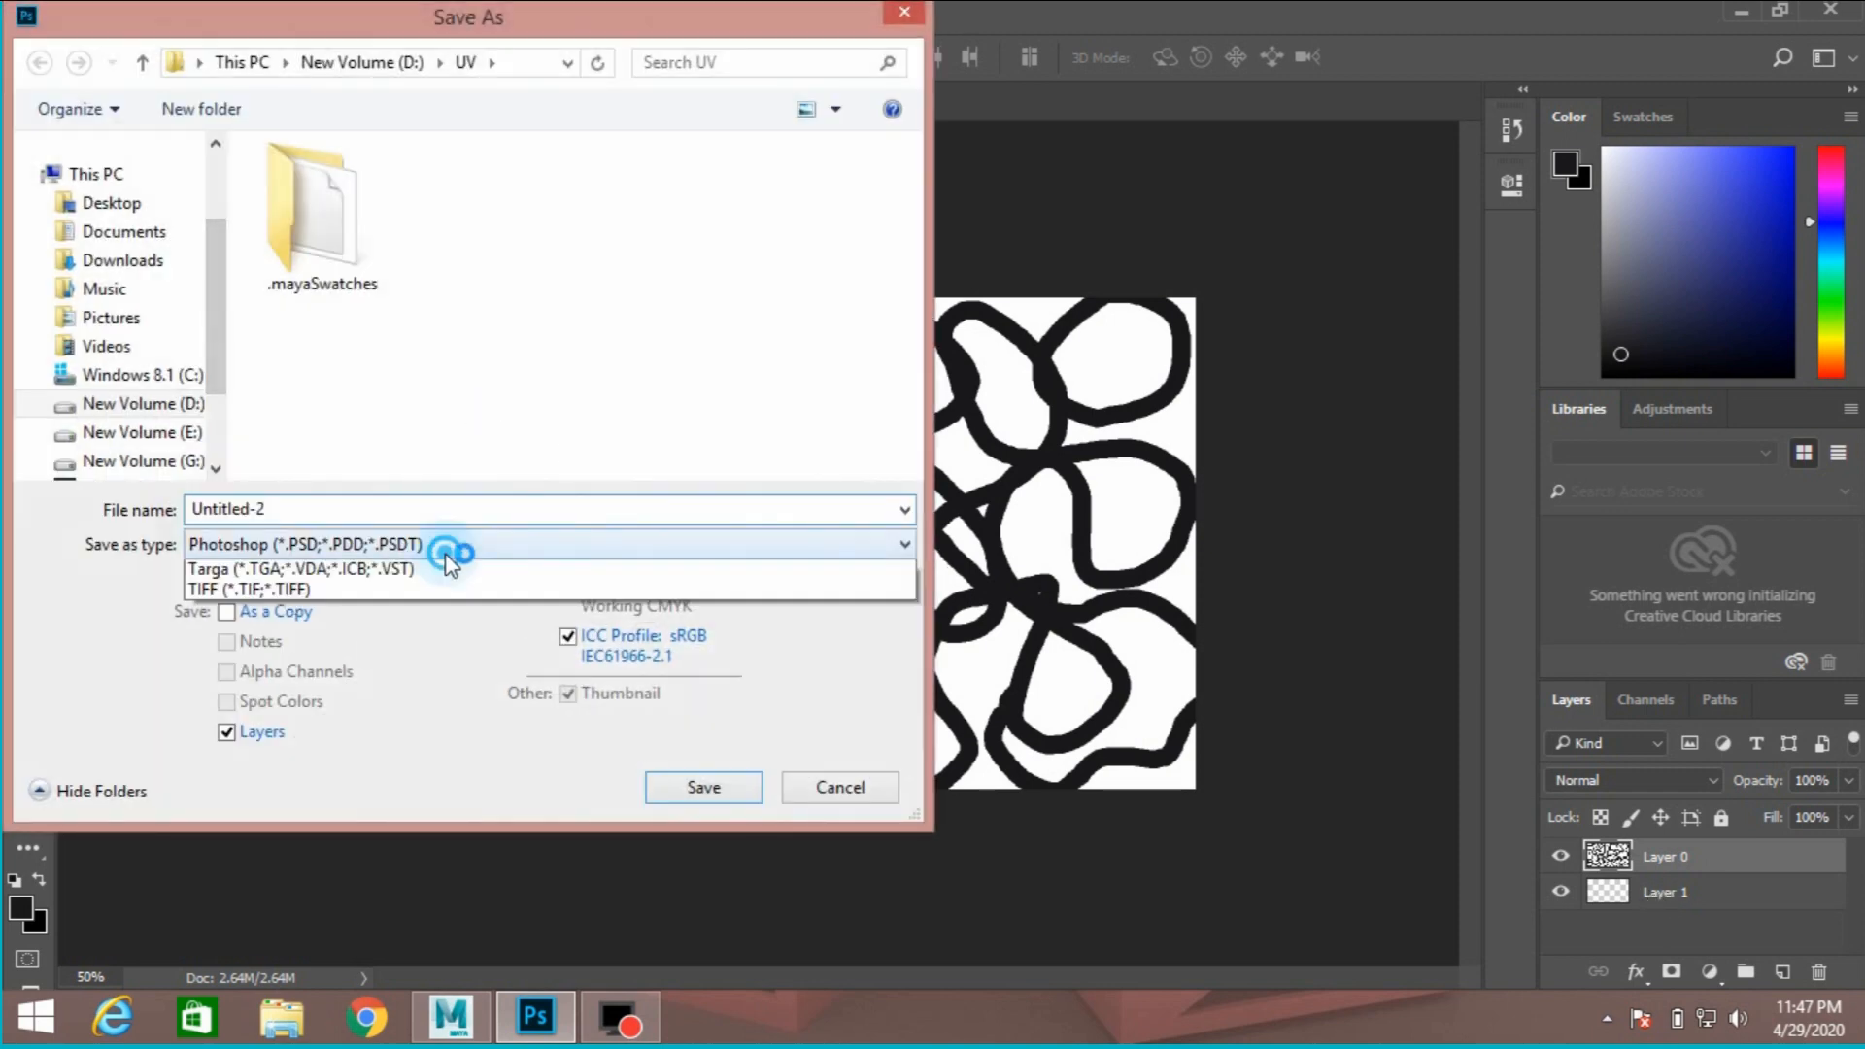
{"action": "left_click", "coordinate": [282, 566]}
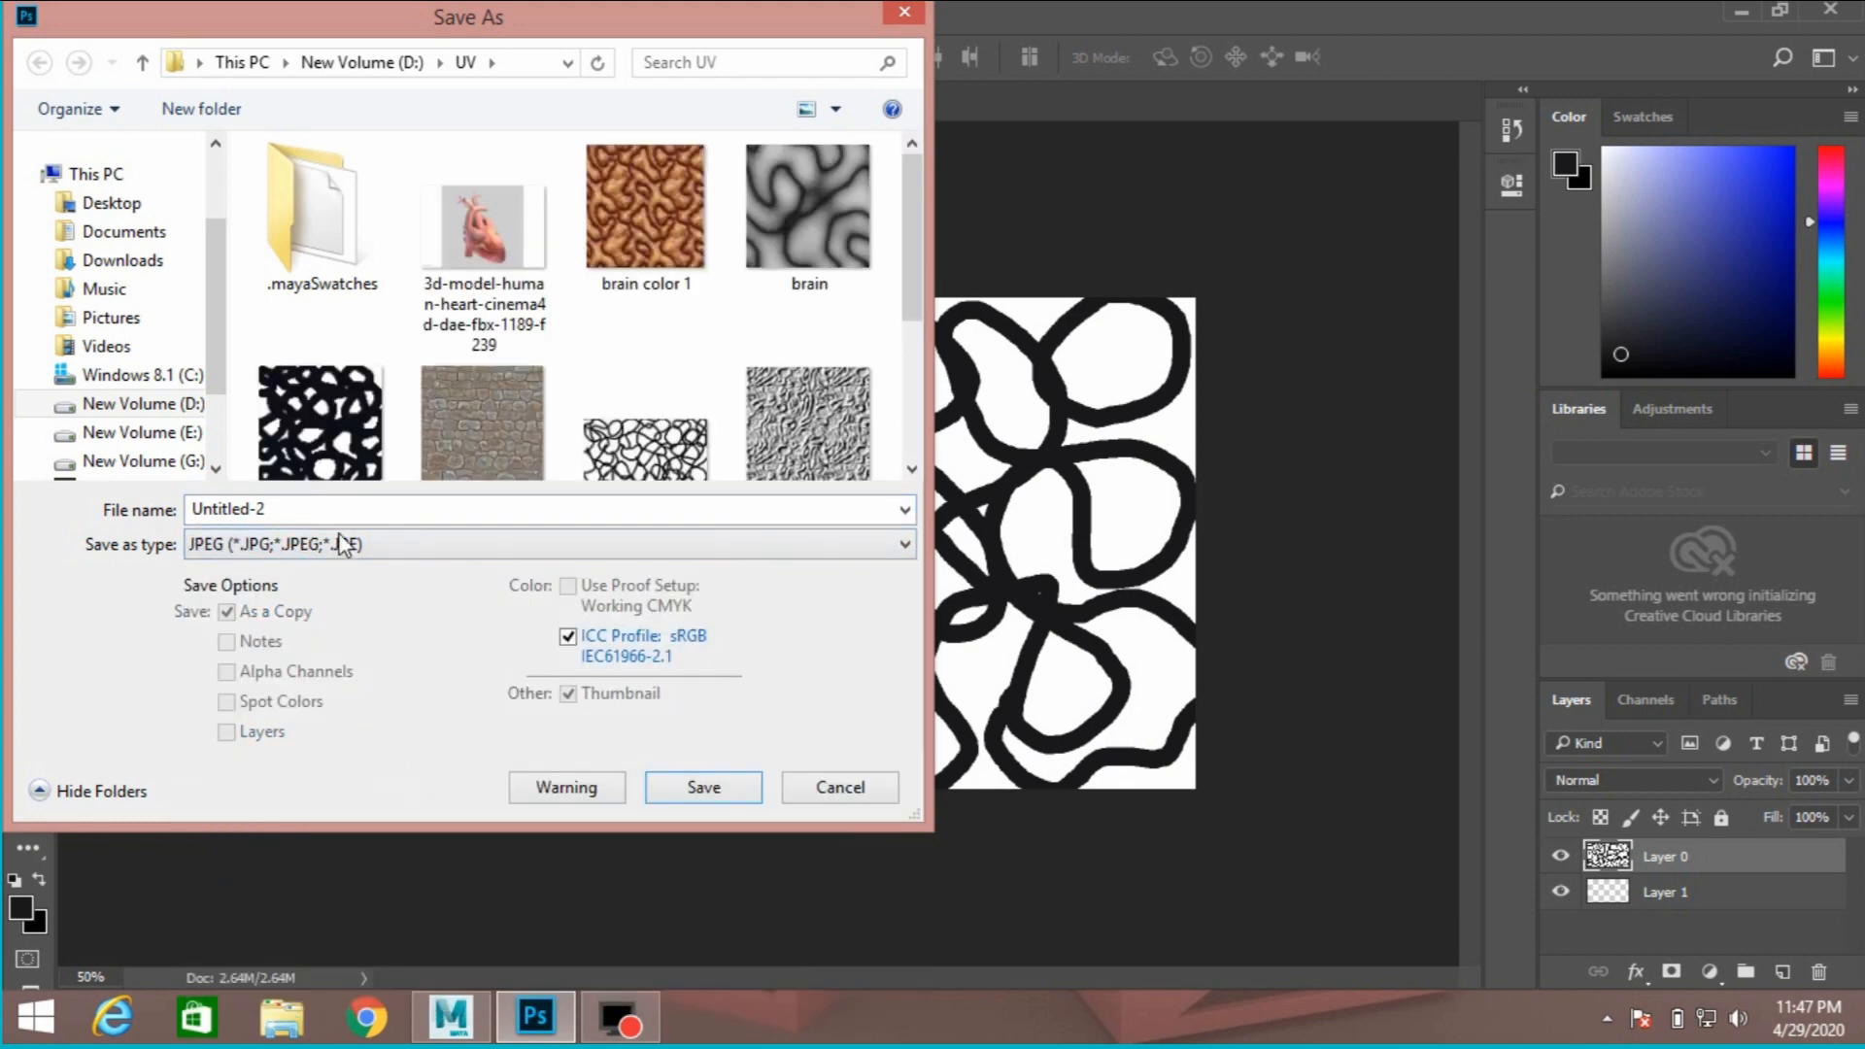
{"action": "left_click", "coordinate": [107, 203]}
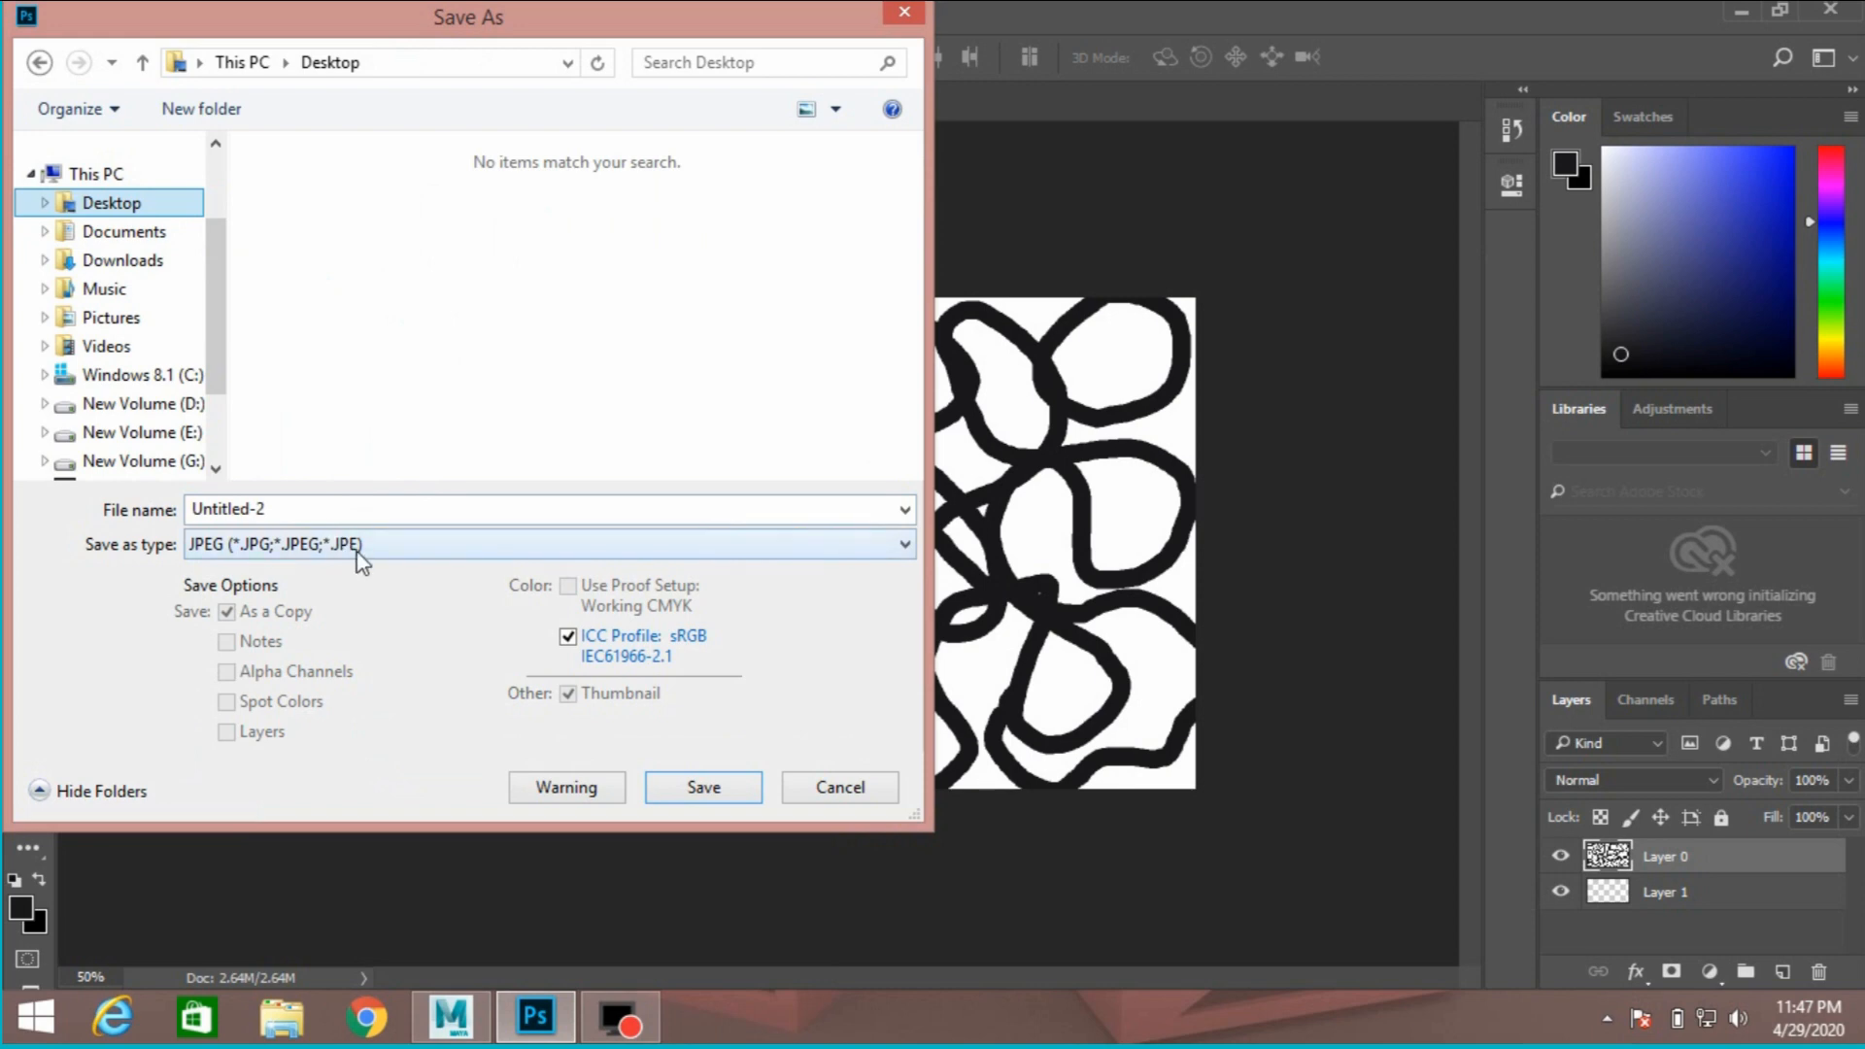
{"action": "left_click", "coordinate": [320, 509]}
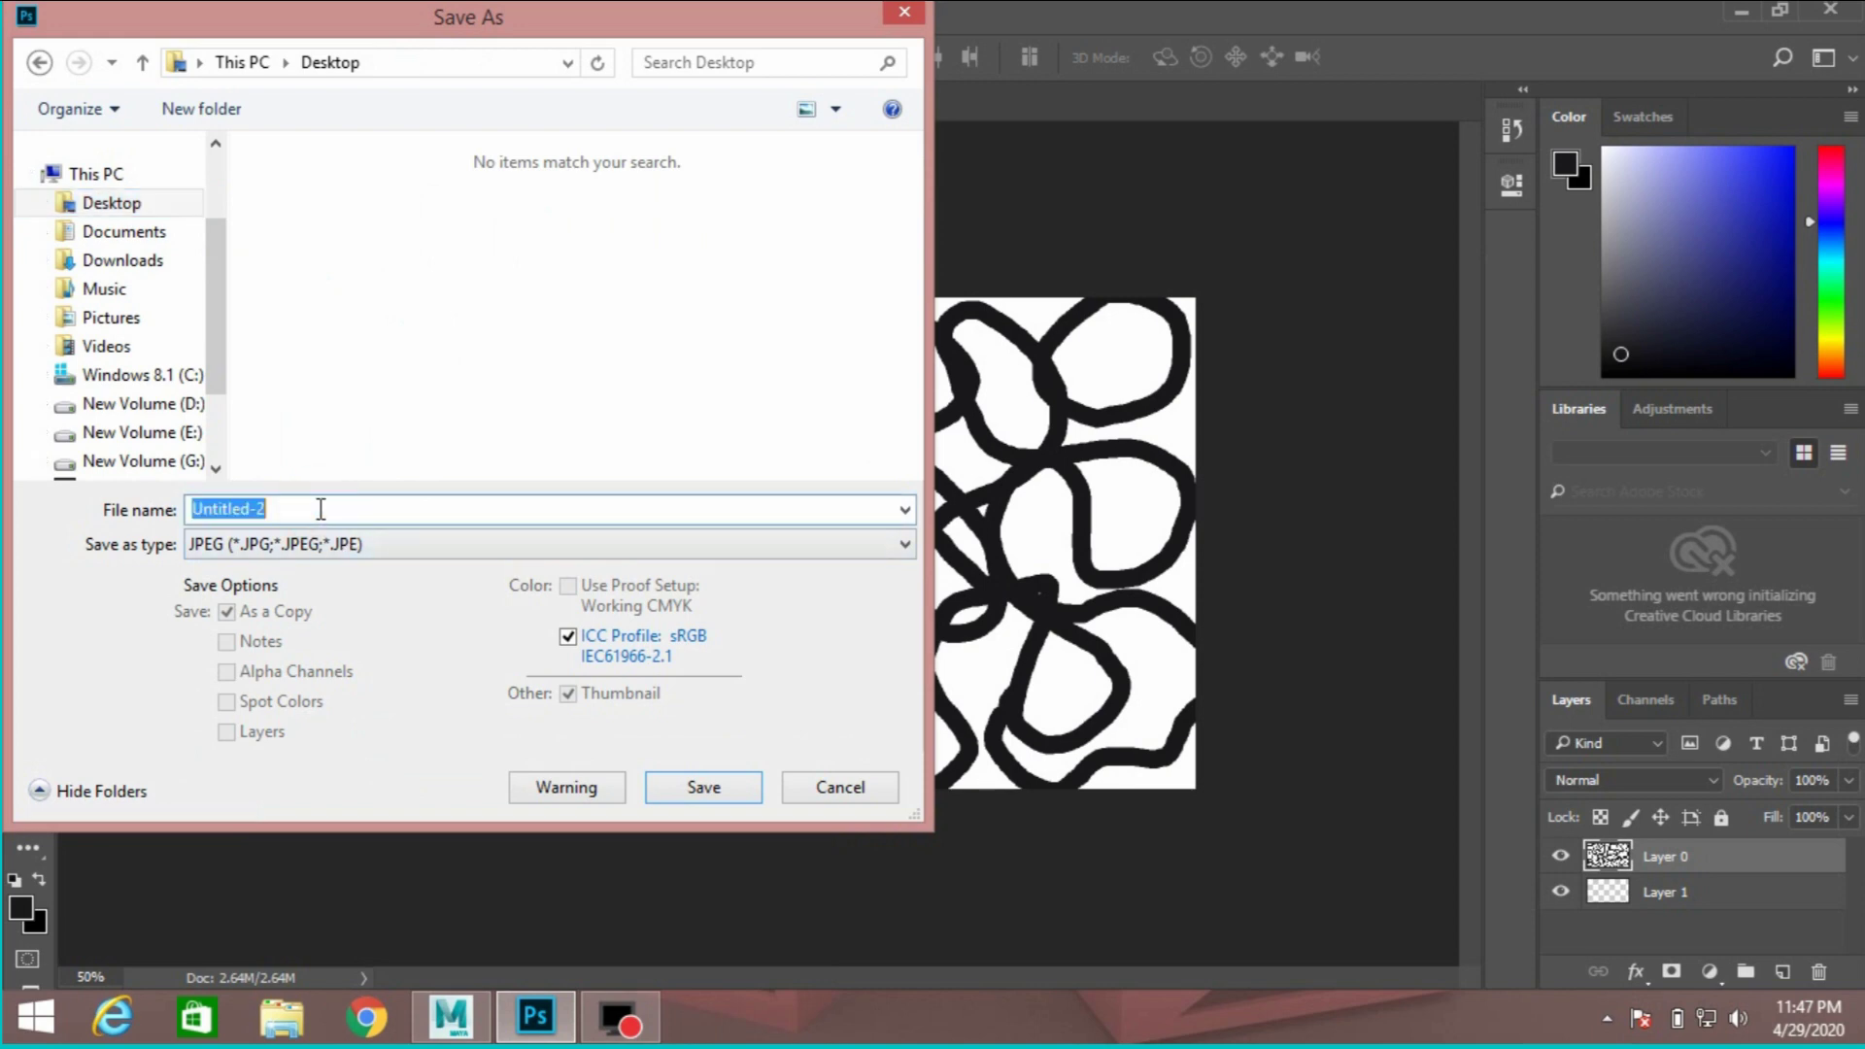
{"action": "type", "text": "bump map"}
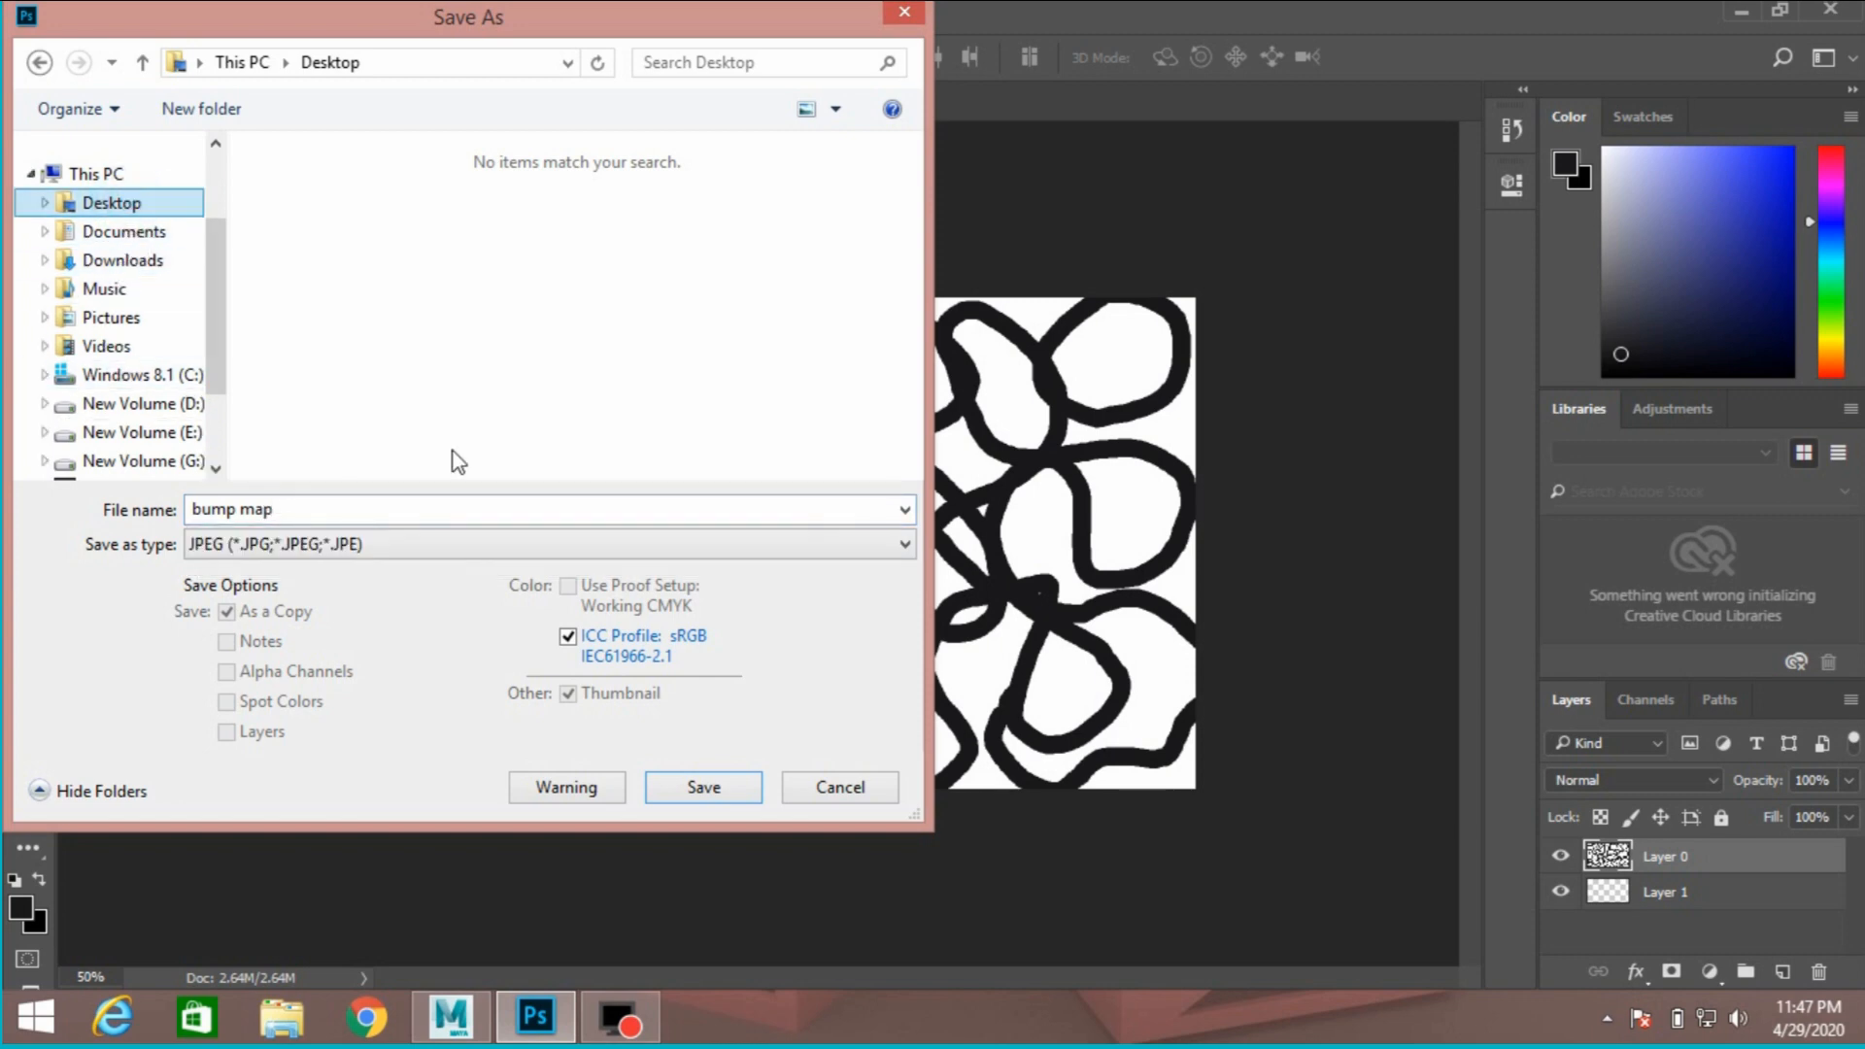
{"action": "left_click", "coordinate": [704, 787]}
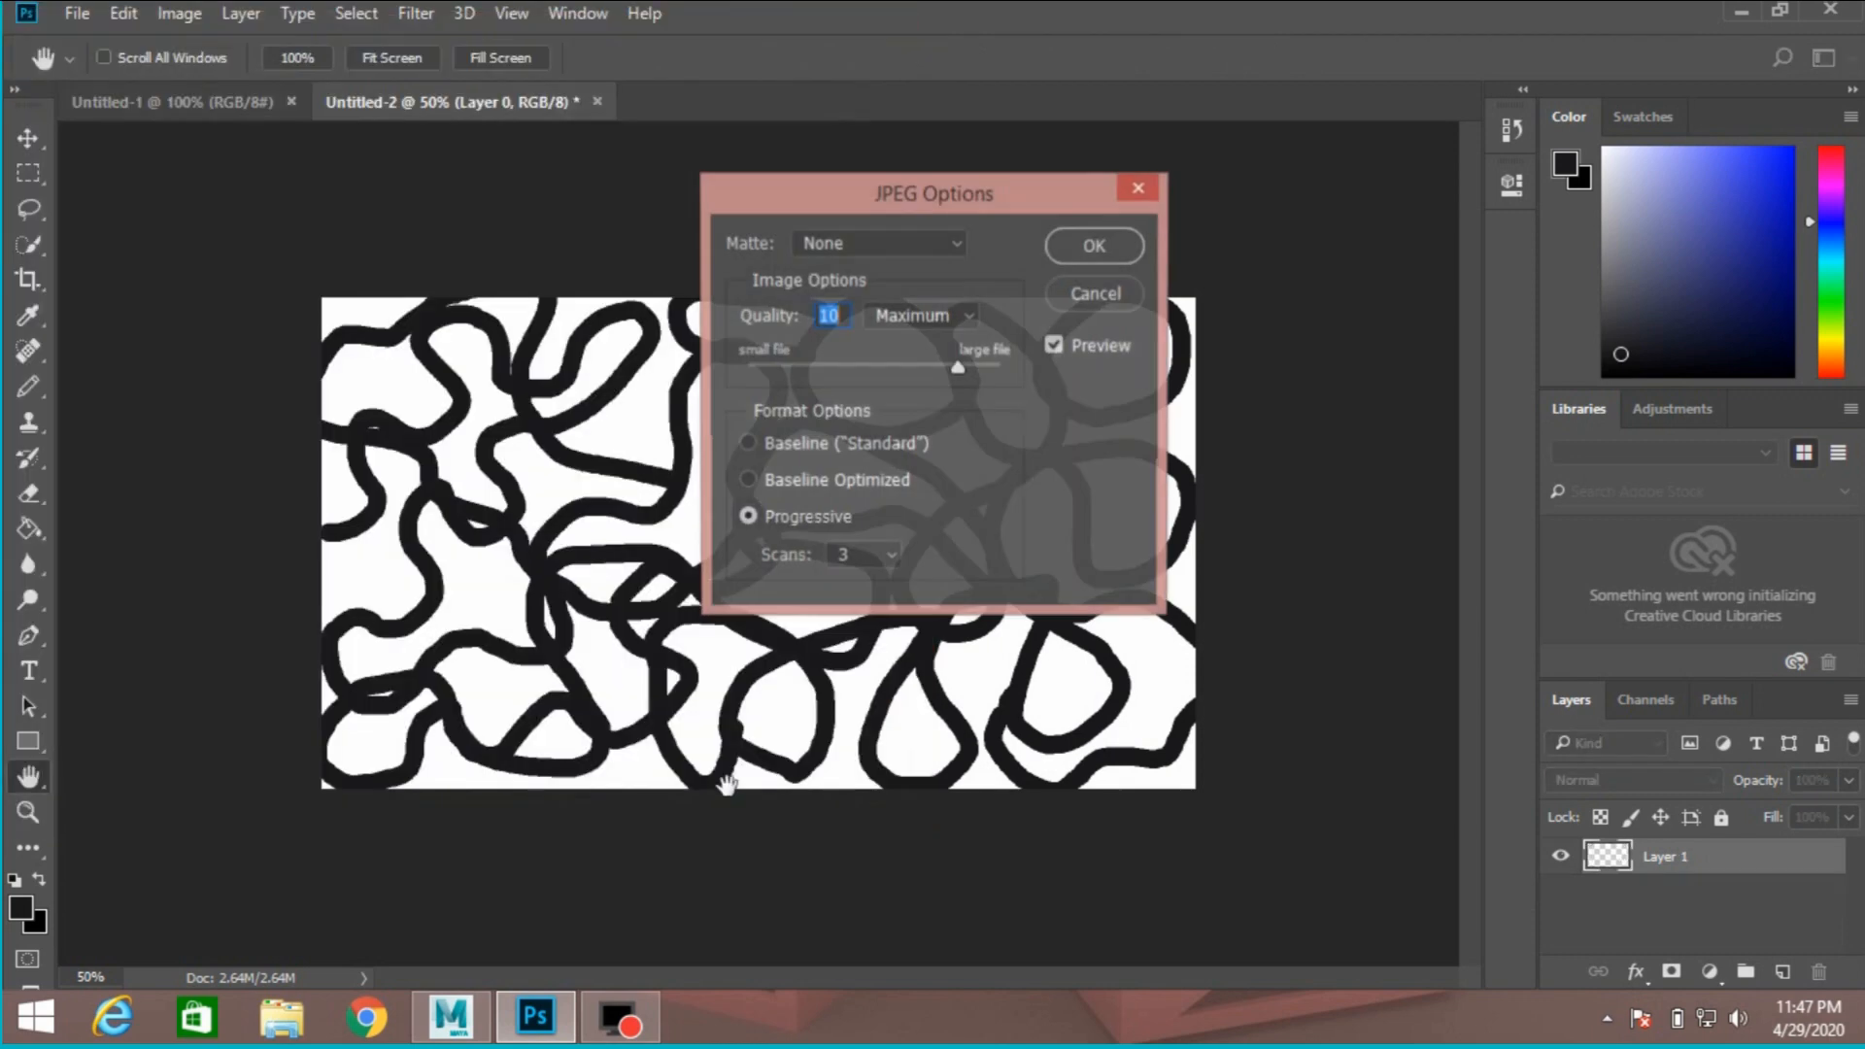
{"action": "left_click", "coordinate": [1092, 244]}
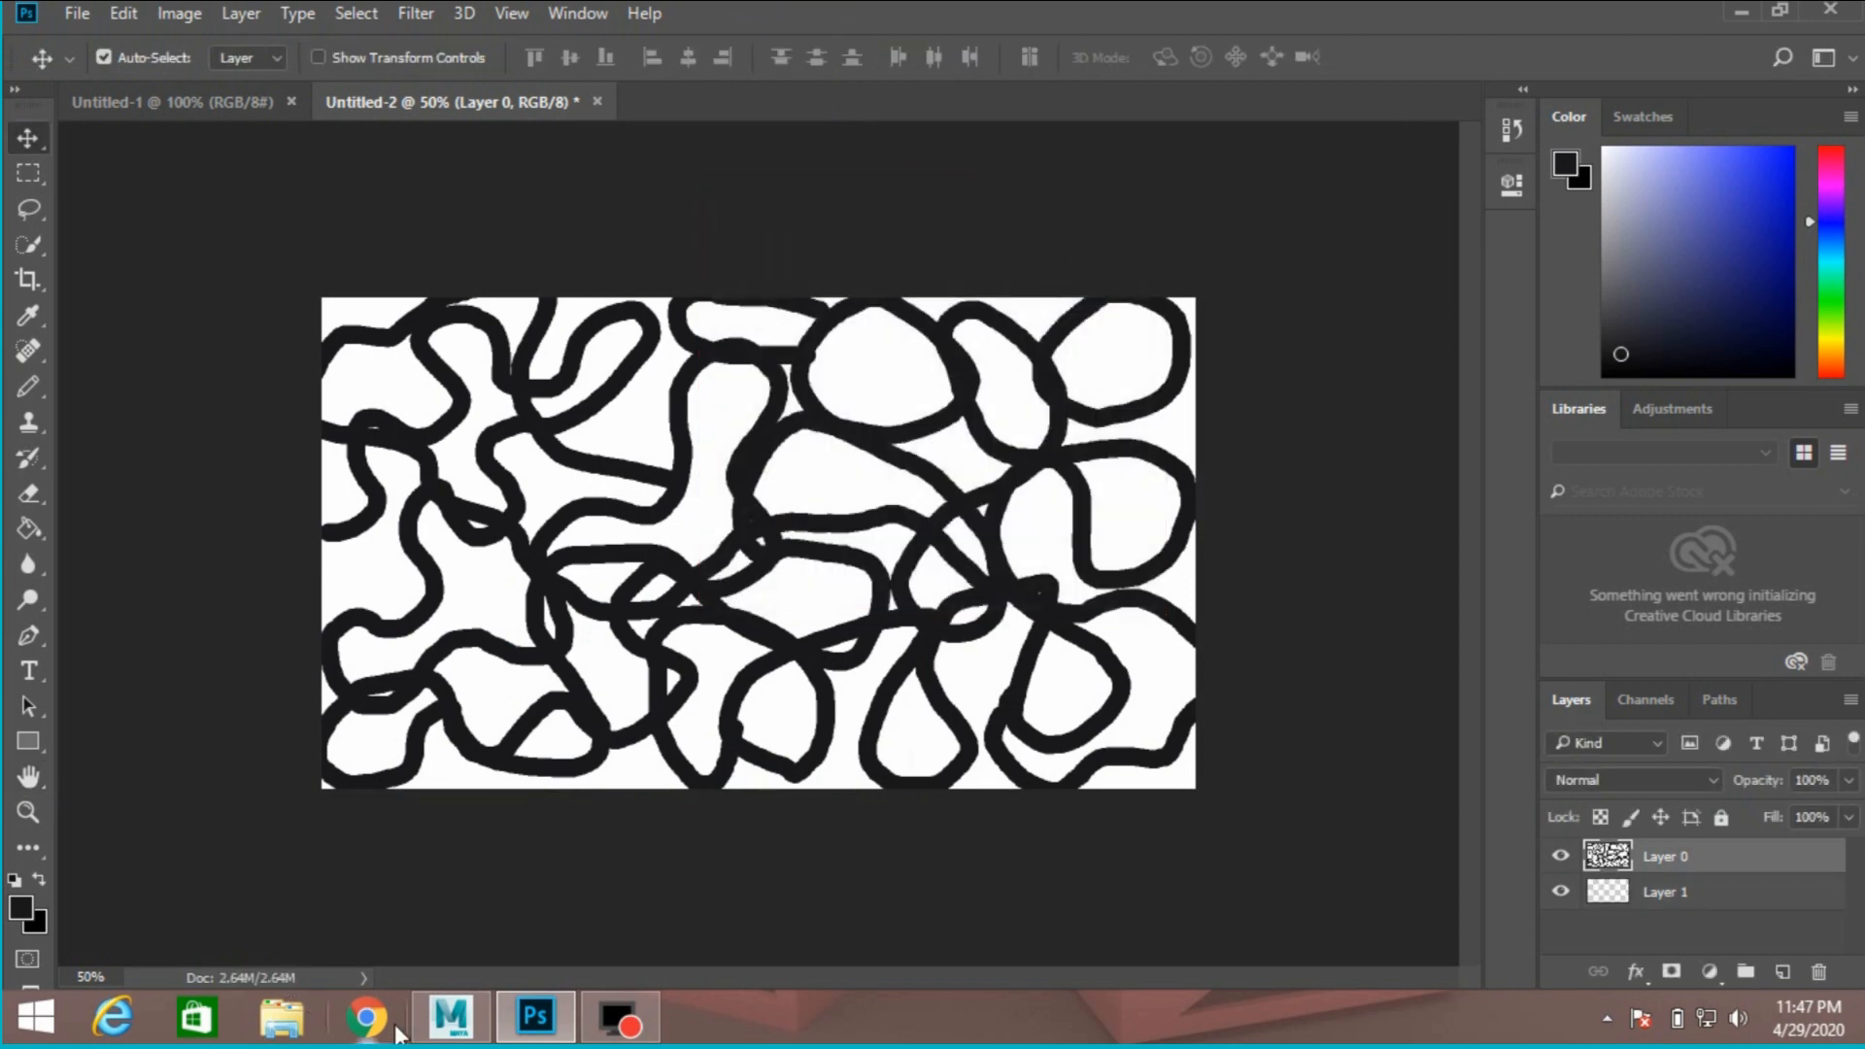
Back in Maya, load Desktop 'bump map.jpg' into a File texture on lambert3's Bump Mapping
{"action": "left_click", "coordinate": [450, 1016]}
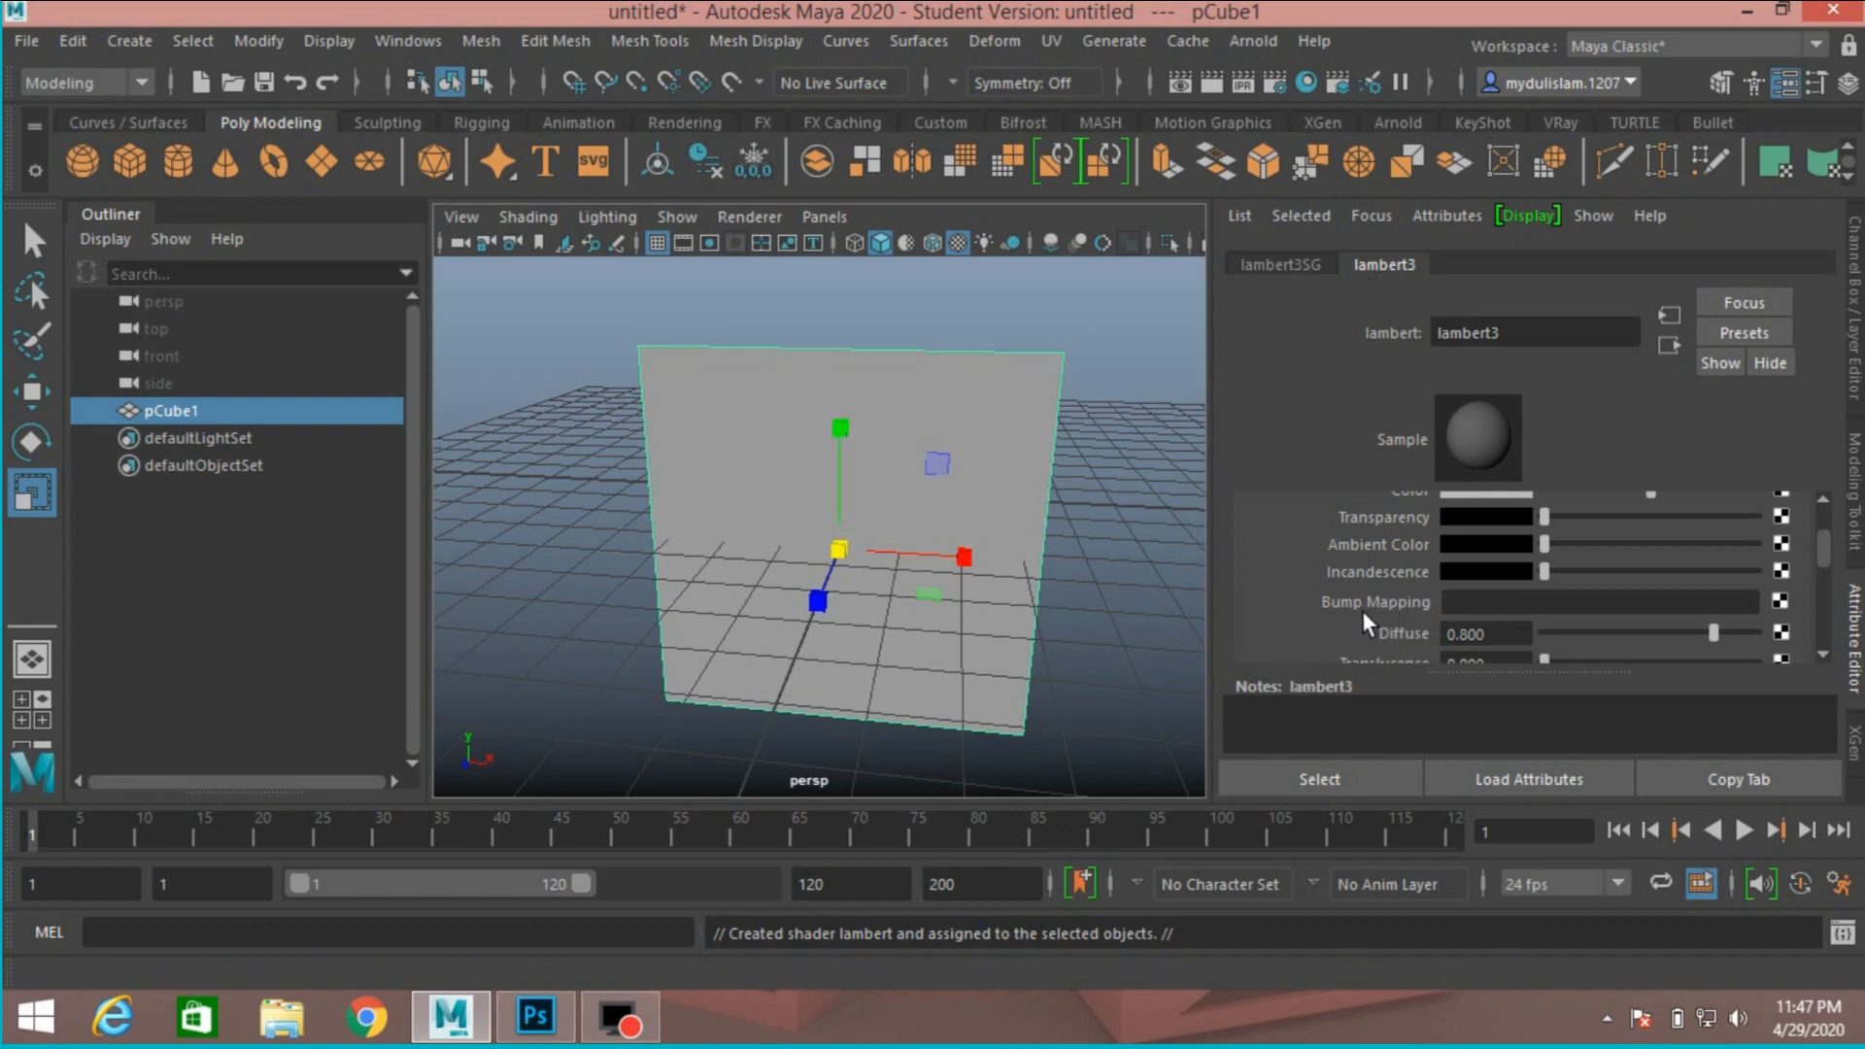
{"action": "left_click", "coordinate": [1779, 602]}
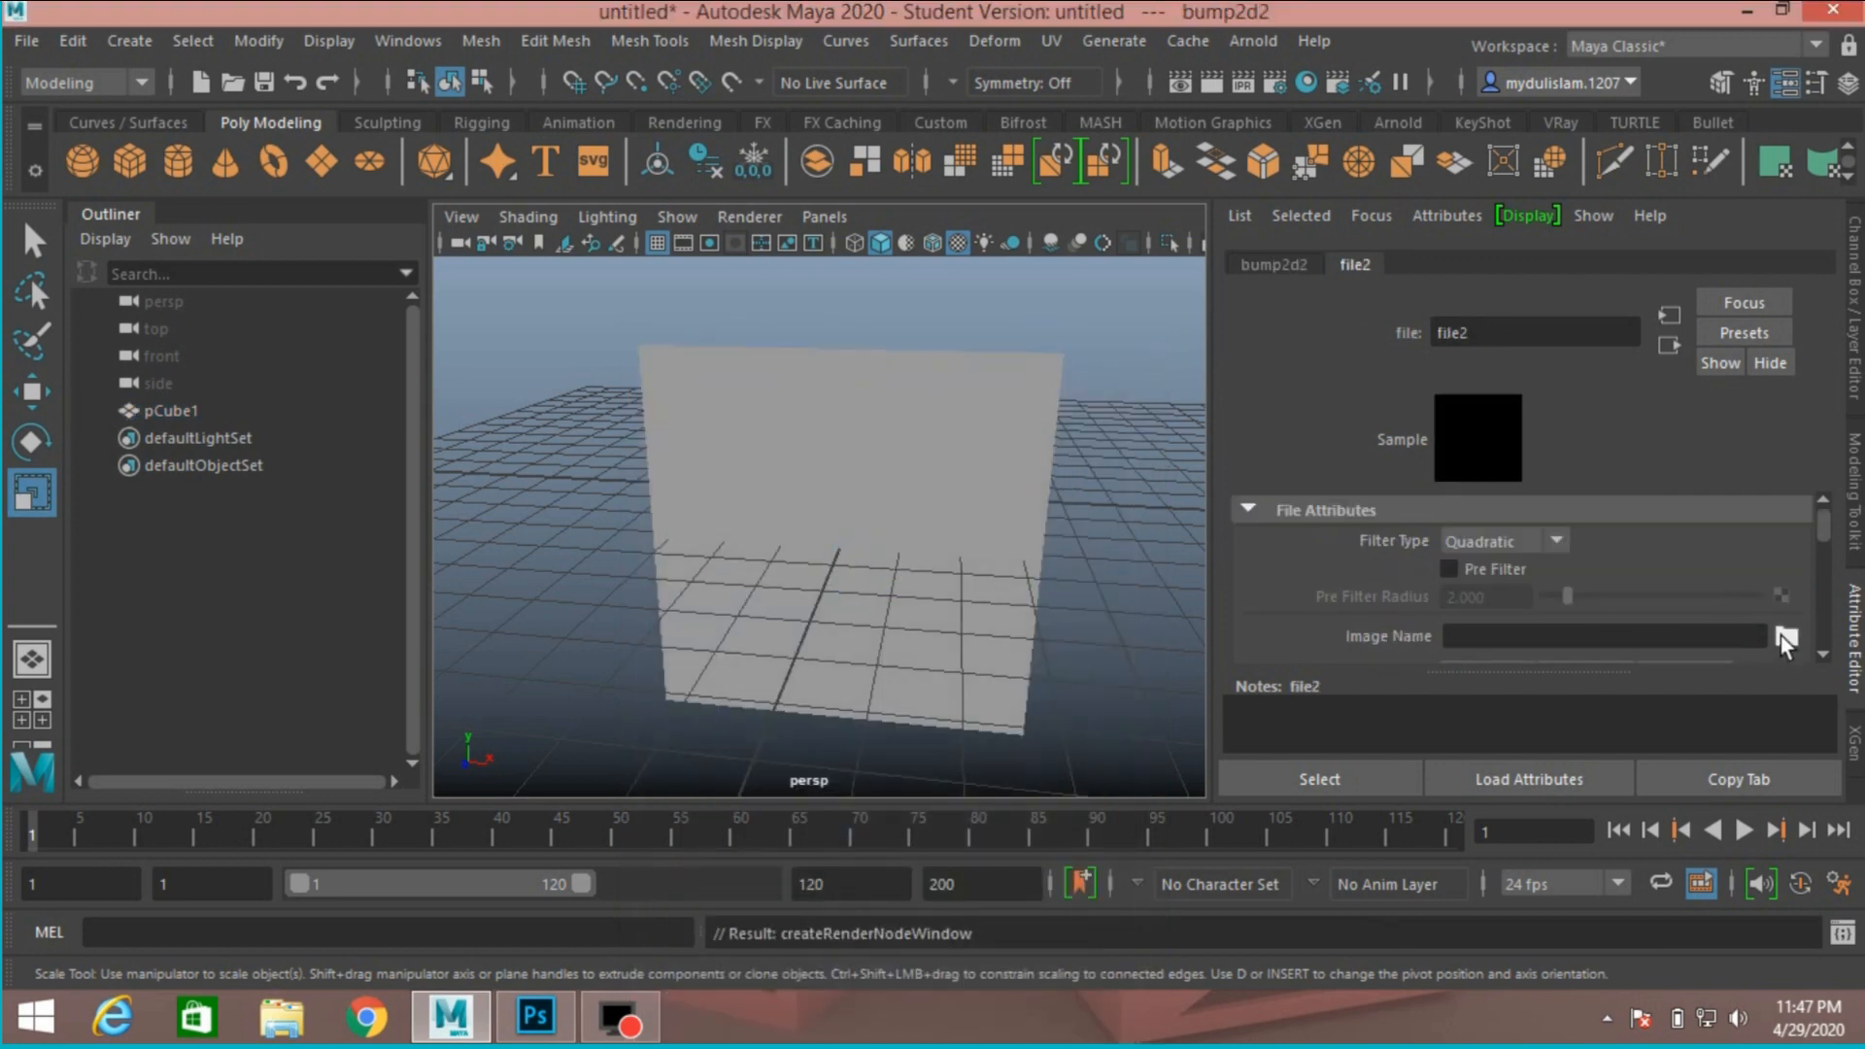
{"action": "left_click", "coordinate": [1781, 637]}
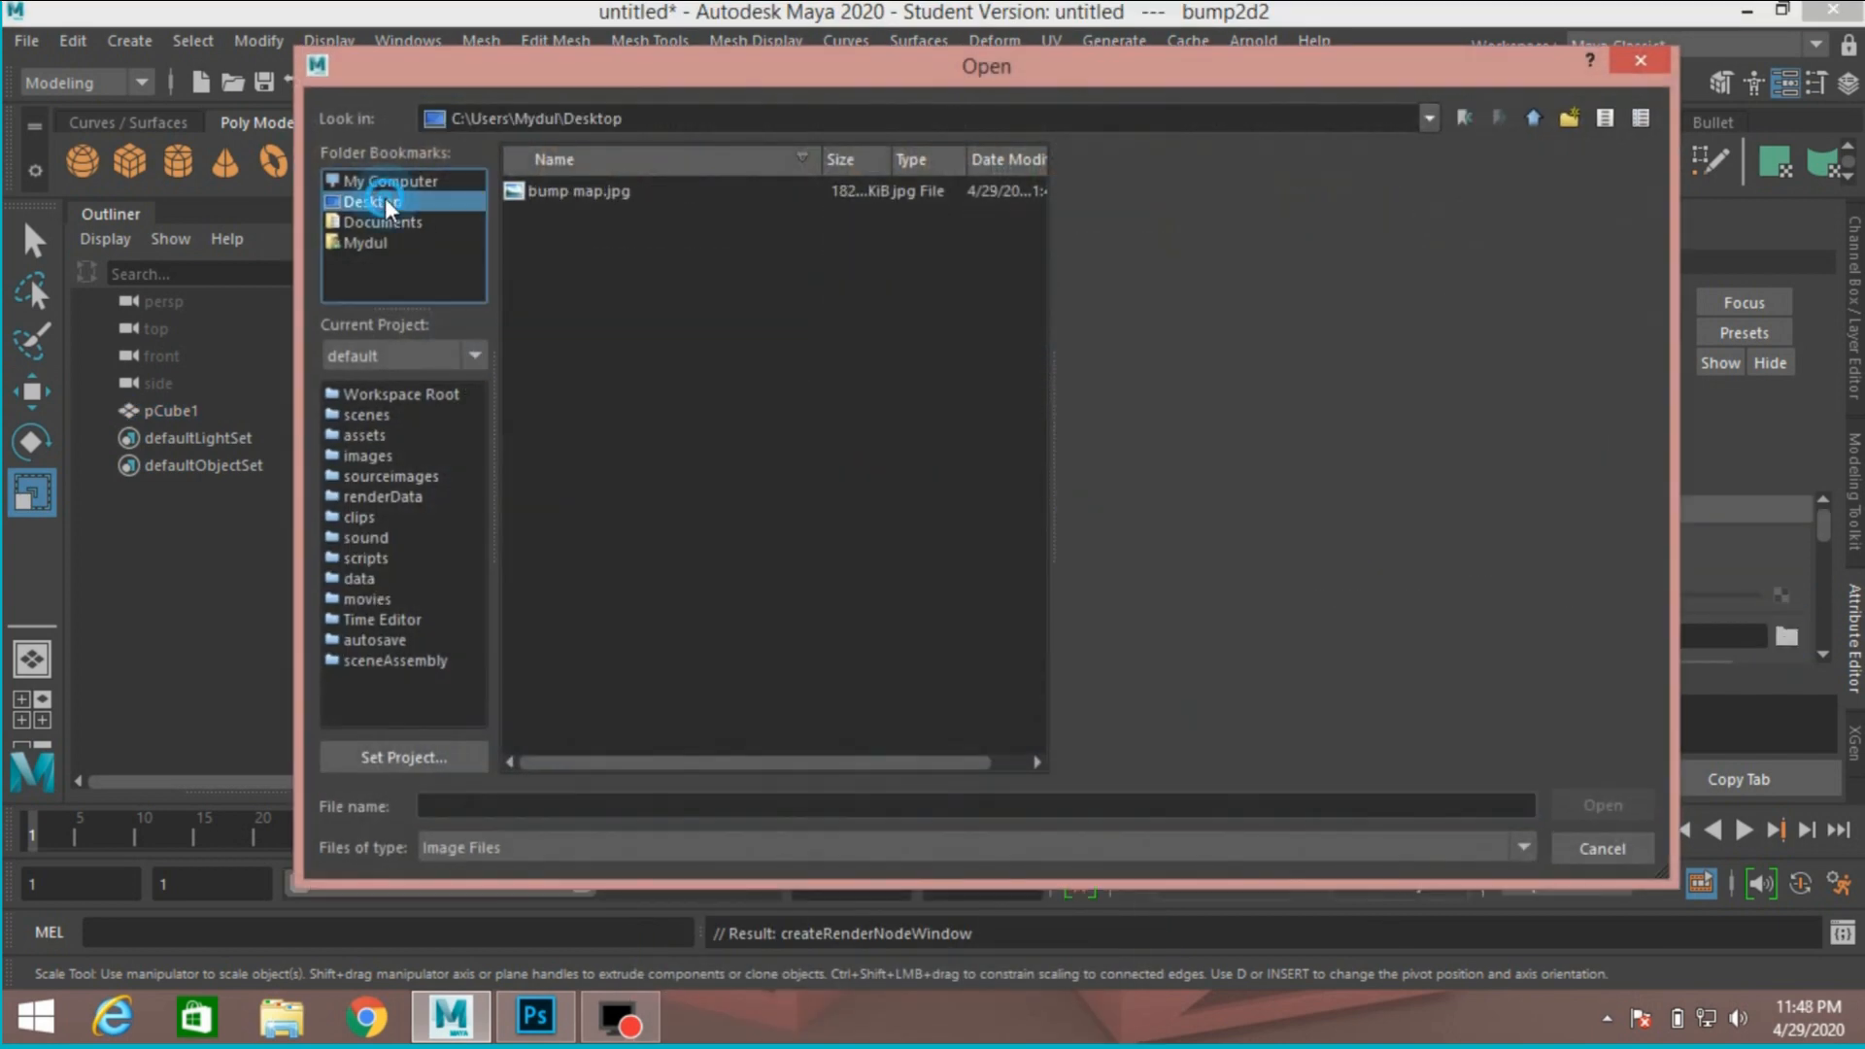
{"action": "left_click", "coordinate": [579, 190]}
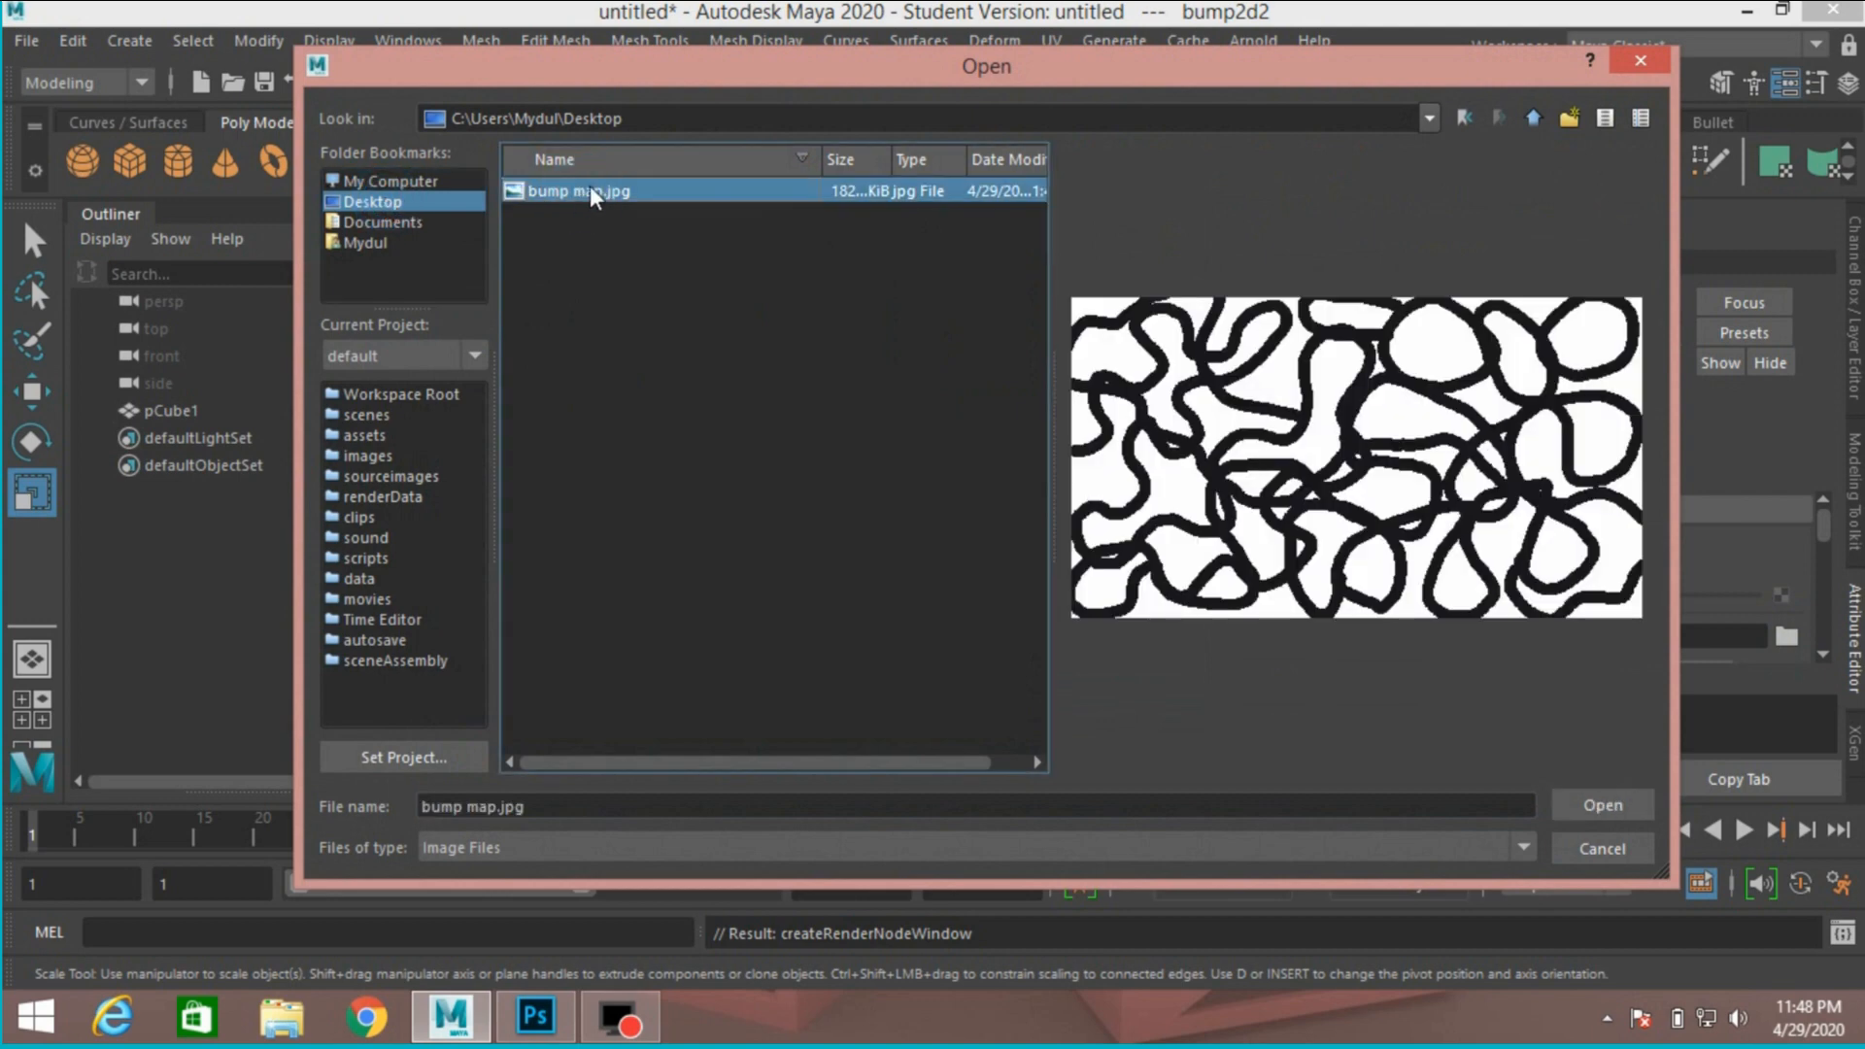
{"action": "left_click", "coordinate": [1602, 804]}
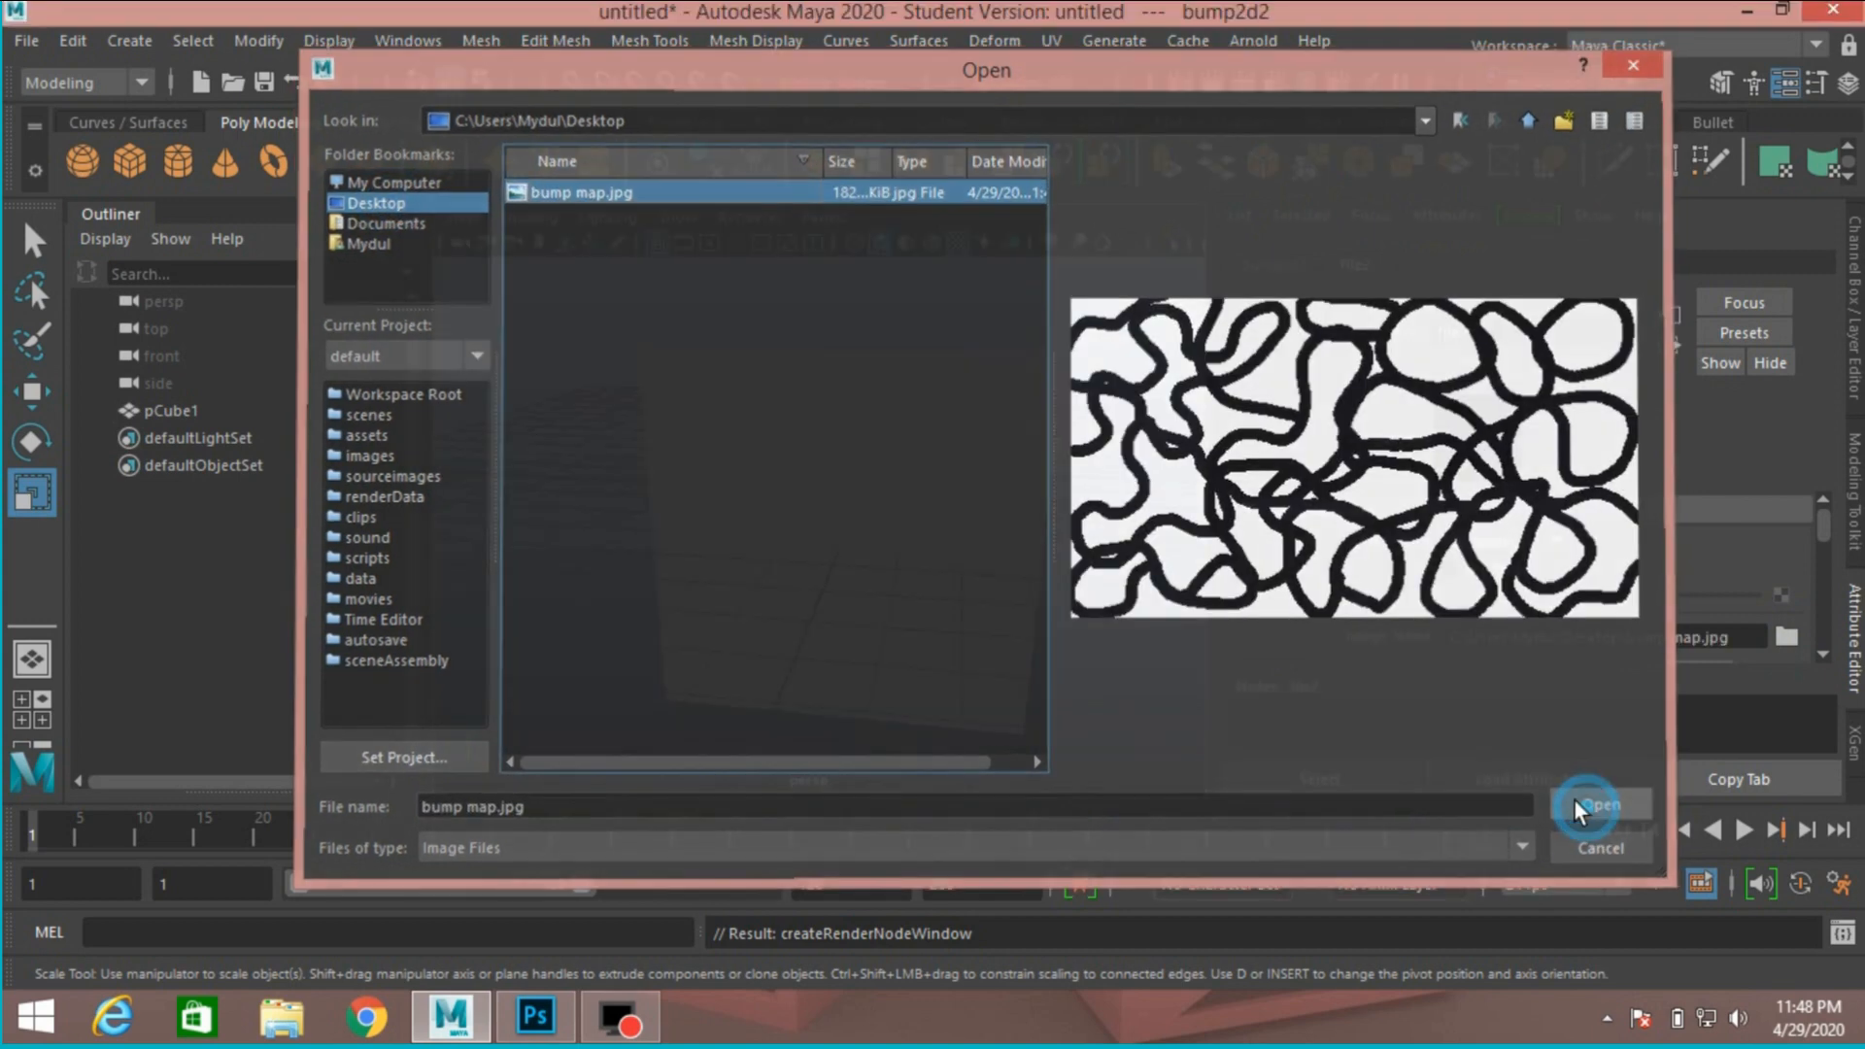
{"action": "left_click", "coordinate": [1599, 804]}
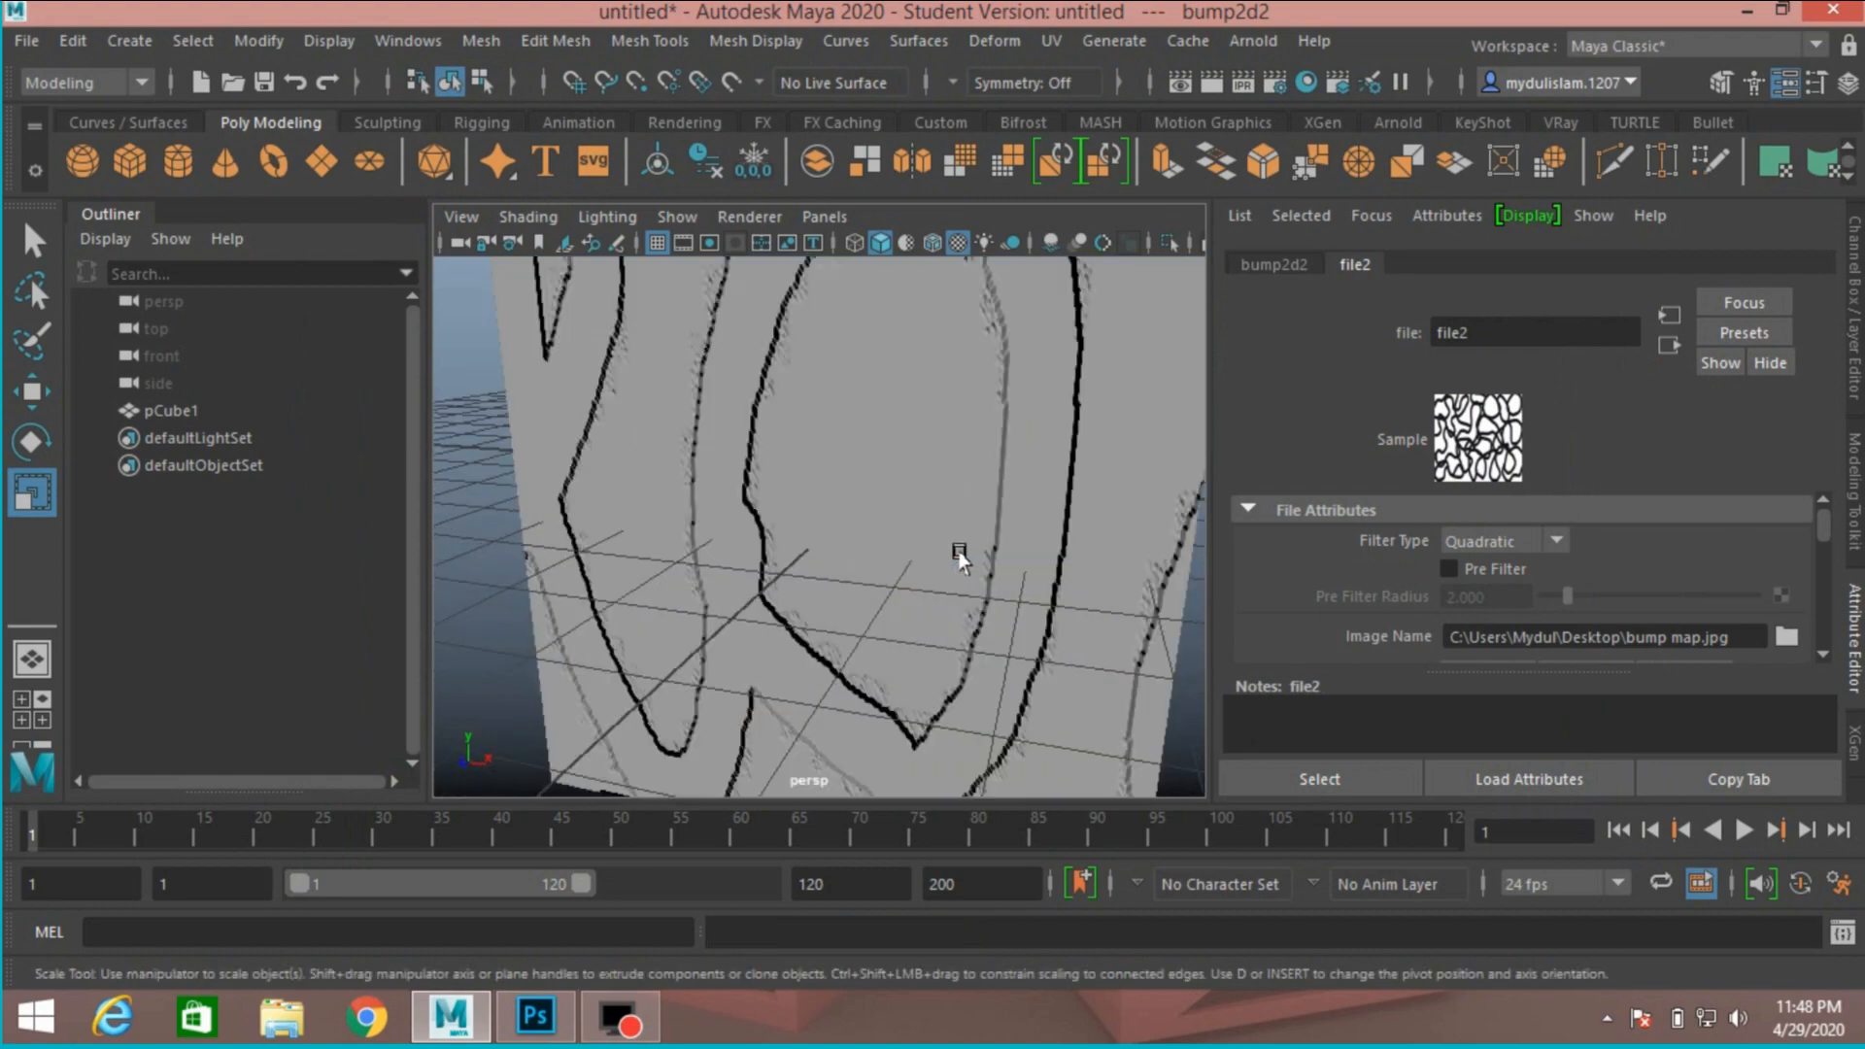
{"action": "left_click_drag", "start_coordinate": [963, 559], "coordinate": [963, 582]}
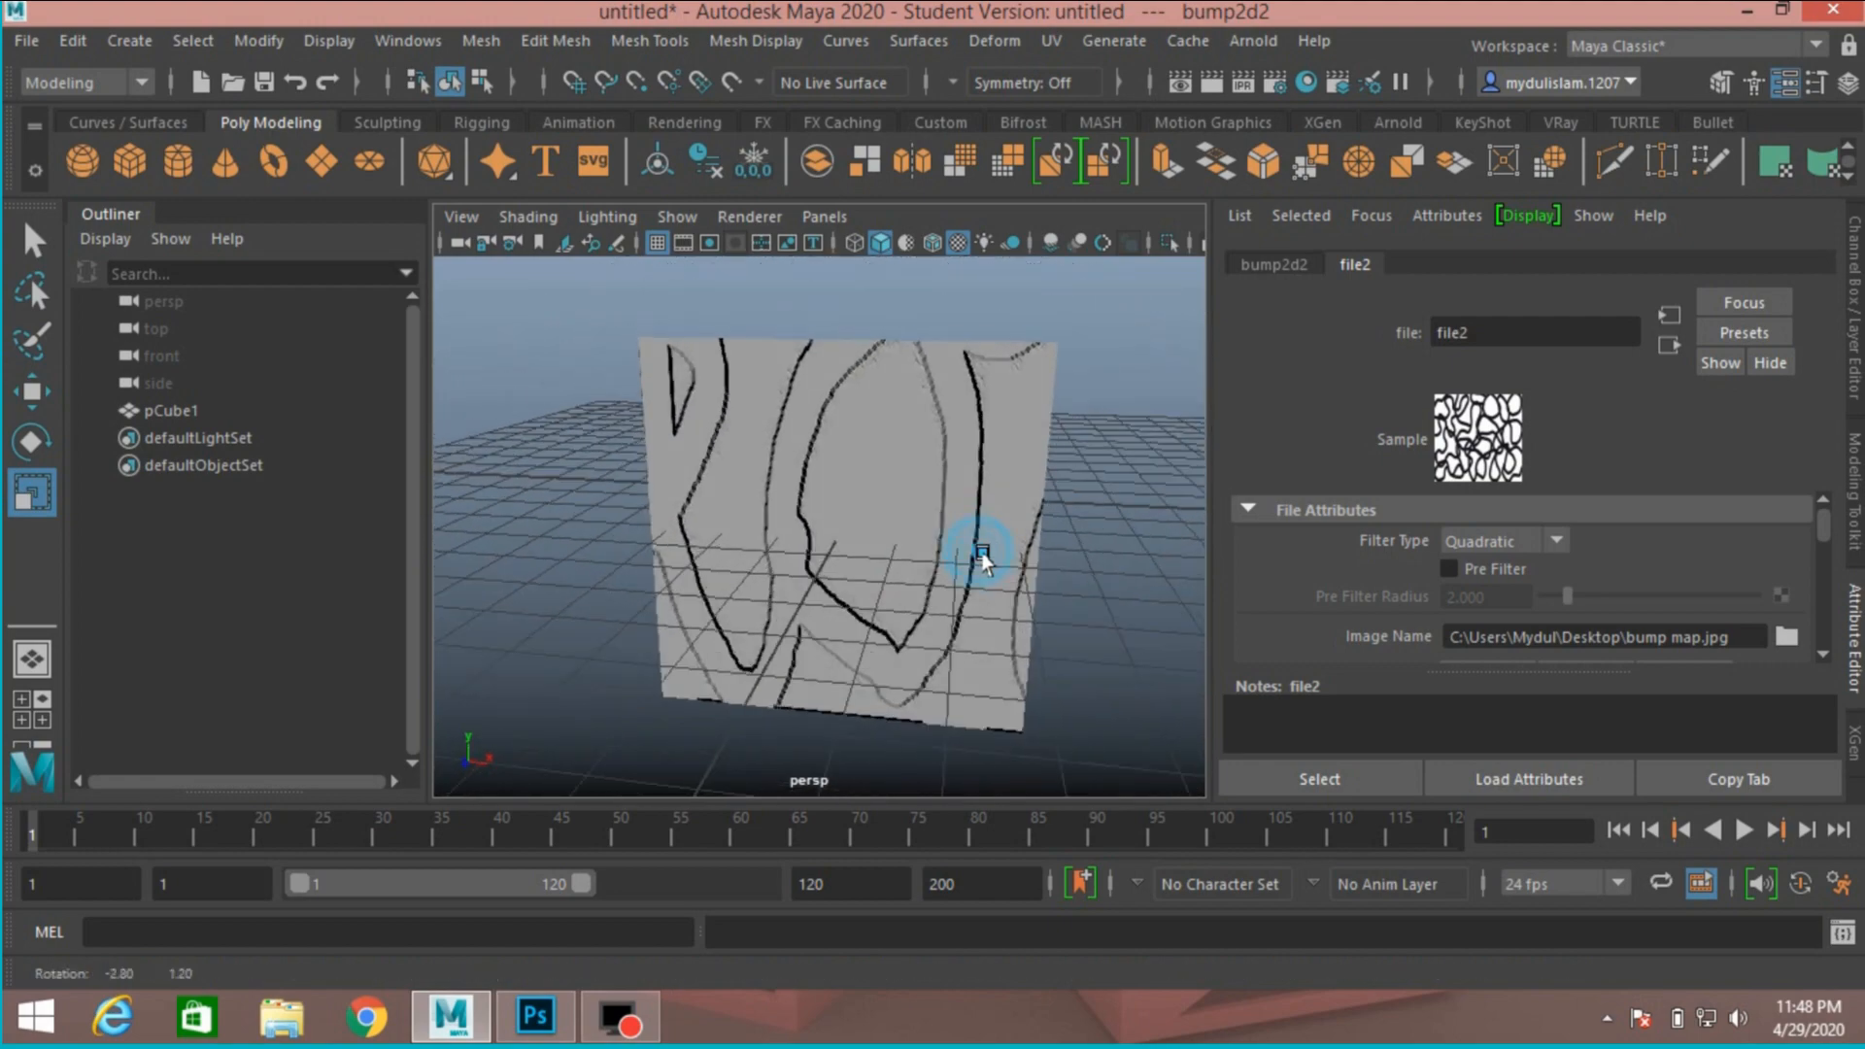
{"action": "left_click_drag", "start_coordinate": [985, 561], "coordinate": [878, 585]}
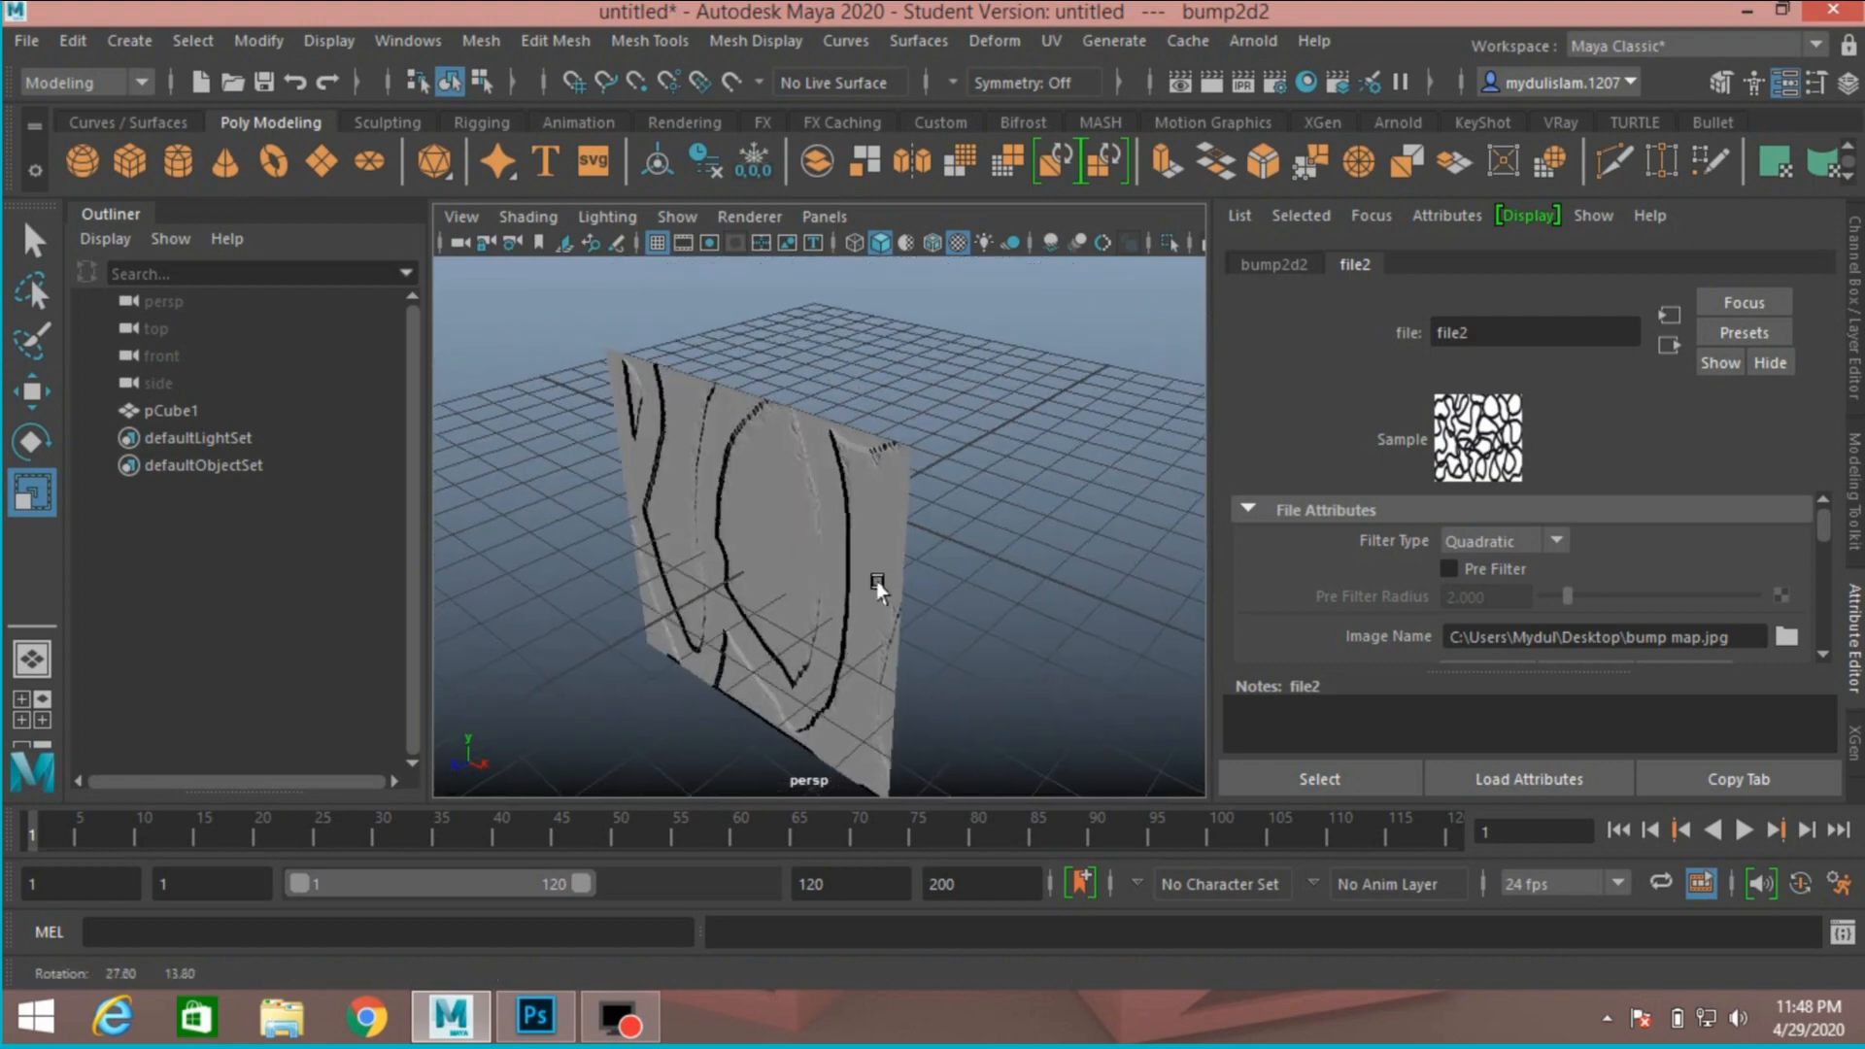
{"action": "left_click_drag", "start_coordinate": [876, 585], "coordinate": [986, 559]}
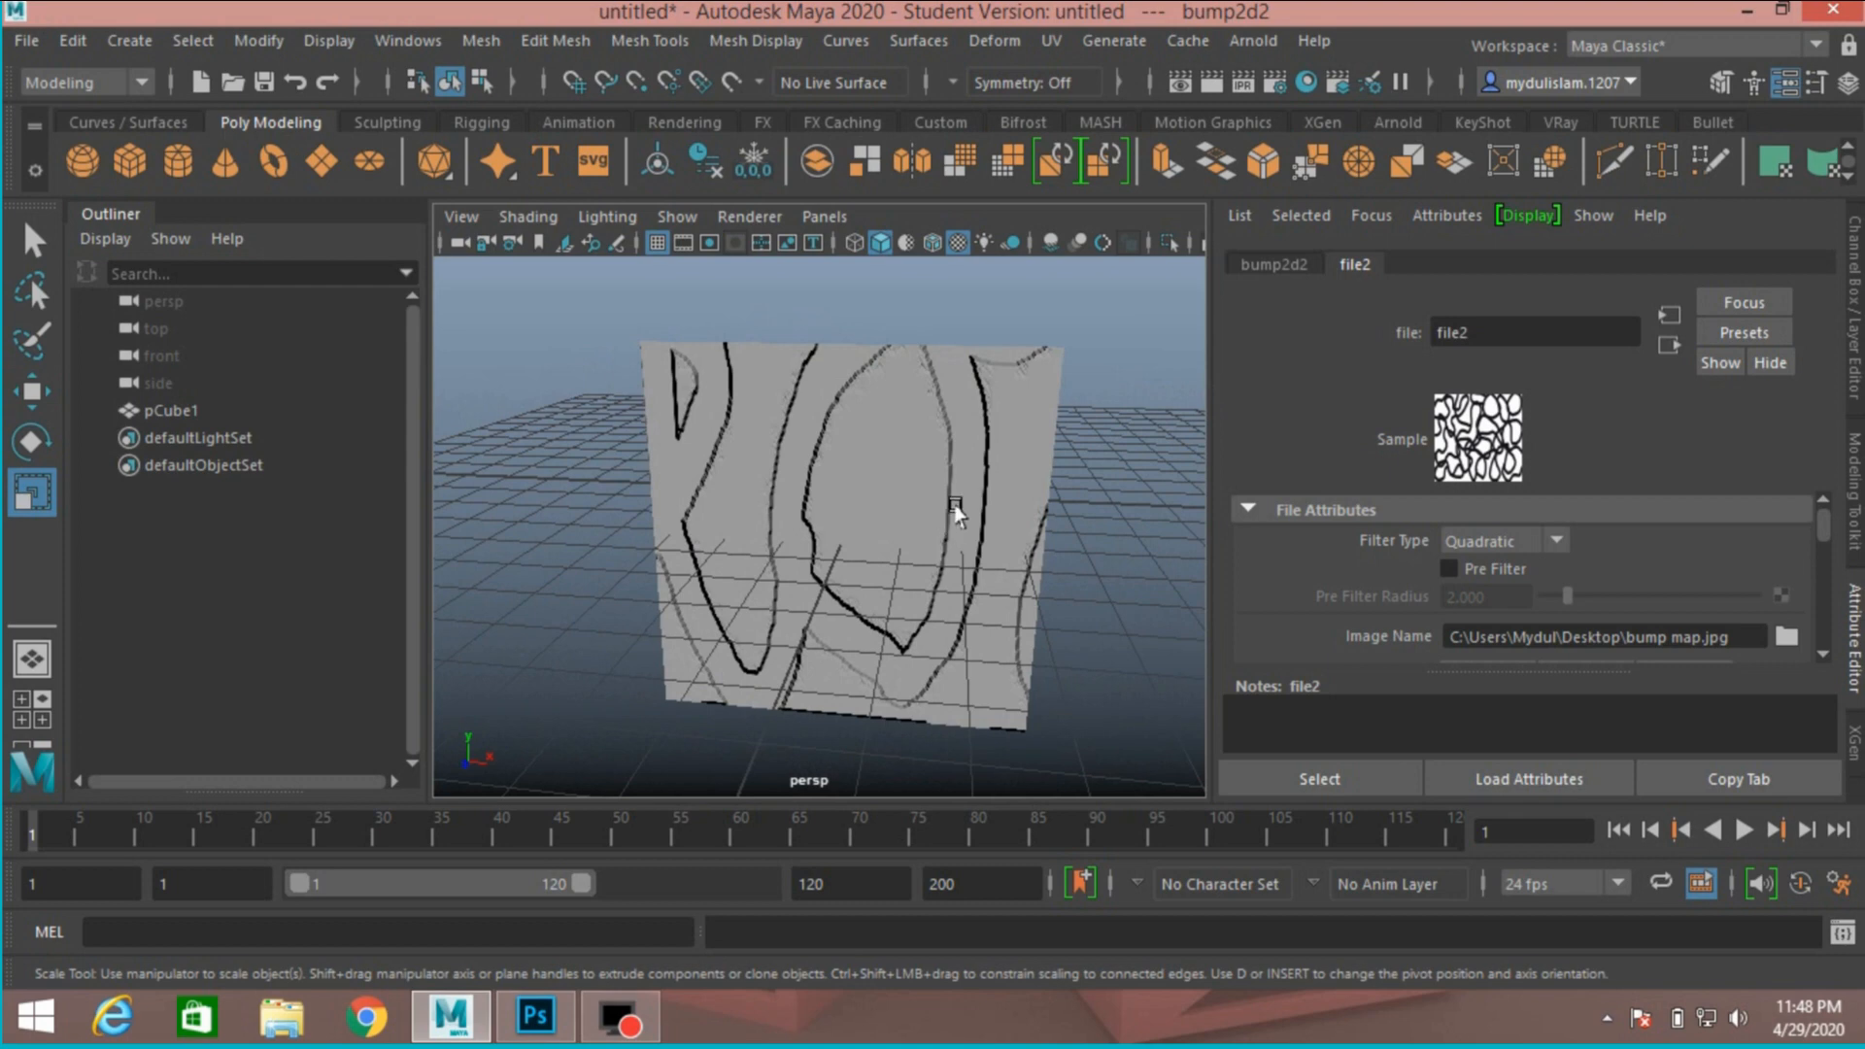
{"action": "mouse_move", "coordinate": [992, 554]}
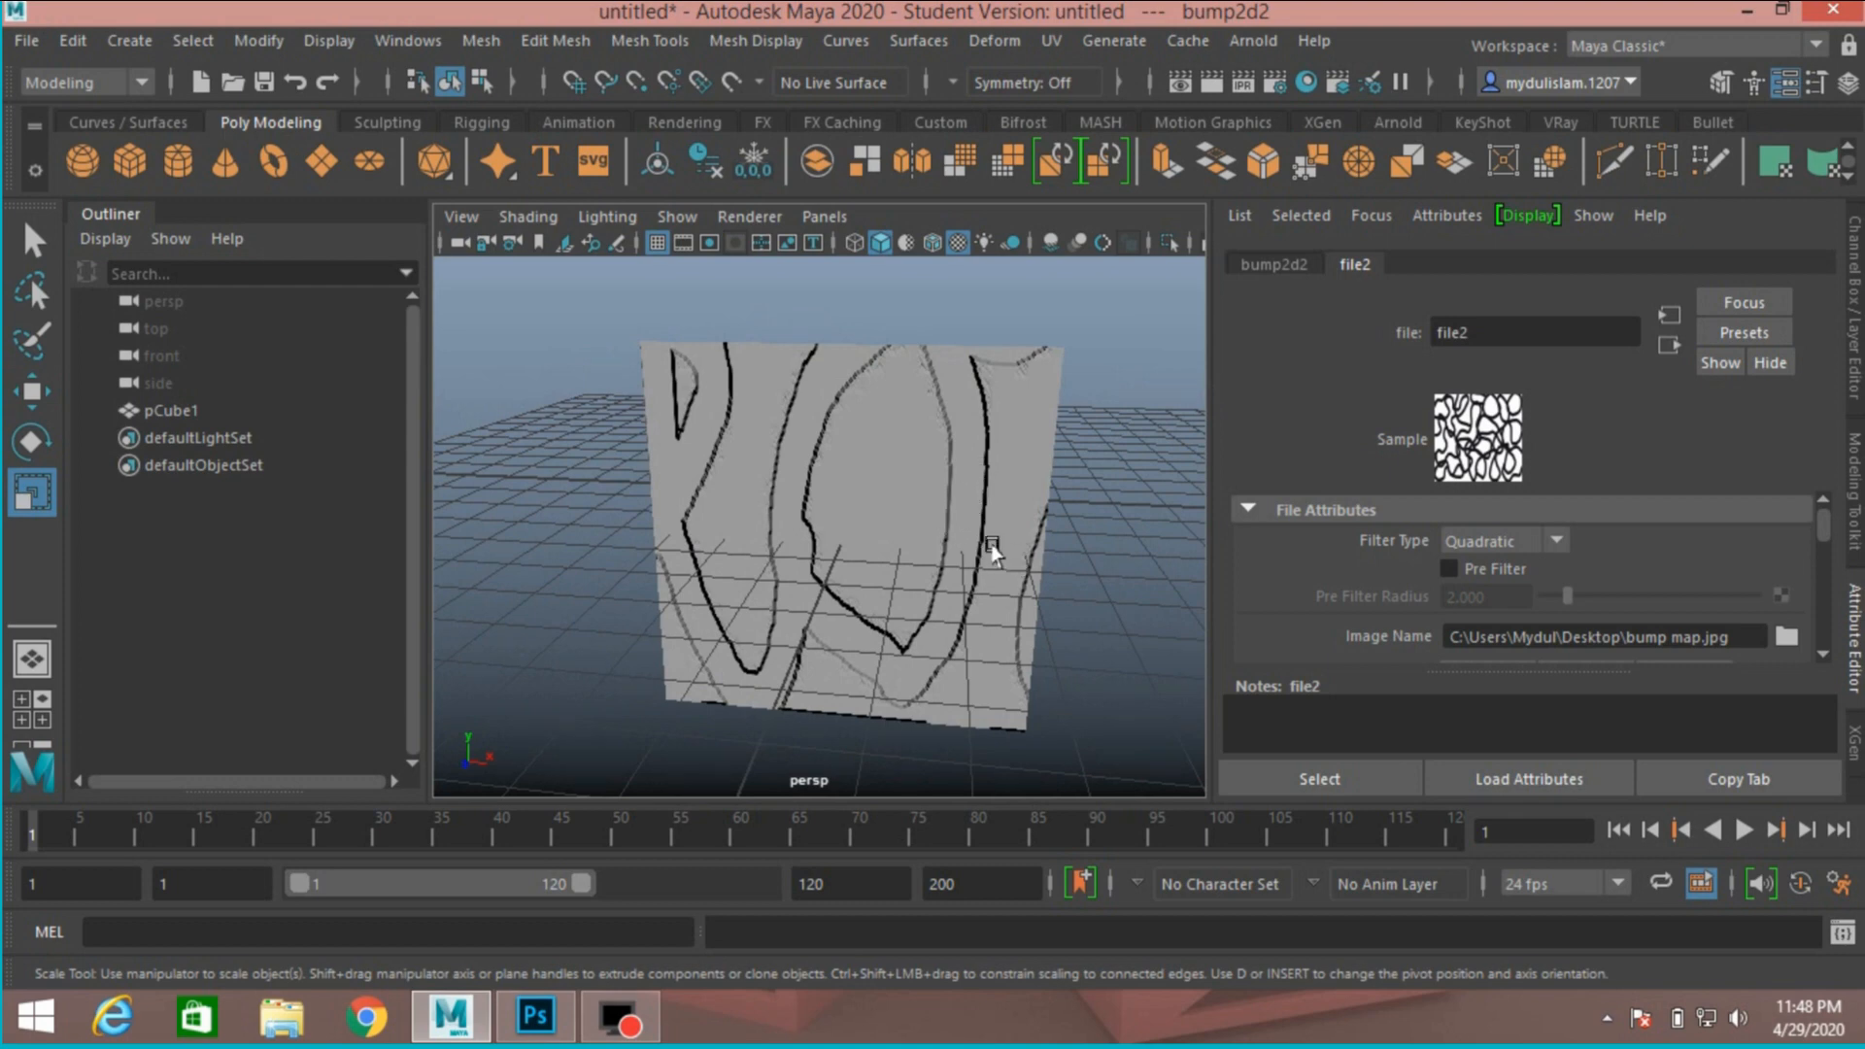
{"action": "mouse_move", "coordinate": [902, 481]}
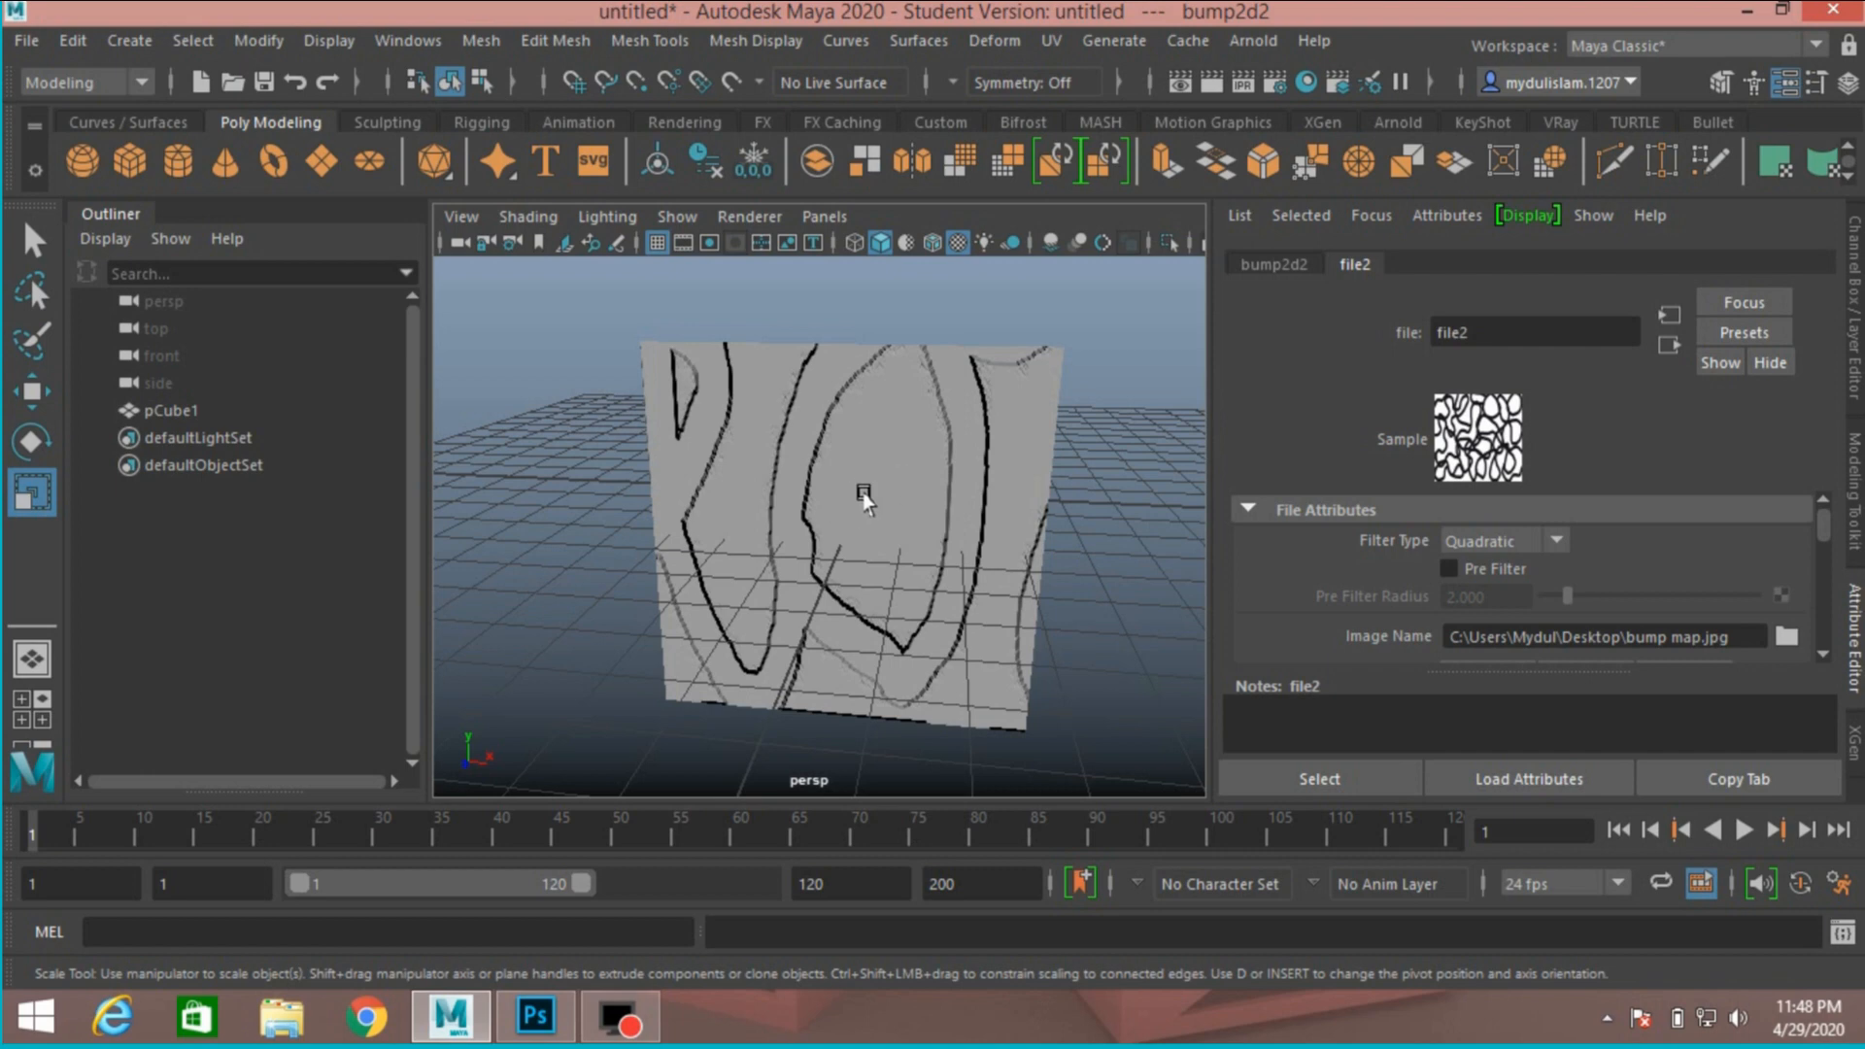
{"action": "left_click", "coordinate": [533, 1016]}
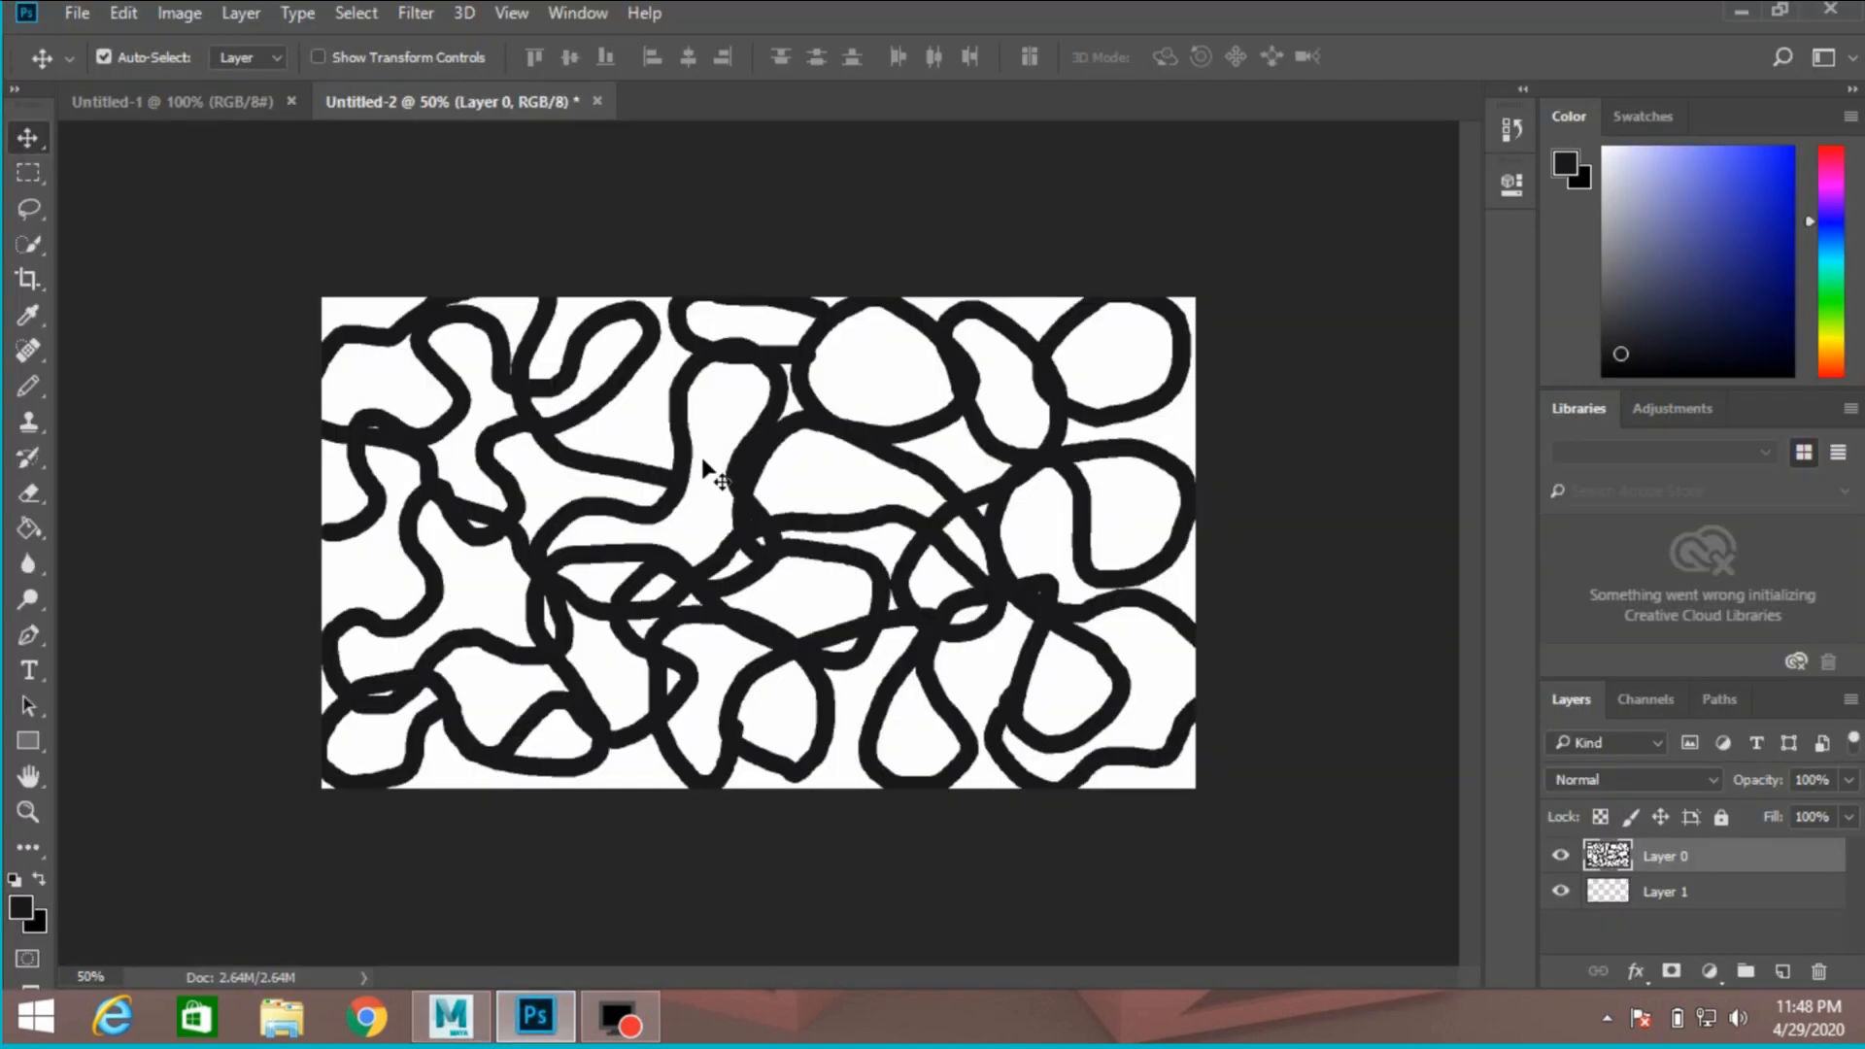
{"action": "mouse_move", "coordinate": [725, 456]}
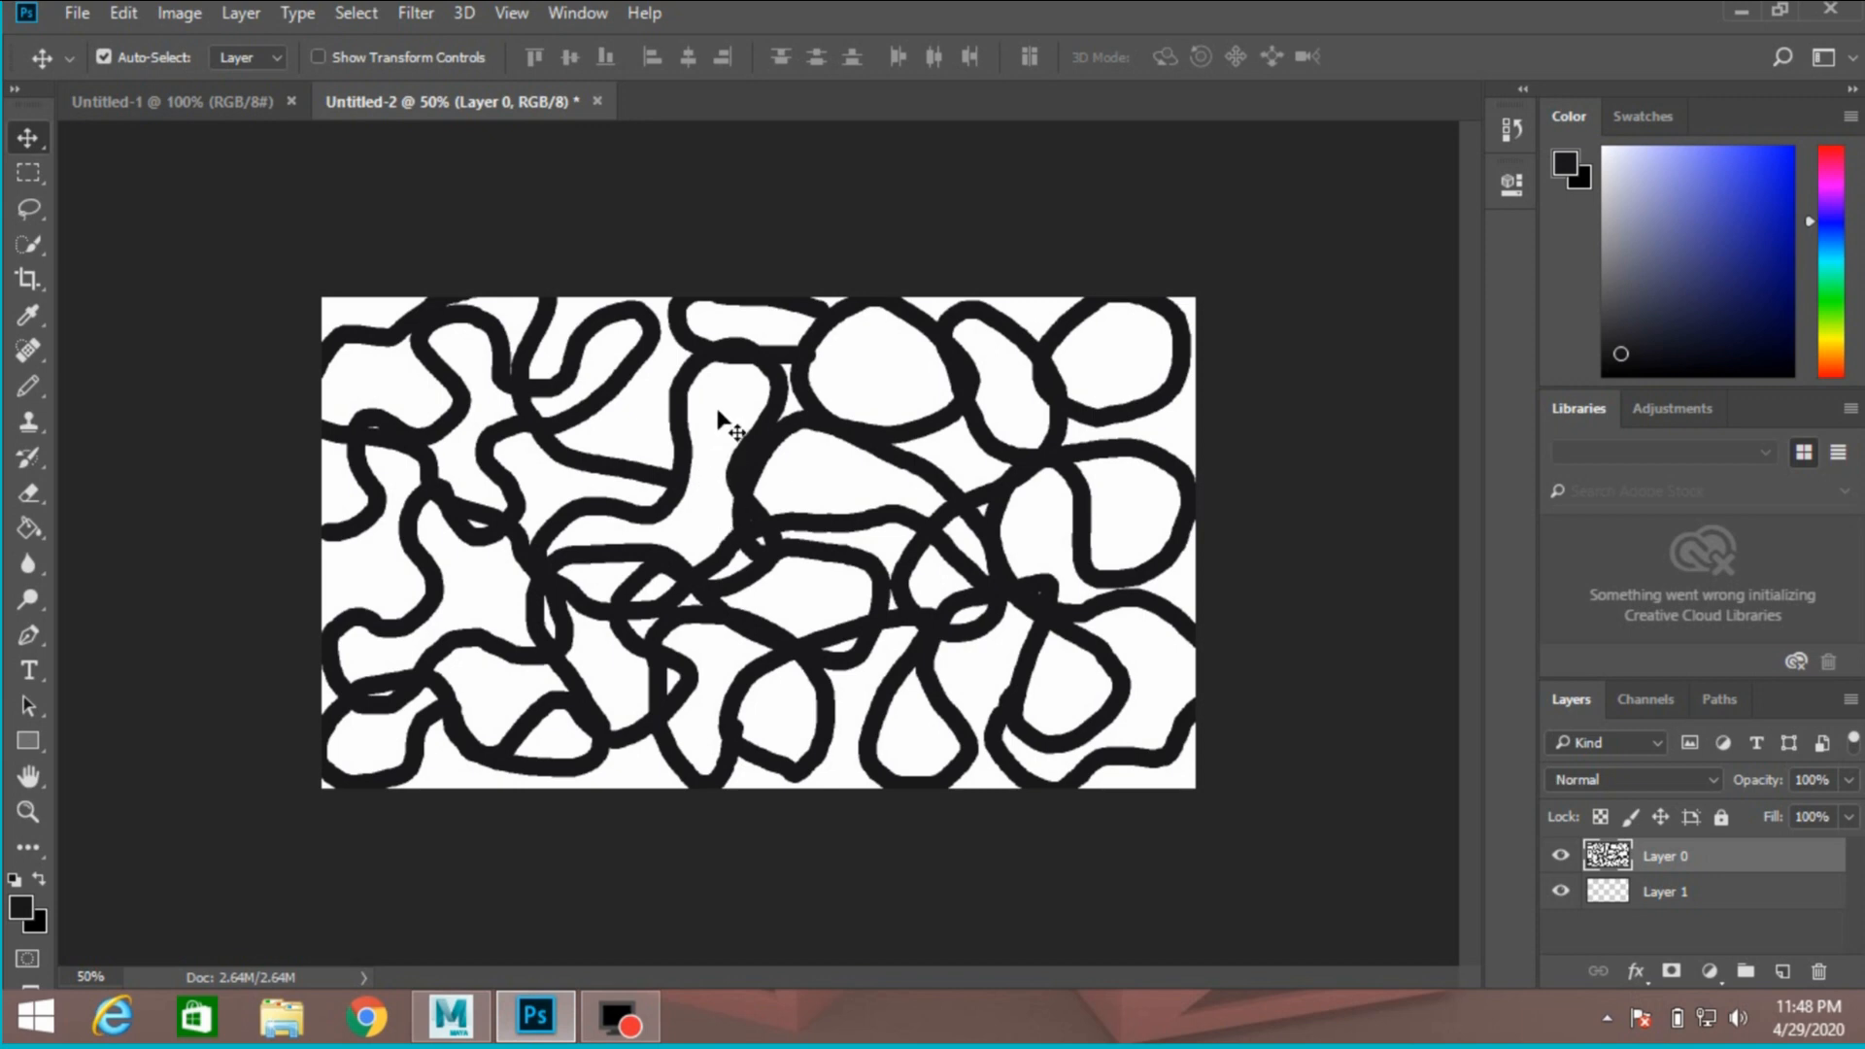
{"action": "mouse_move", "coordinate": [741, 424]}
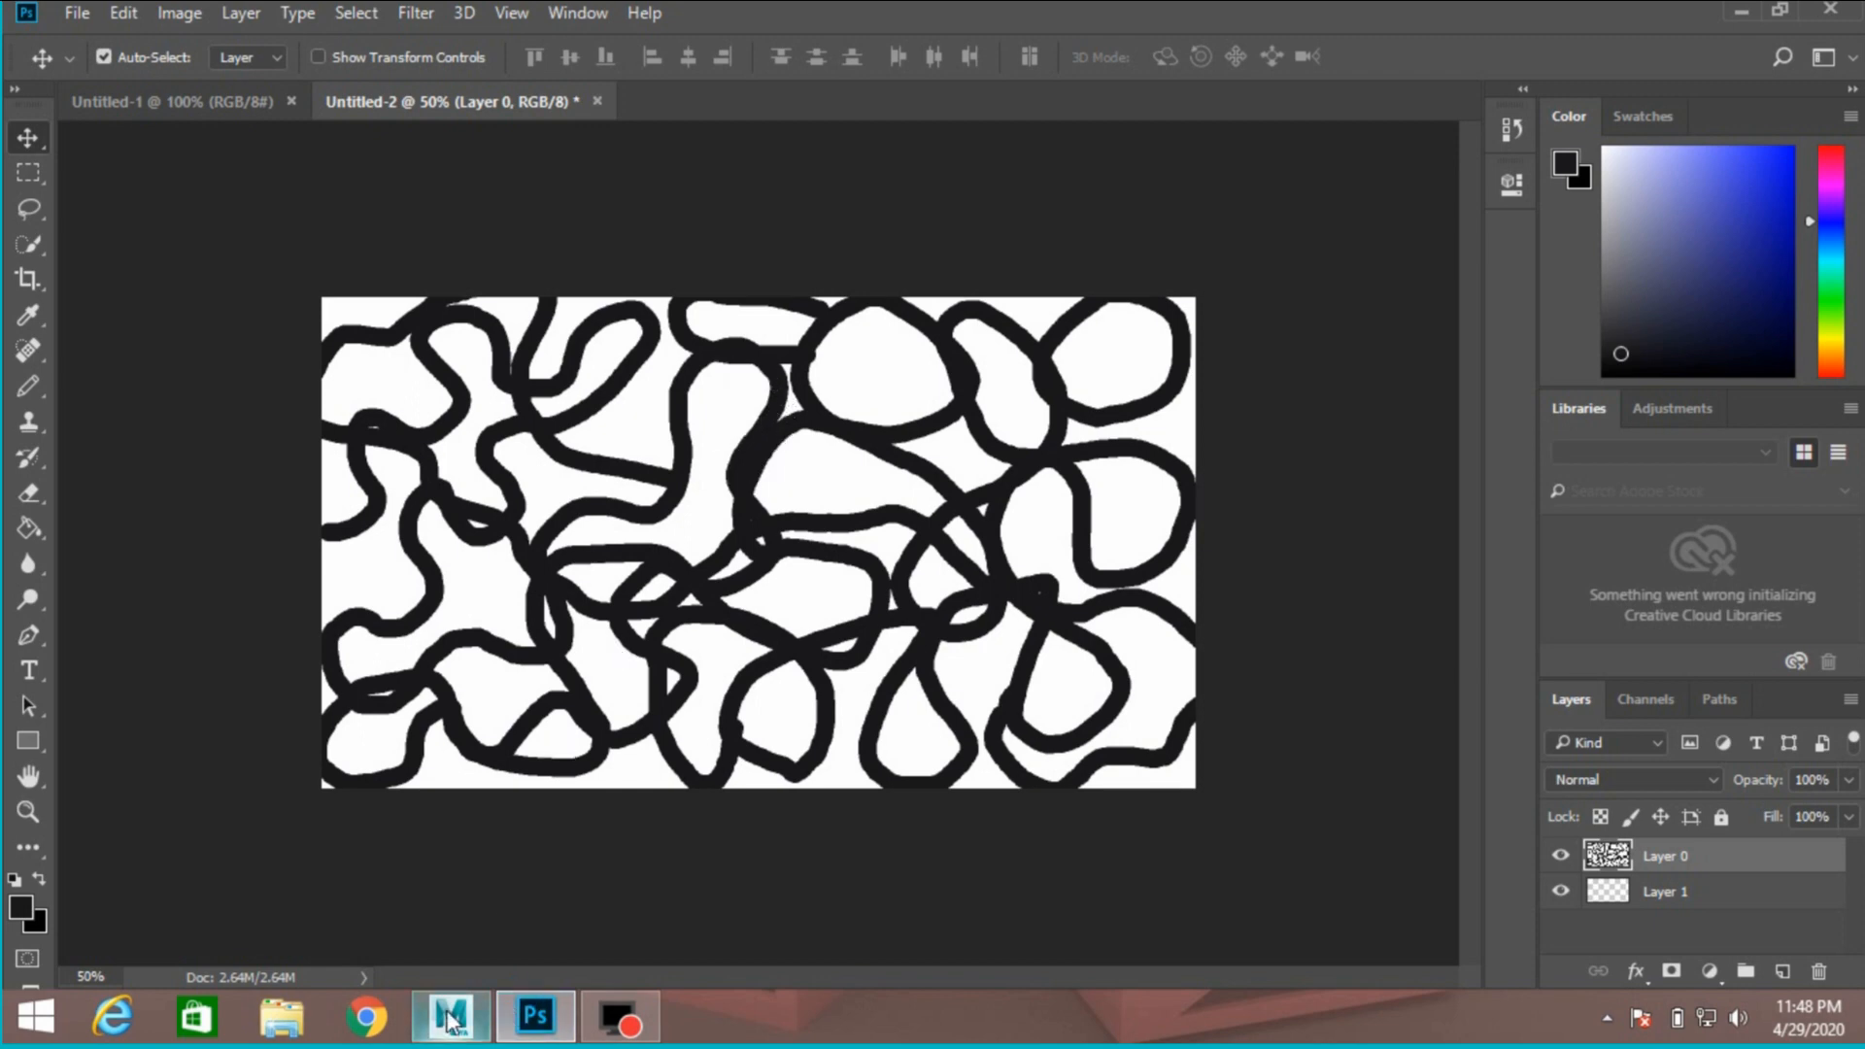
Return to Maya and dolly out and orbit around the scribble-bumped plane
{"action": "left_click", "coordinate": [449, 1016]}
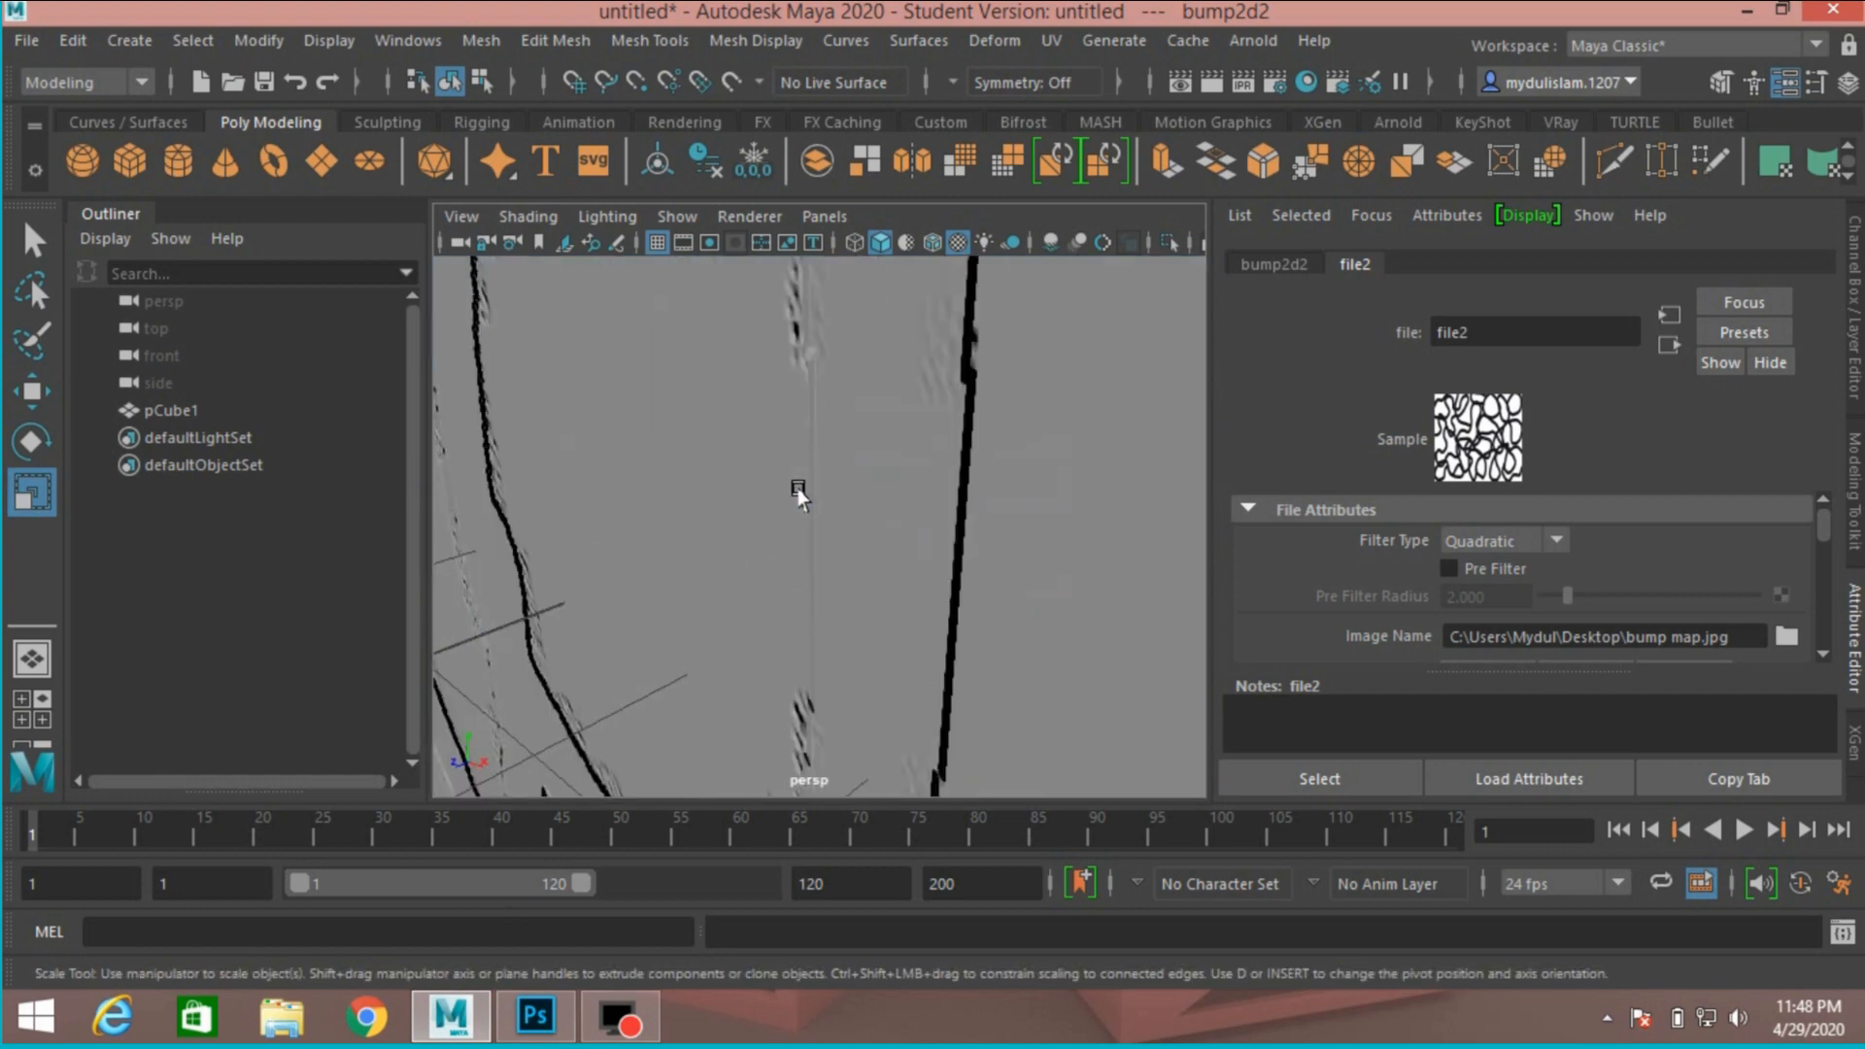
{"action": "left_click_drag", "start_coordinate": [796, 499], "coordinate": [832, 521]}
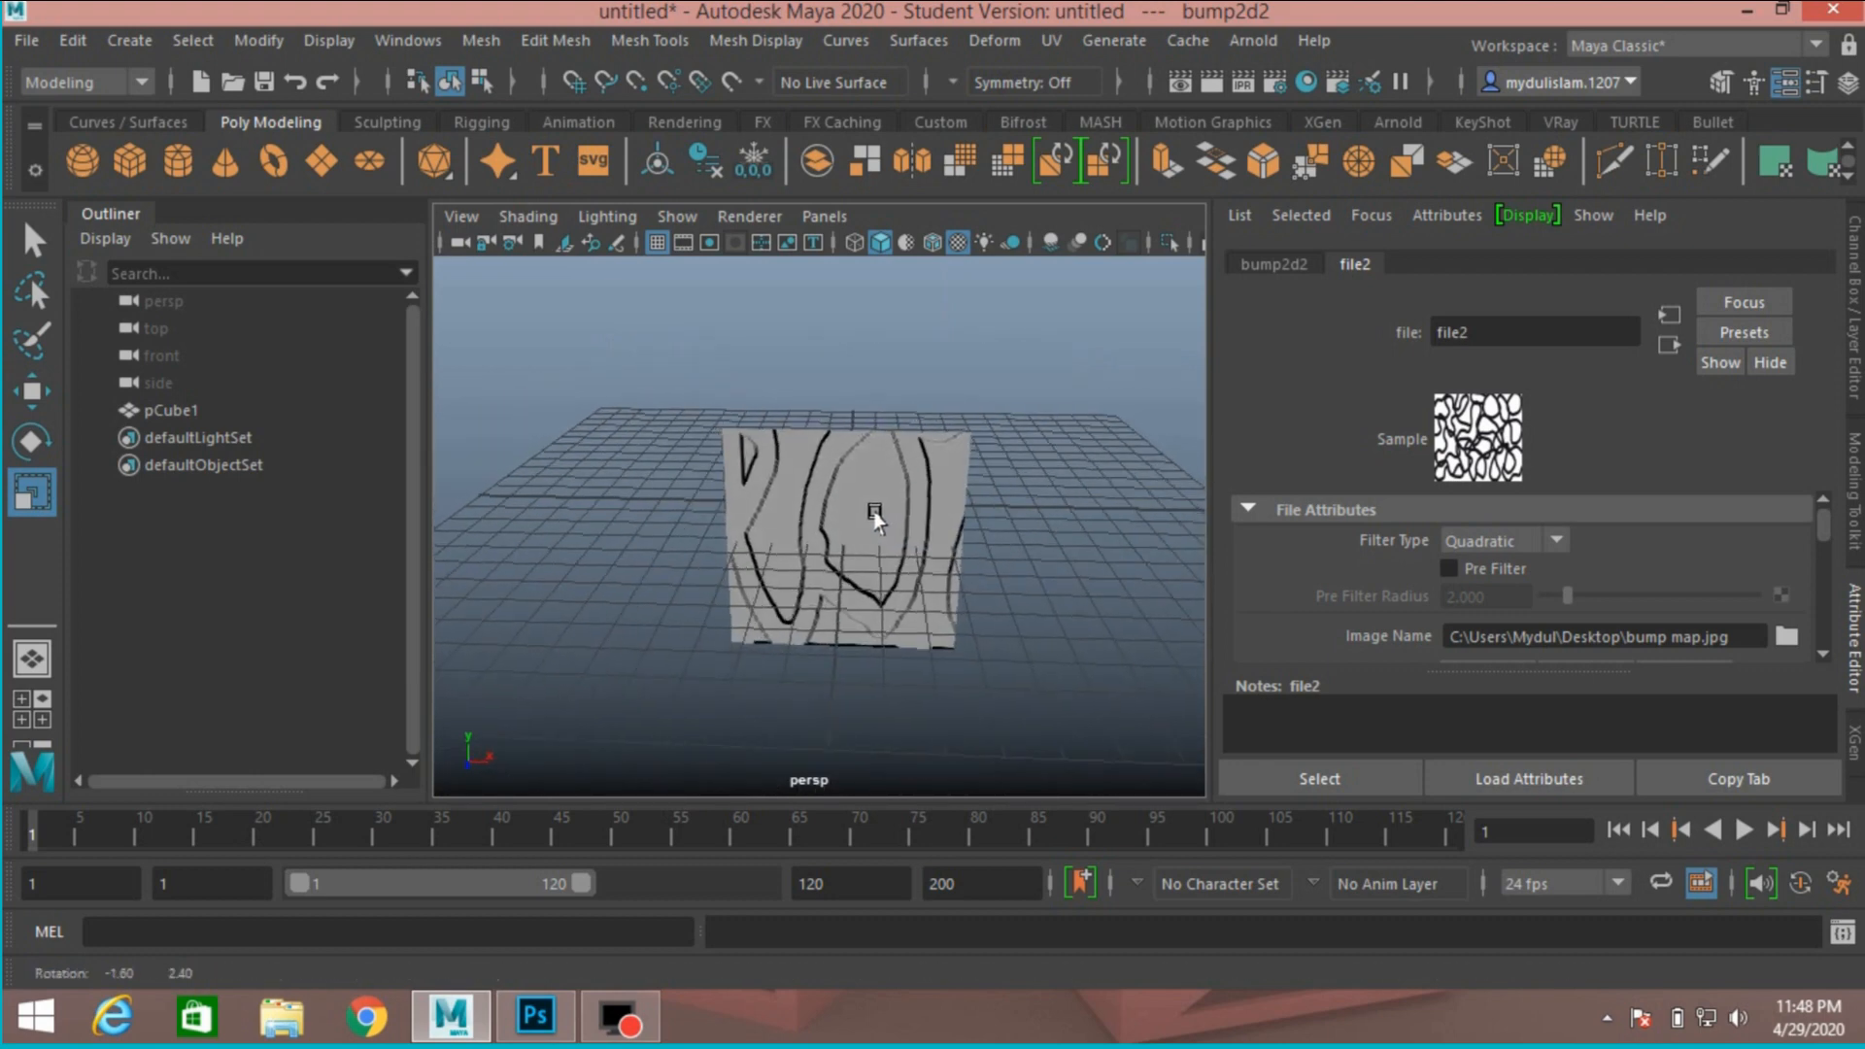
{"action": "left_click_drag", "start_coordinate": [876, 521], "coordinate": [789, 545]}
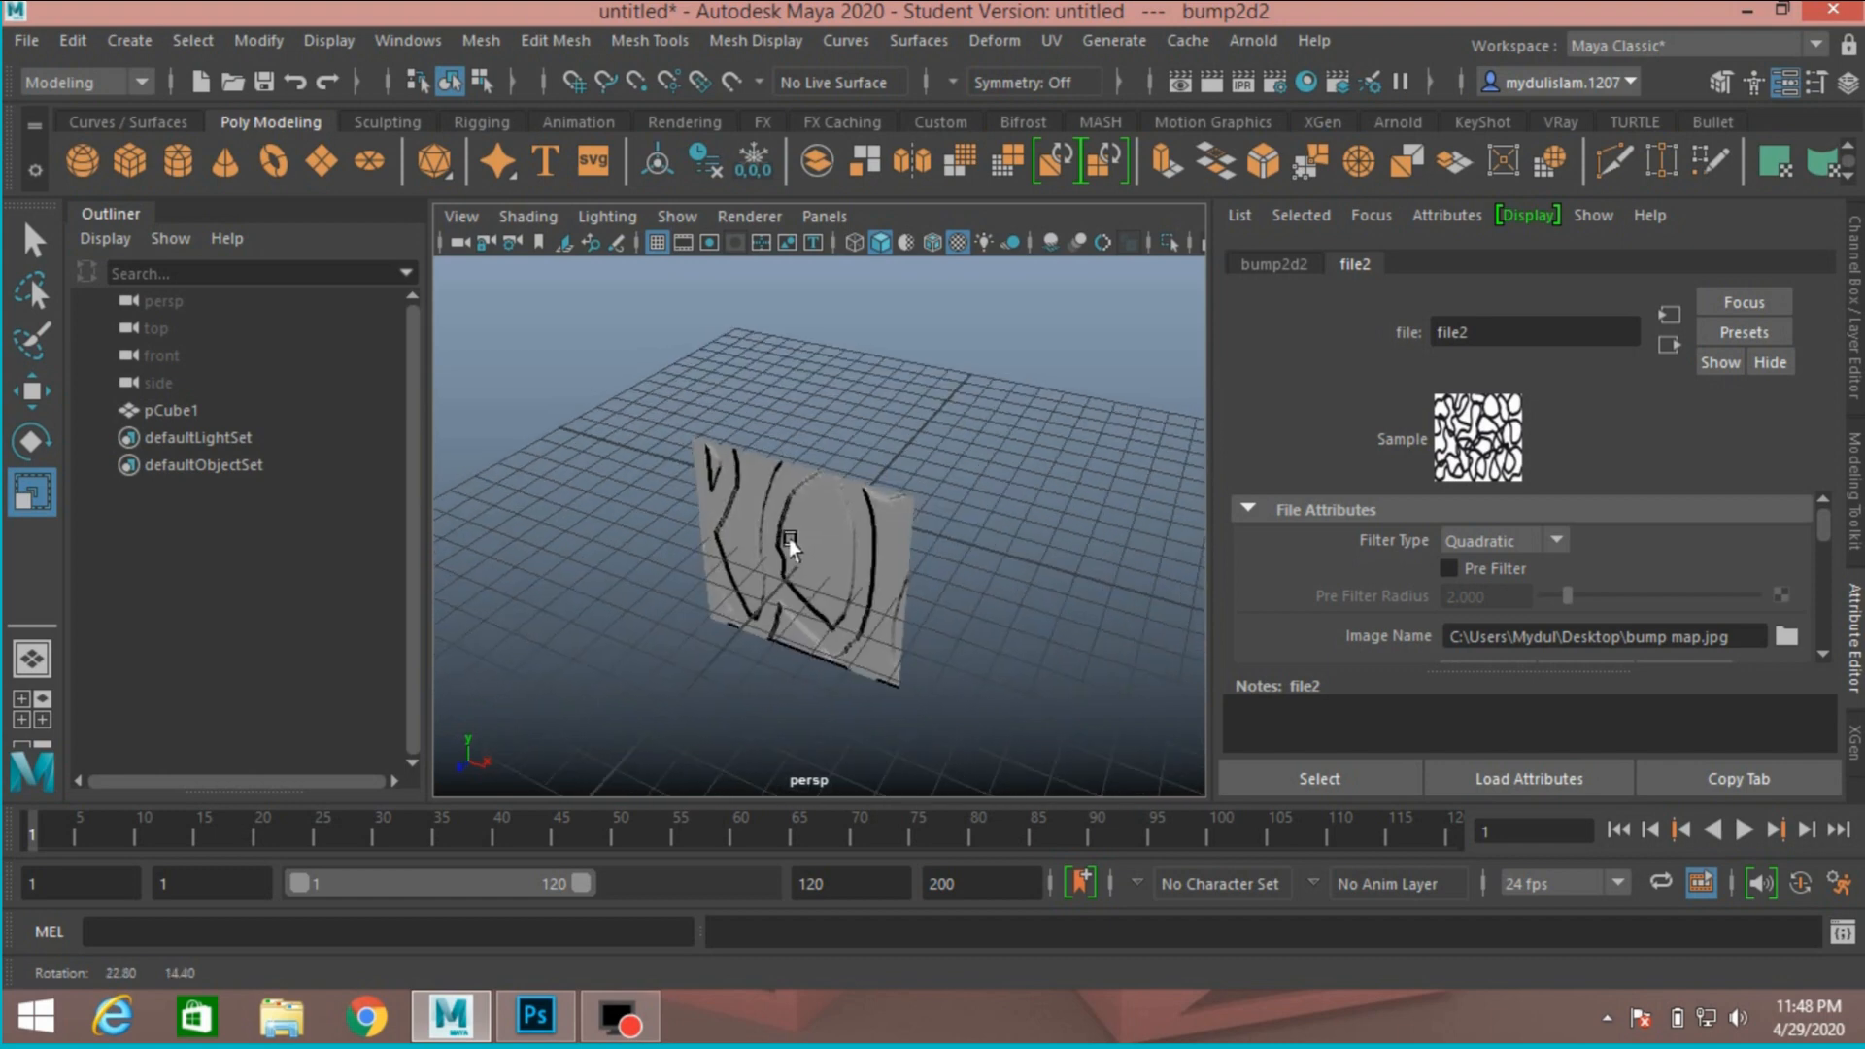
{"action": "left_click_drag", "start_coordinate": [790, 541], "coordinate": [844, 520]}
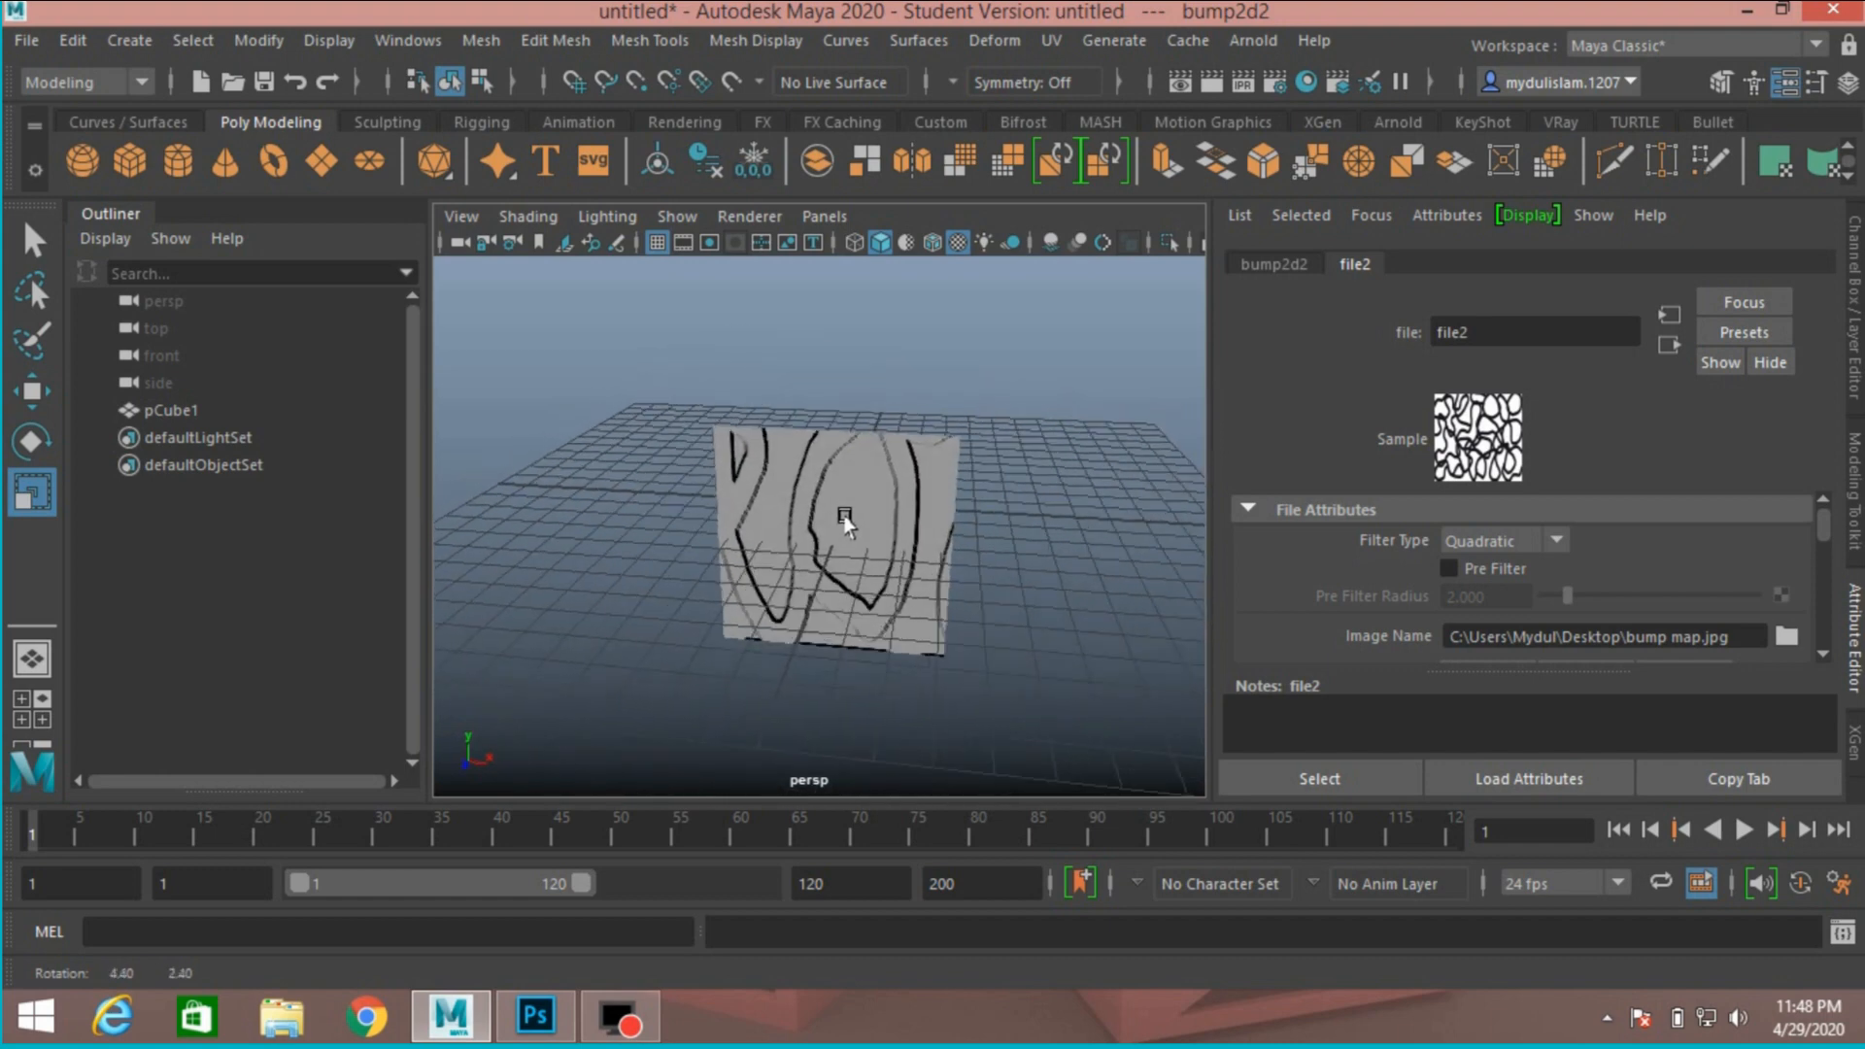
{"action": "left_click_drag", "start_coordinate": [844, 524], "coordinate": [852, 499]}
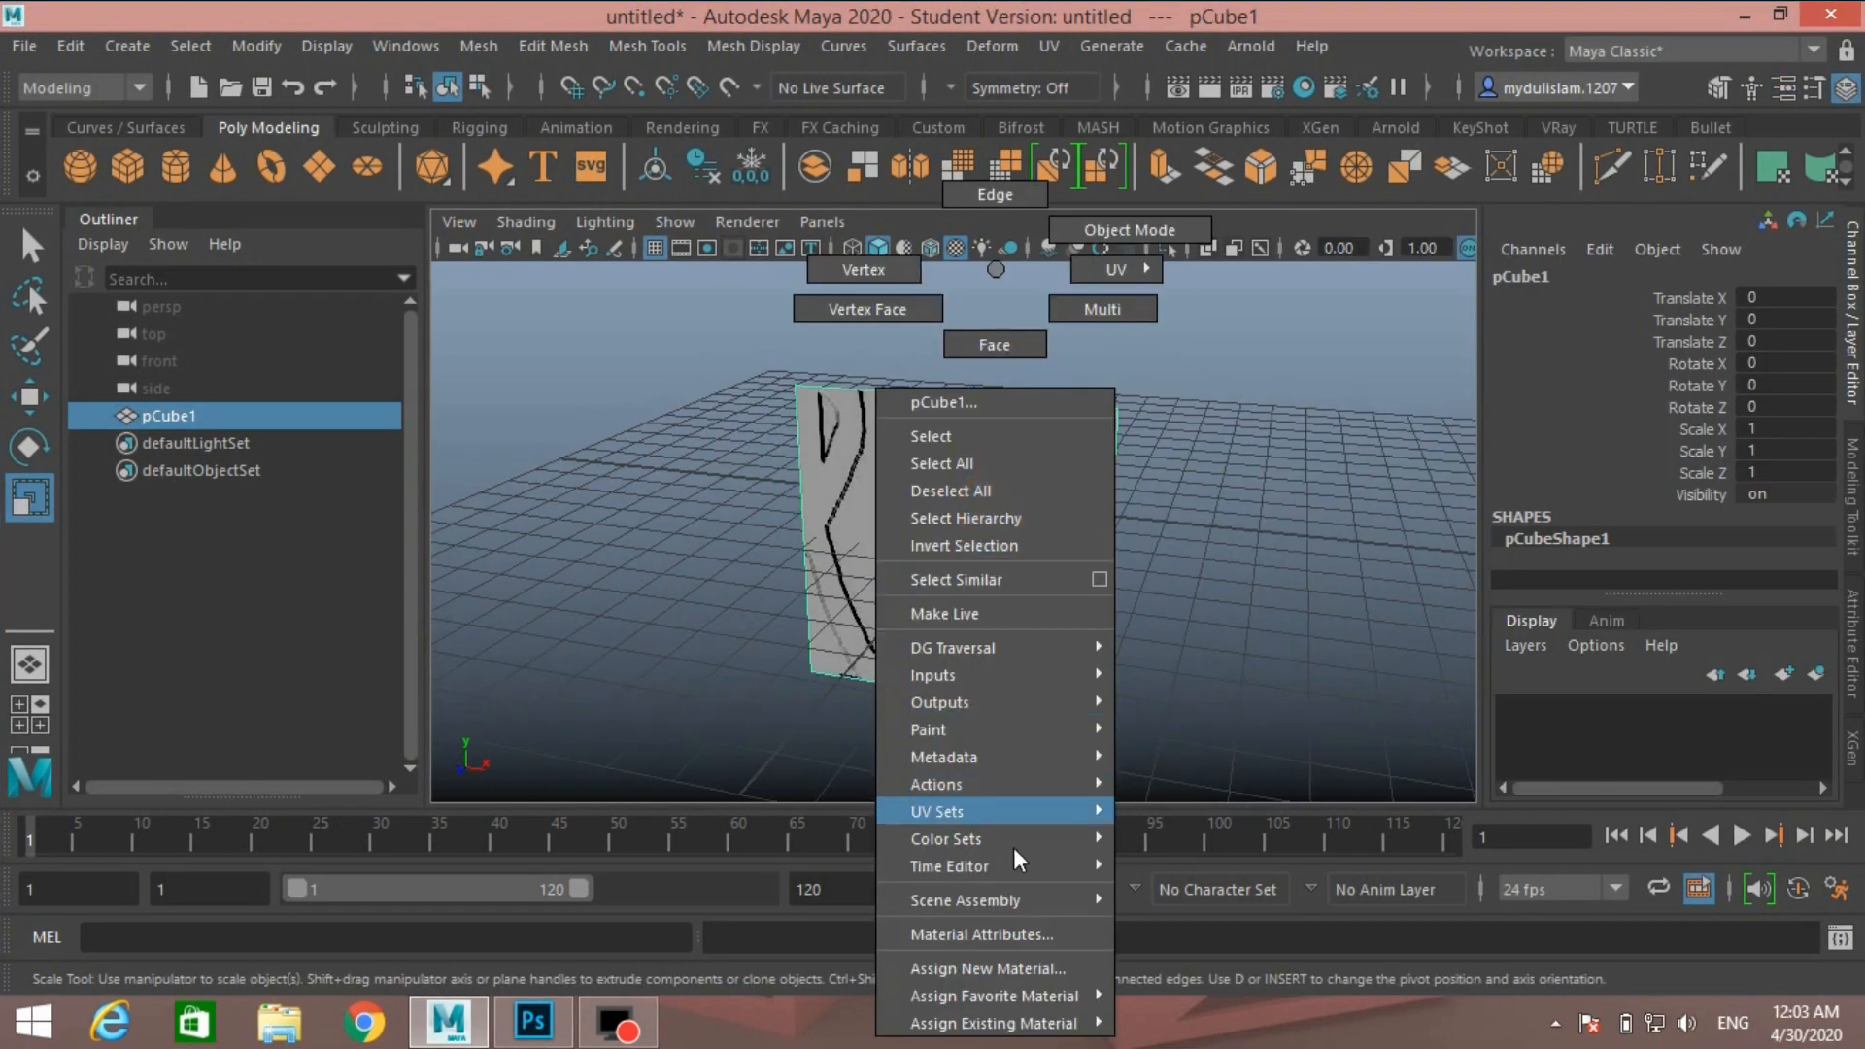
Assign a new Lambert material (lambert4) to the plane and open its bump mapping texture choices
{"action": "left_click", "coordinate": [989, 967]}
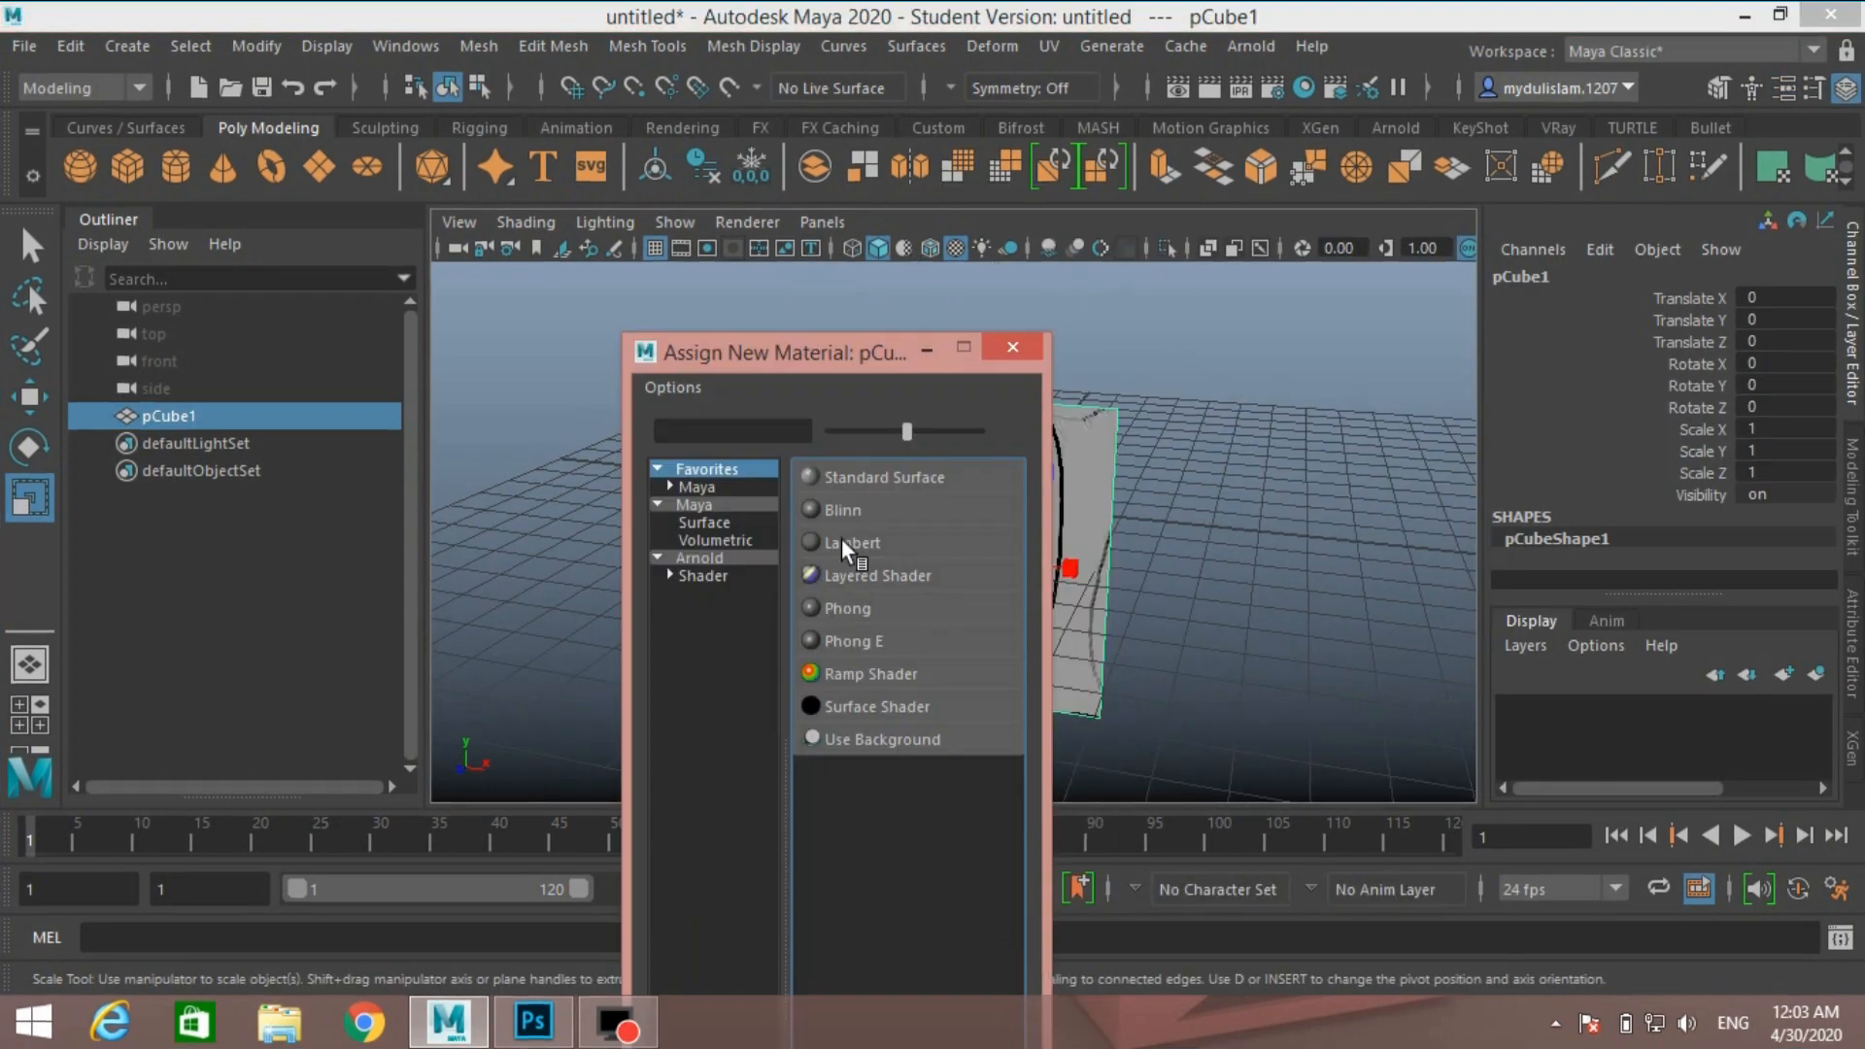
{"action": "left_click", "coordinate": [852, 542]}
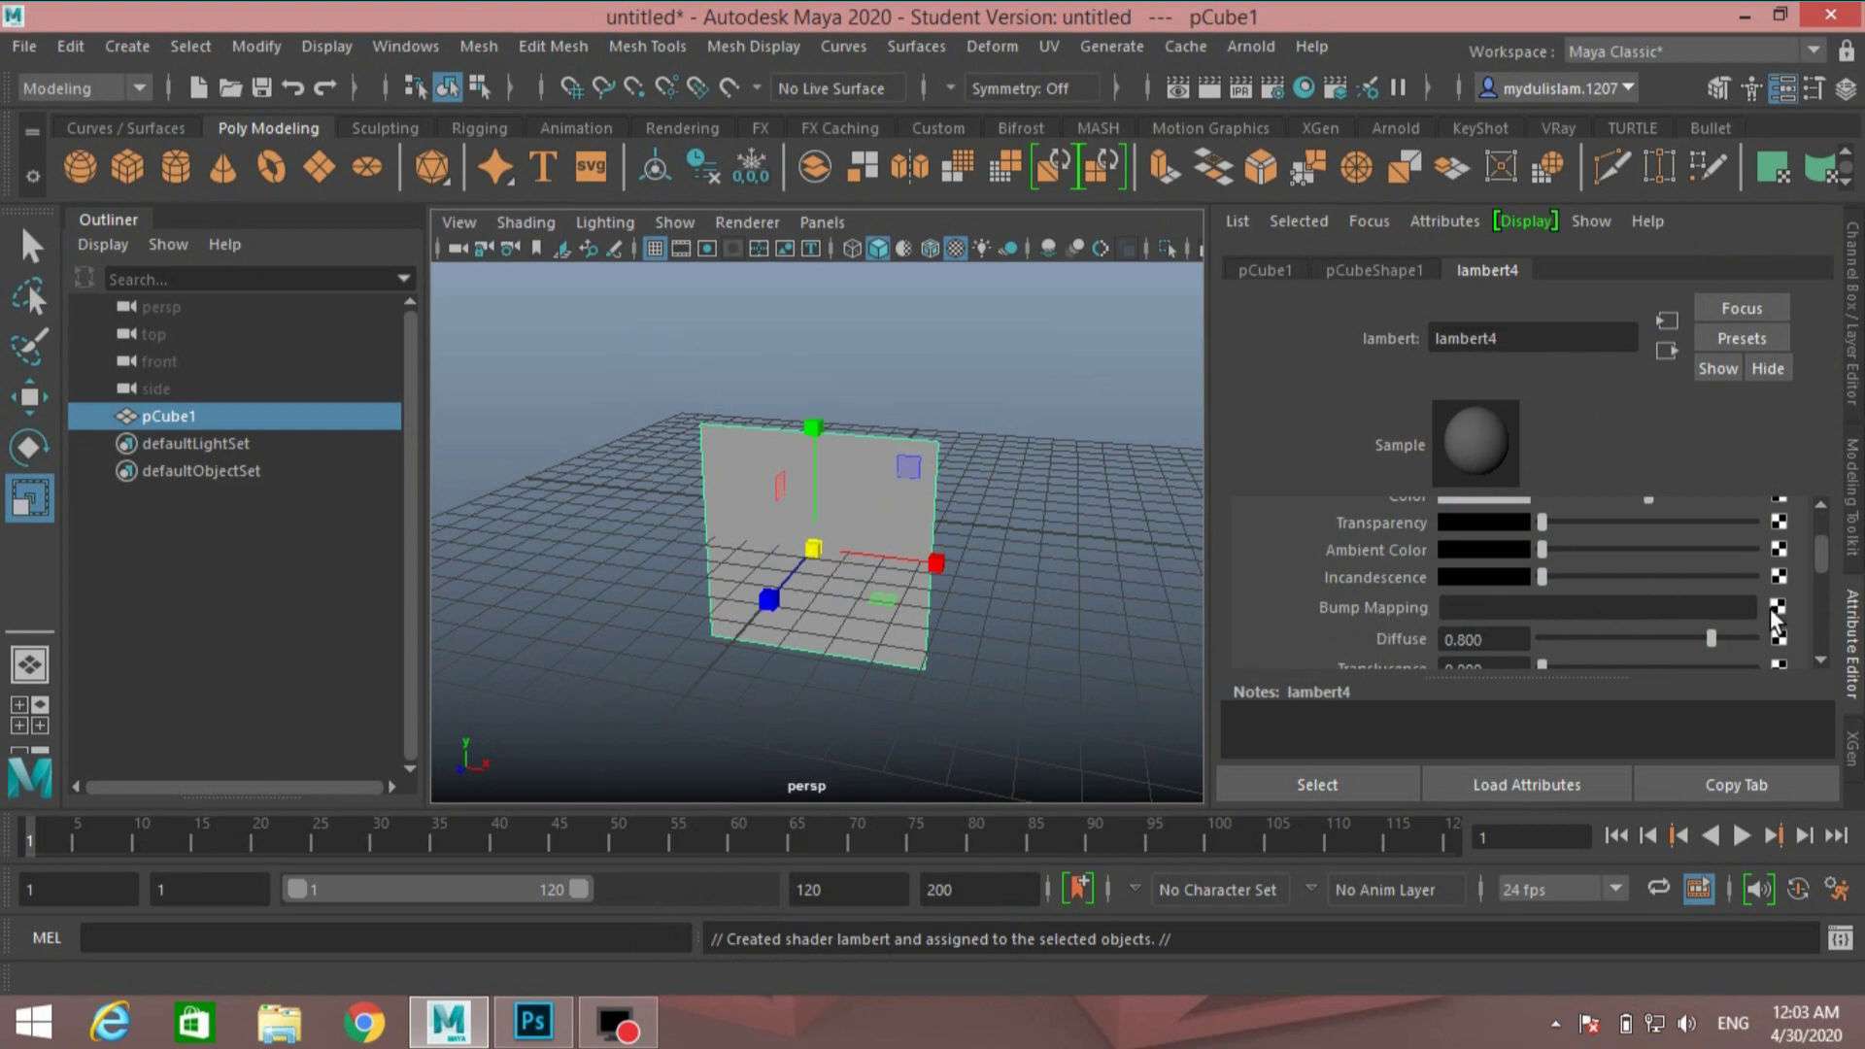
{"action": "left_click", "coordinate": [1774, 608]}
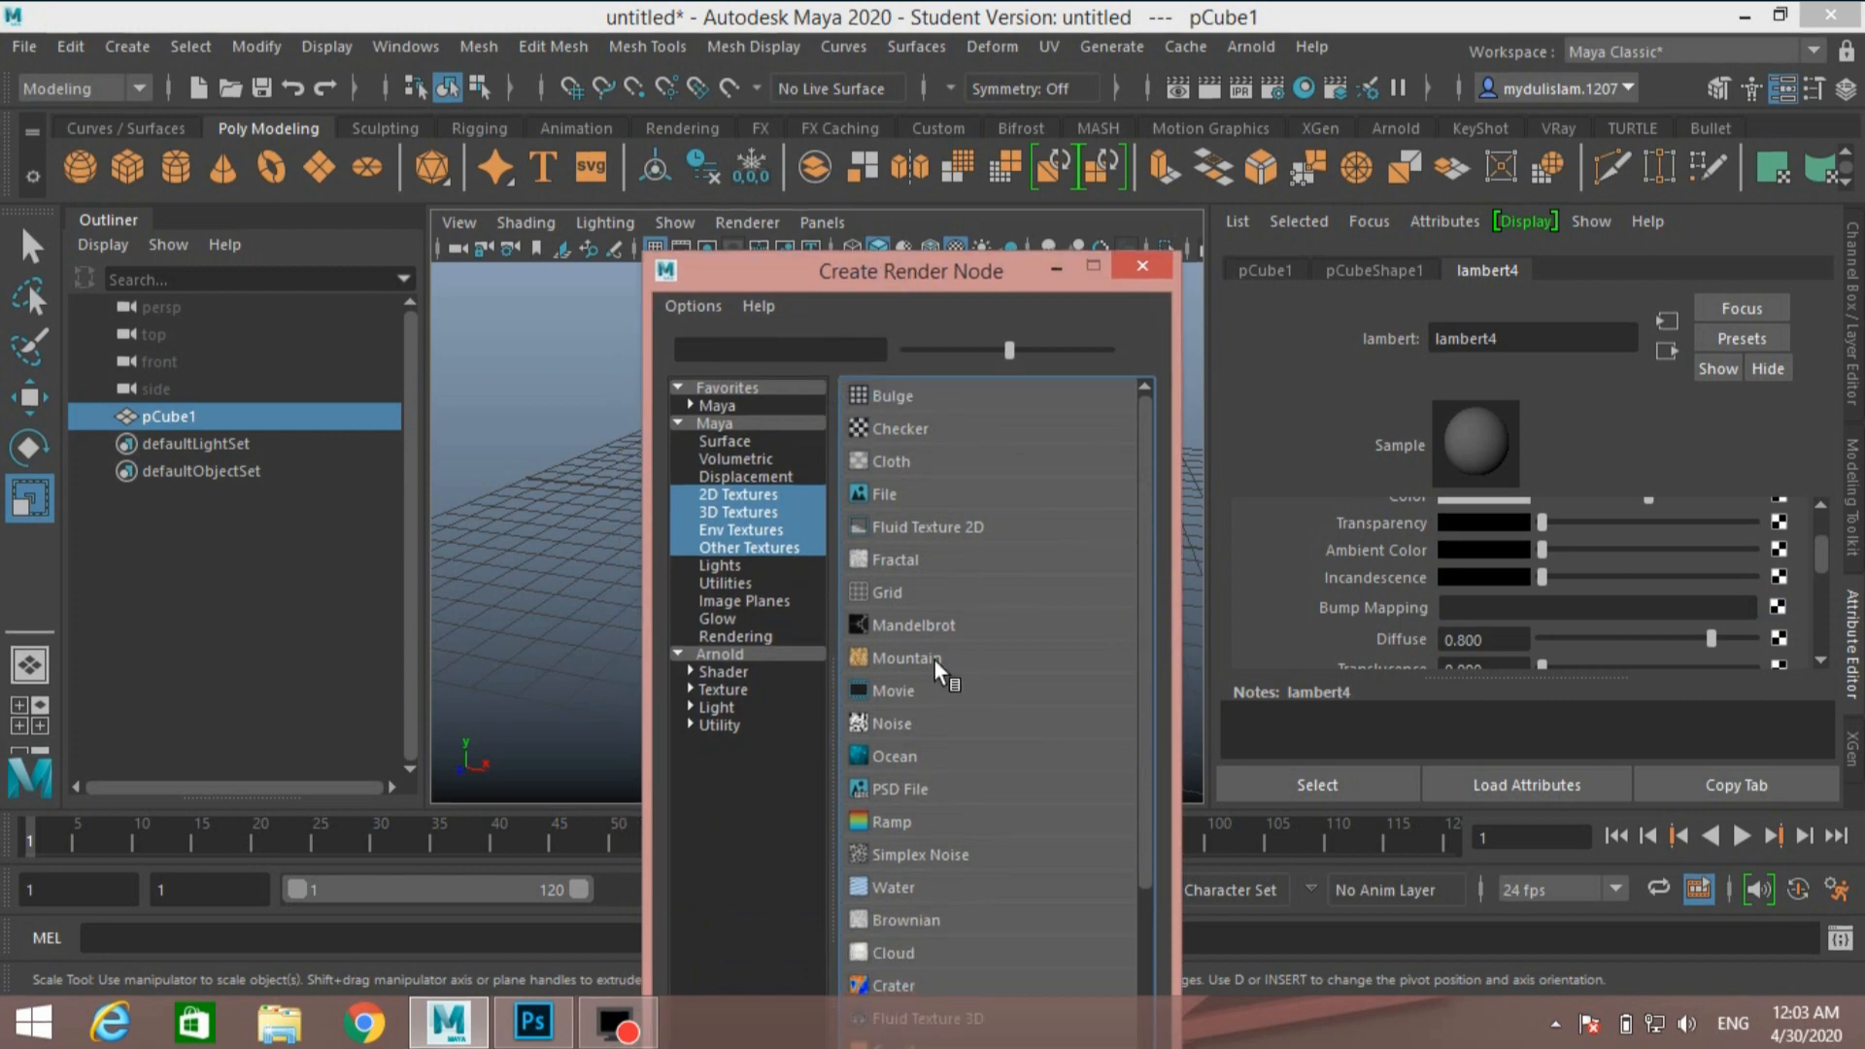
Search 'no' in Create Render Node and pick Noise as lambert4's bump texture
{"action": "left_click", "coordinate": [779, 349]}
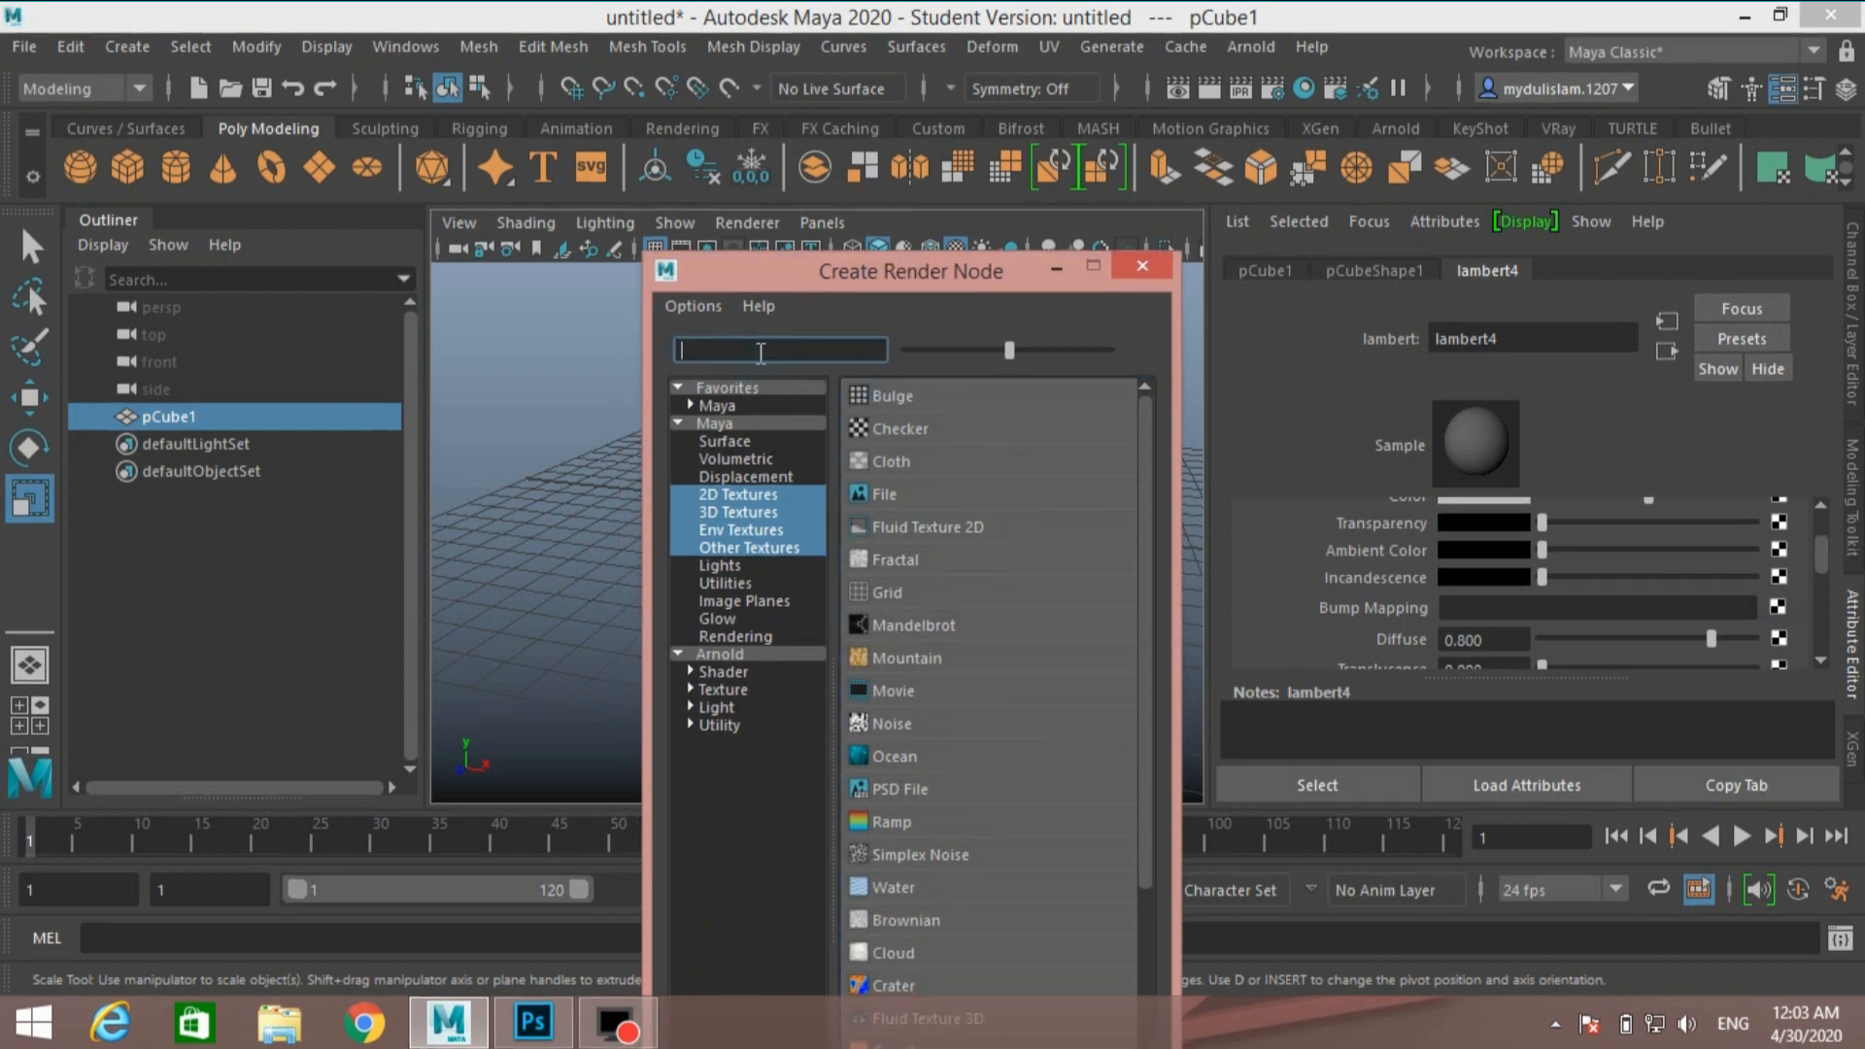
{"action": "type", "text": "no"}
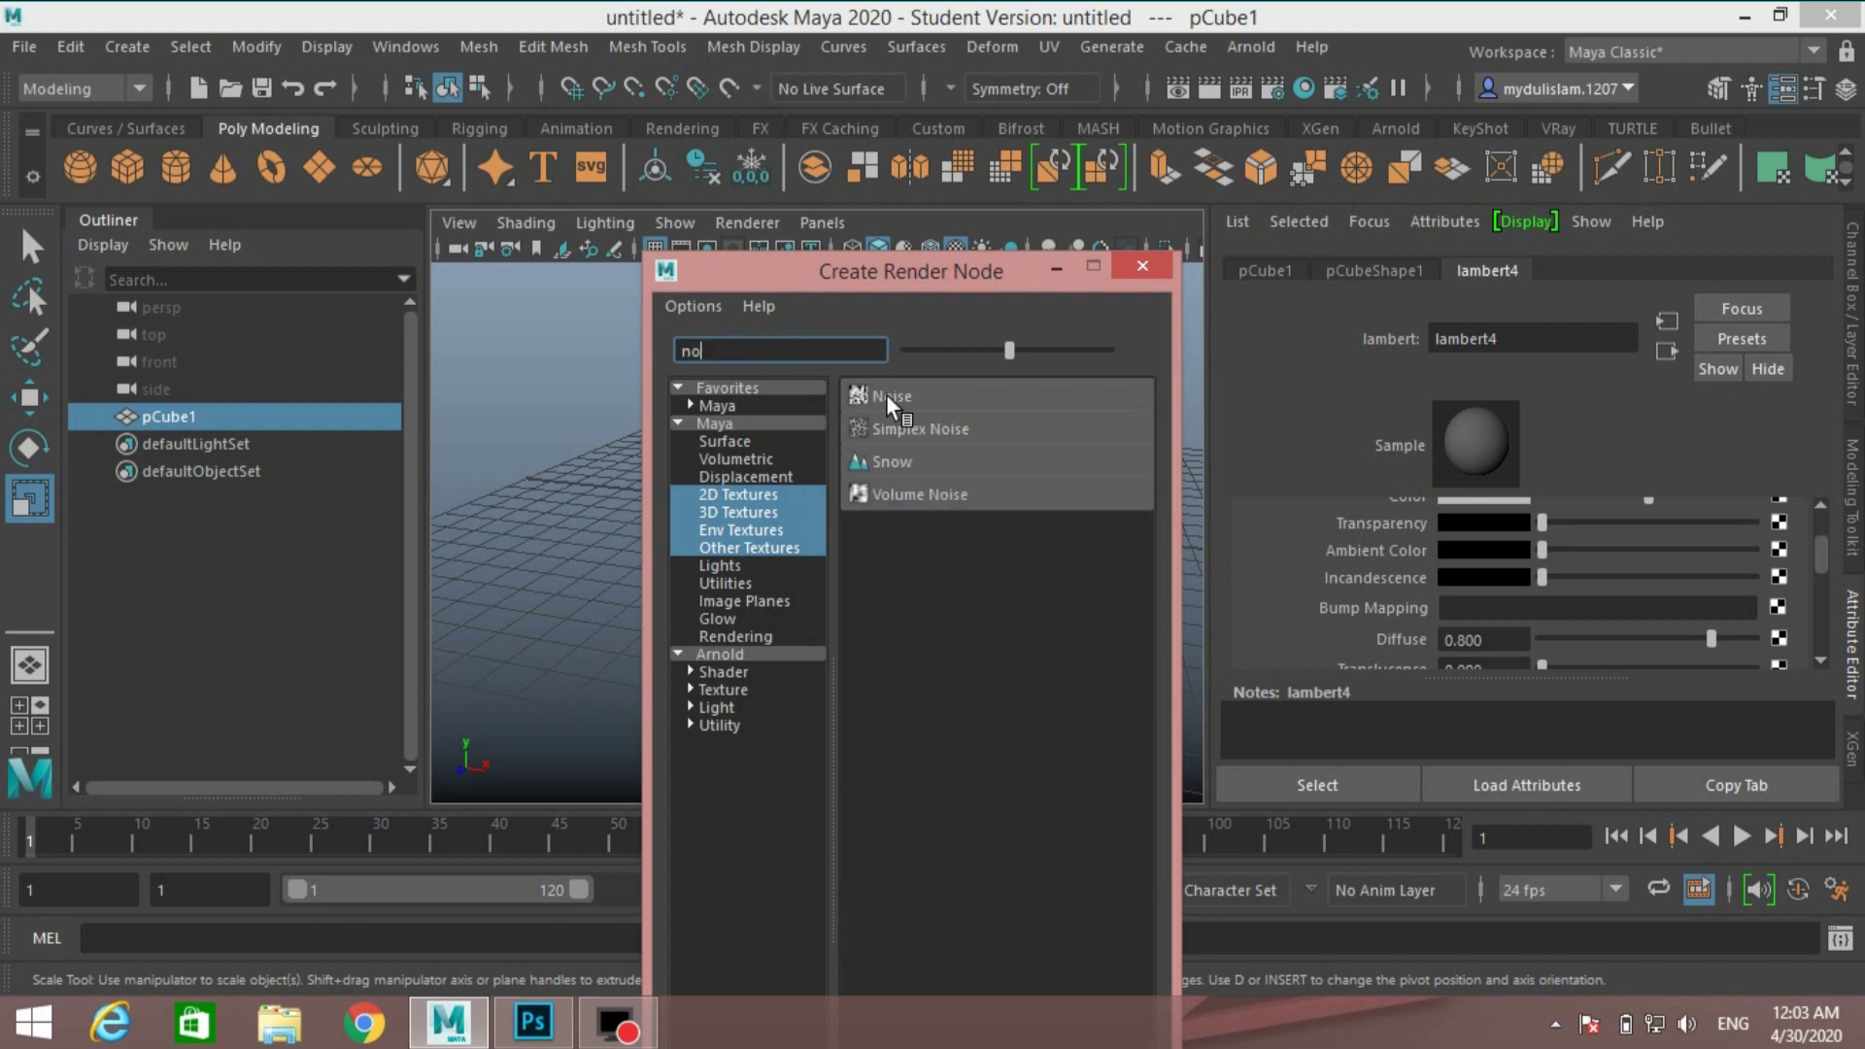
{"action": "left_click", "coordinate": [892, 396]}
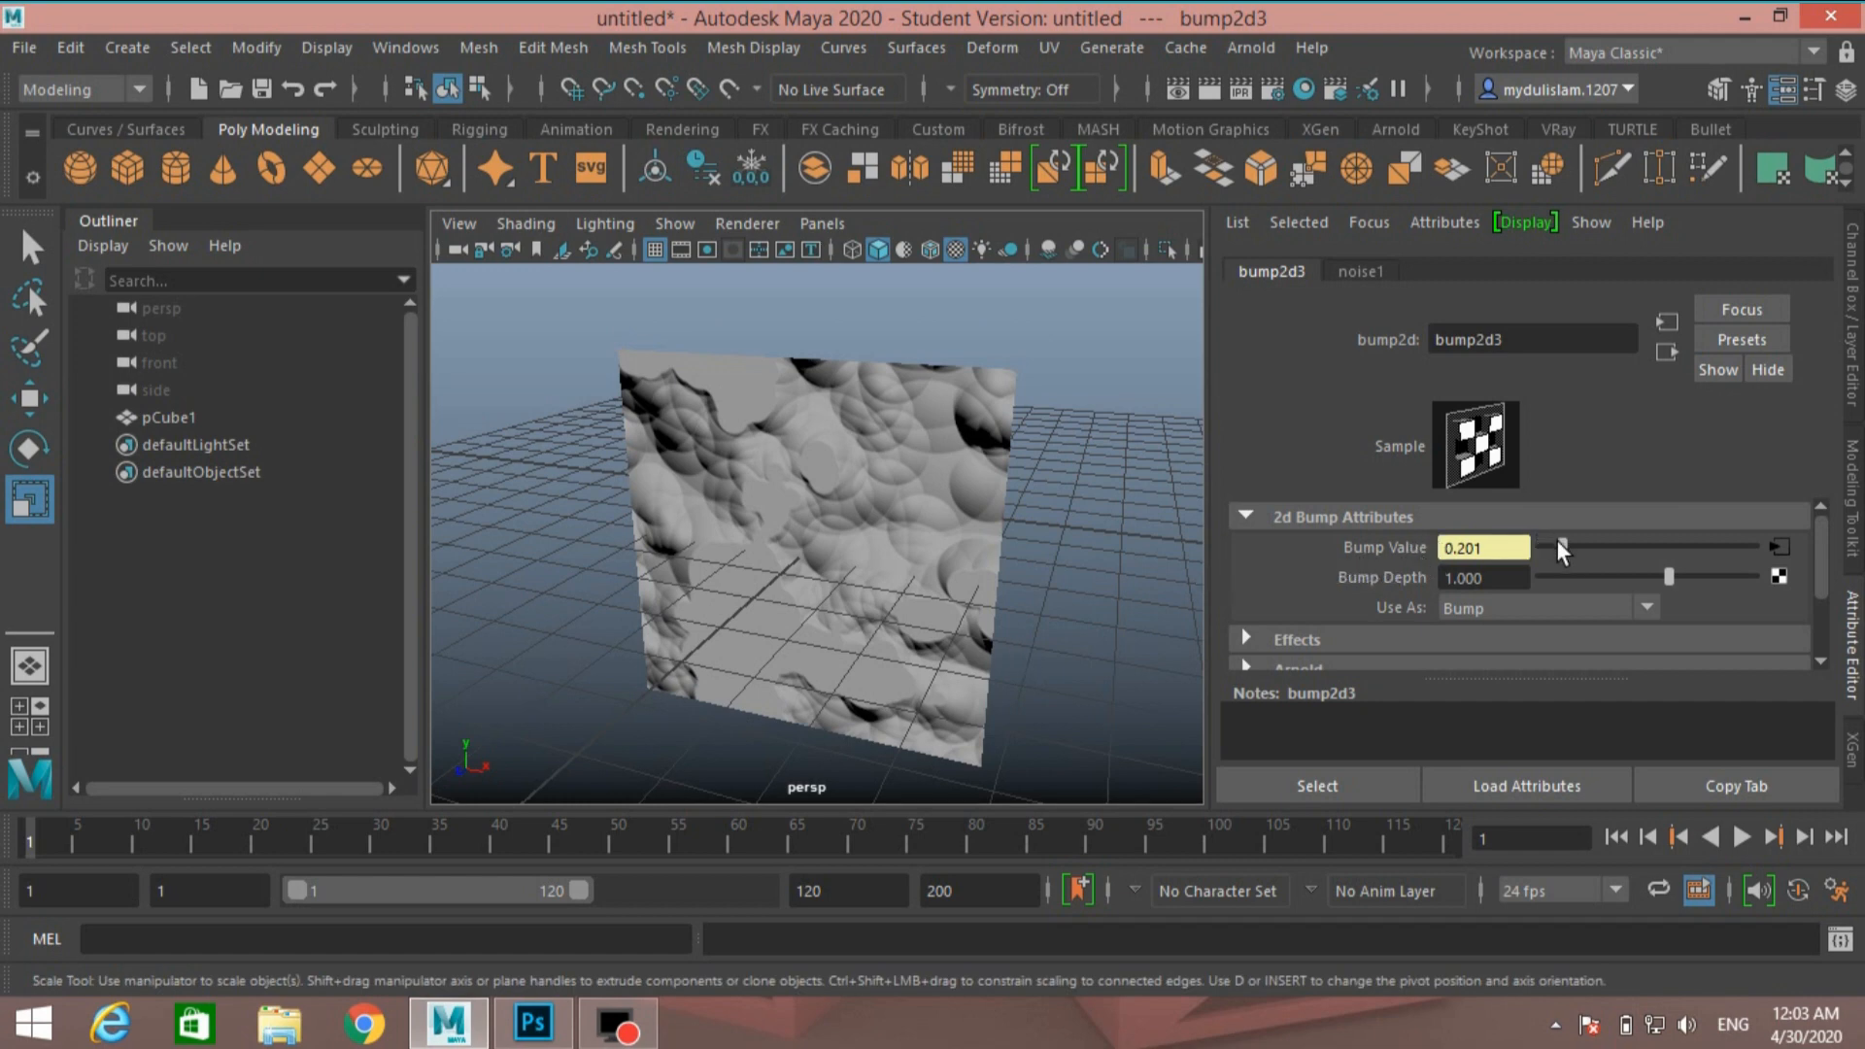
Adjust bump2d3's Bump Depth down and up, settling at 1.039
{"action": "left_click", "coordinate": [1455, 578]}
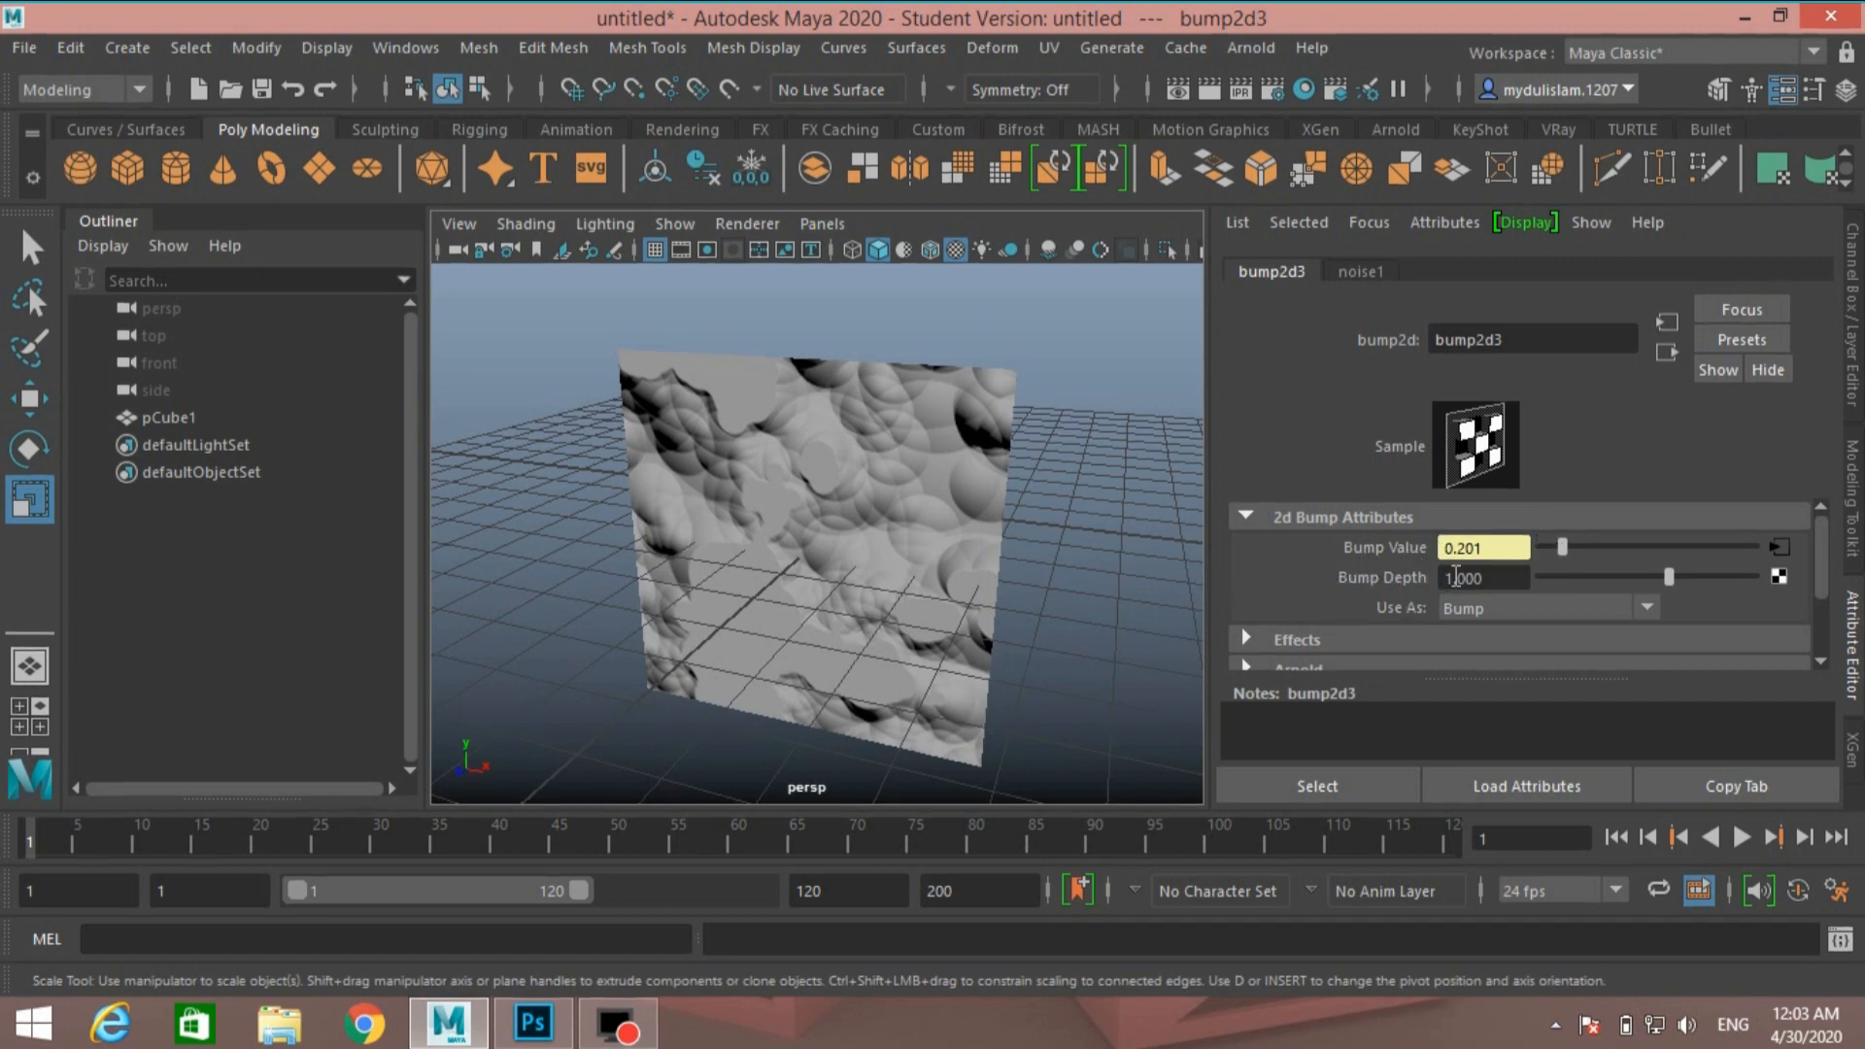
{"action": "left_click_drag", "start_coordinate": [1667, 576], "coordinate": [1657, 576]}
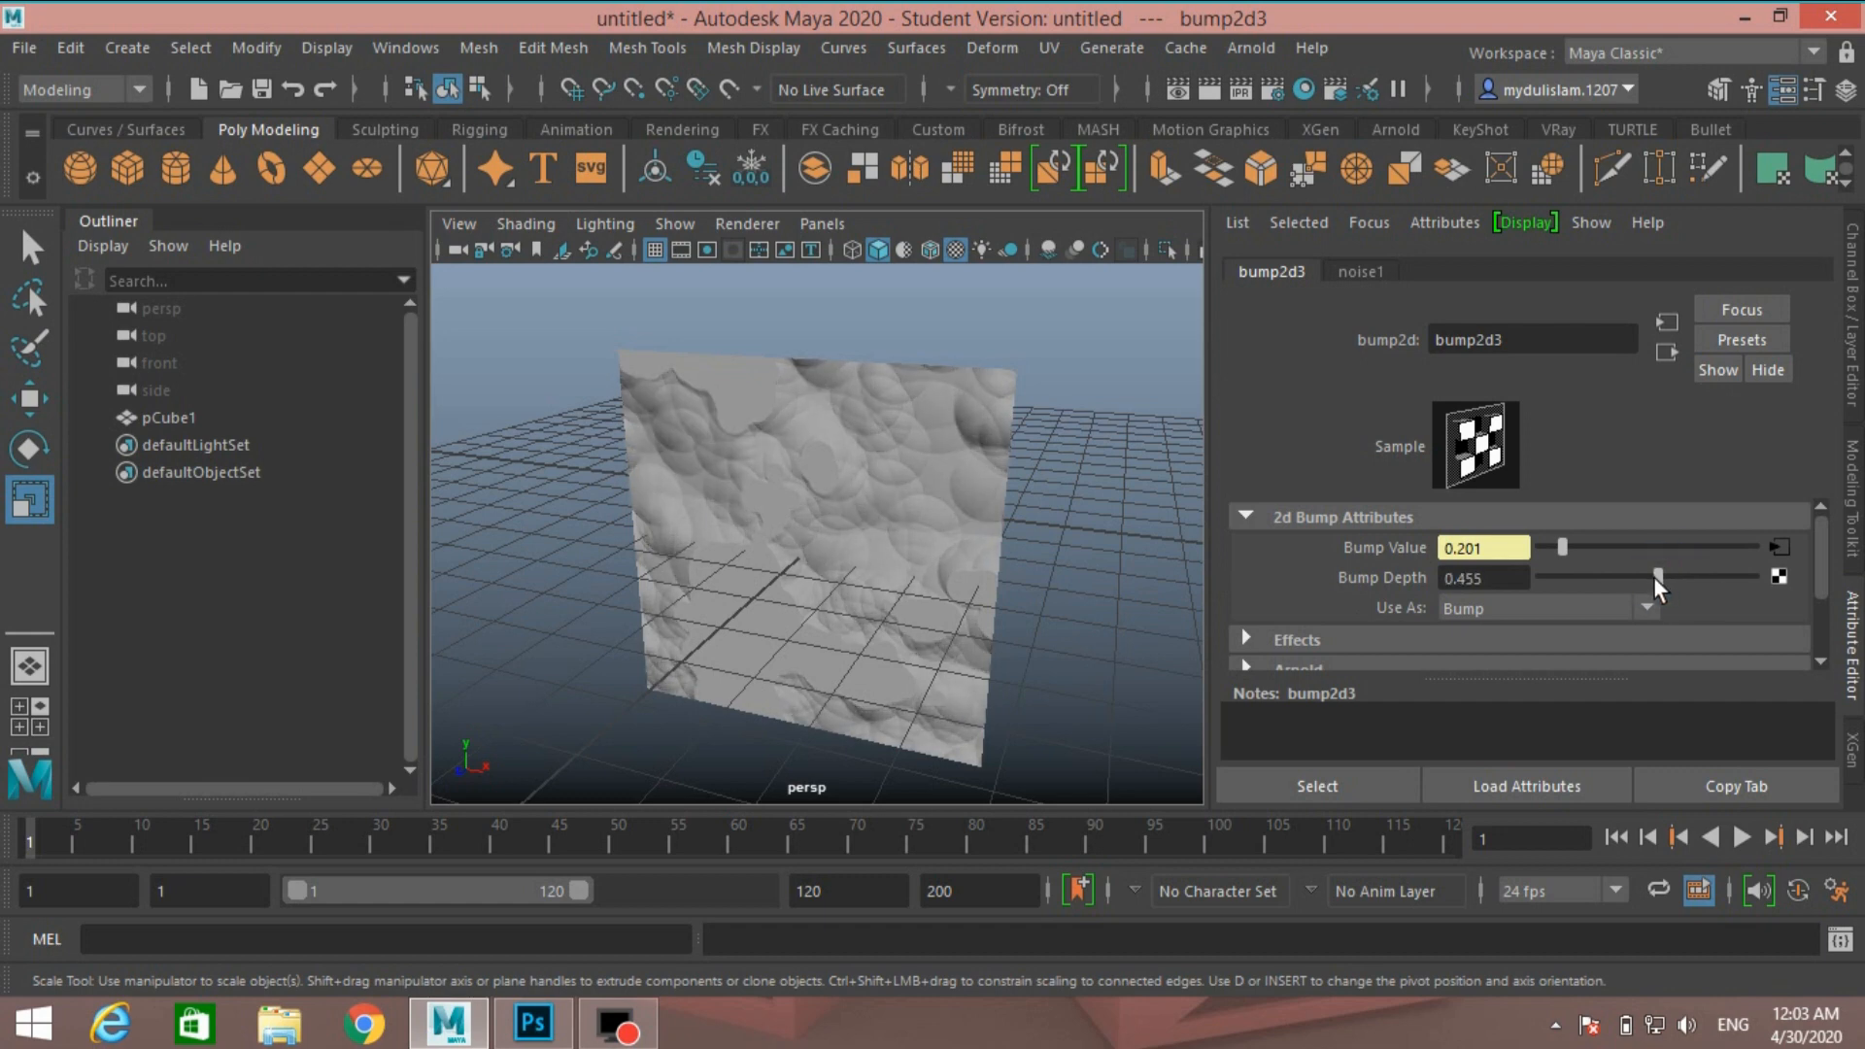
{"action": "left_click_drag", "start_coordinate": [1658, 576], "coordinate": [1651, 576]}
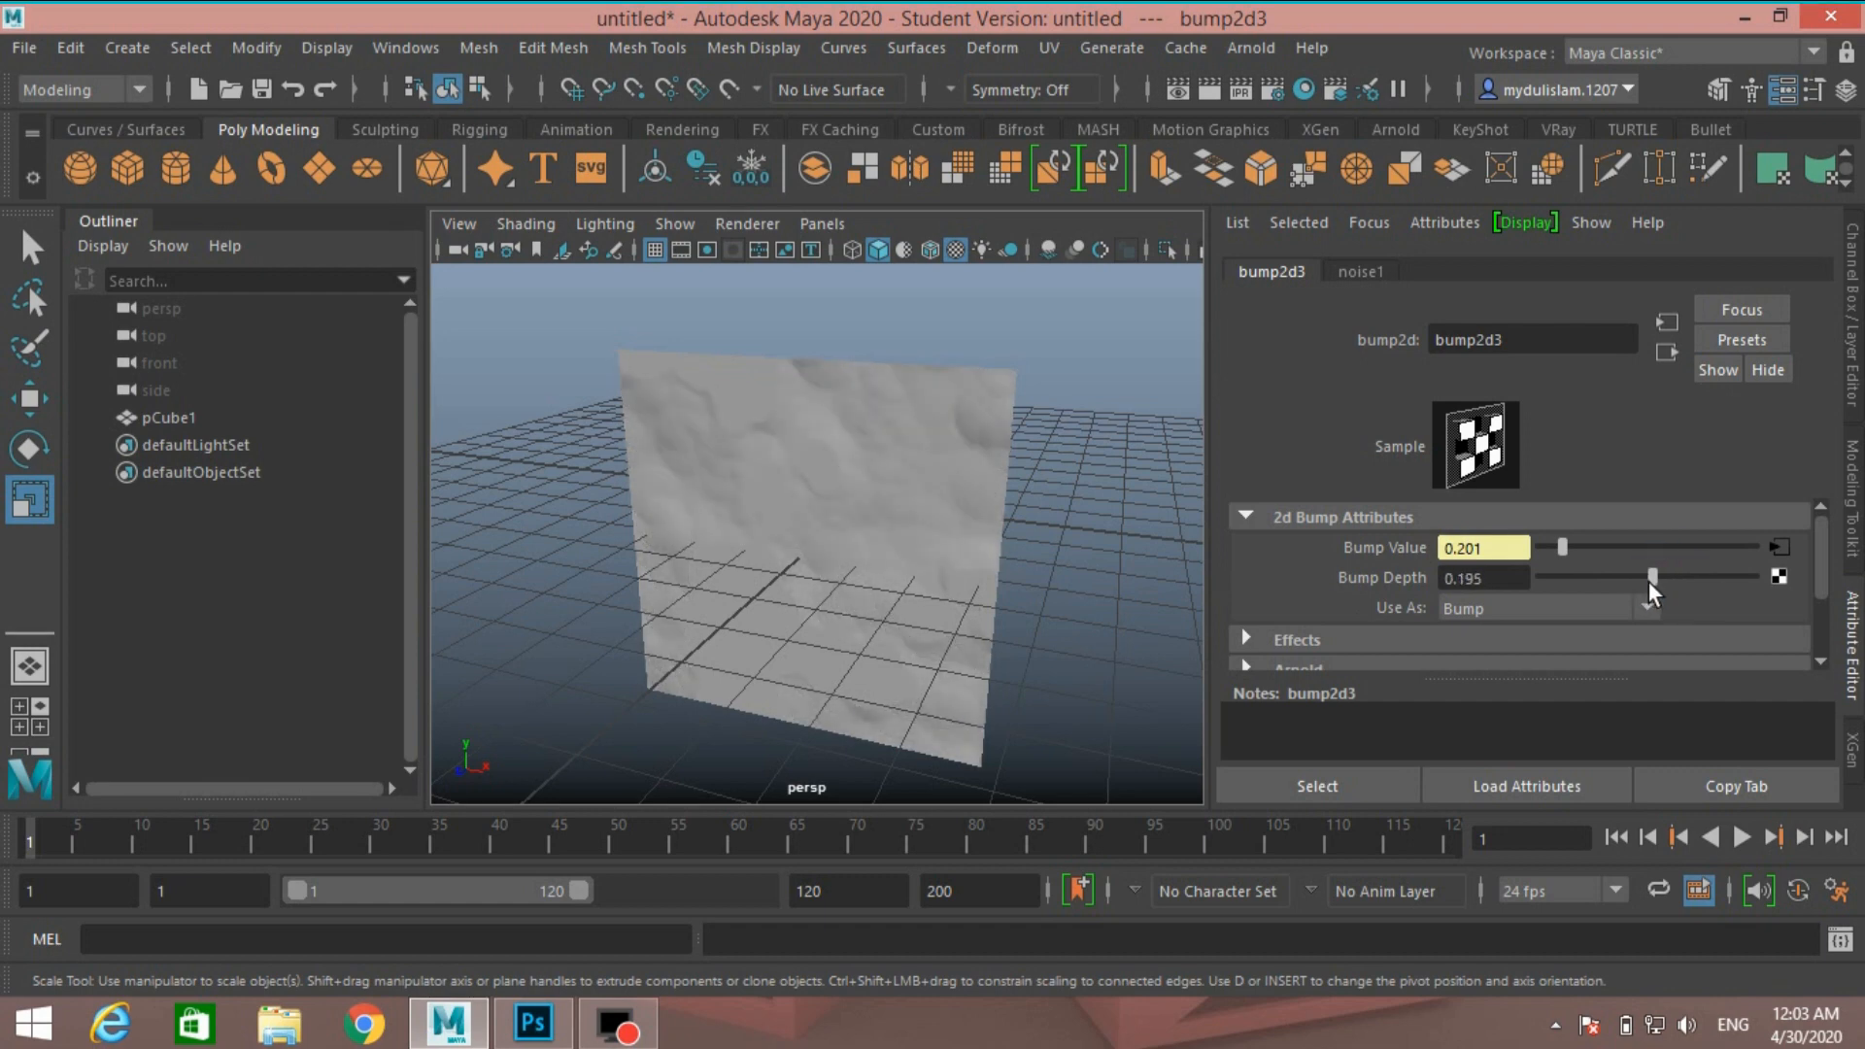
{"action": "left_click_drag", "start_coordinate": [1649, 577], "coordinate": [1669, 577]}
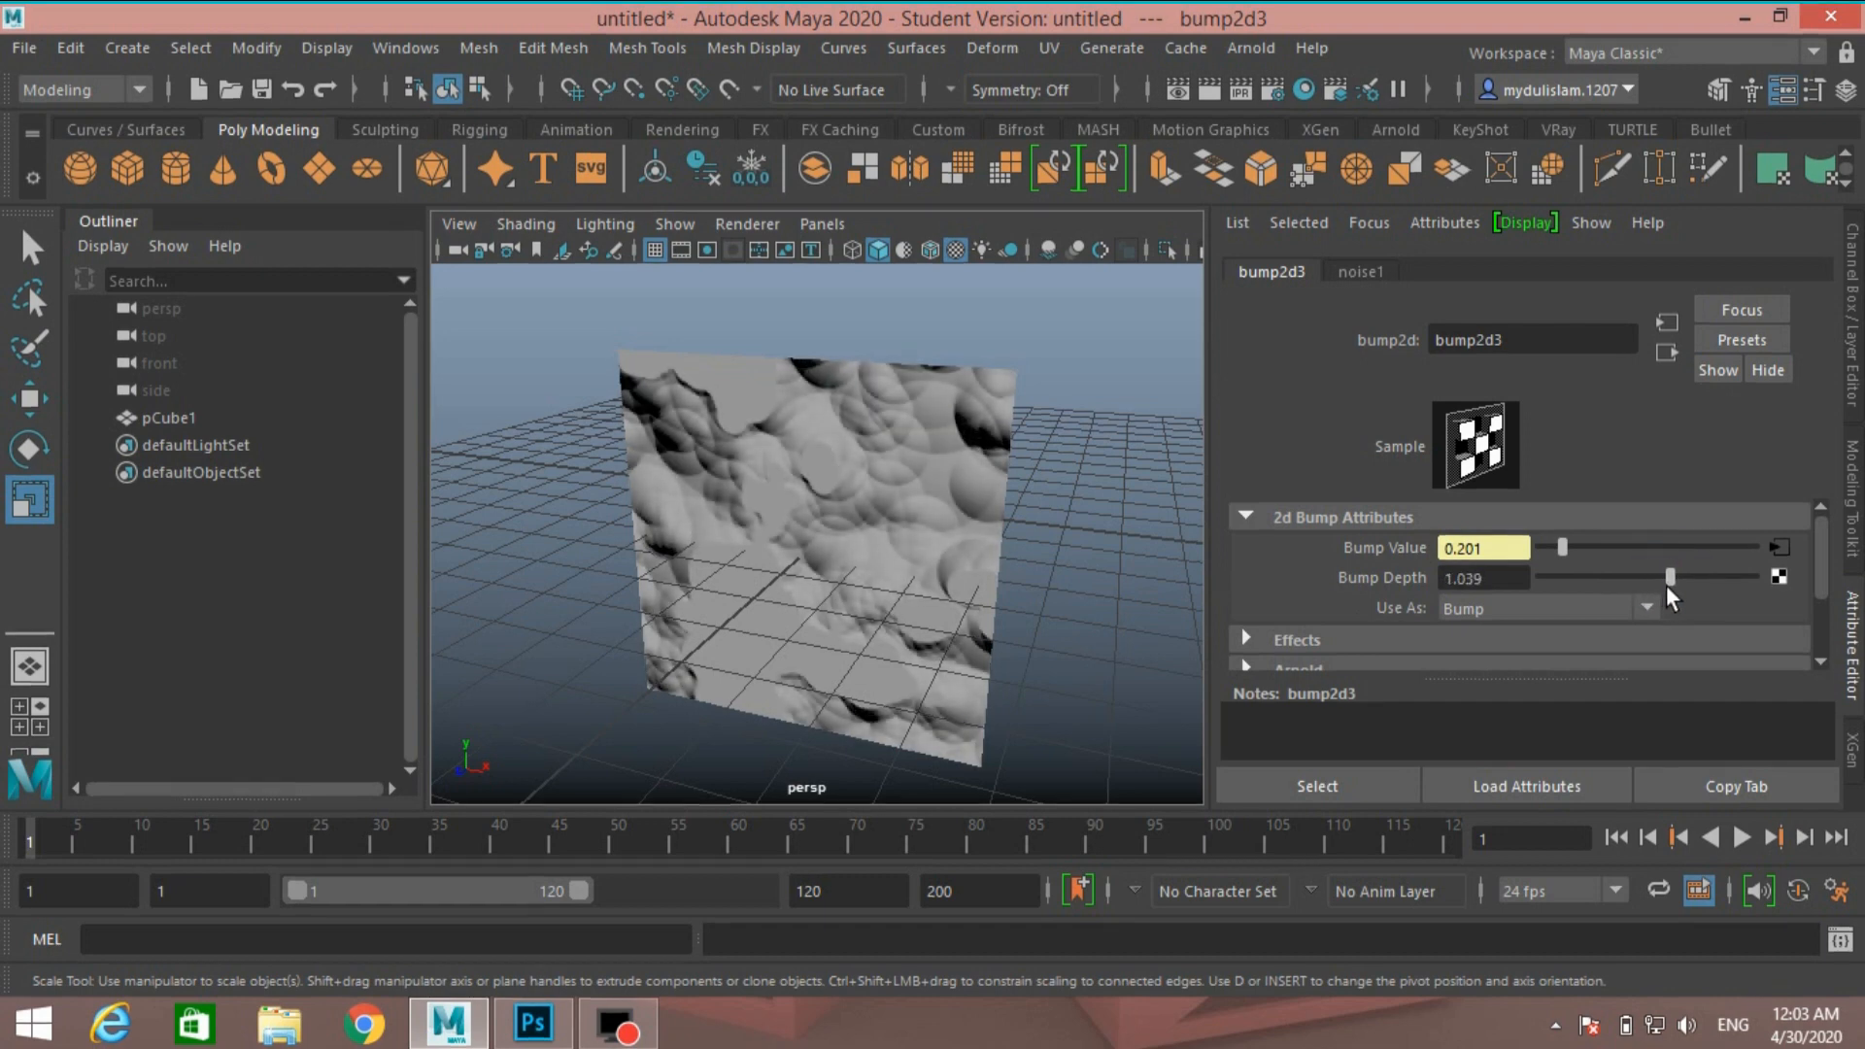
{"action": "left_click_drag", "start_coordinate": [1635, 576], "coordinate": [1671, 577]}
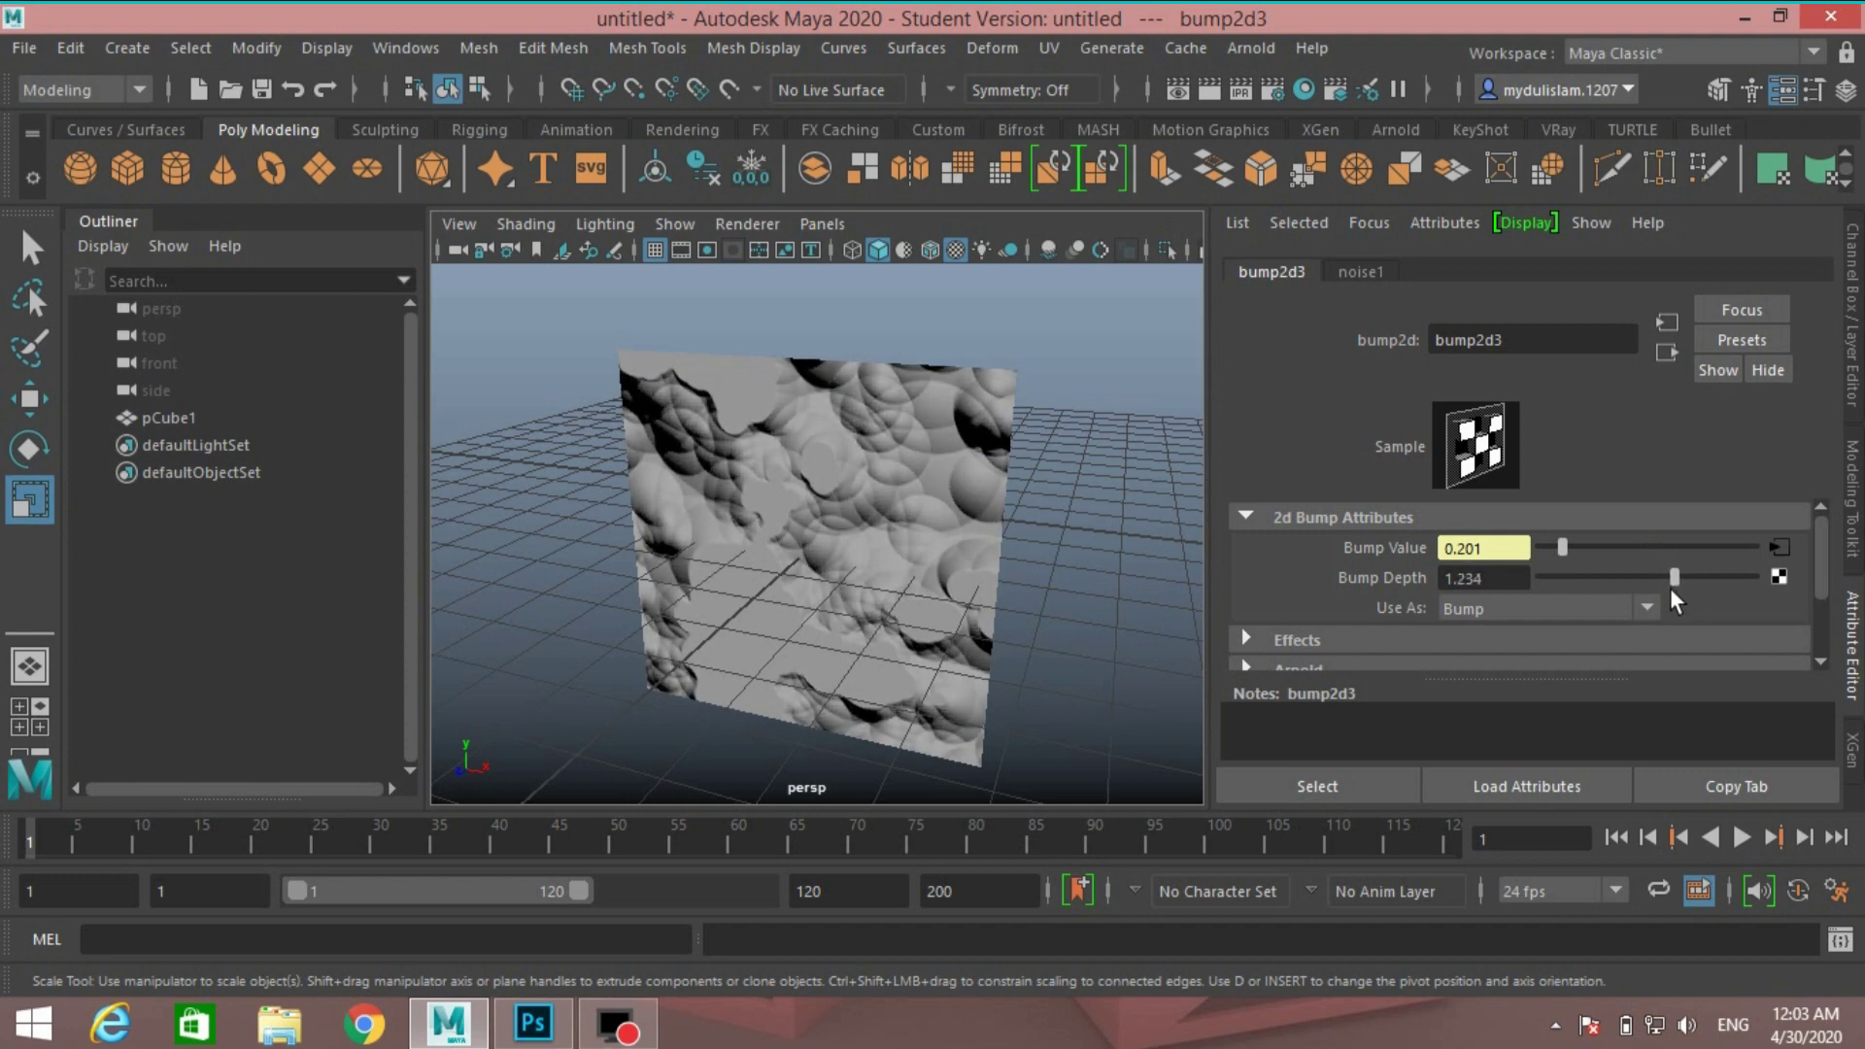
{"action": "left_click_drag", "start_coordinate": [1678, 577], "coordinate": [1669, 577]}
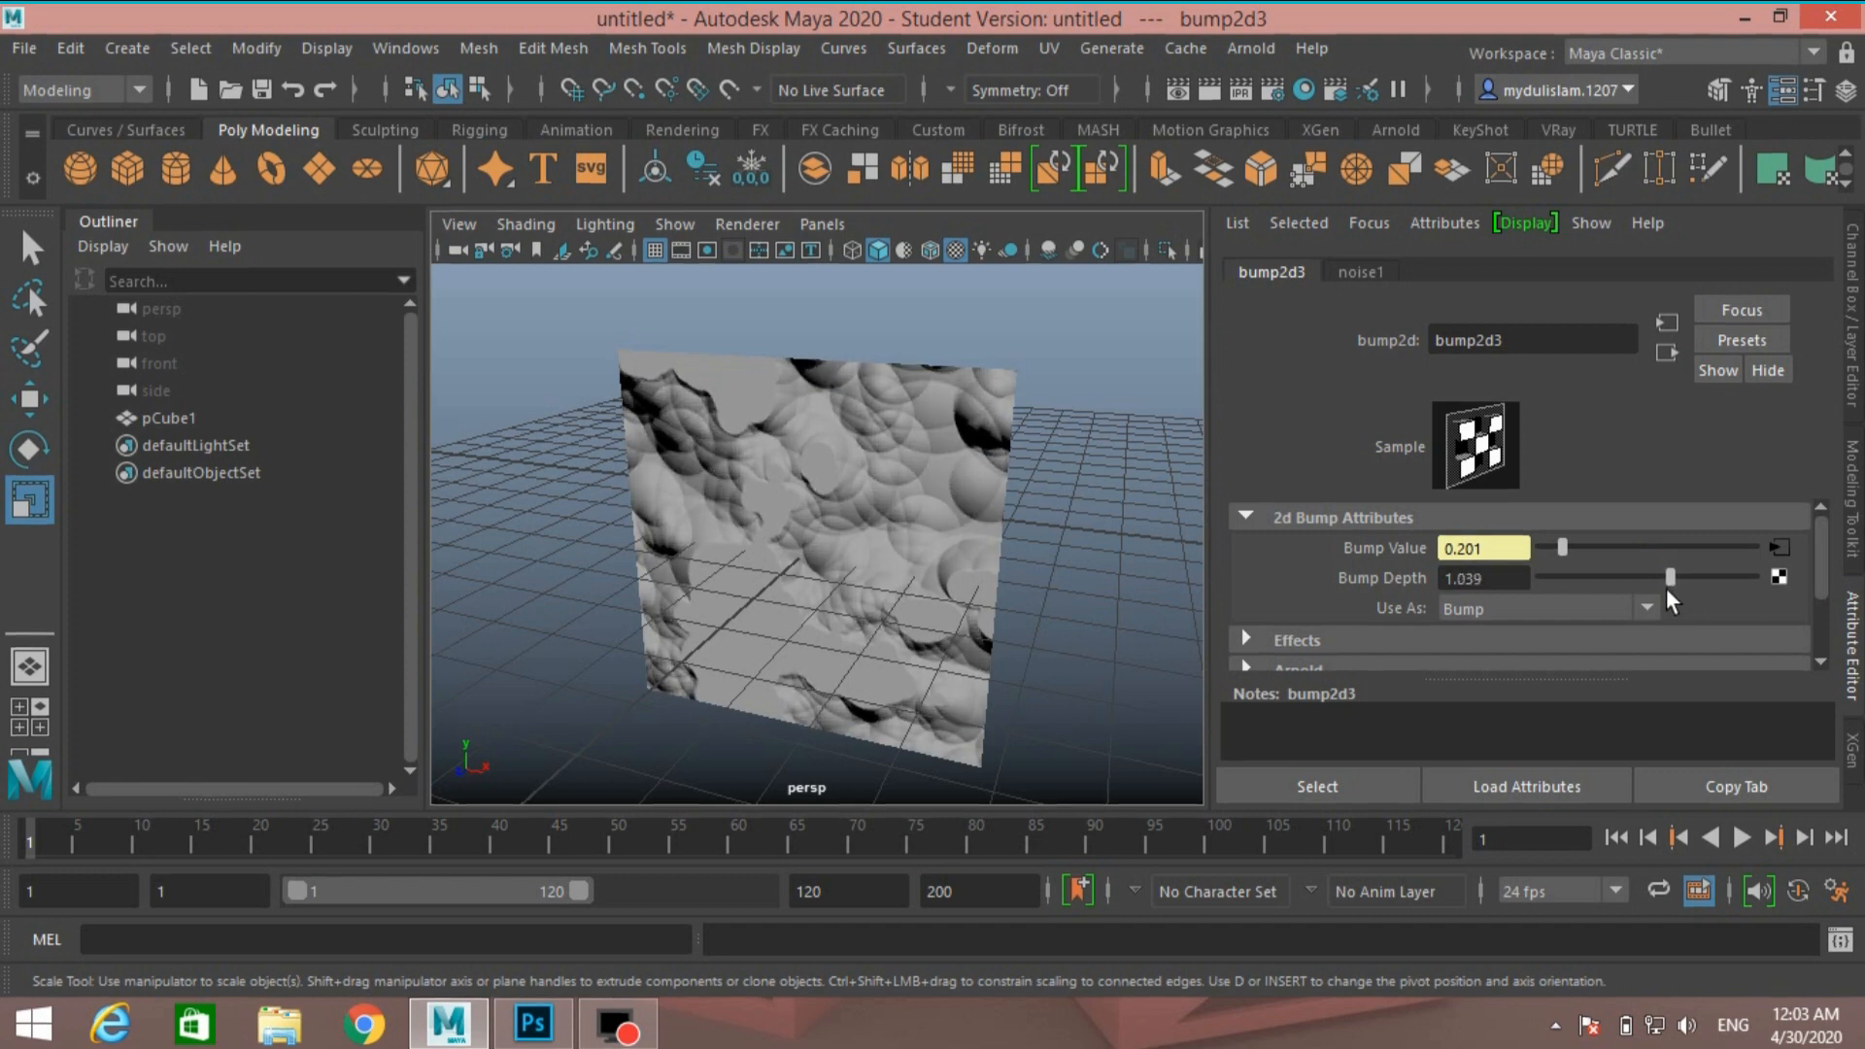
{"action": "scroll", "scroll_direction": "down", "scroll_amount": 3}
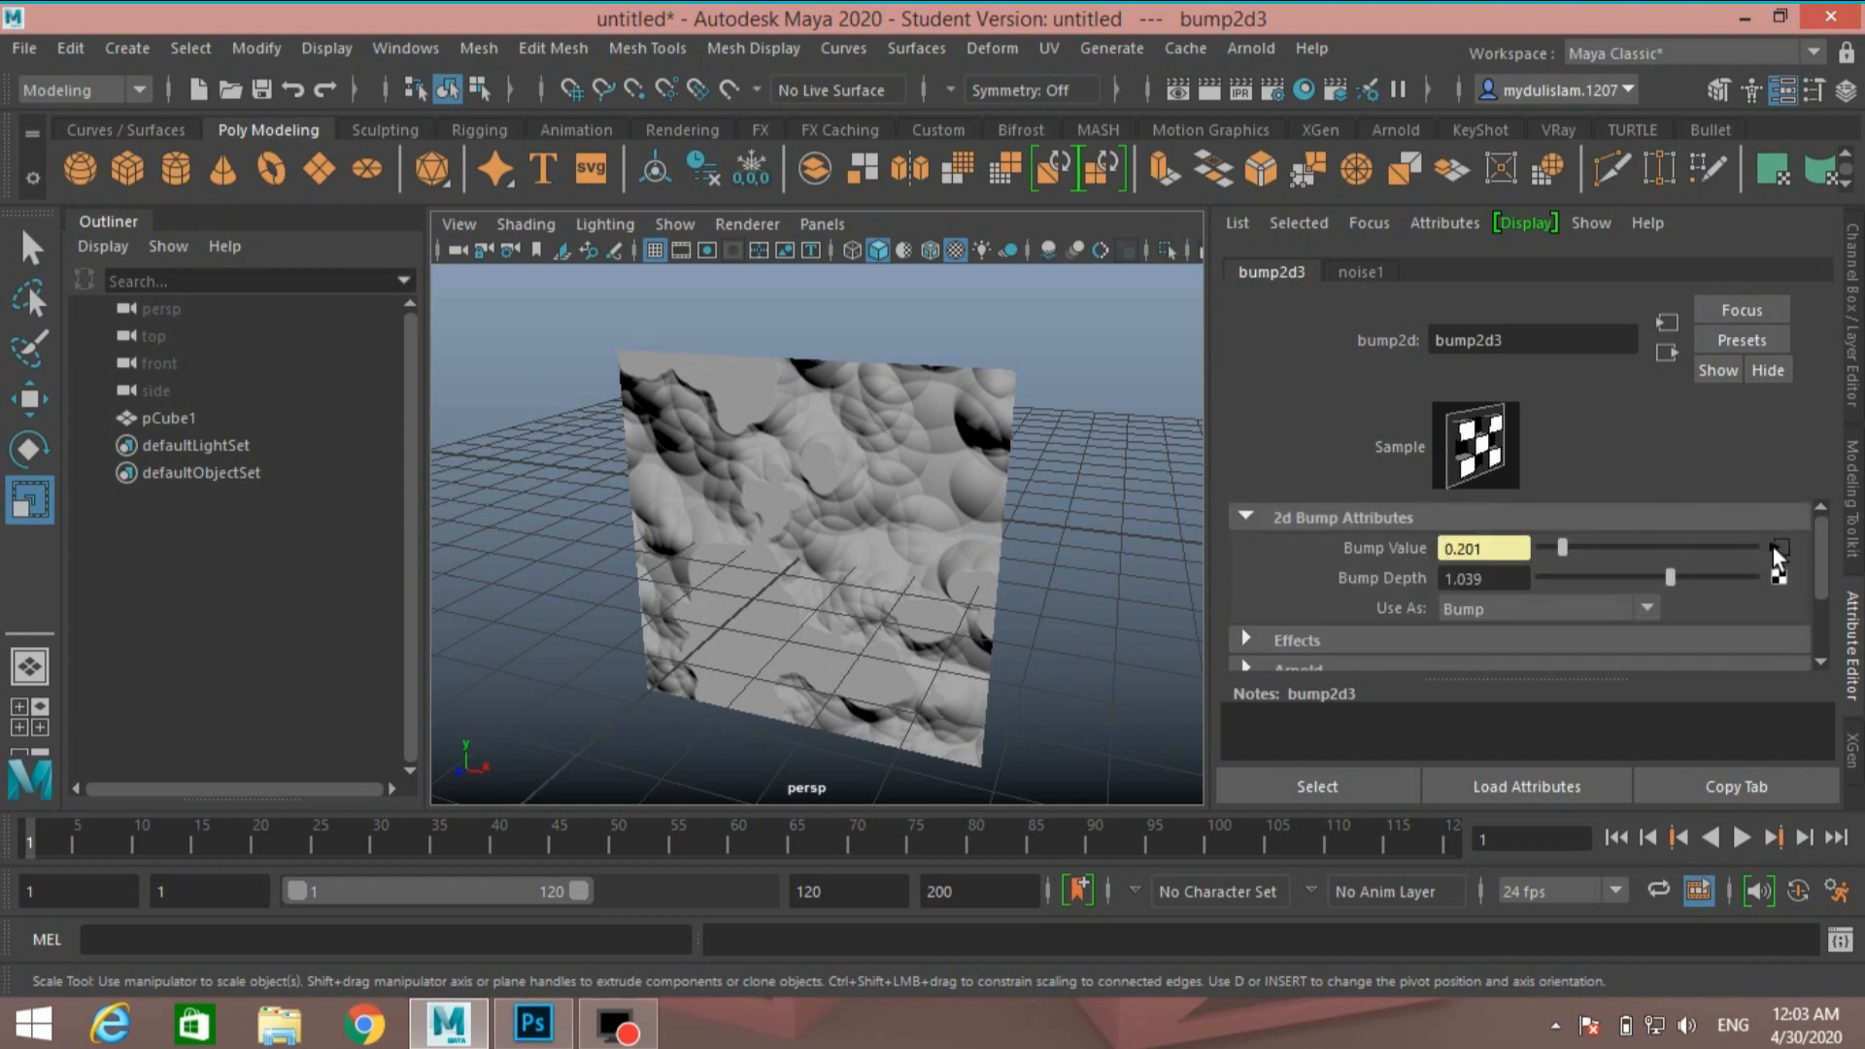
On noise1, set Amplitude 0.565, Threshold 0.071 and Ratio 0.792
{"action": "left_click", "coordinate": [1361, 271]}
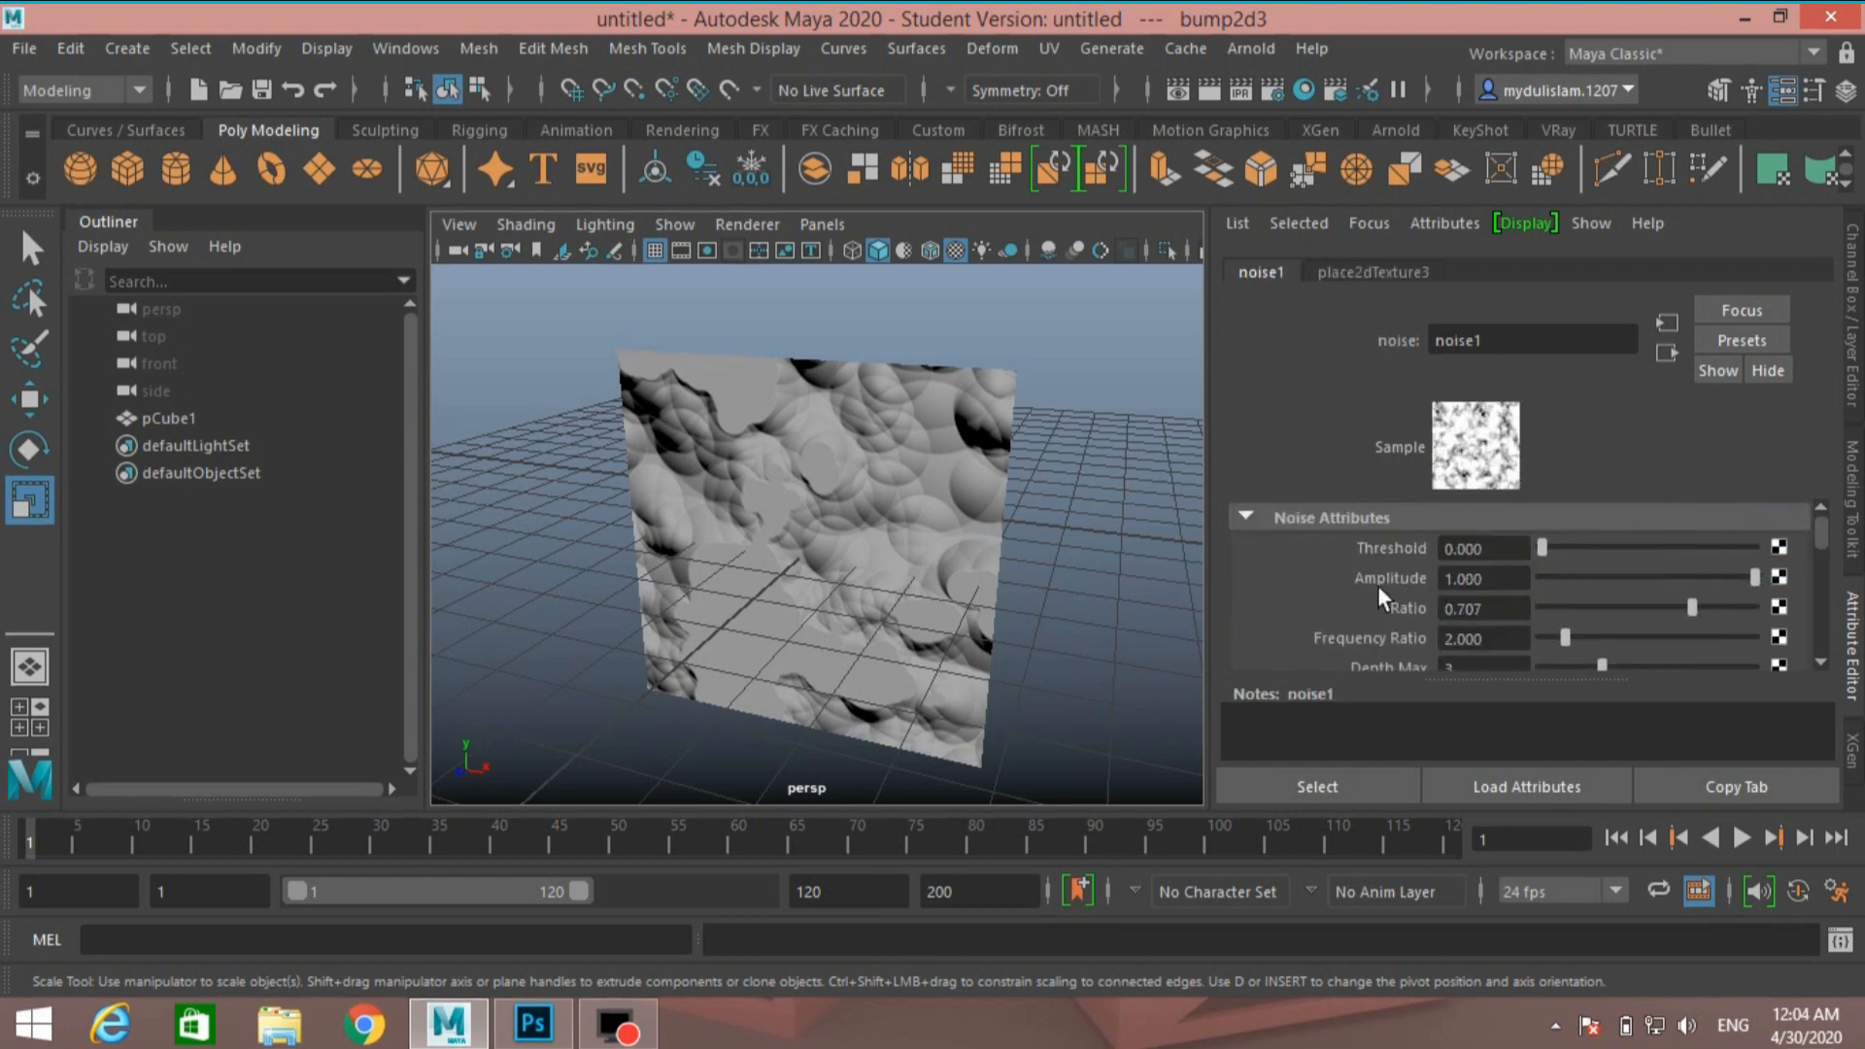
{"action": "mouse_move", "coordinate": [1656, 576]}
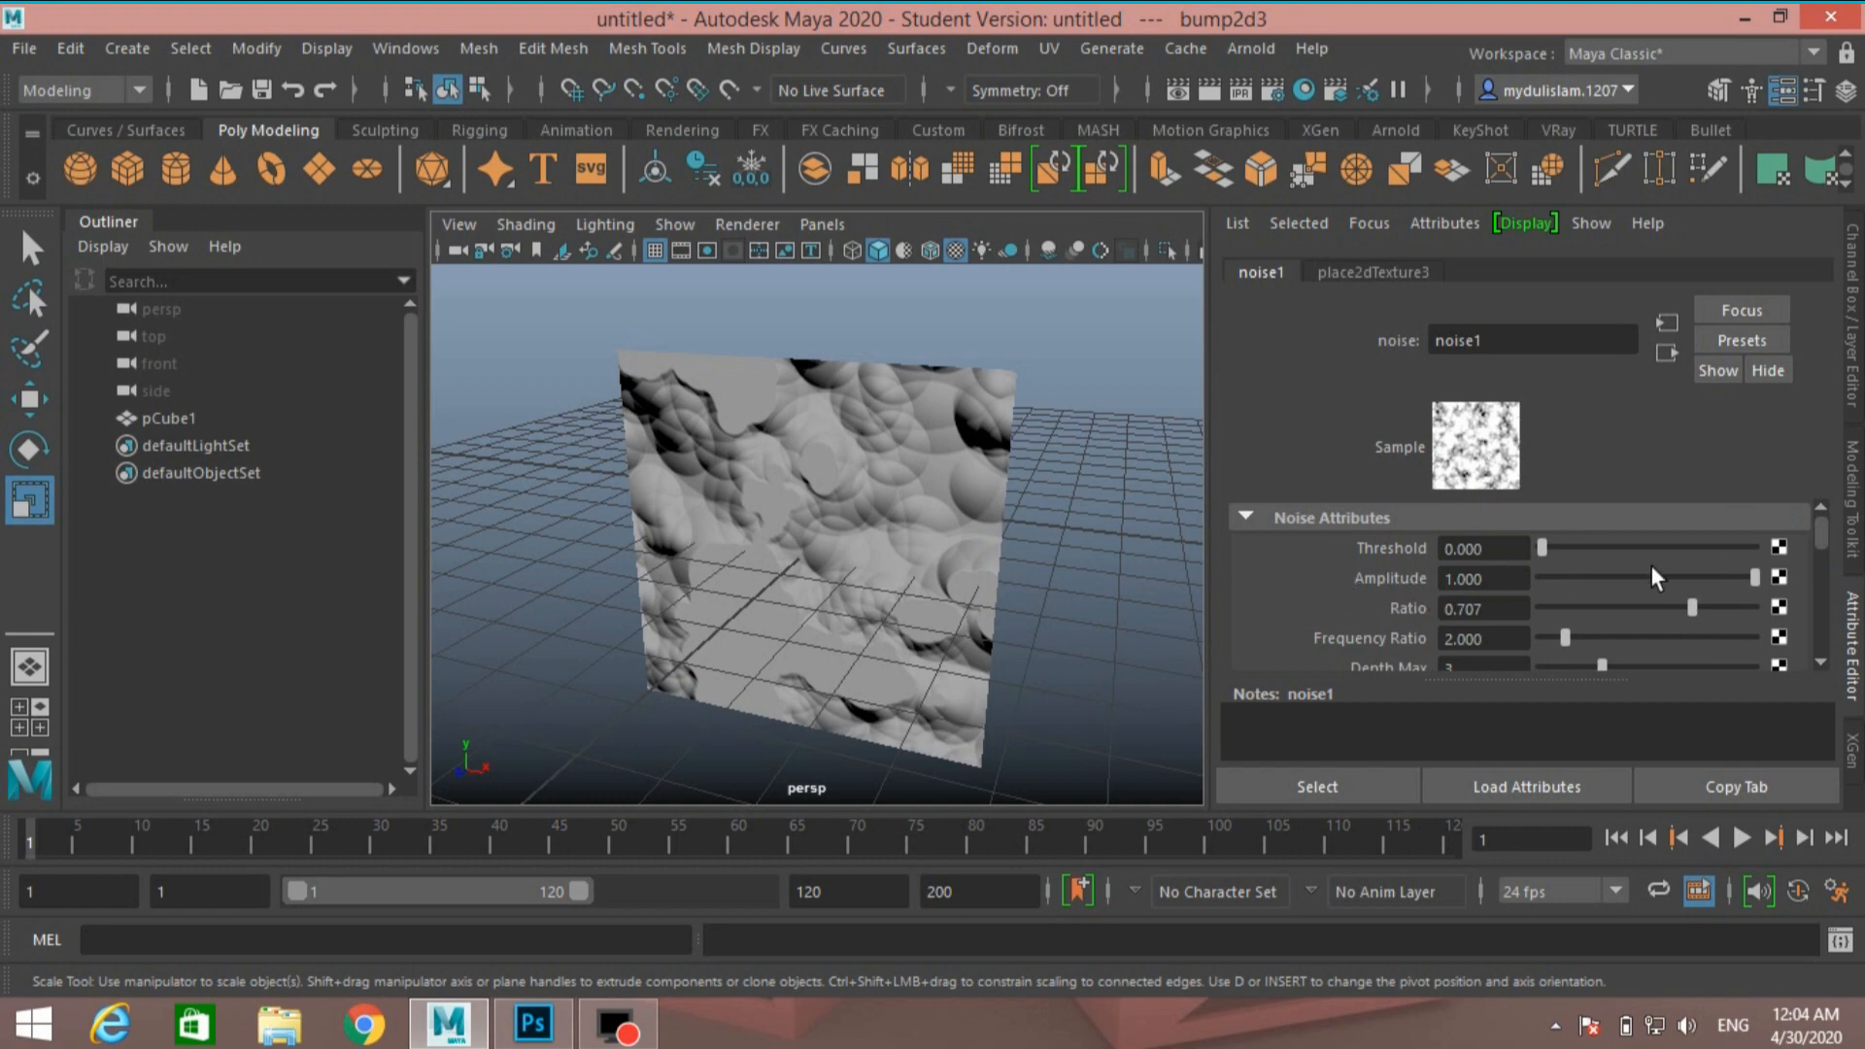
{"action": "left_click_drag", "start_coordinate": [1750, 577], "coordinate": [1668, 583]}
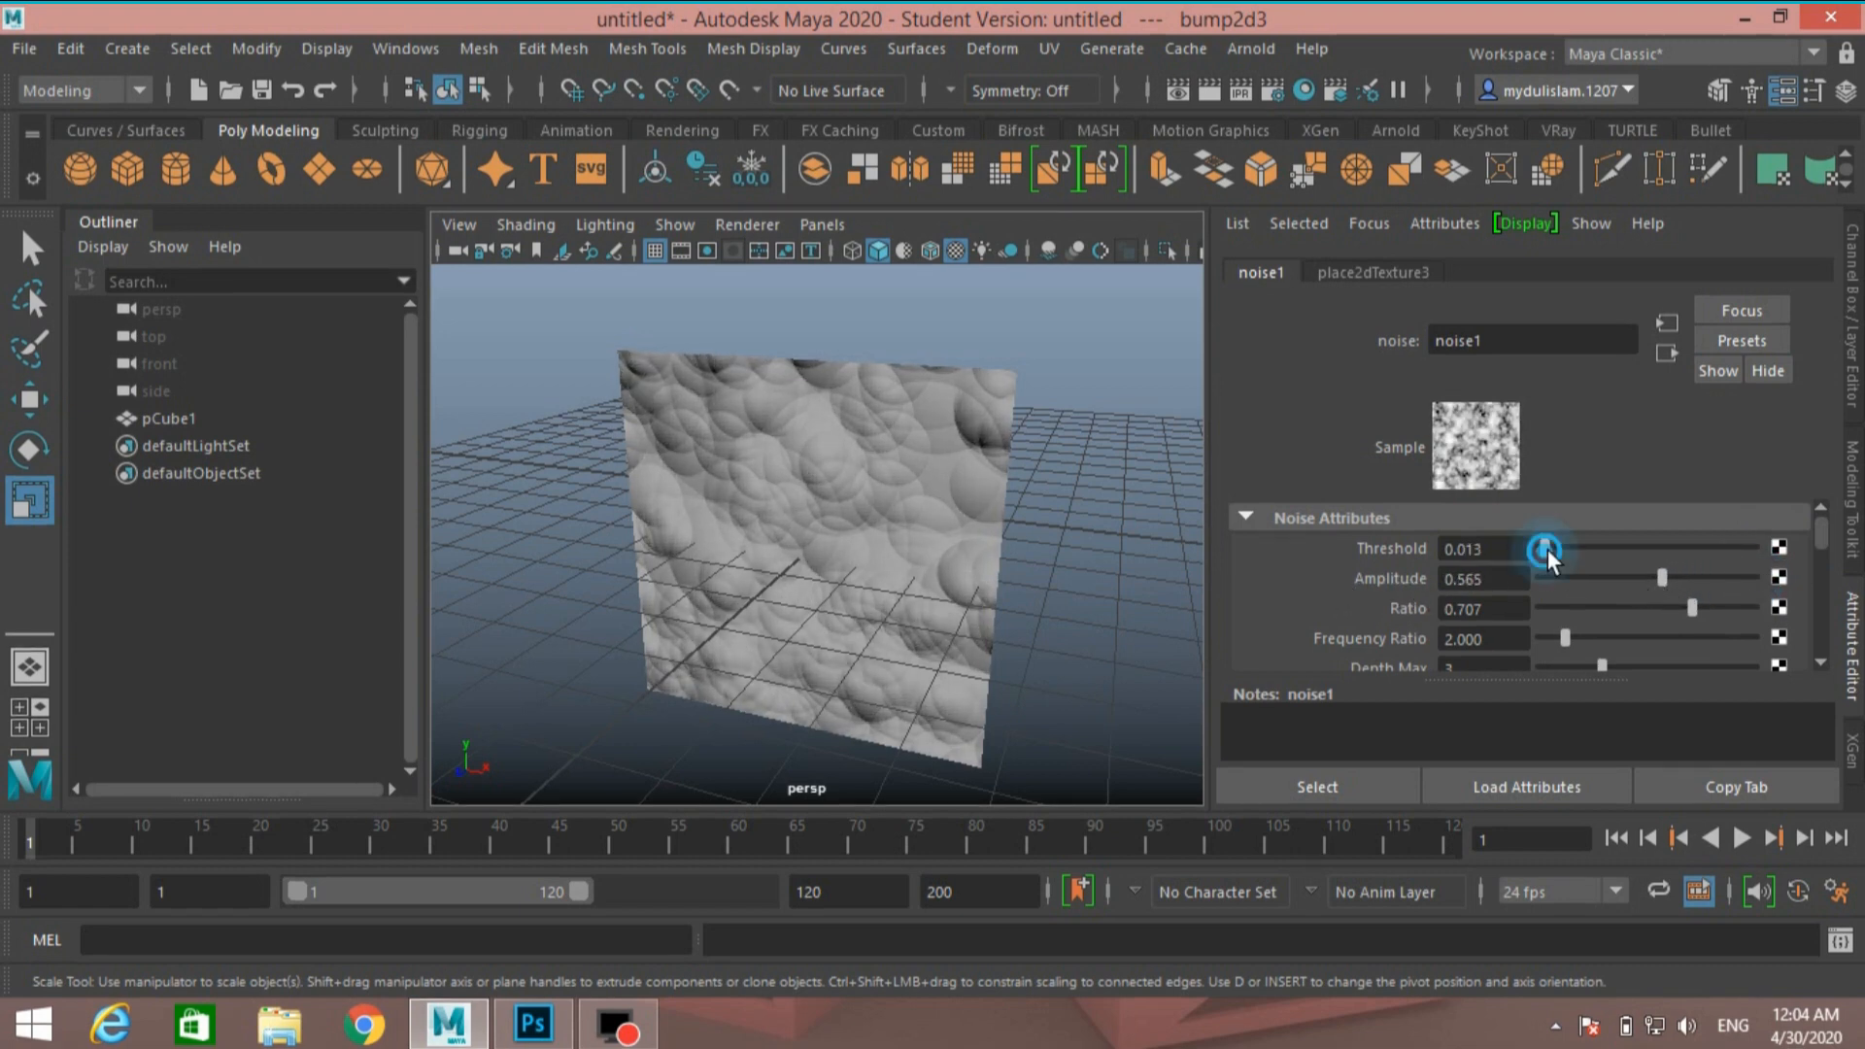
{"action": "left_click_drag", "start_coordinate": [1542, 547], "coordinate": [1570, 547]}
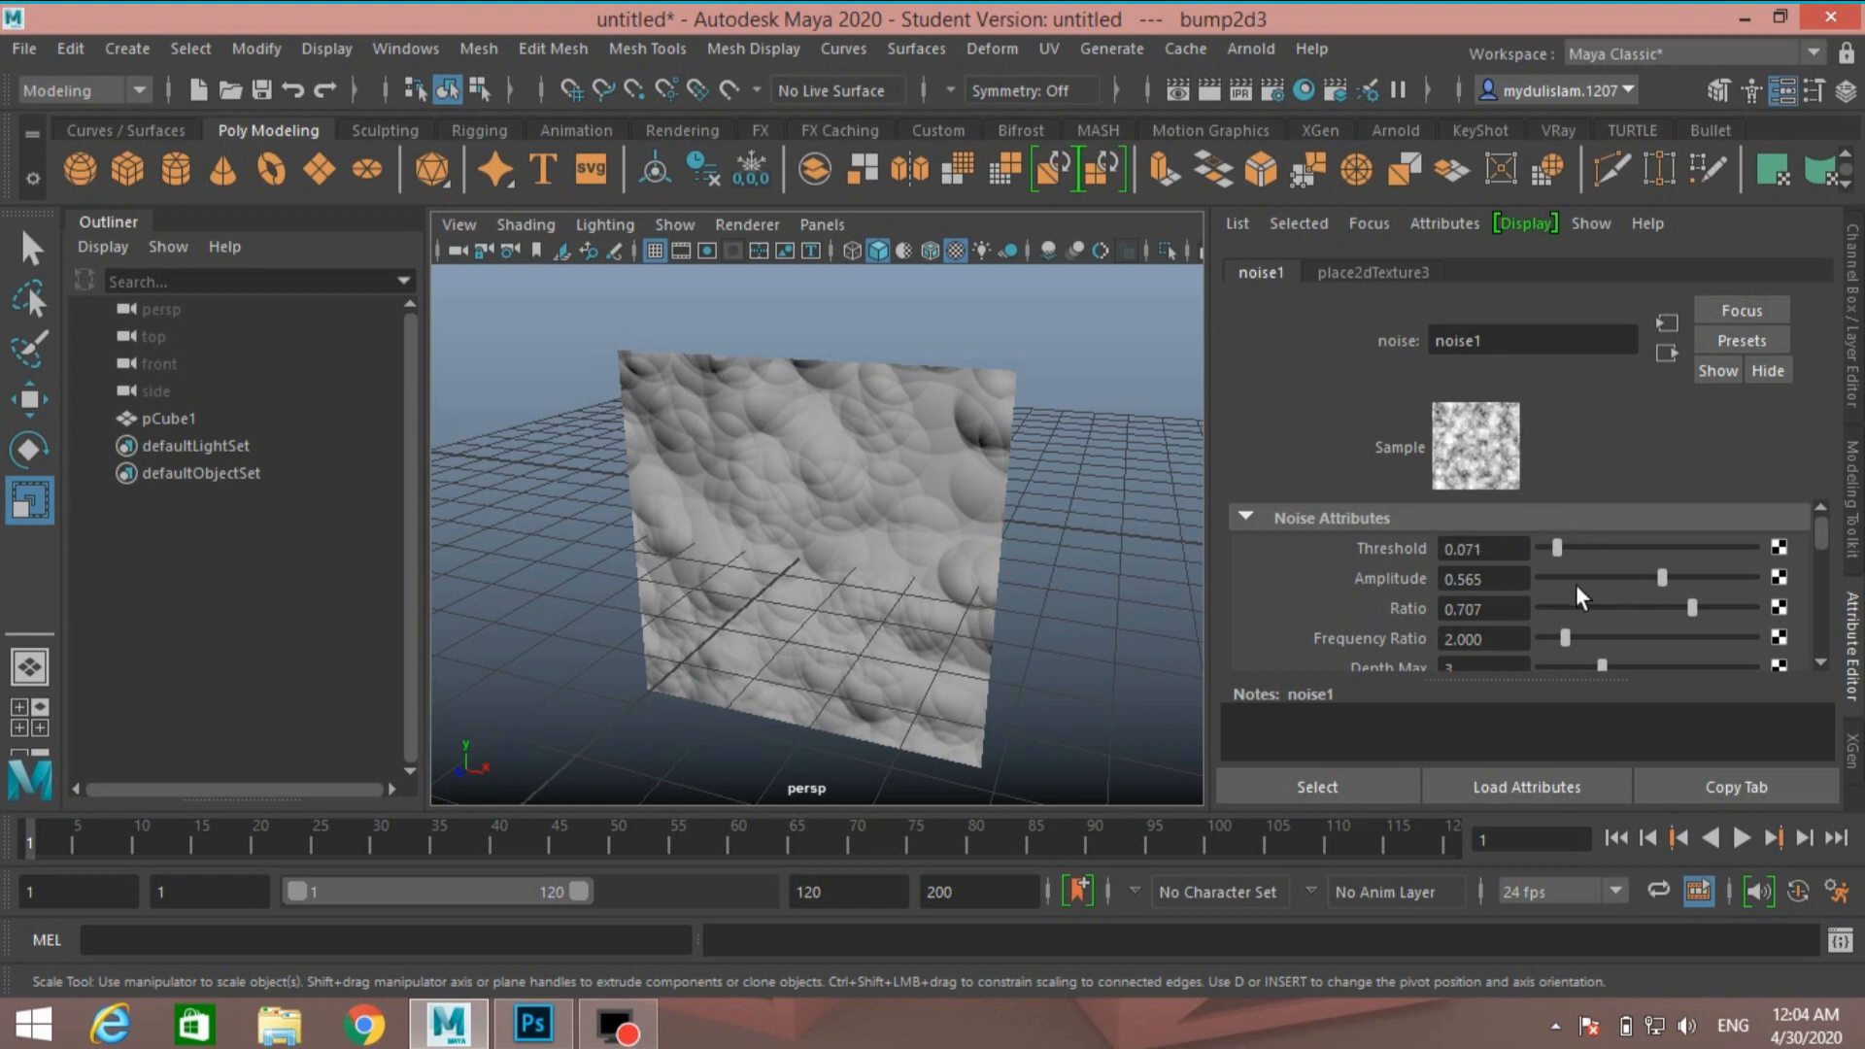
{"action": "left_click_drag", "start_coordinate": [1690, 607], "coordinate": [1636, 608]}
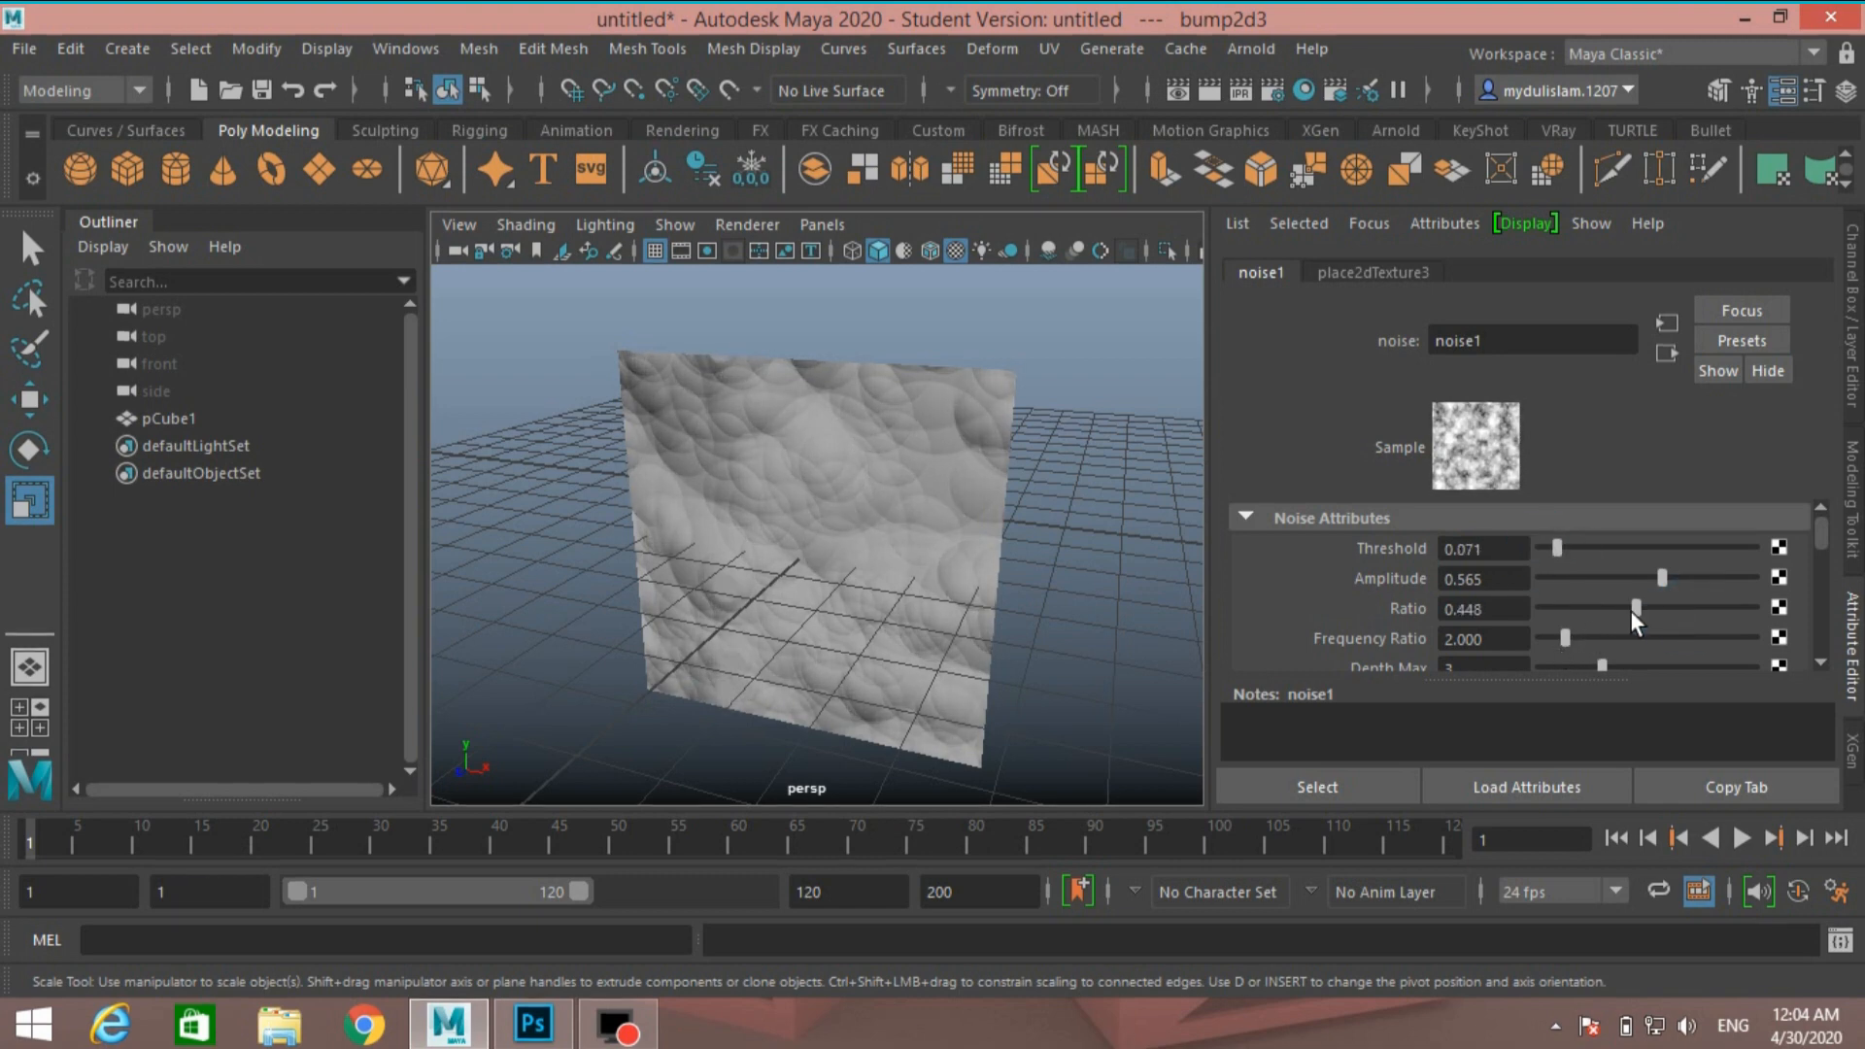
{"action": "left_click_drag", "start_coordinate": [1634, 608], "coordinate": [1710, 608]}
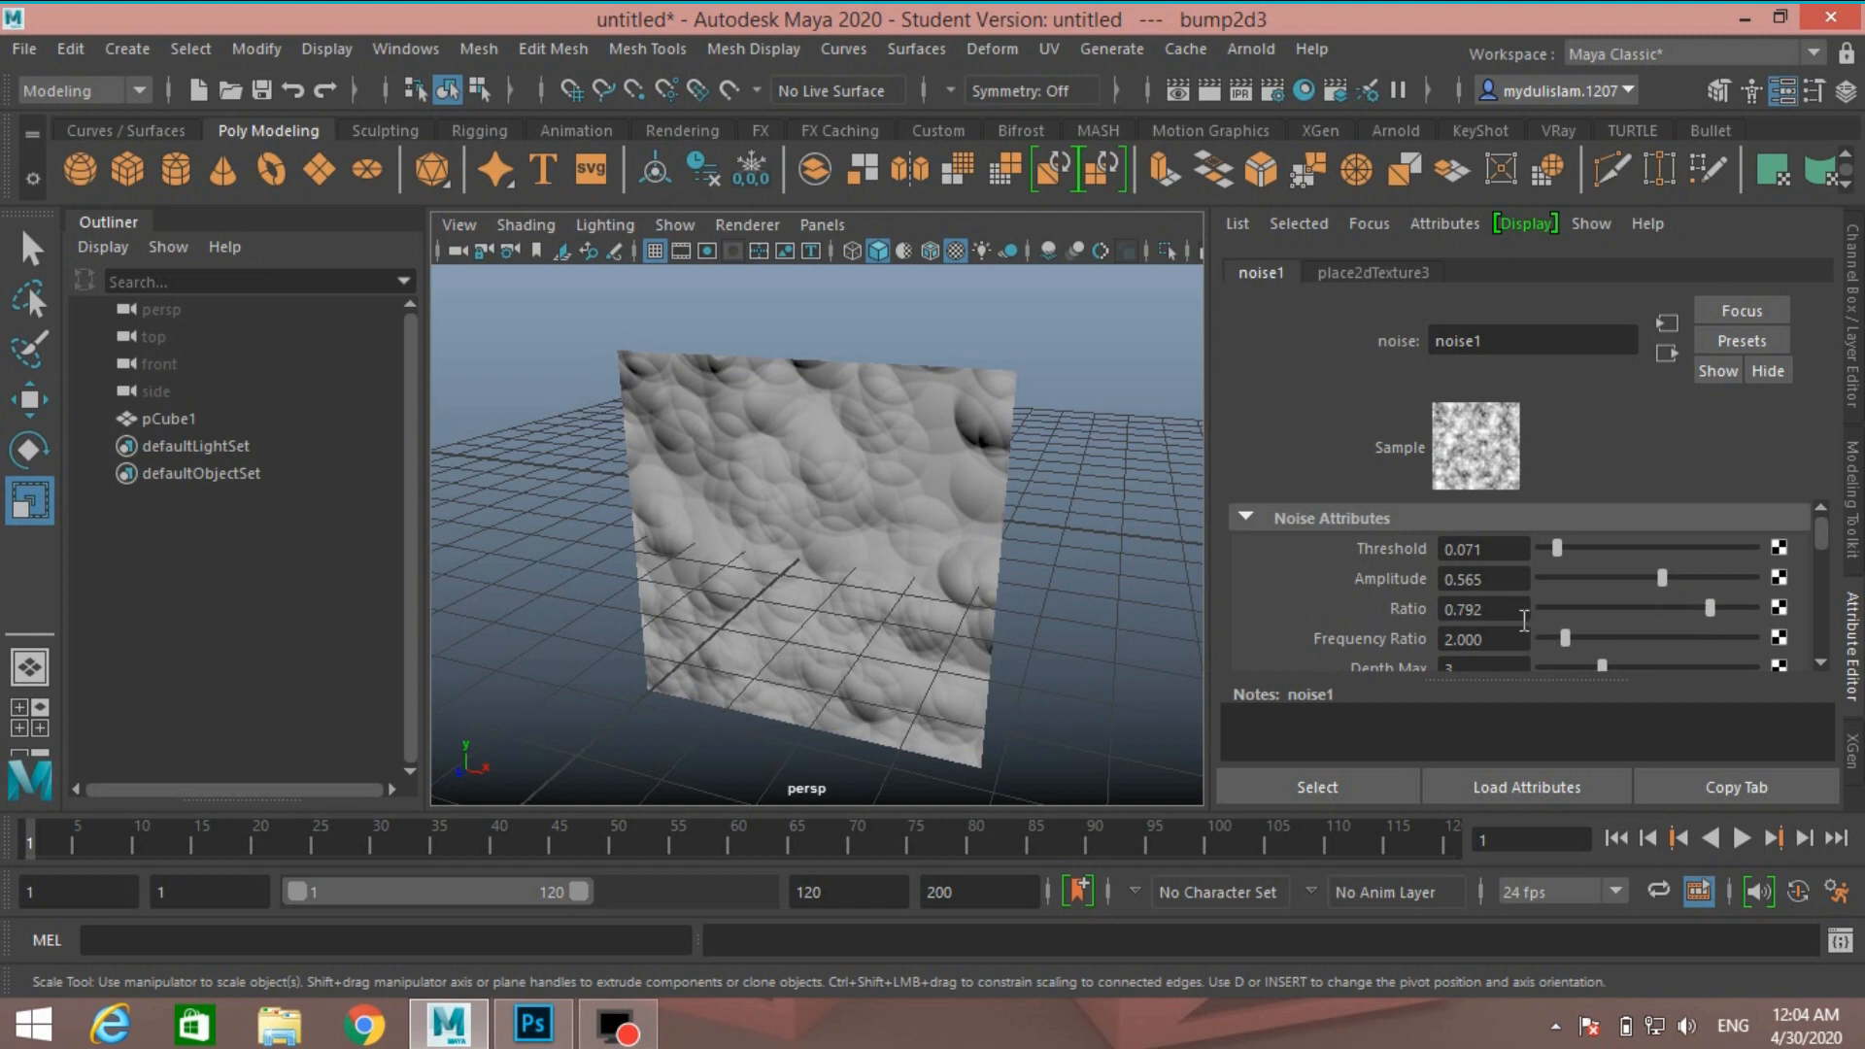
Raise the noise Frequency Ratio to about 3.92 for denser bumps
{"action": "scroll", "scroll_direction": "down", "scroll_amount": 3}
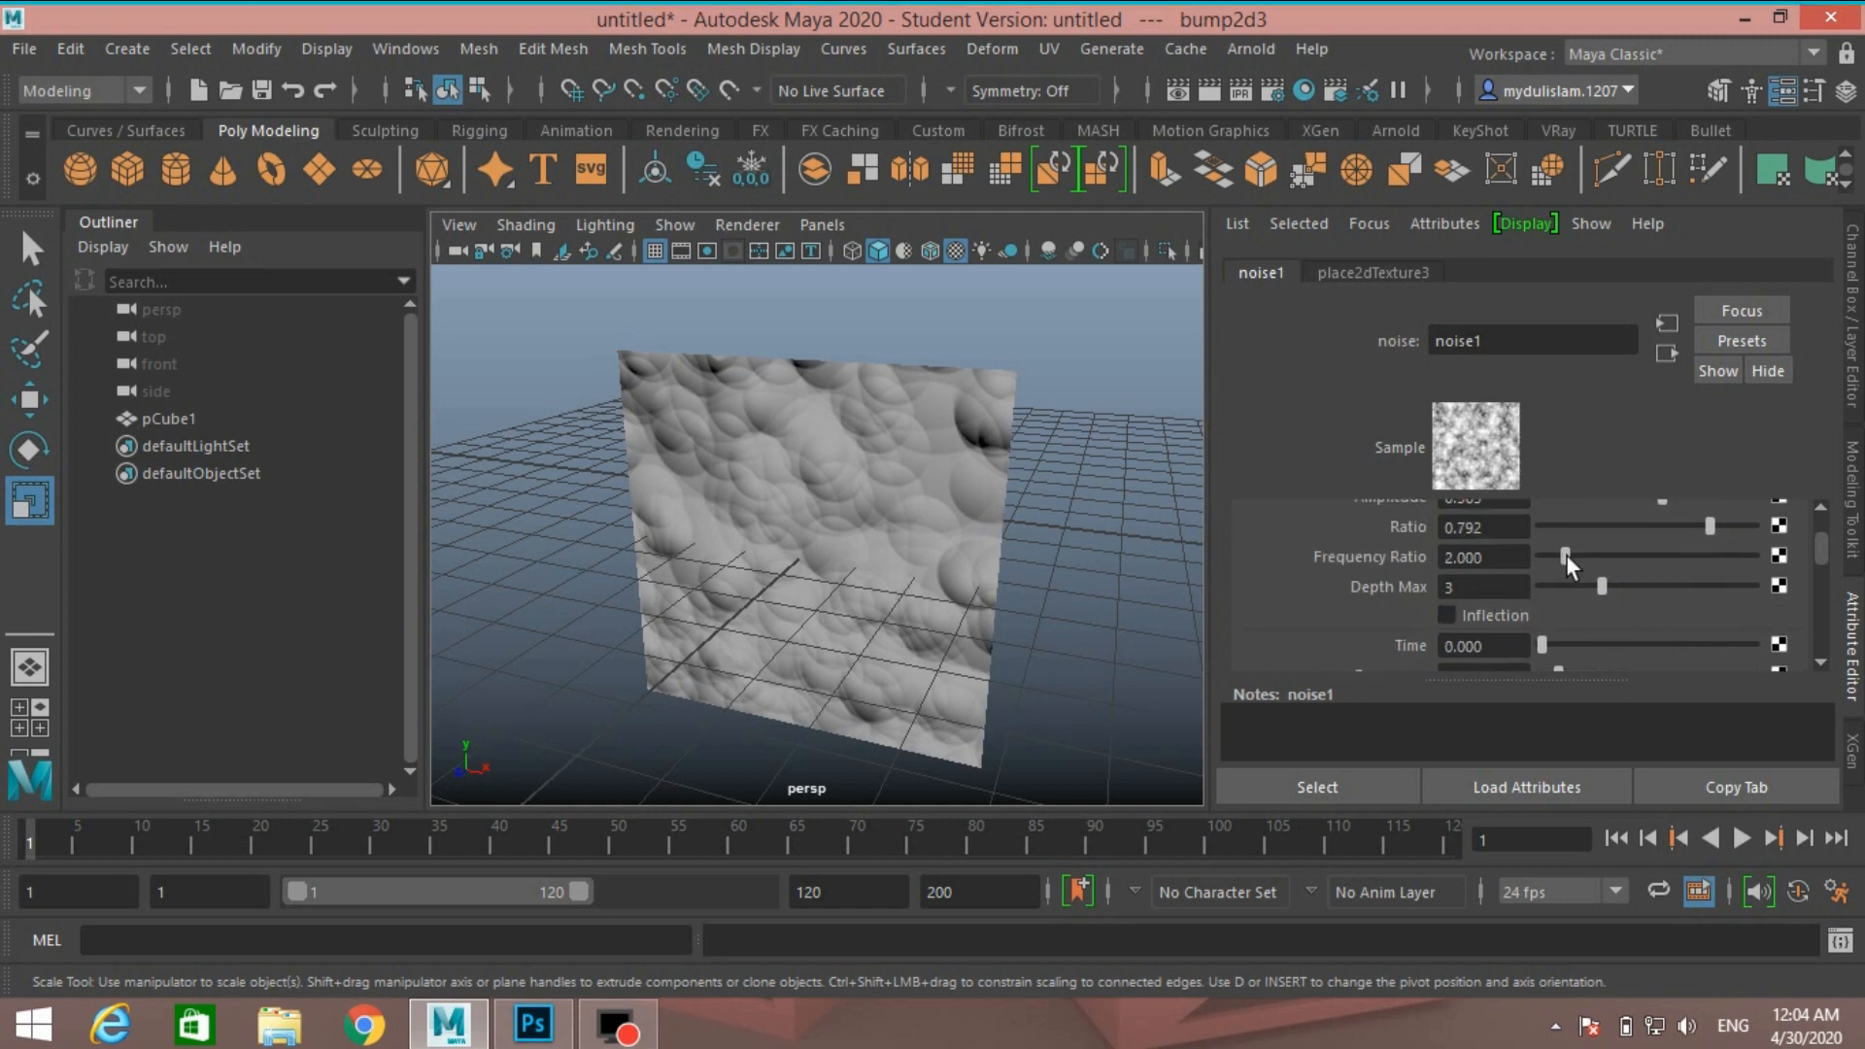
{"action": "left_click_drag", "start_coordinate": [1568, 556], "coordinate": [1596, 555]}
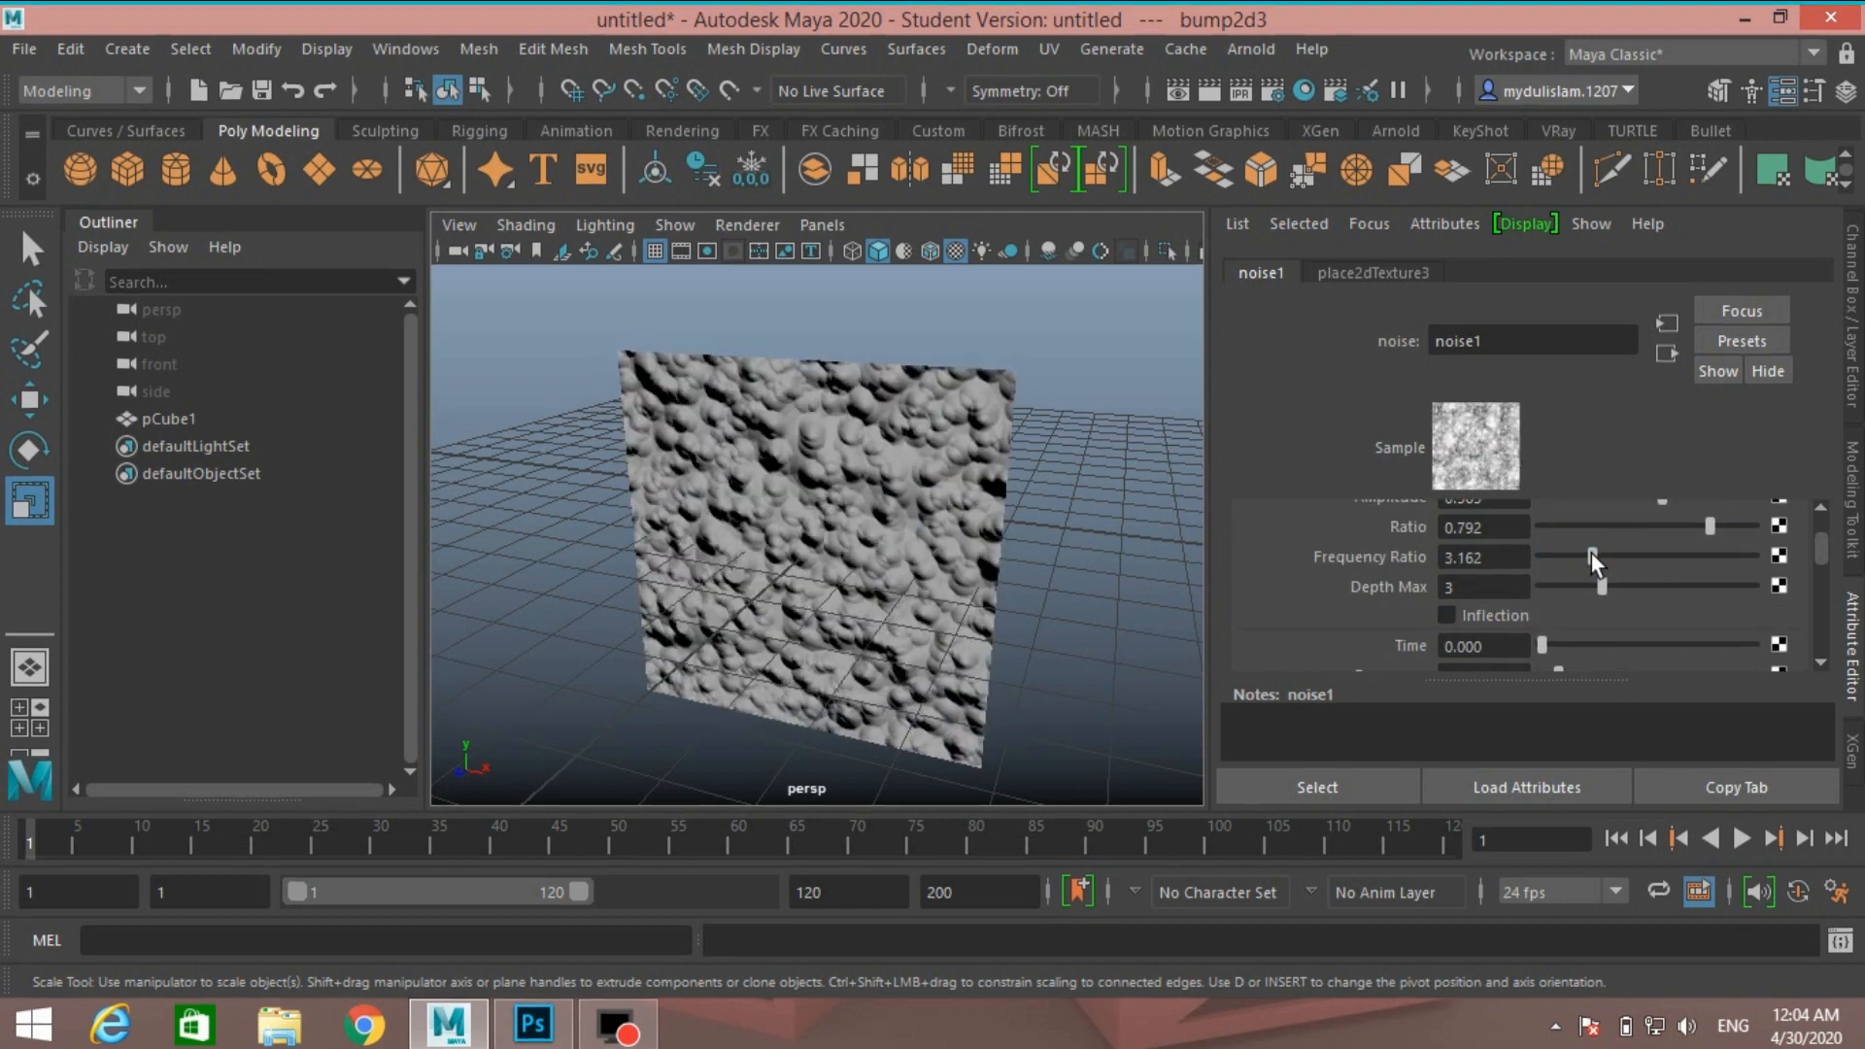
{"action": "left_click_drag", "start_coordinate": [1594, 555], "coordinate": [1611, 556]}
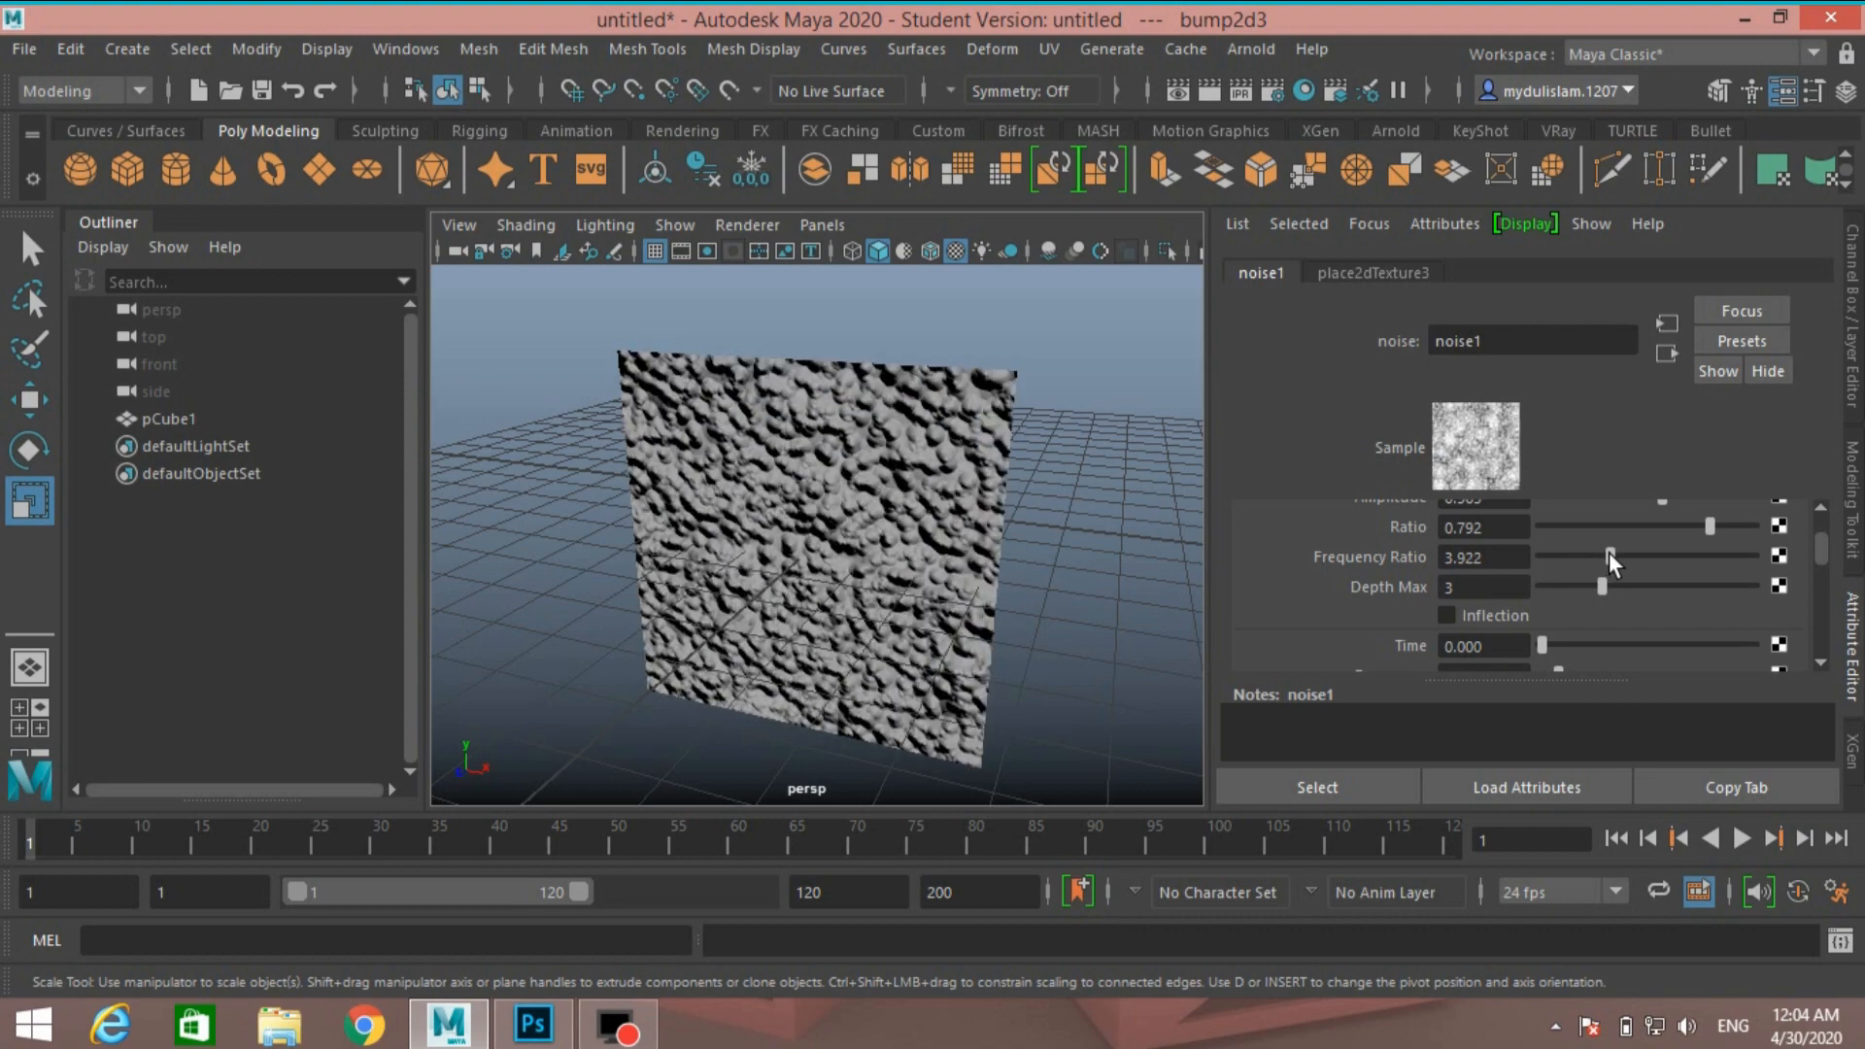